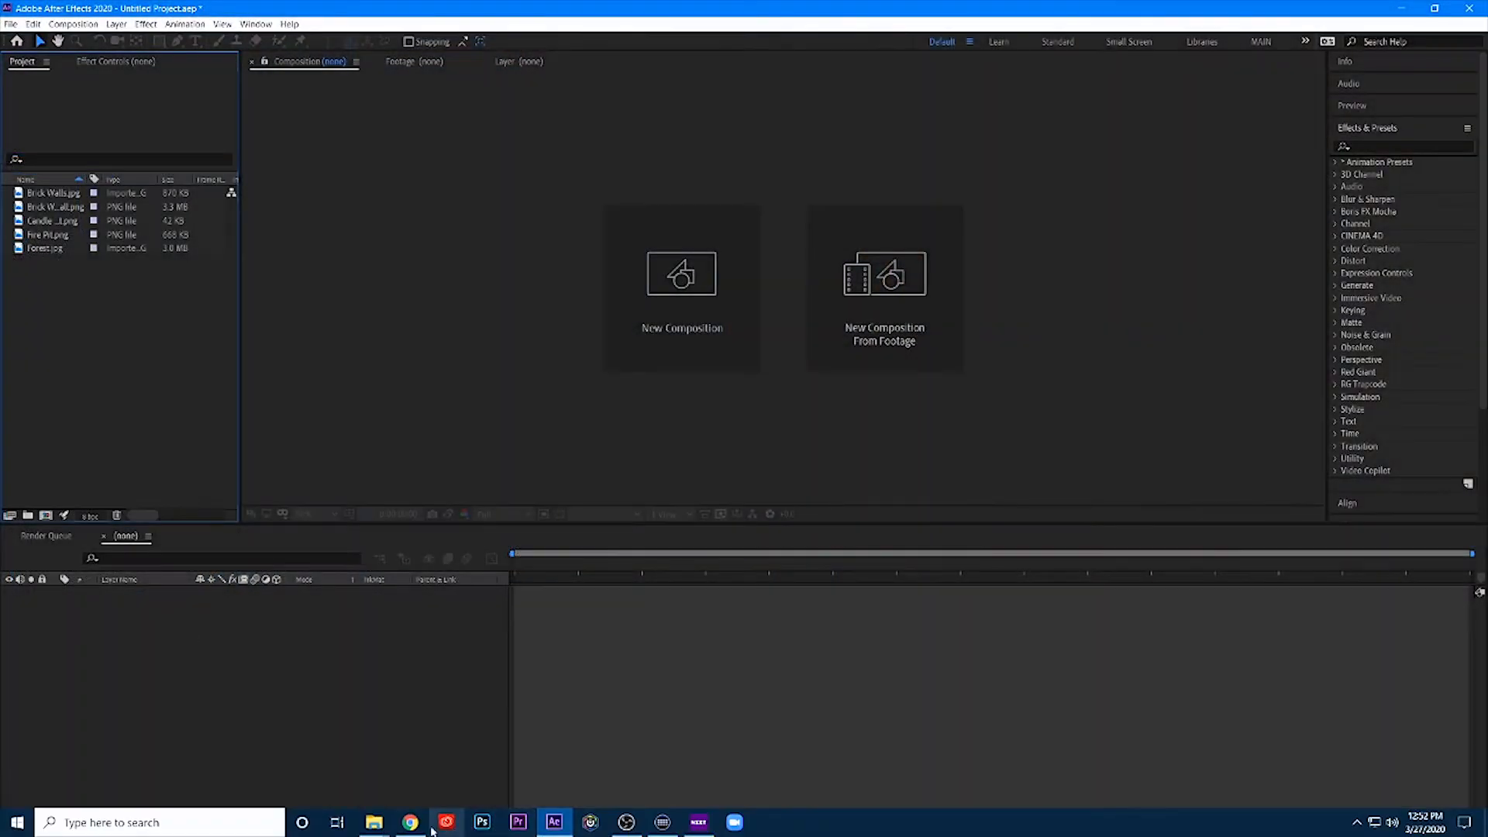
Show the Canvas Modules page with the Unit 3 items and 3D Room Assets.zip download
click(409, 822)
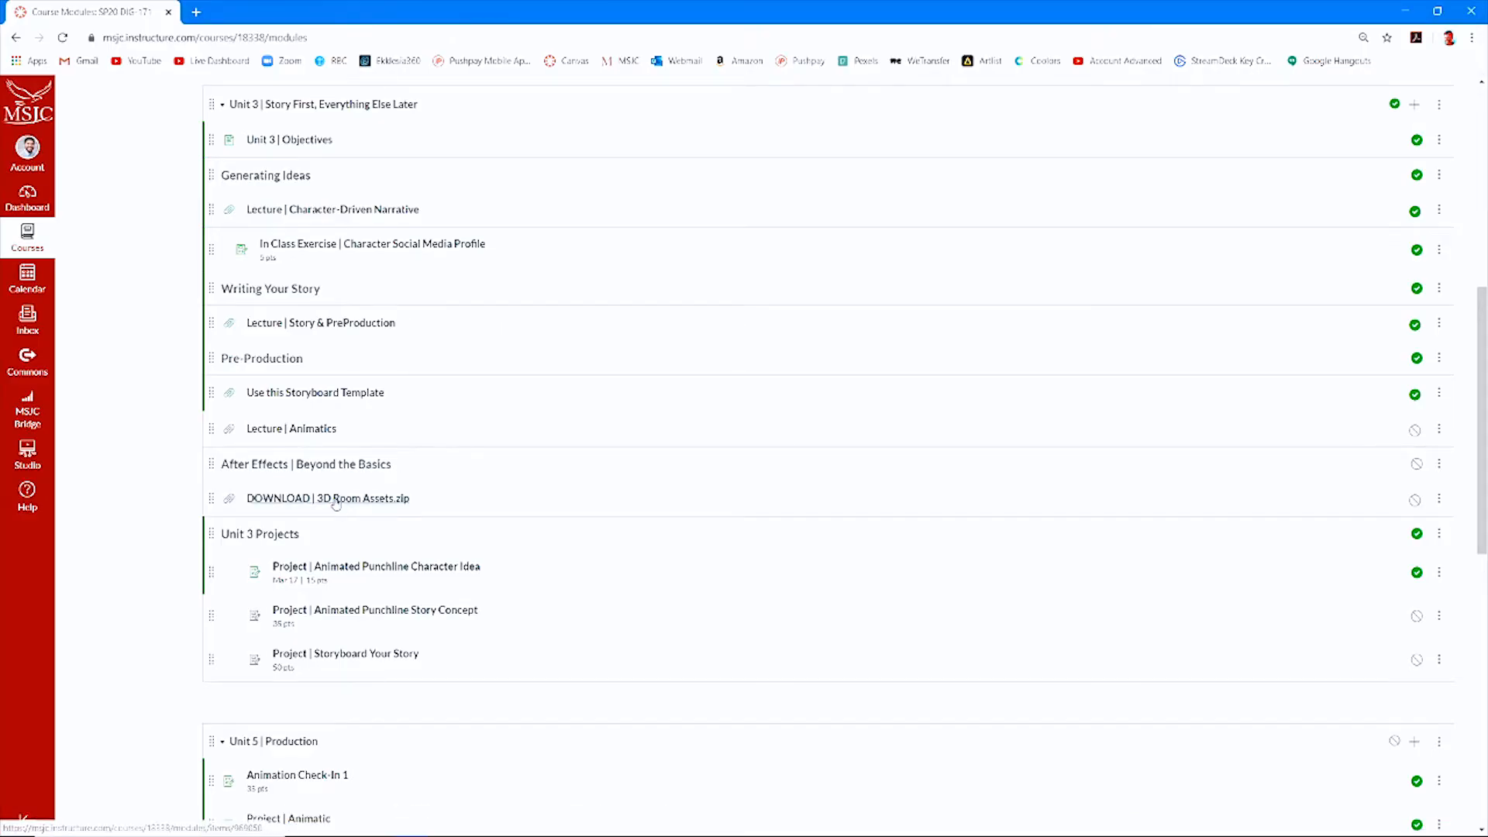
scroll(up, 3)
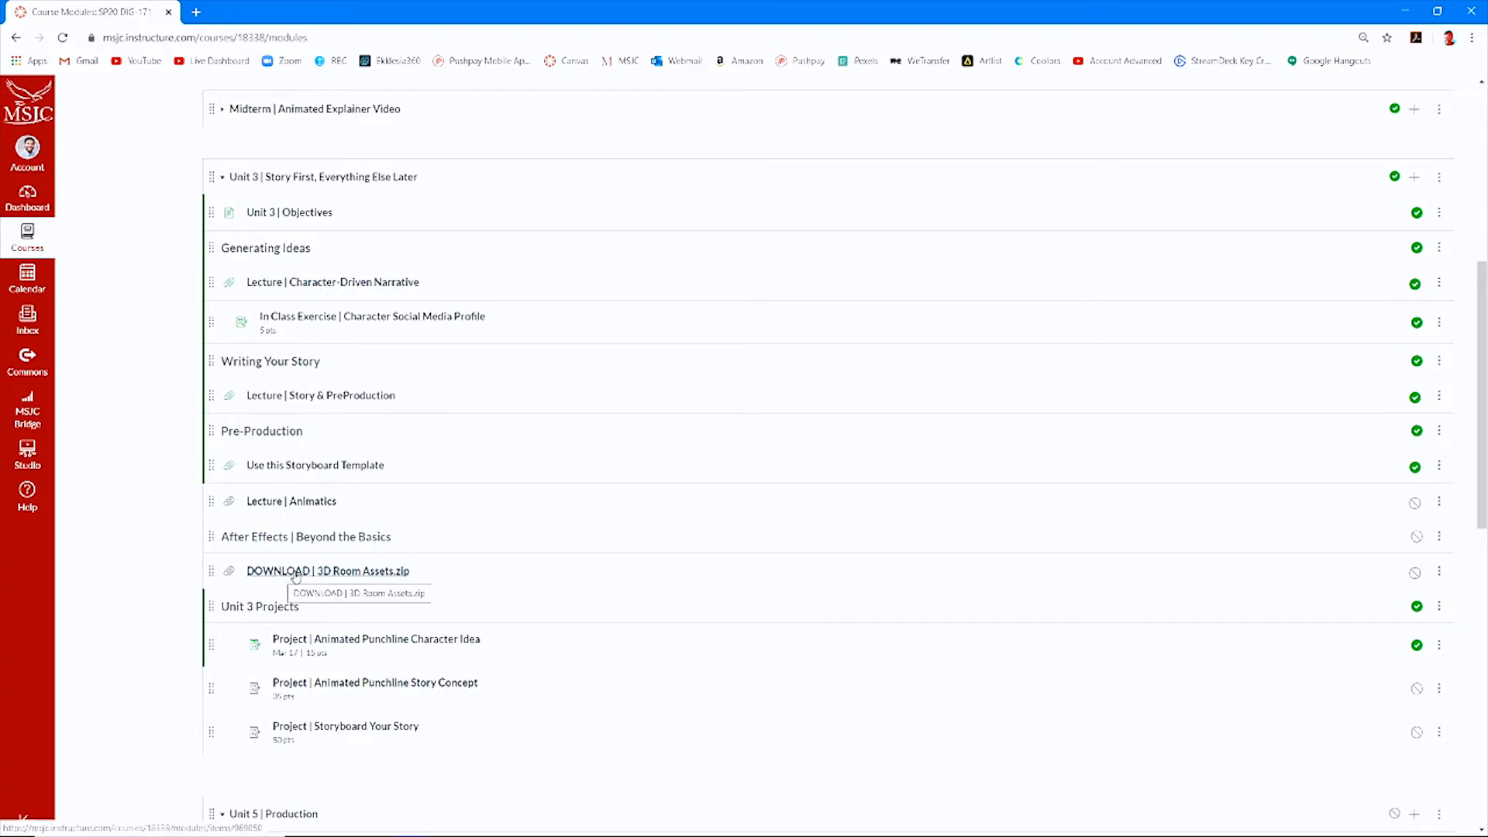
mouse_move(356, 577)
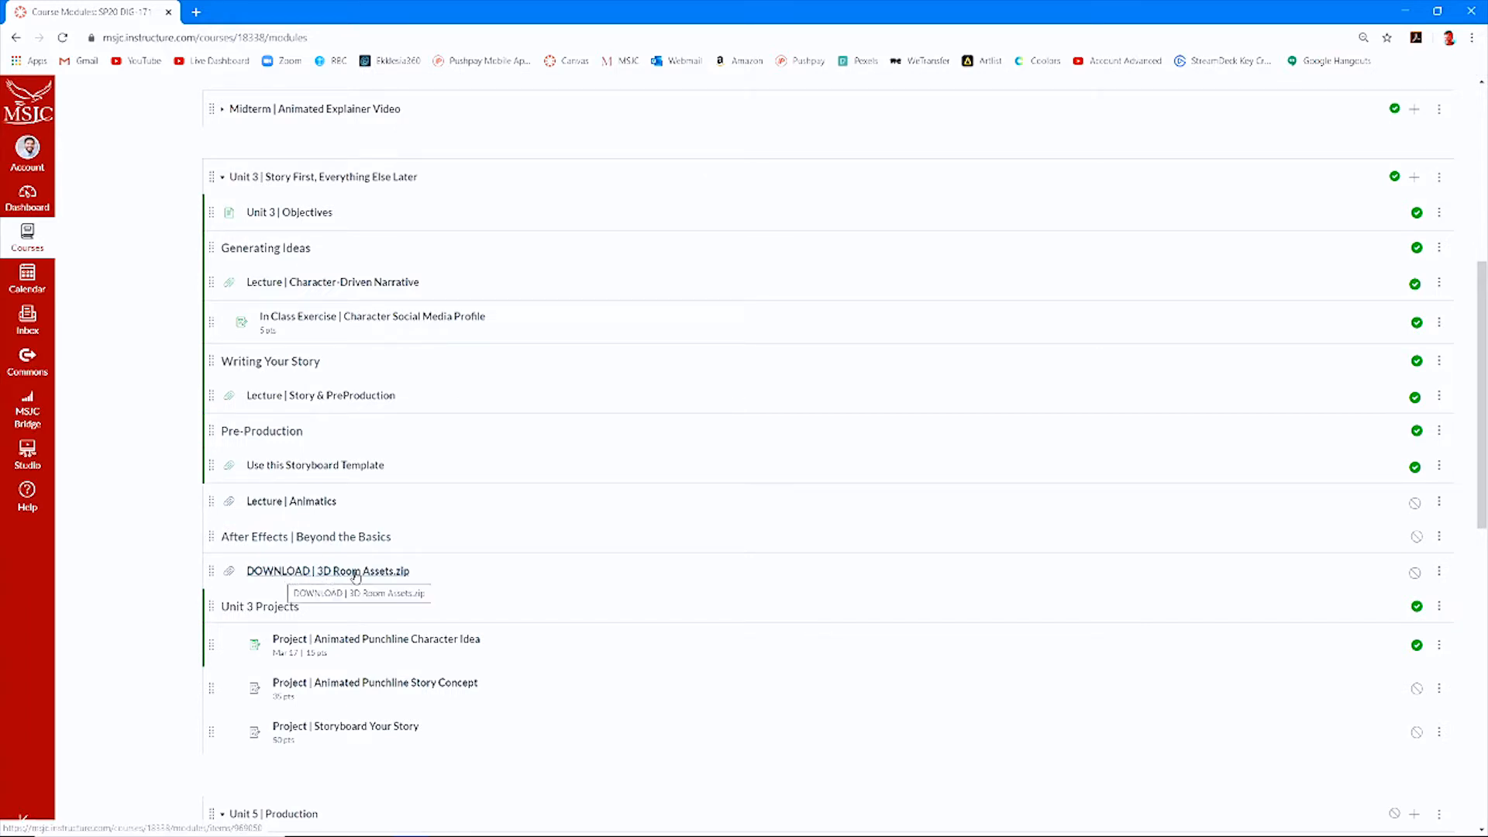
mouse_move(172, 585)
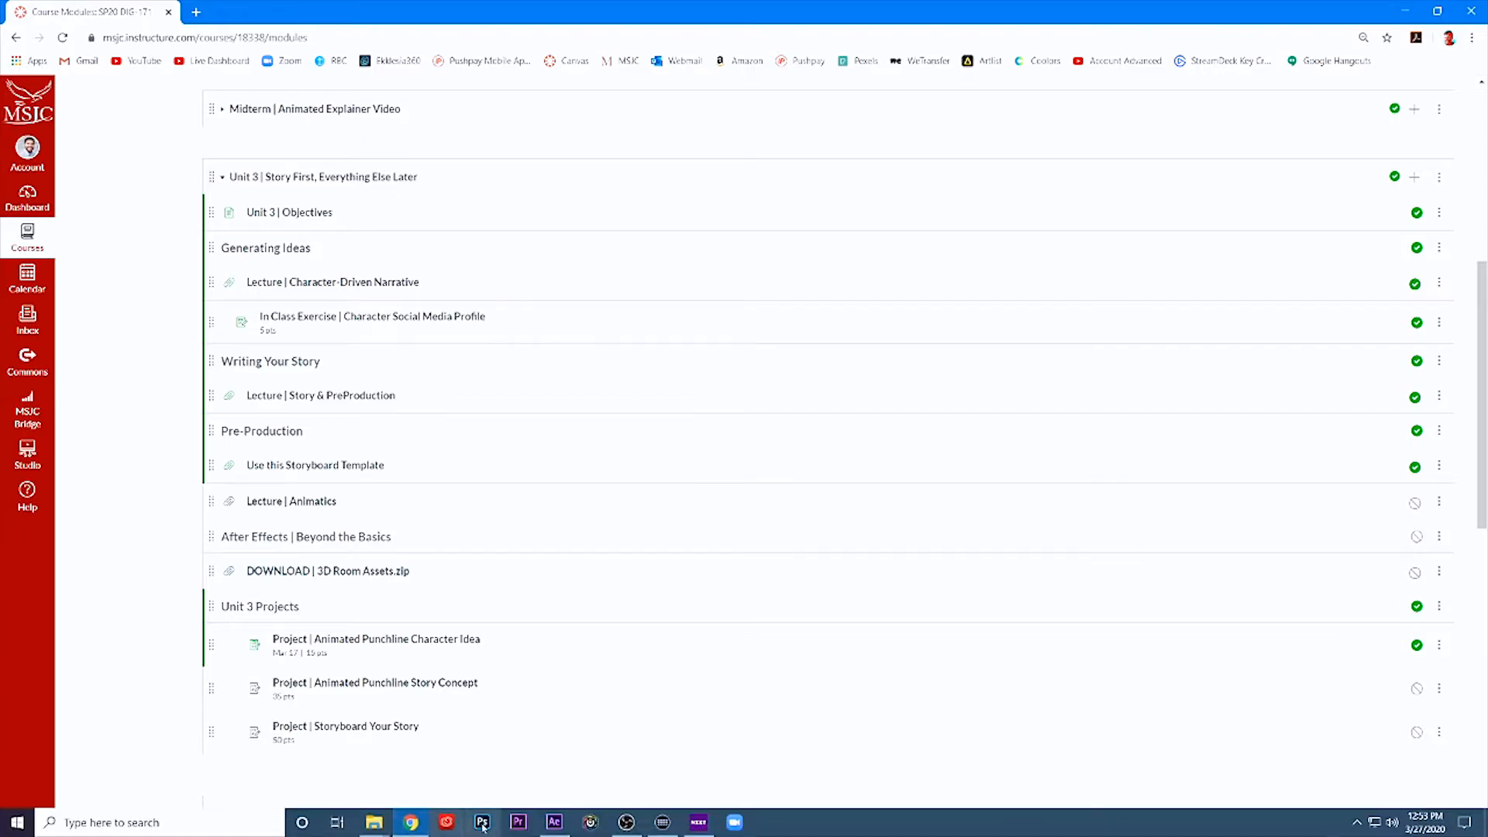
Return to the After Effects project with its five imported room images
click(555, 822)
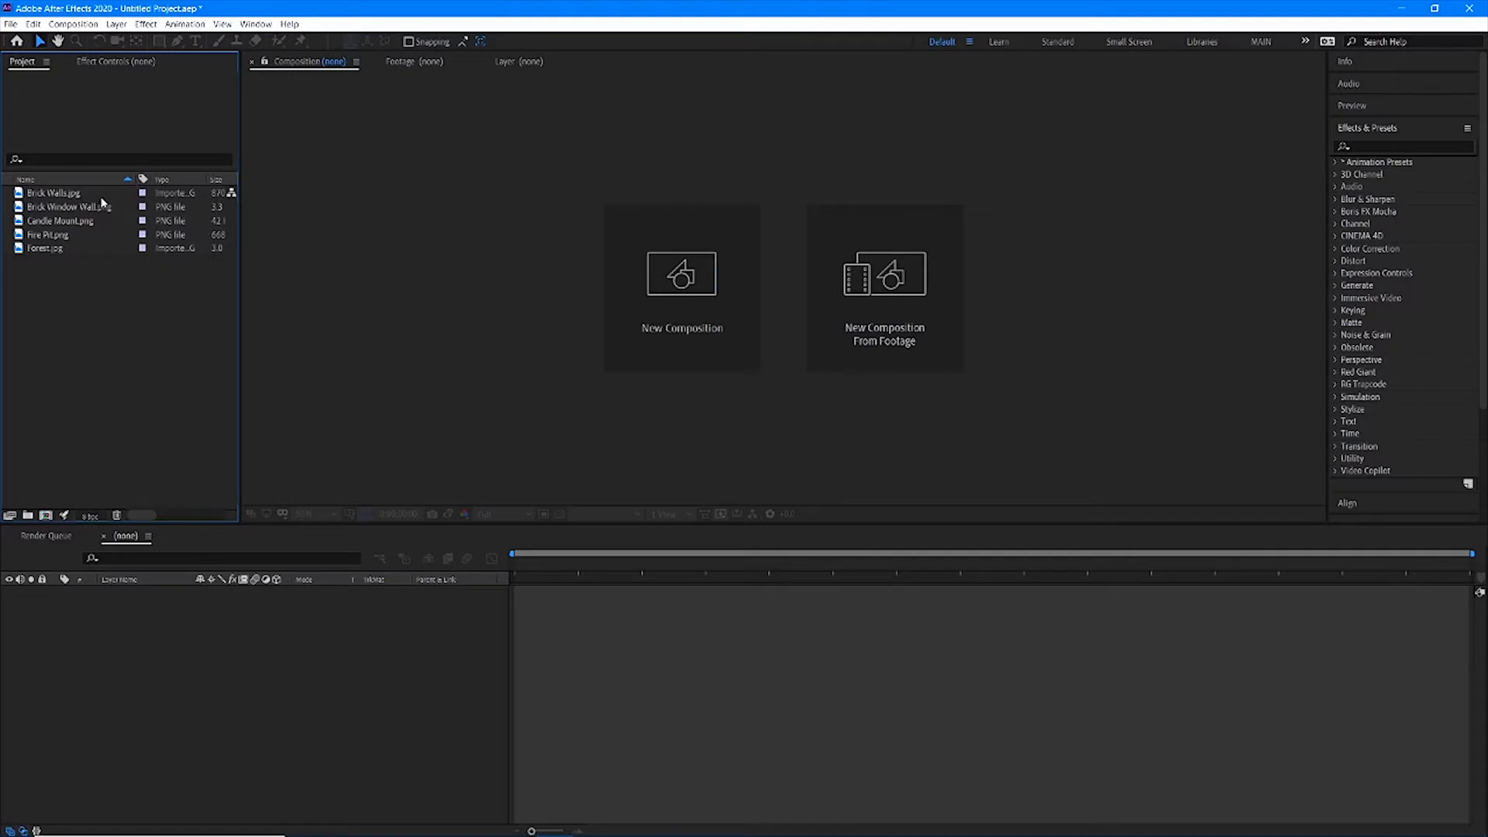
mouse_move(41, 221)
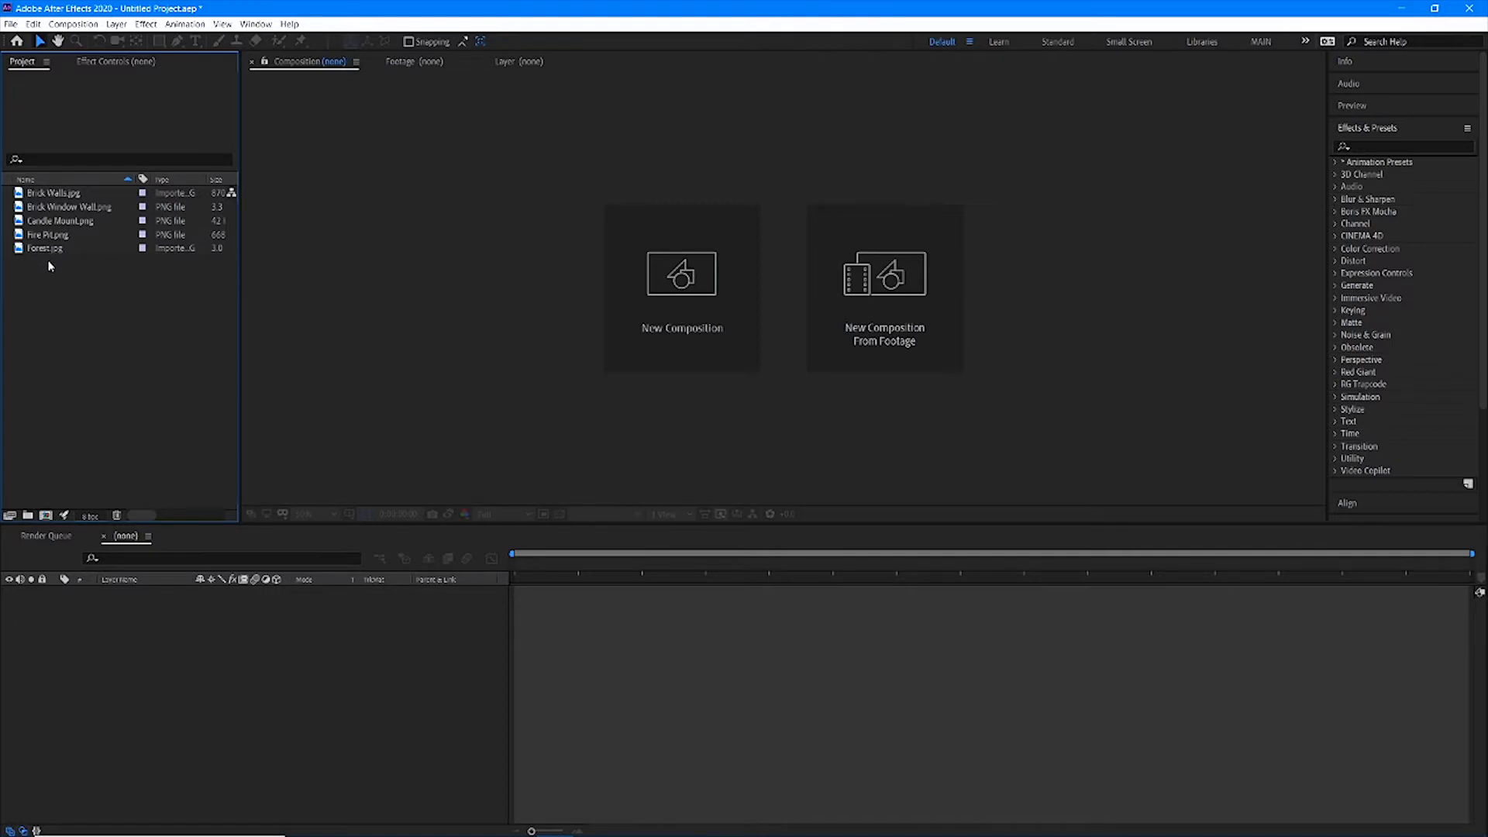
mouse_move(63, 278)
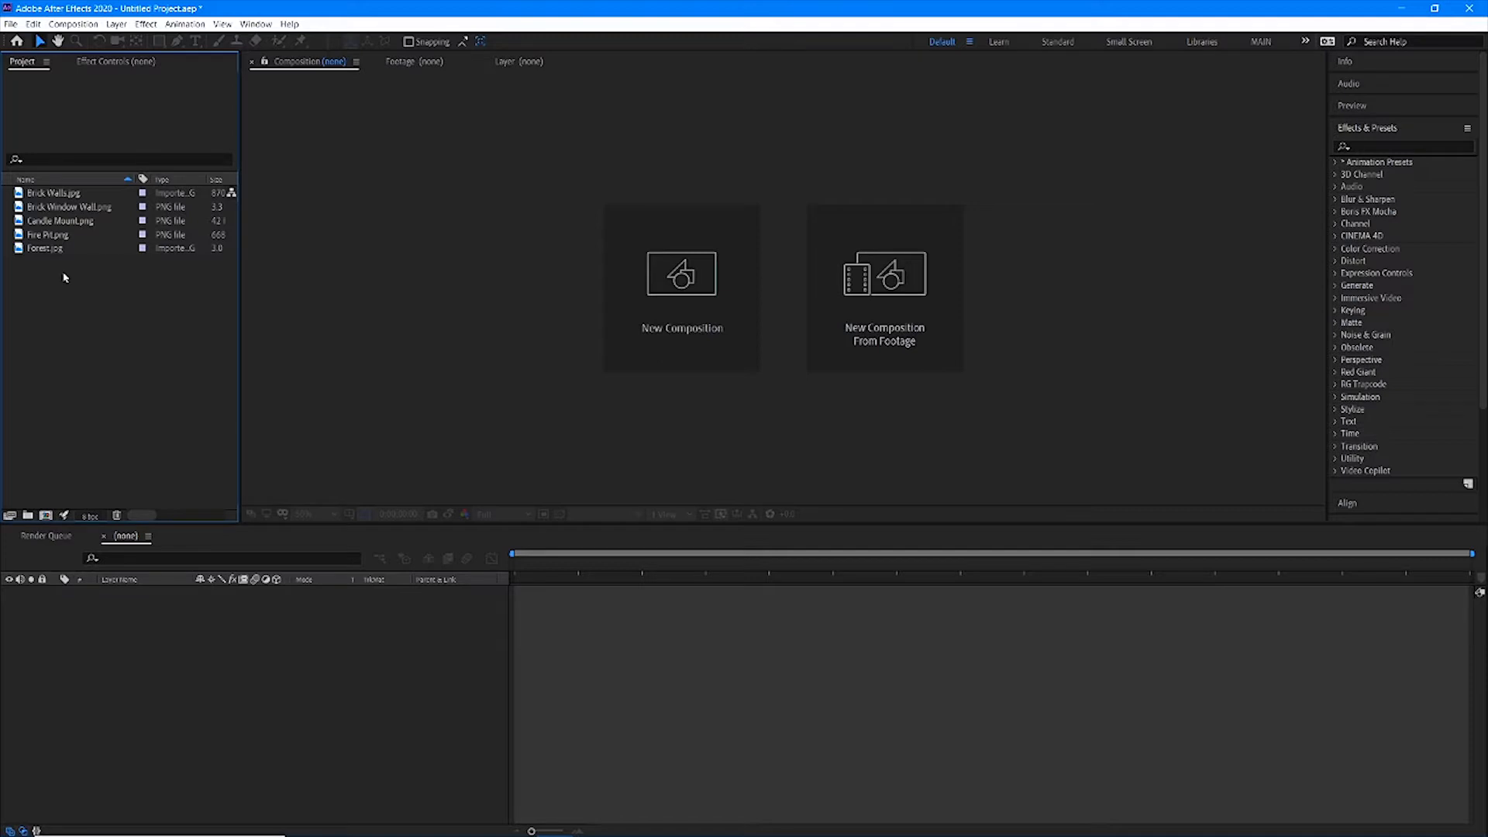
mouse_move(149, 310)
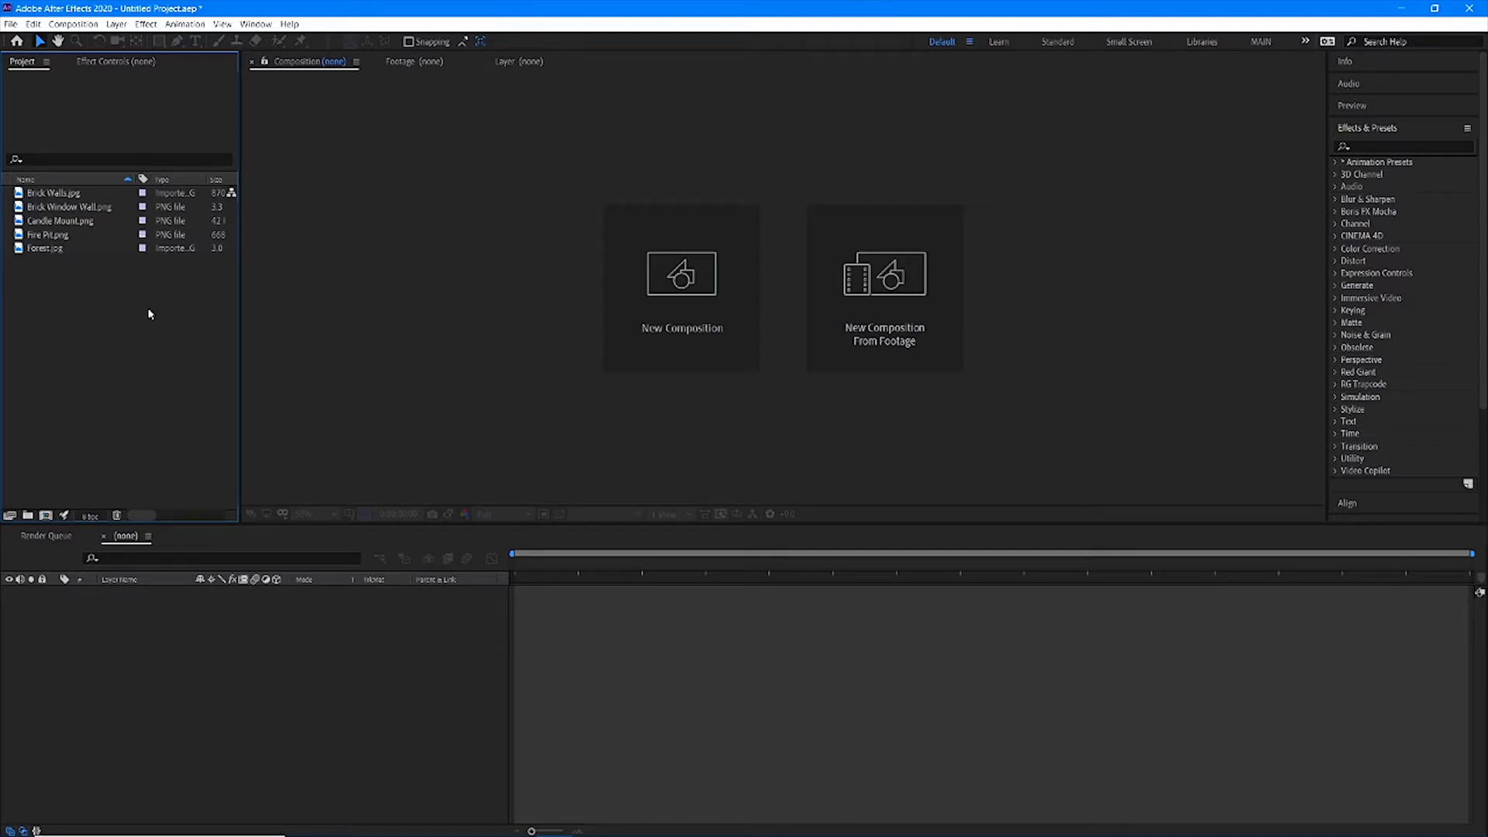
mouse_move(87, 301)
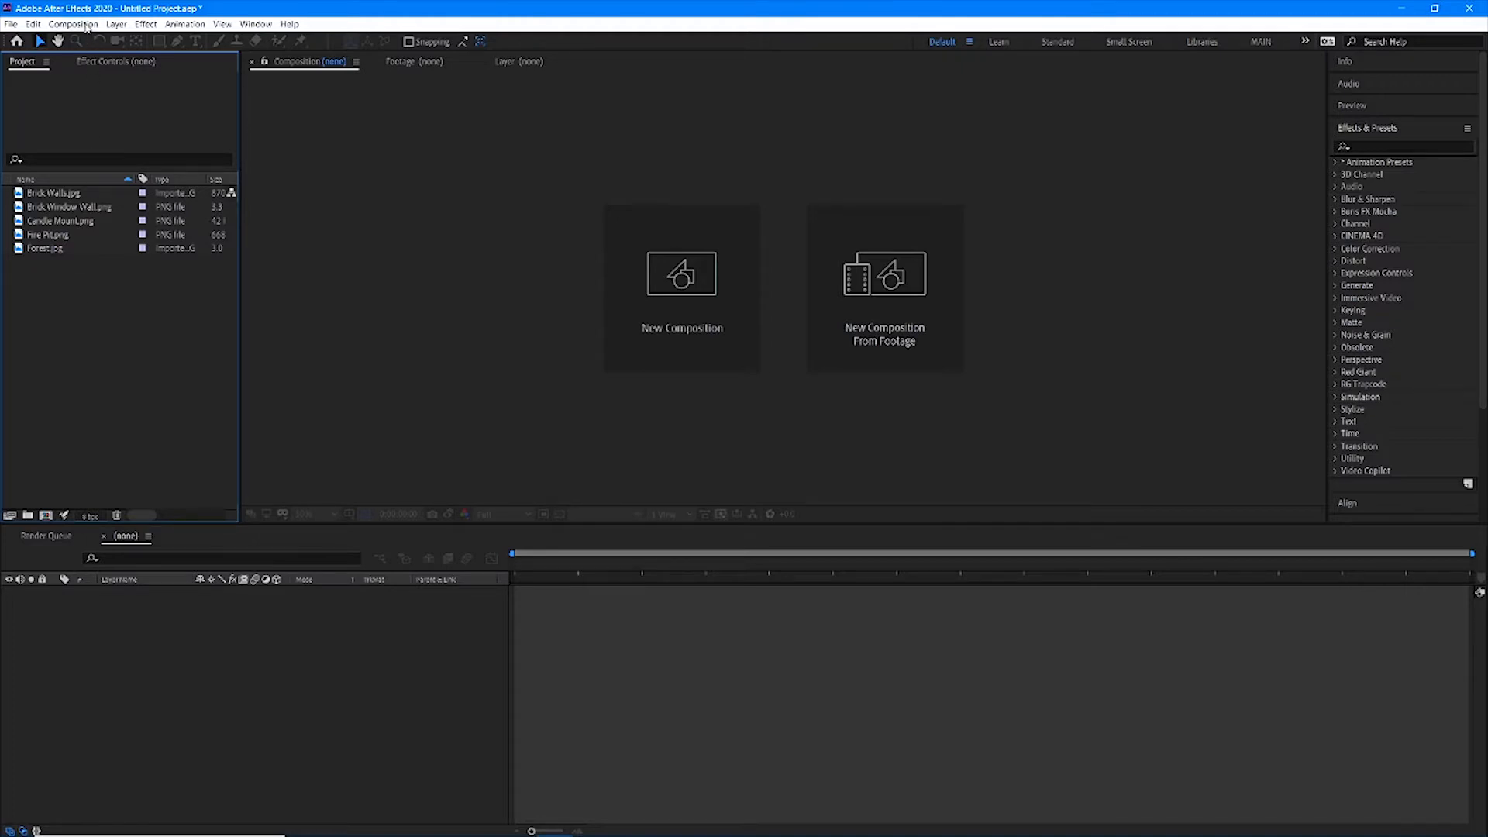
Create a 1920×1080, 23.976 fps composition named Shaded Ball
click(682, 275)
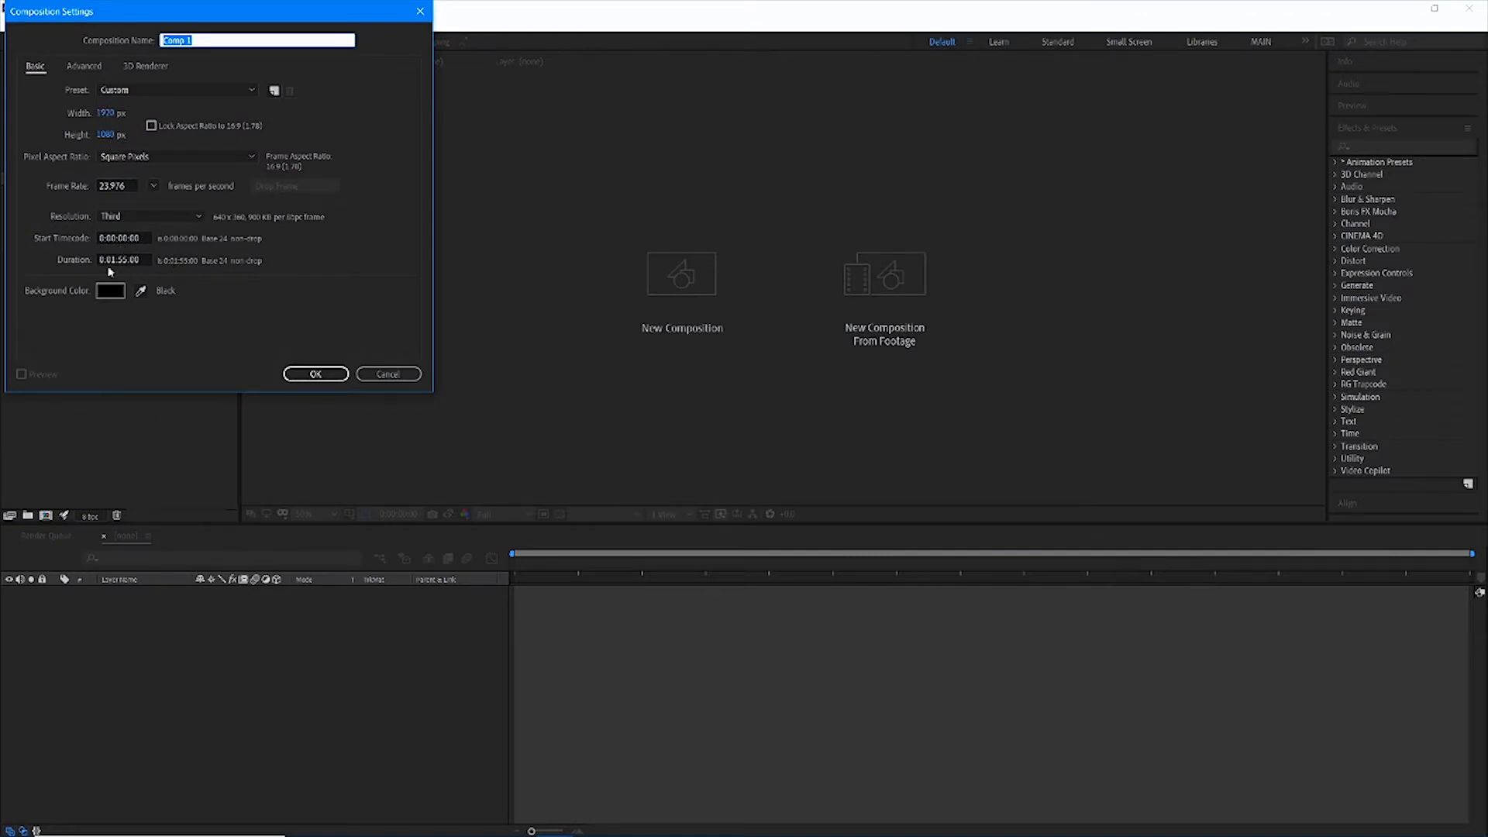
mouse_move(234, 299)
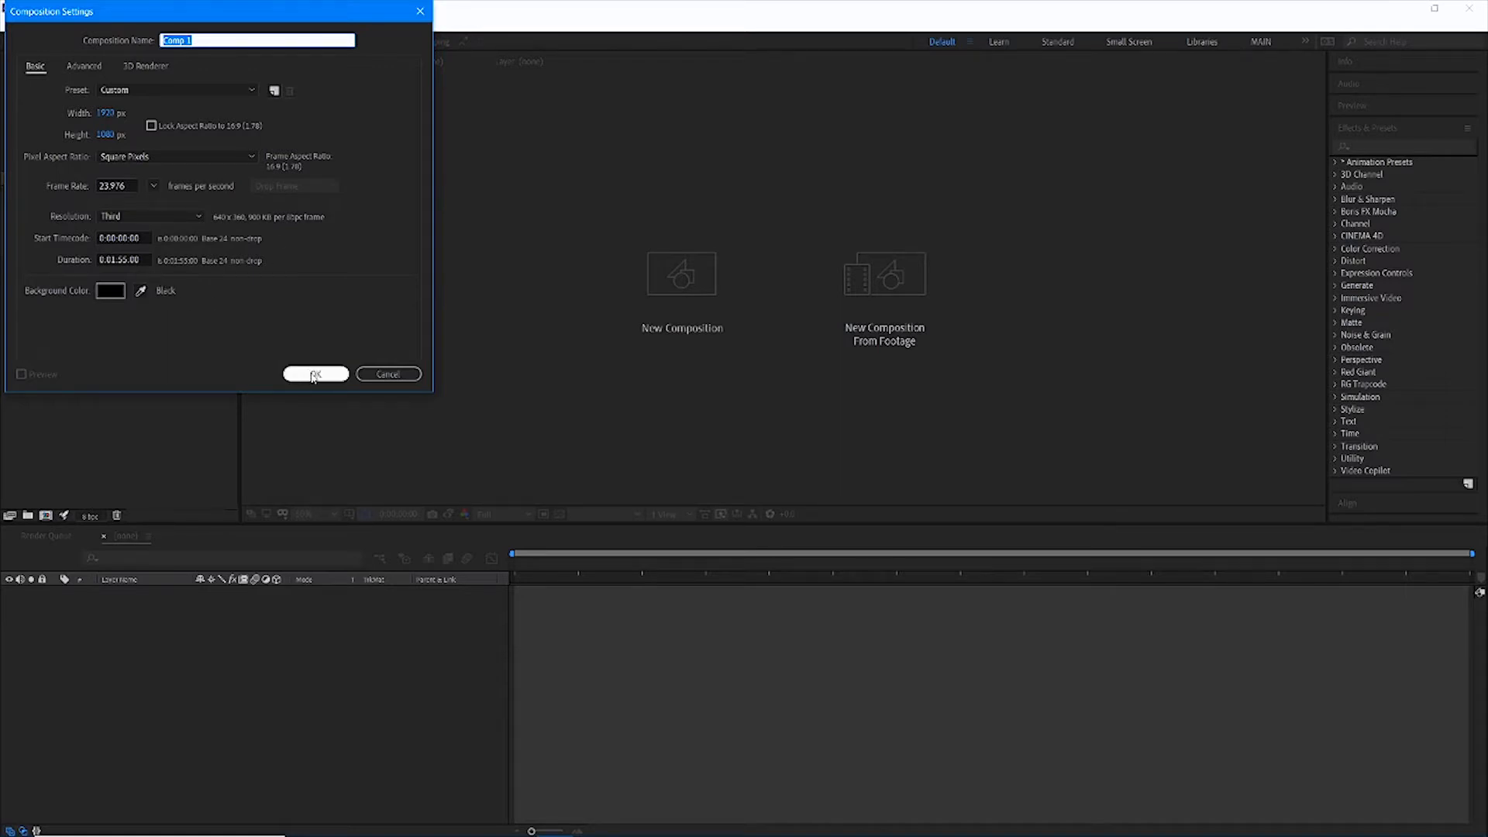
text(Shad)
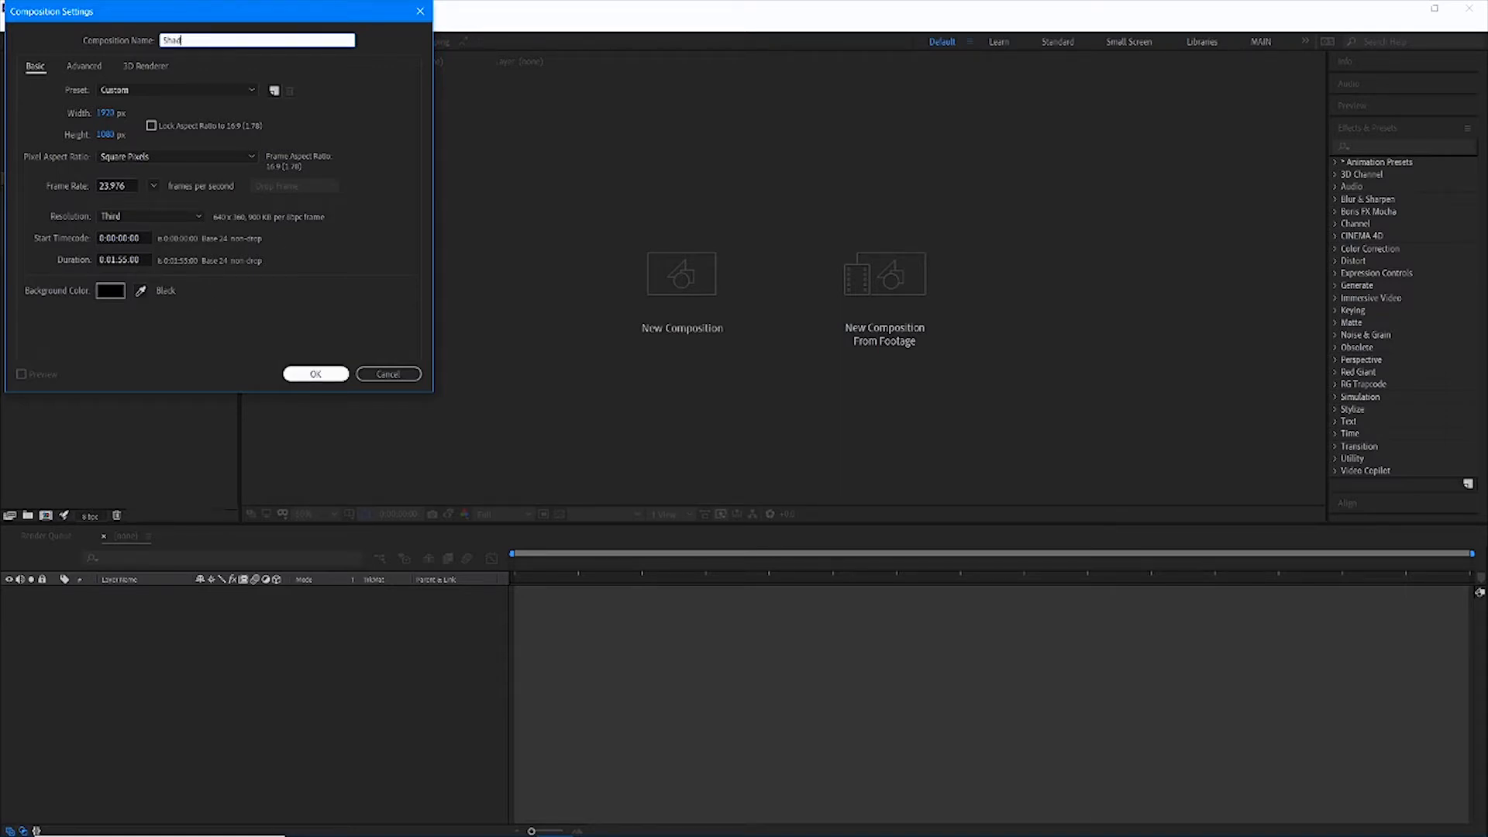
click(315, 373)
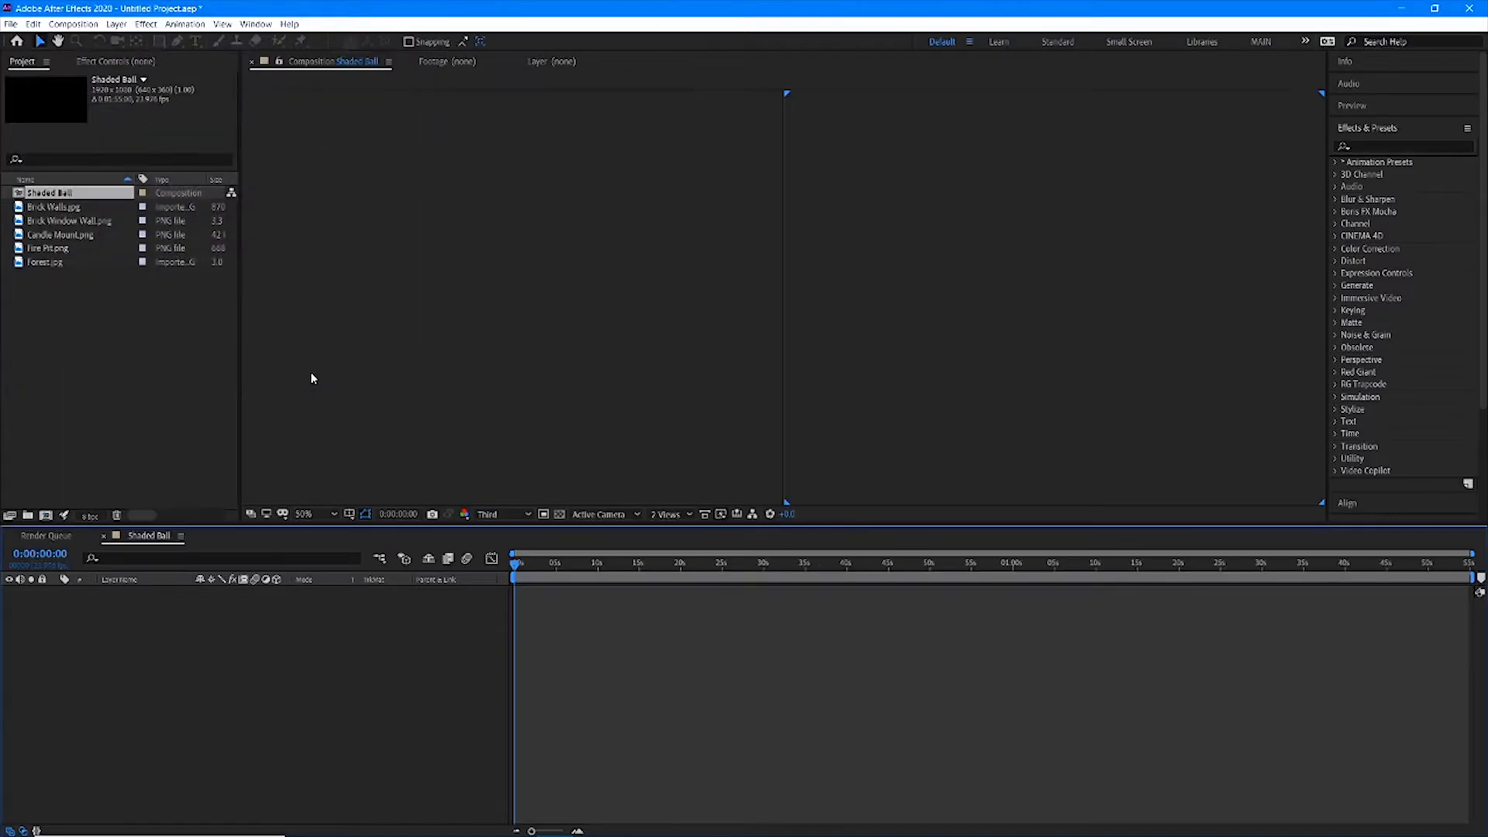
Draw a circle with the Ellipse Tool in Shaded Ball and fill it blue
double_click(49, 193)
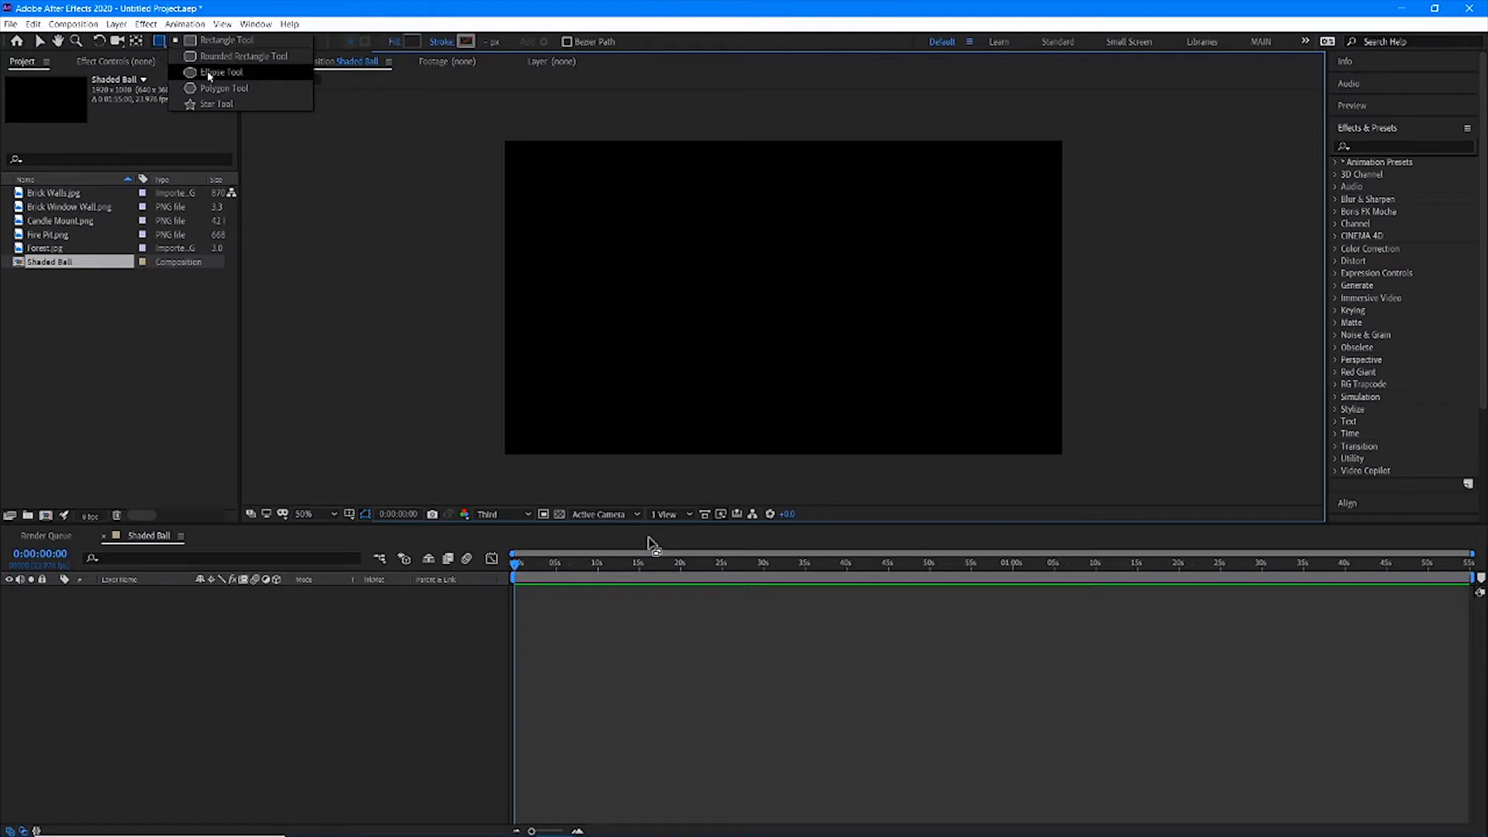
click(220, 73)
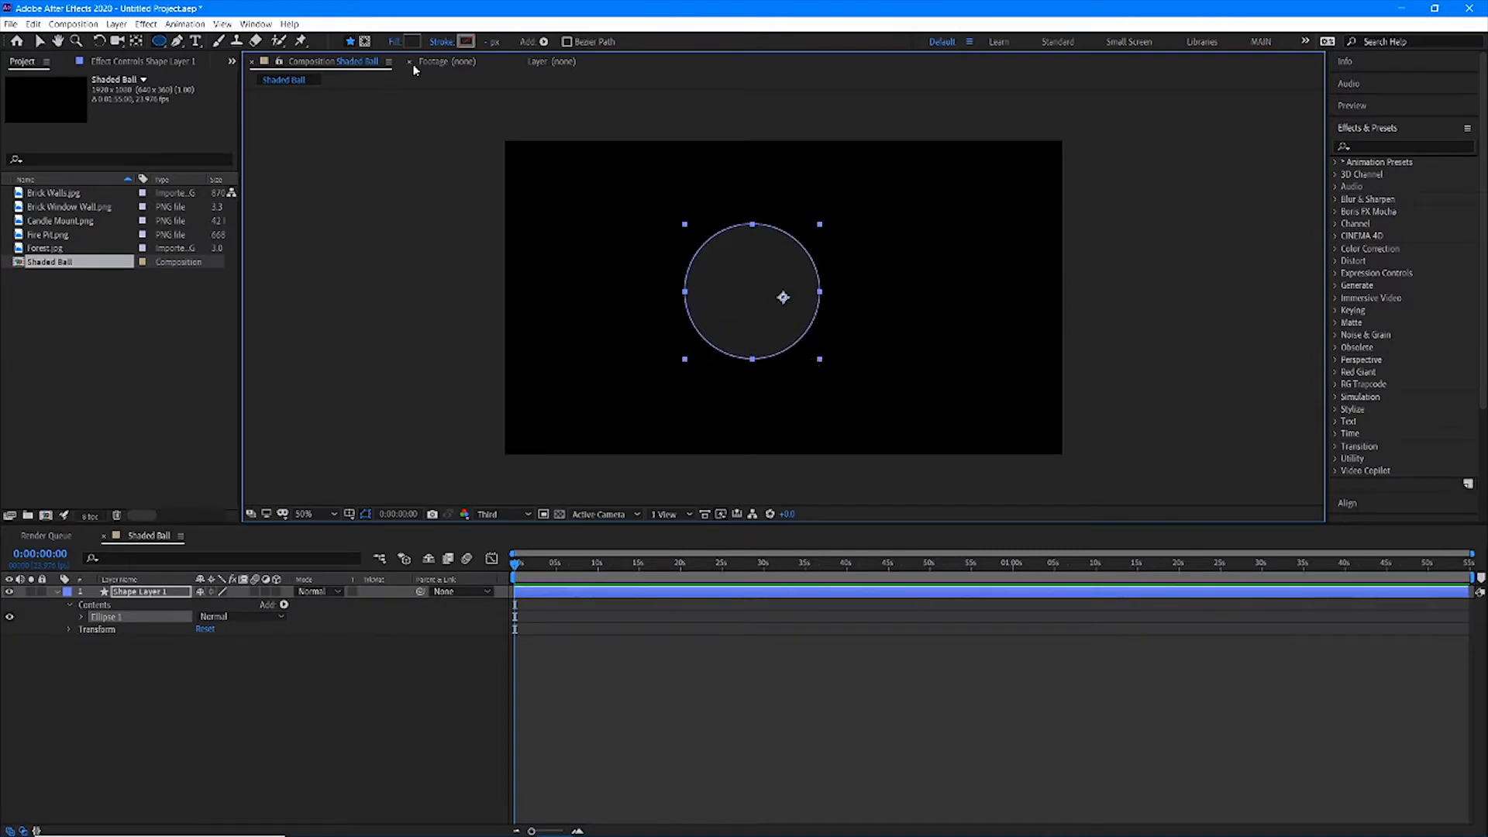
click(409, 40)
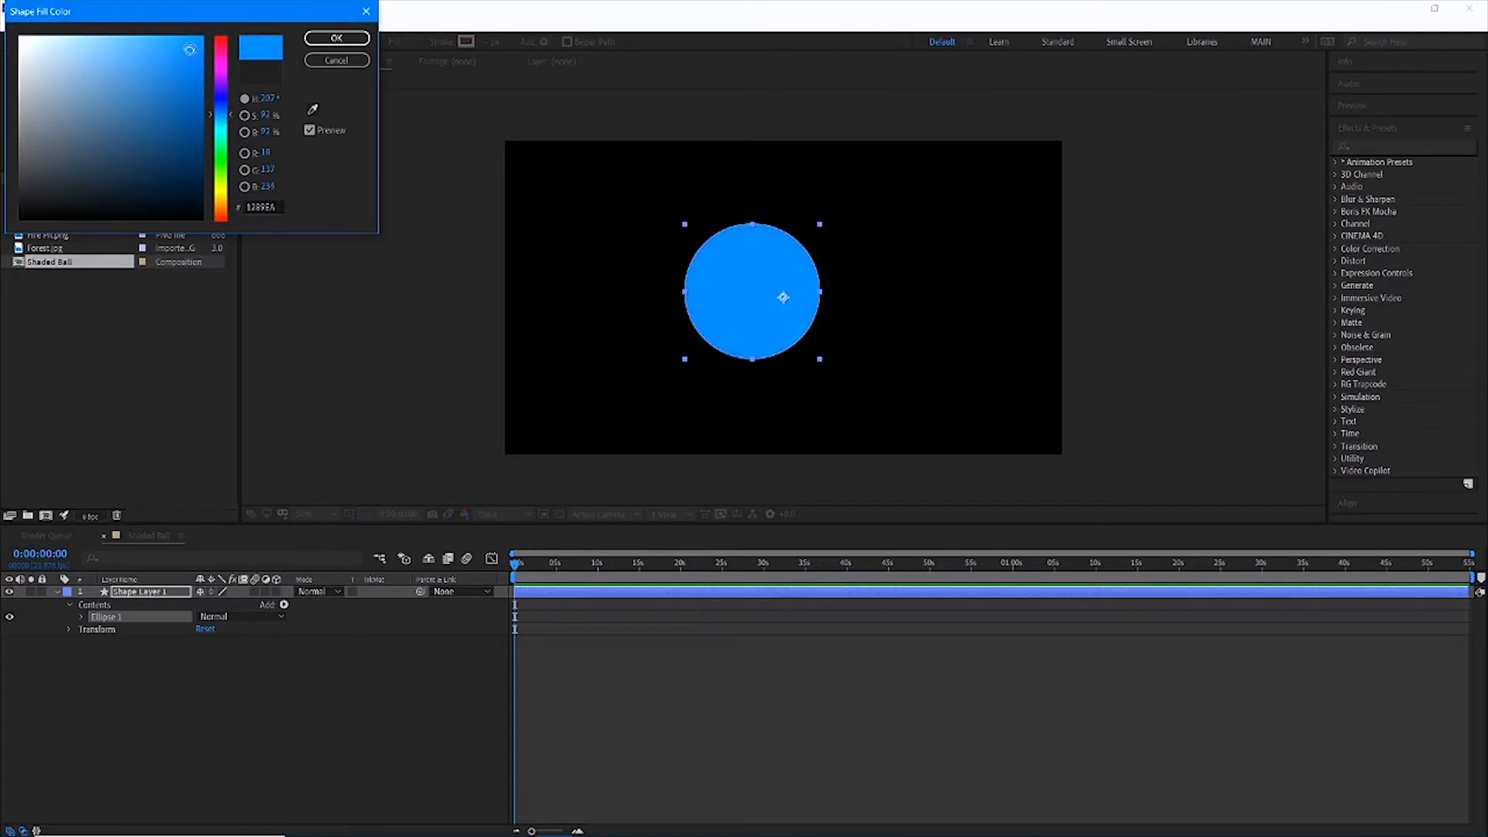
click(336, 38)
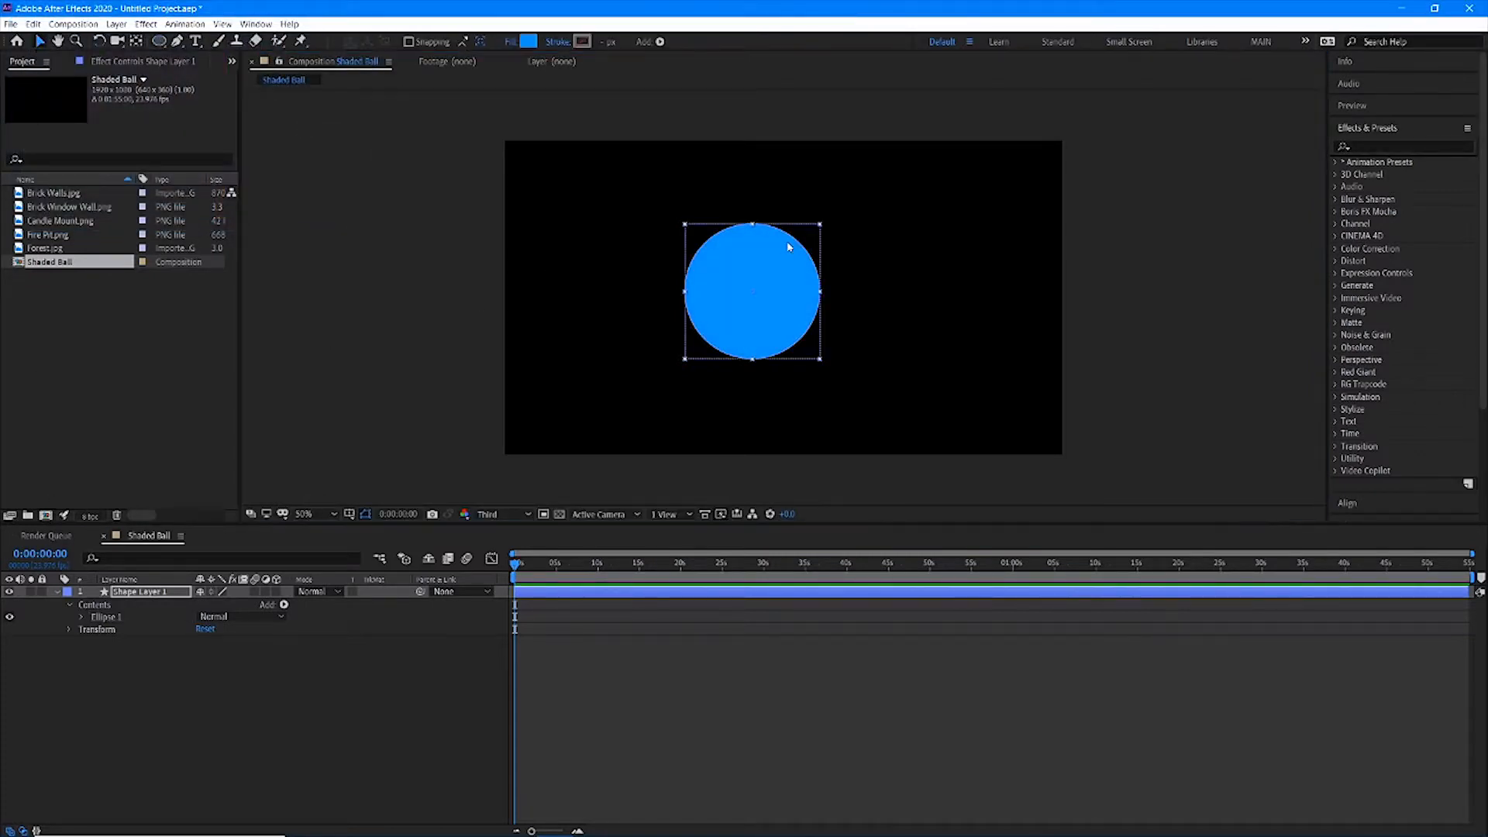
mouse_move(166, 85)
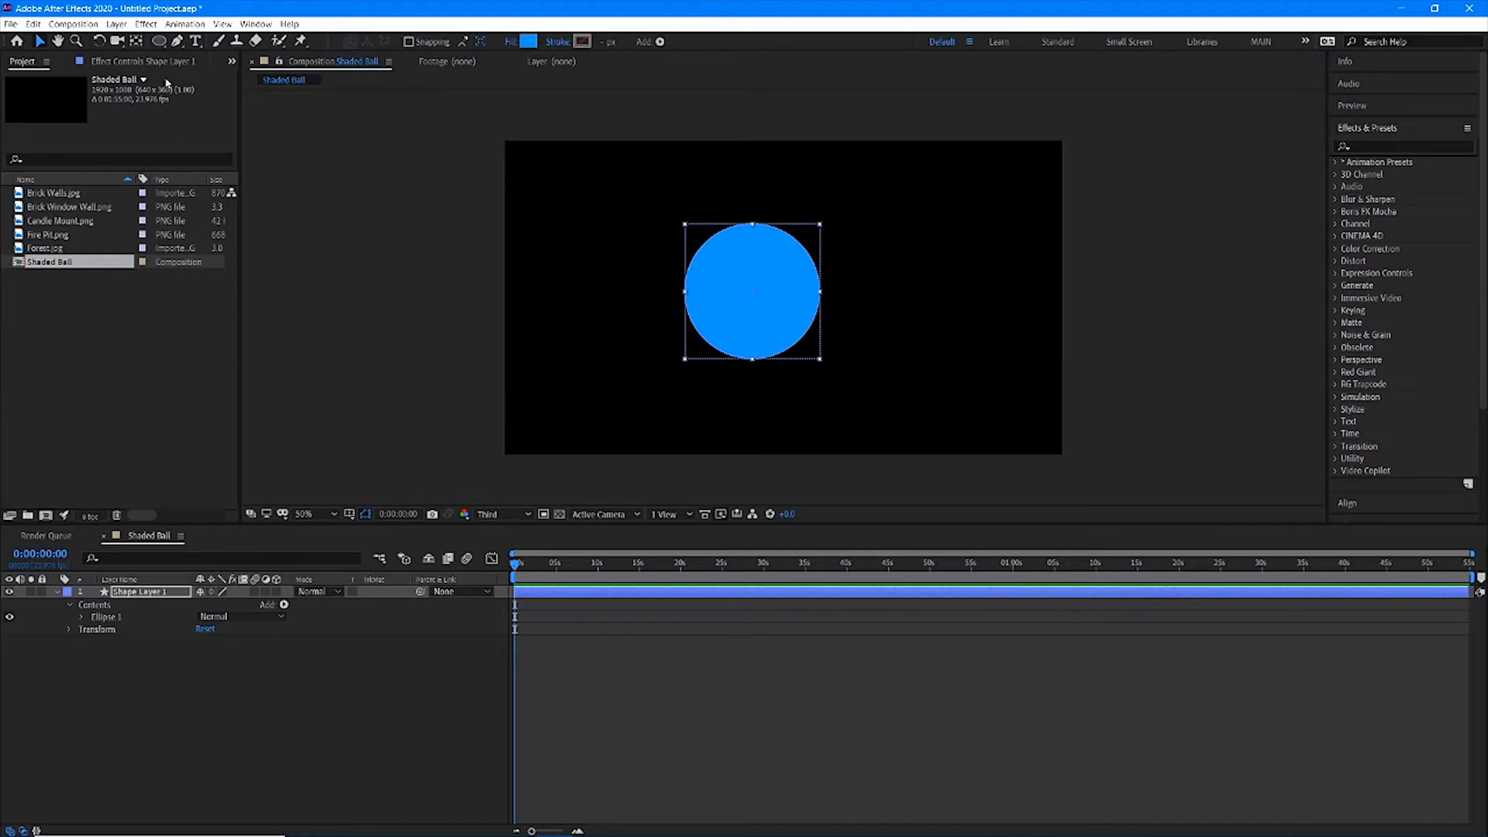
Reselect the Ellipse Tool and deselect the finished blue circle
click(162, 40)
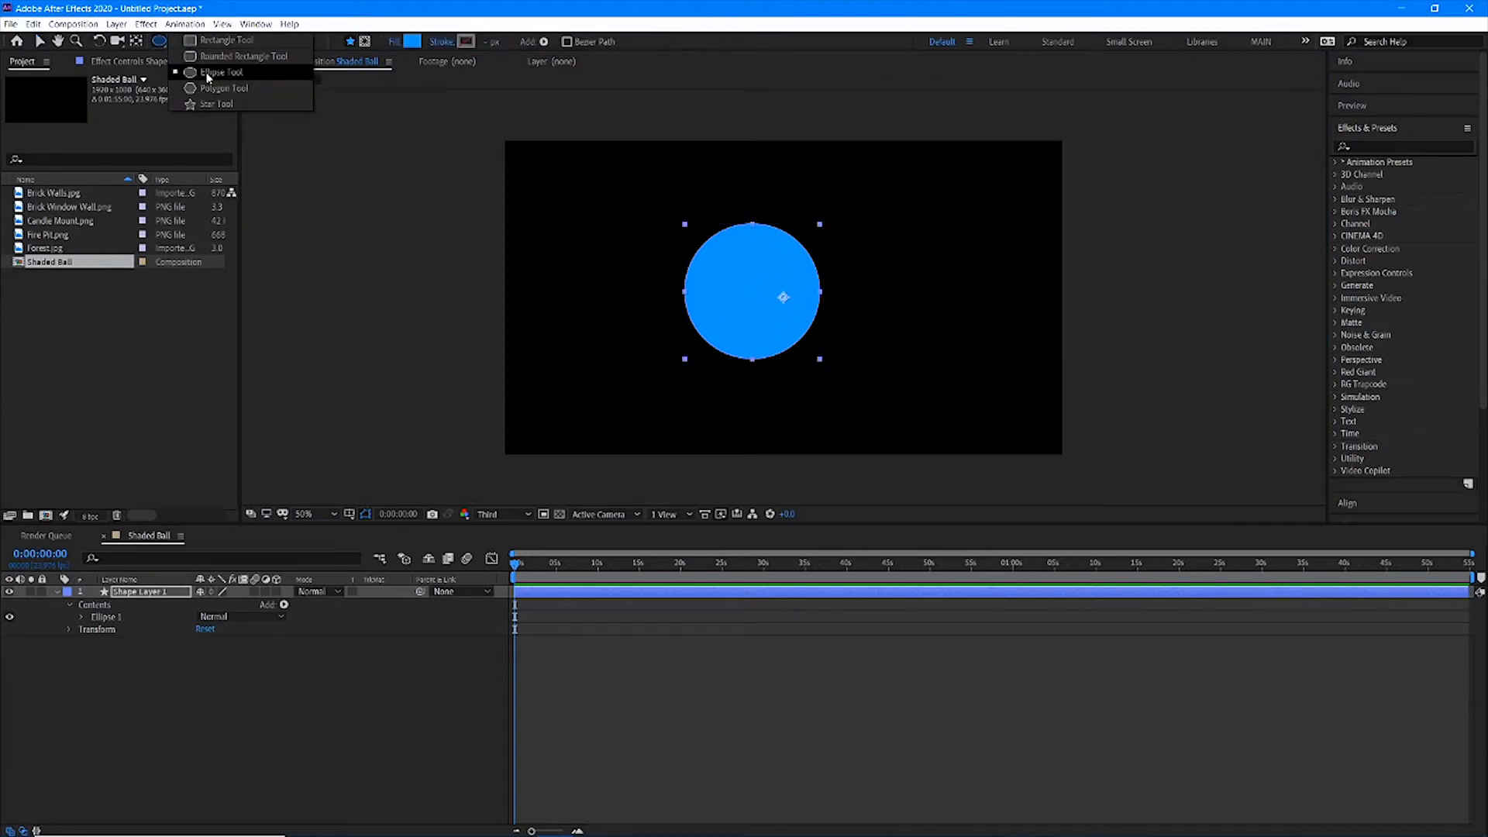
click(218, 73)
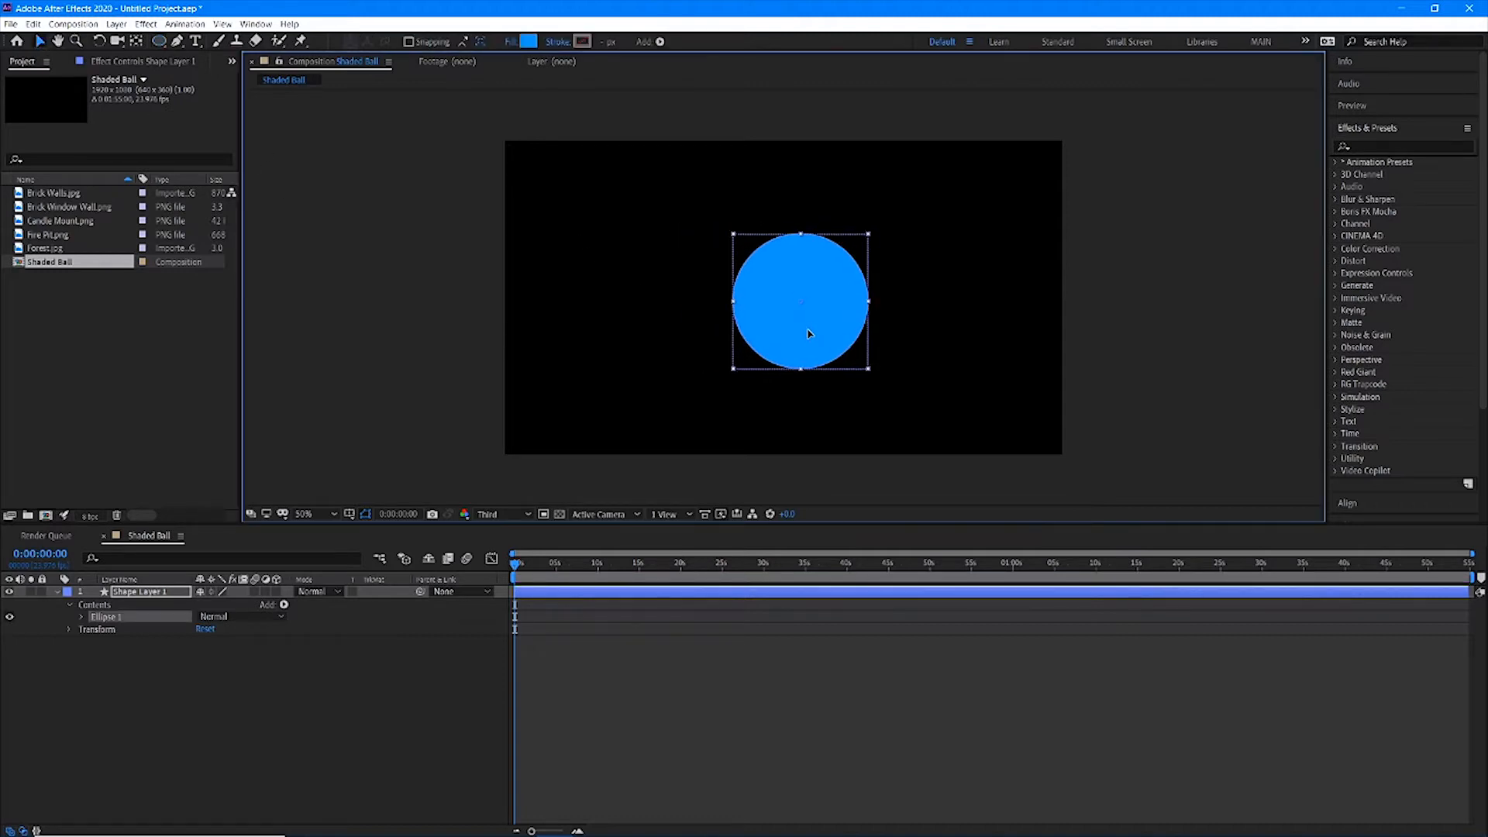
click(460, 411)
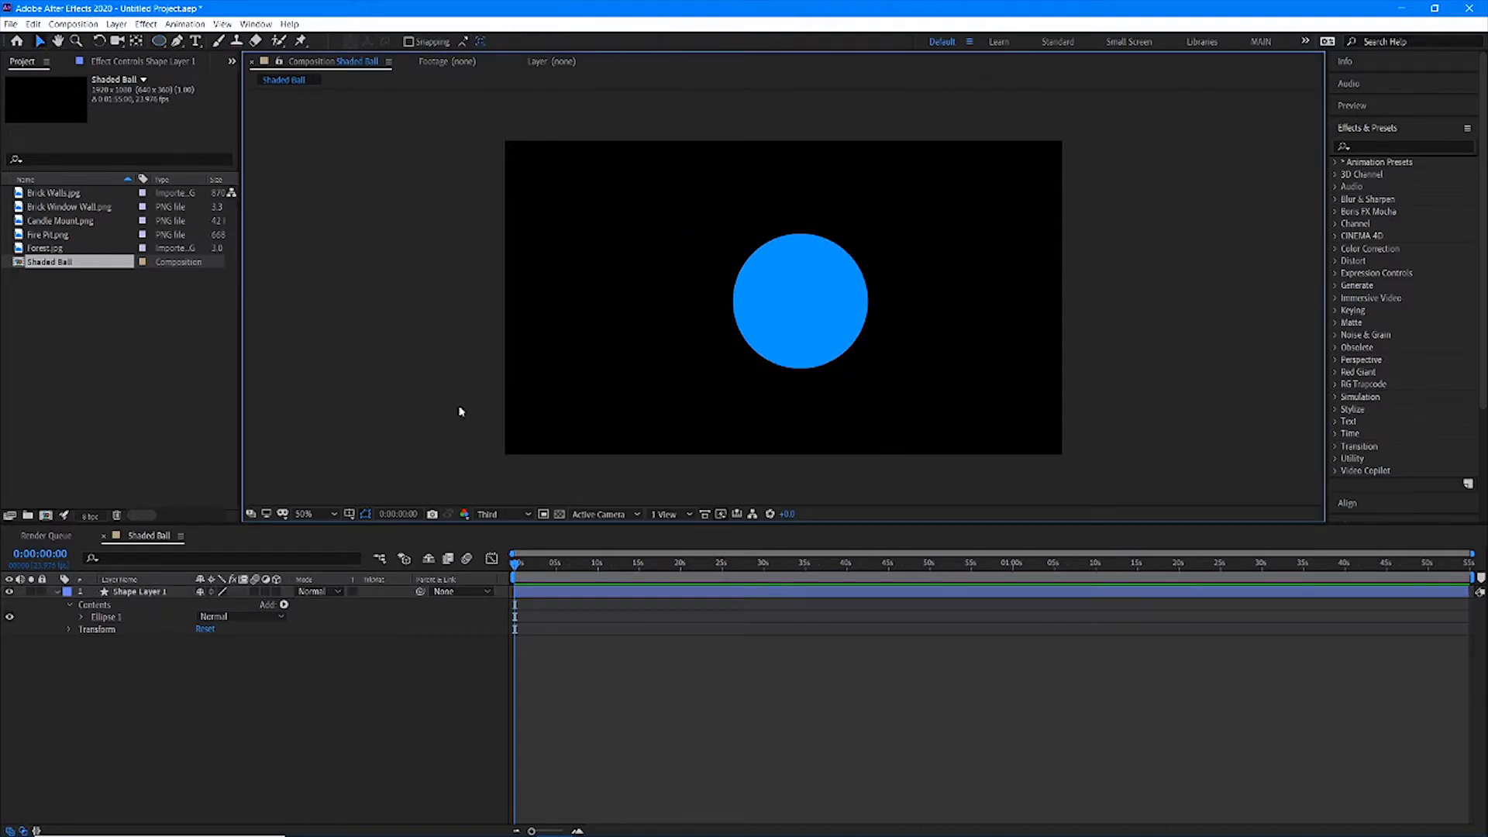
mouse_move(205, 649)
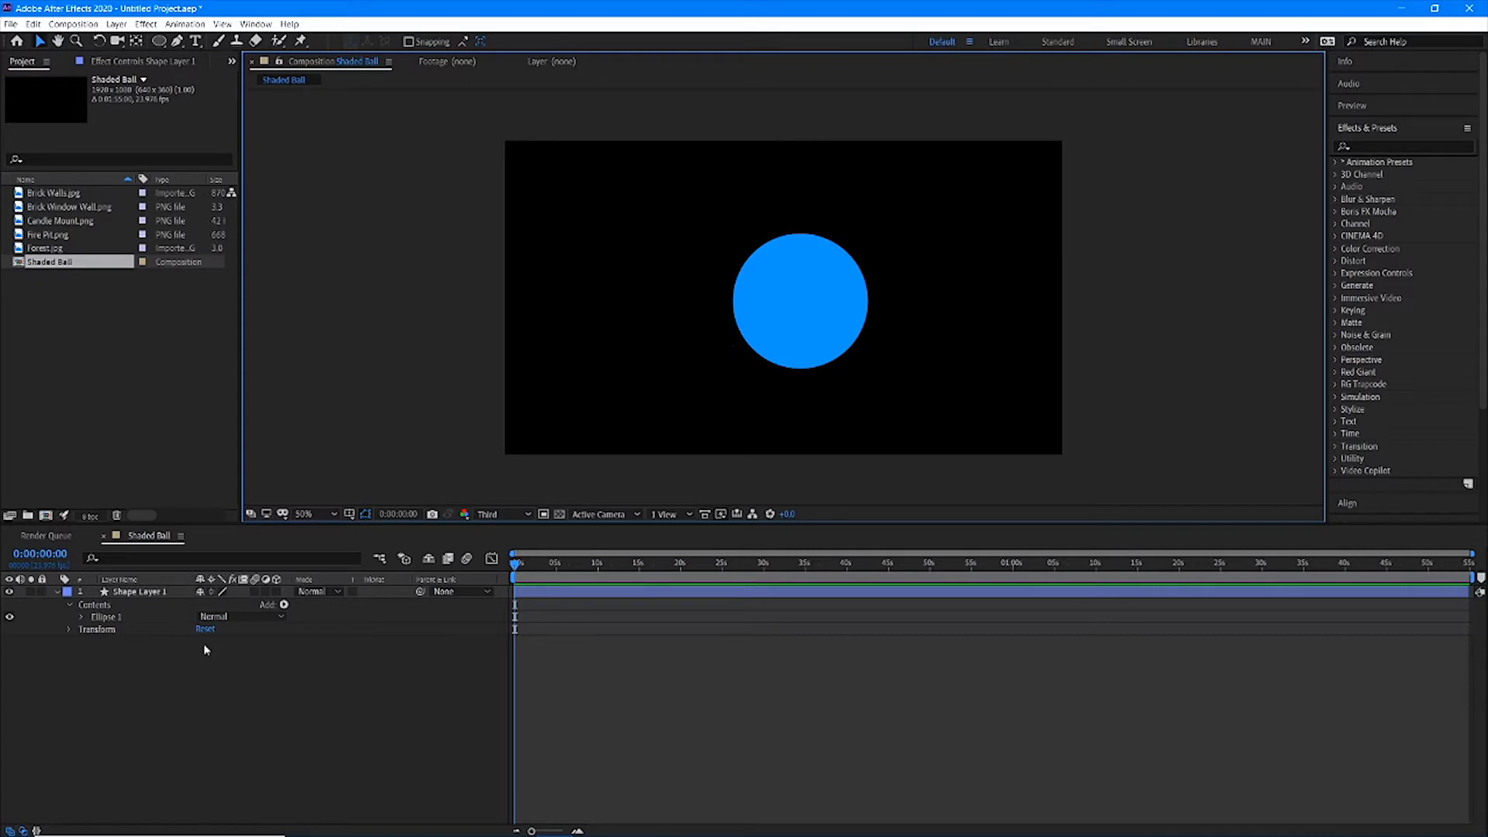
Make Shape Layer 1 a 3D layer and set its Position to 960, 540, 0
click(138, 591)
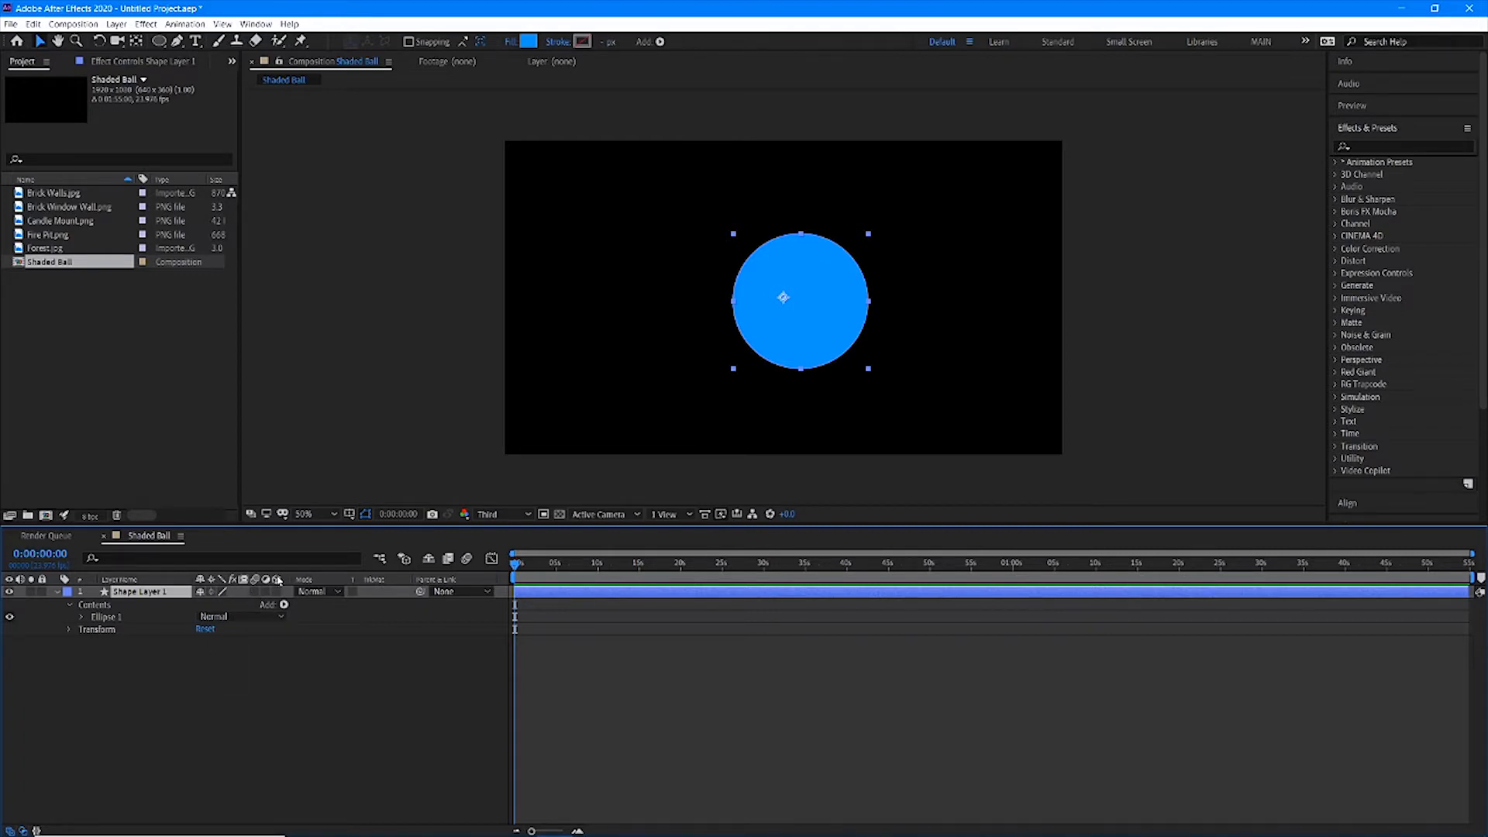
mouse_move(278, 592)
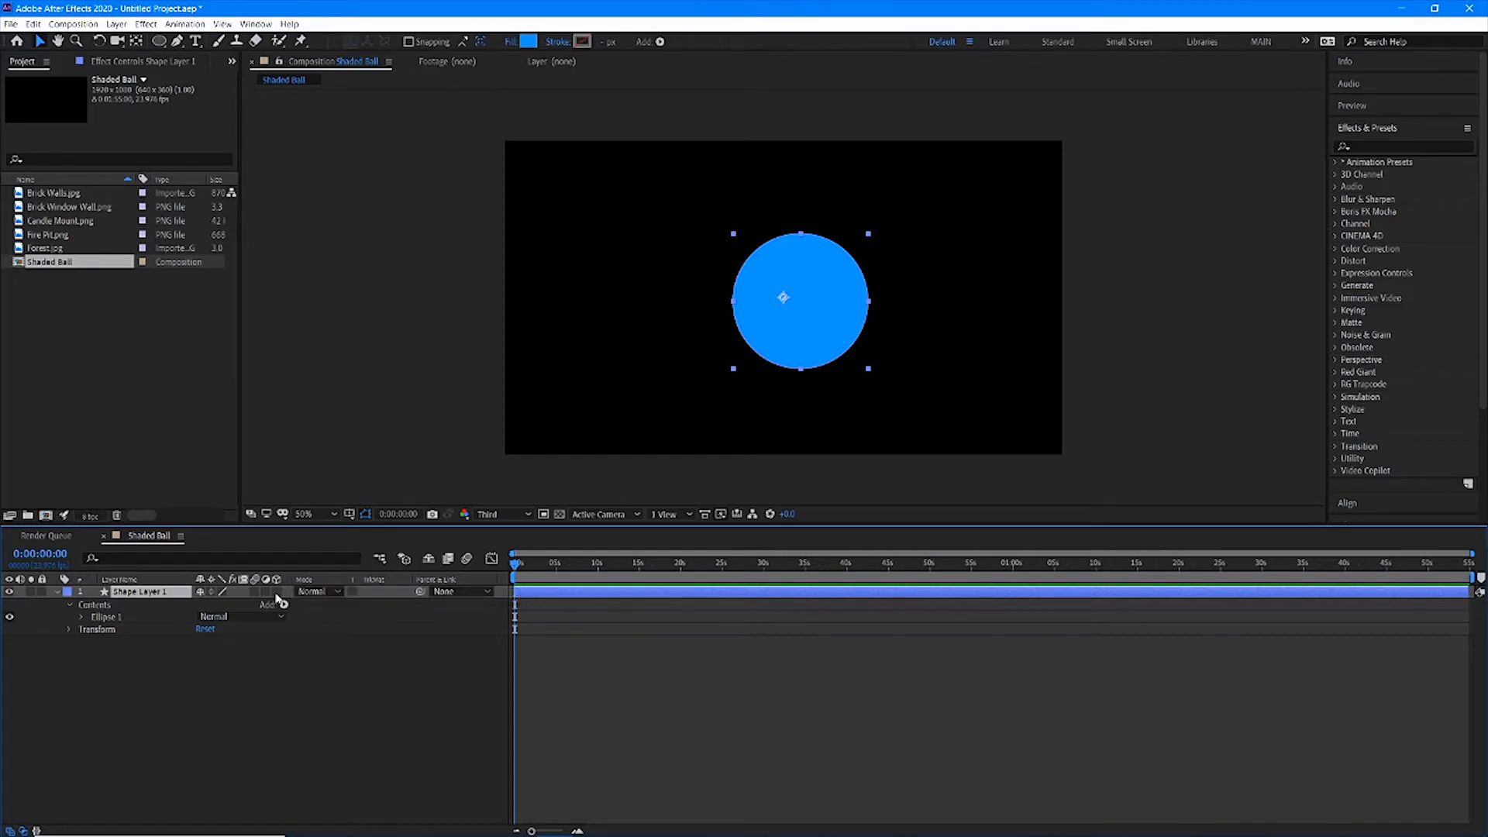
click(277, 592)
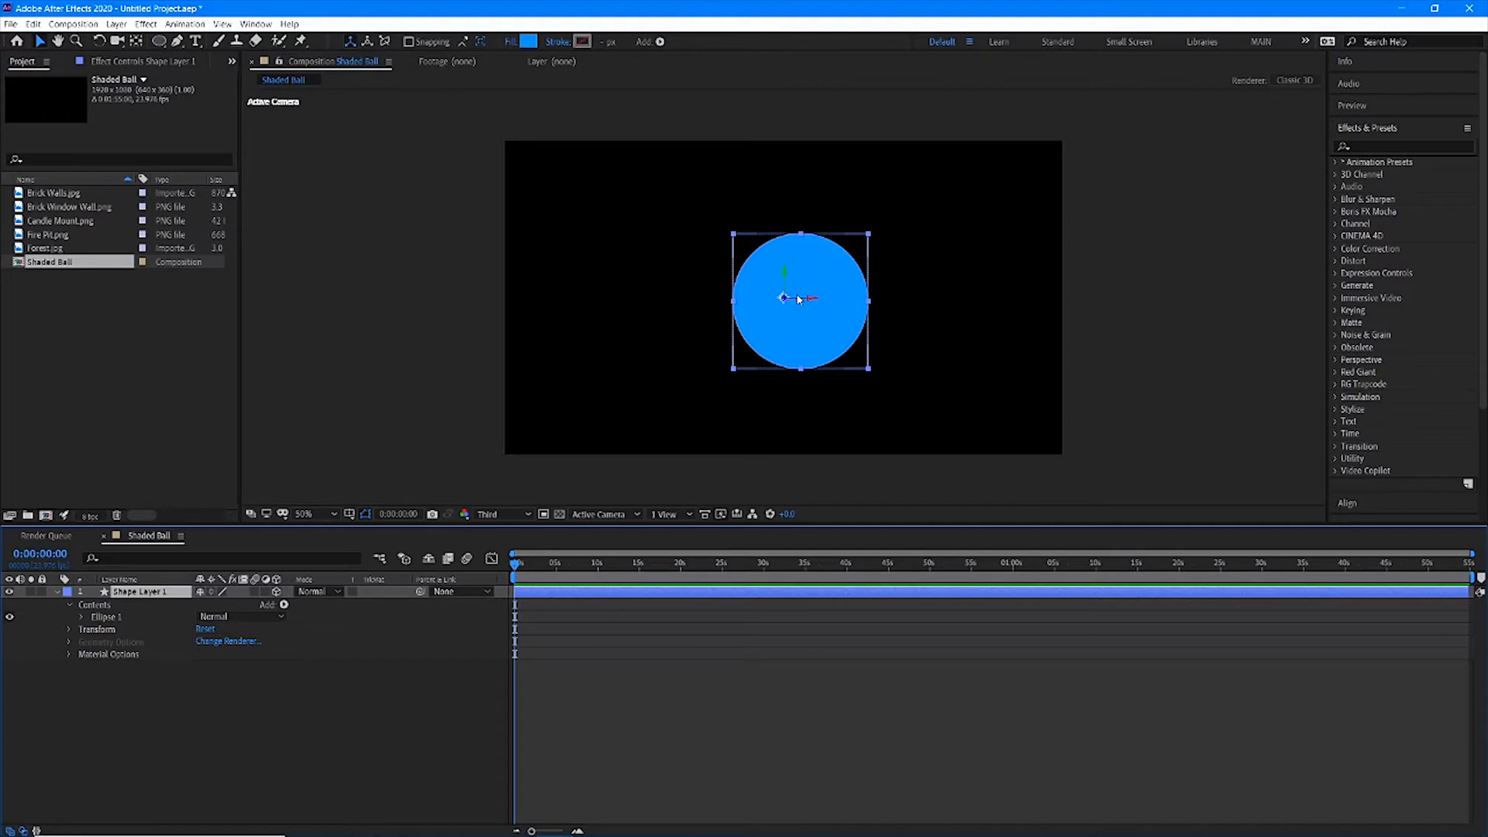
mouse_move(775, 361)
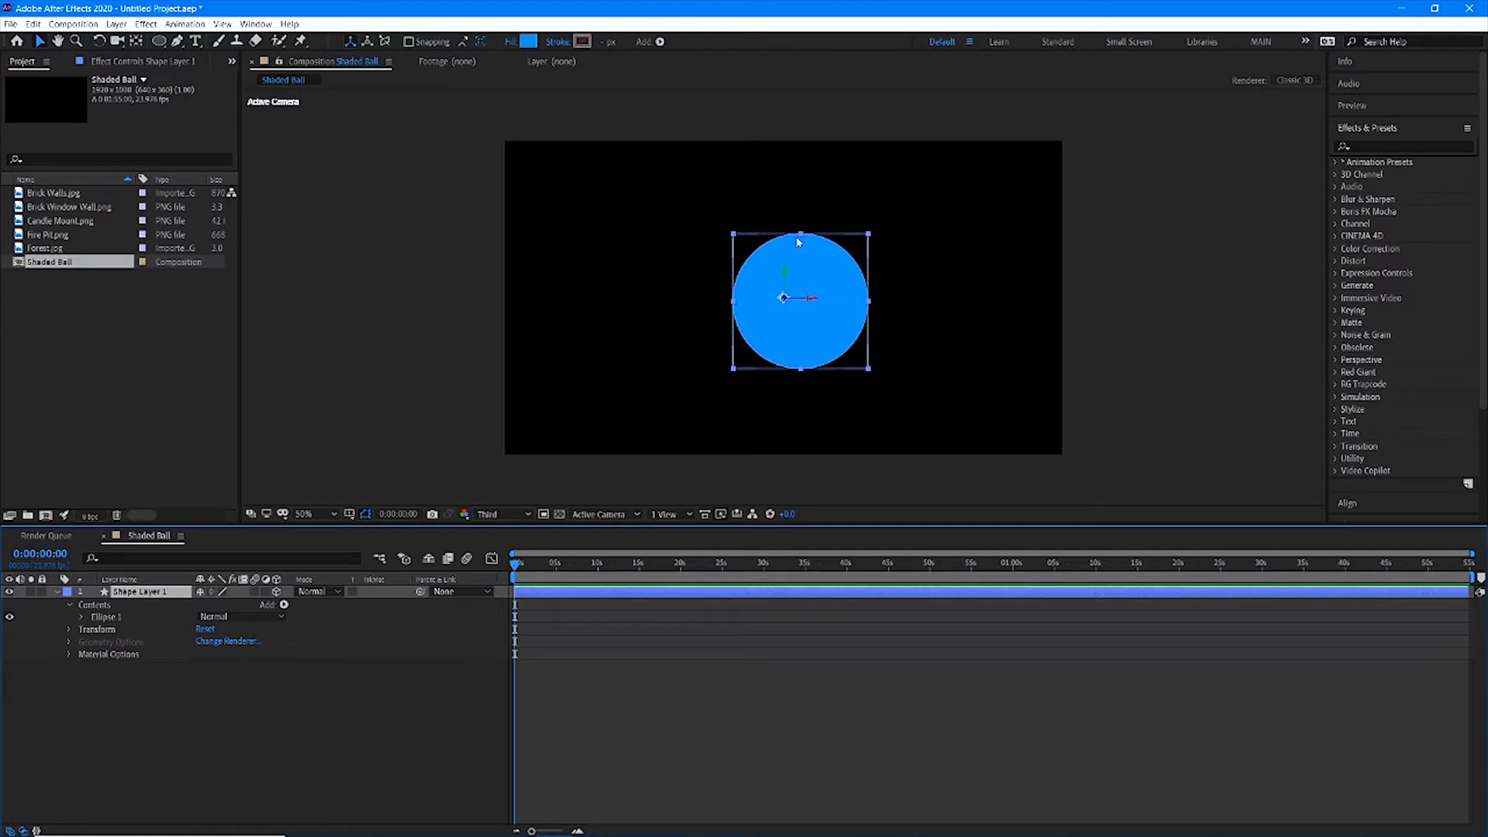
mouse_move(804, 348)
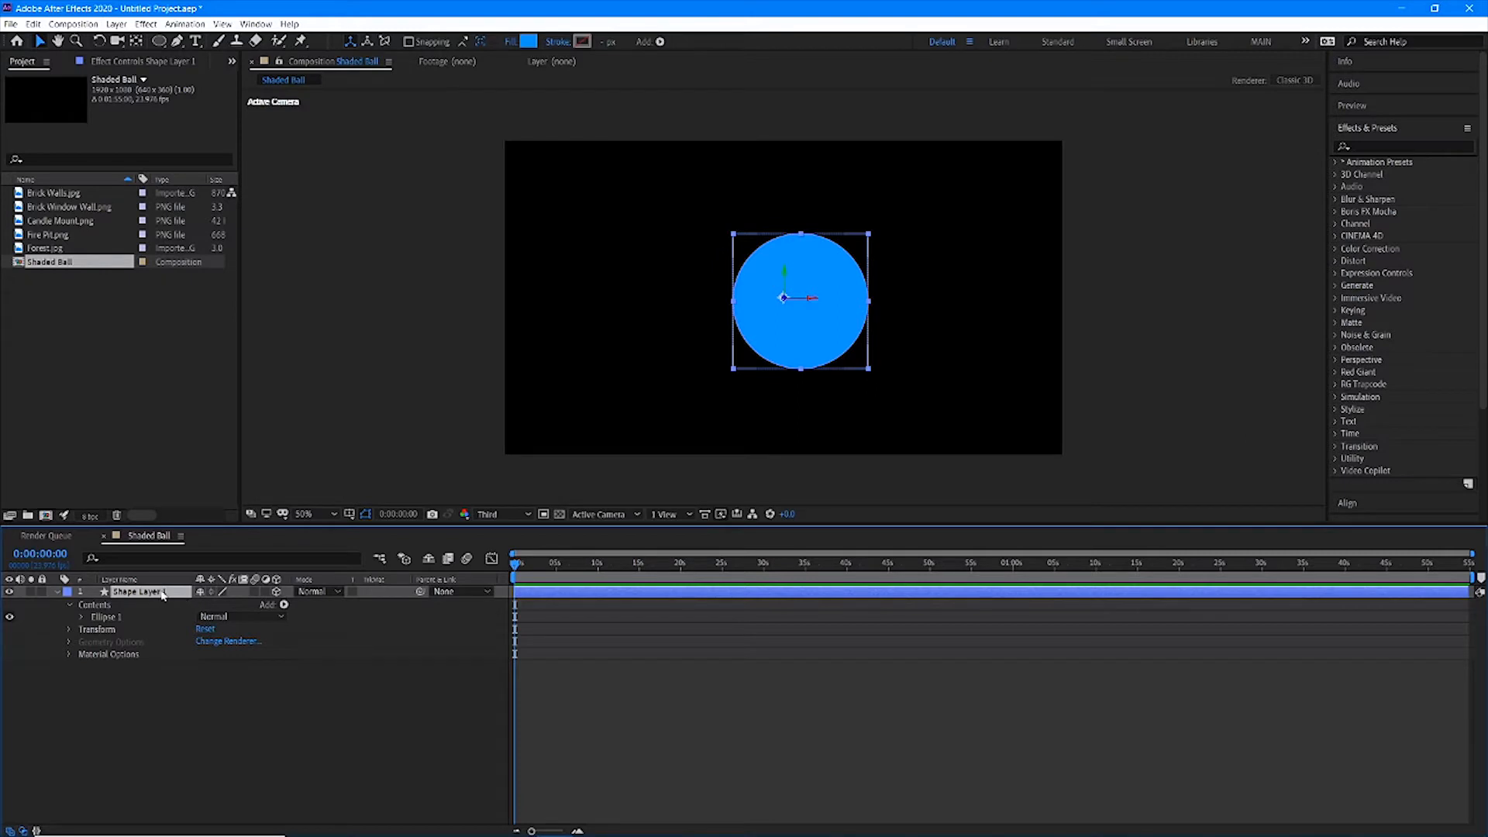
key(p)
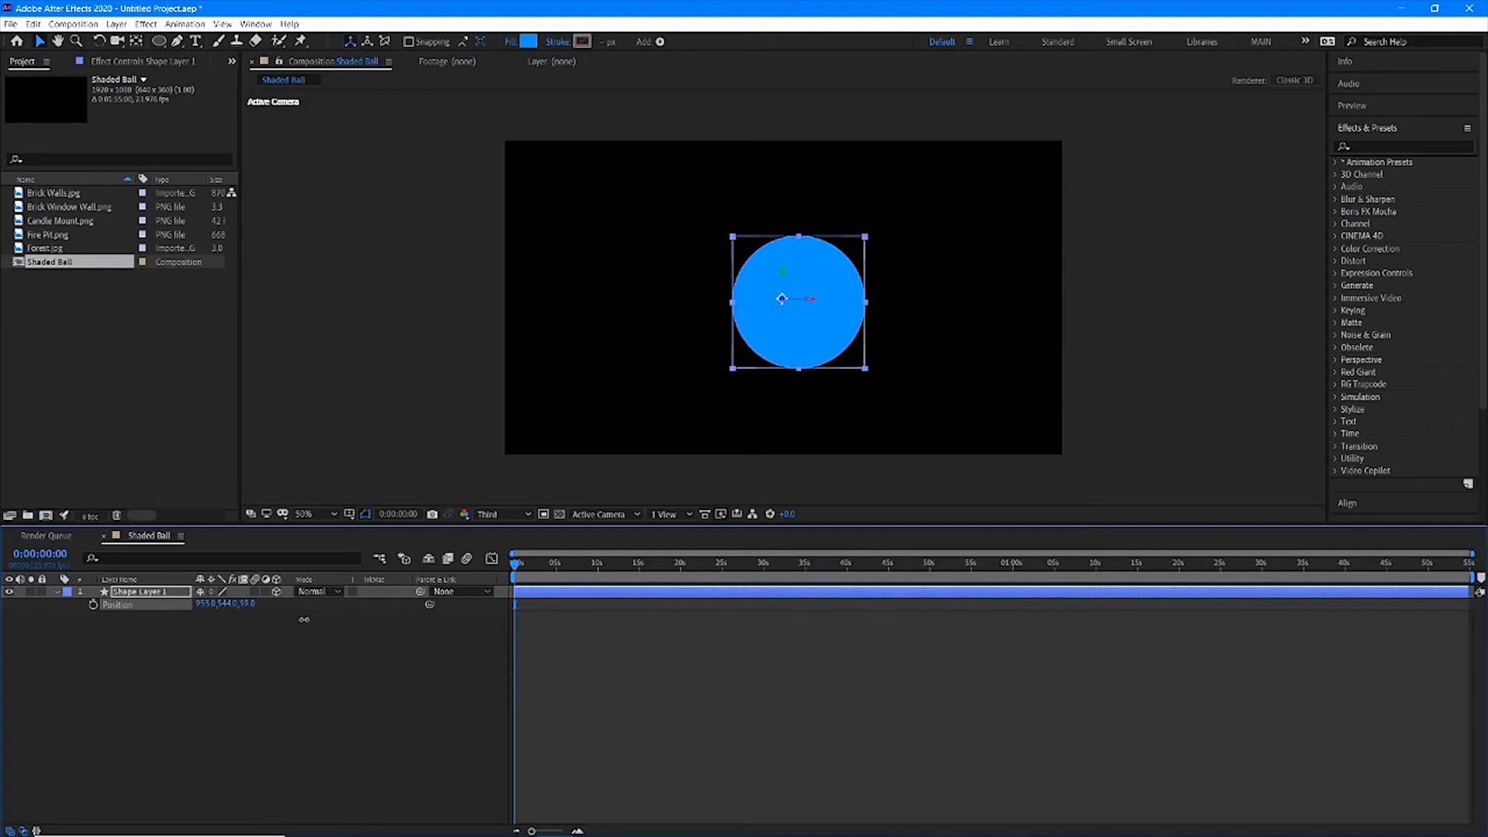
double_click(251, 605)
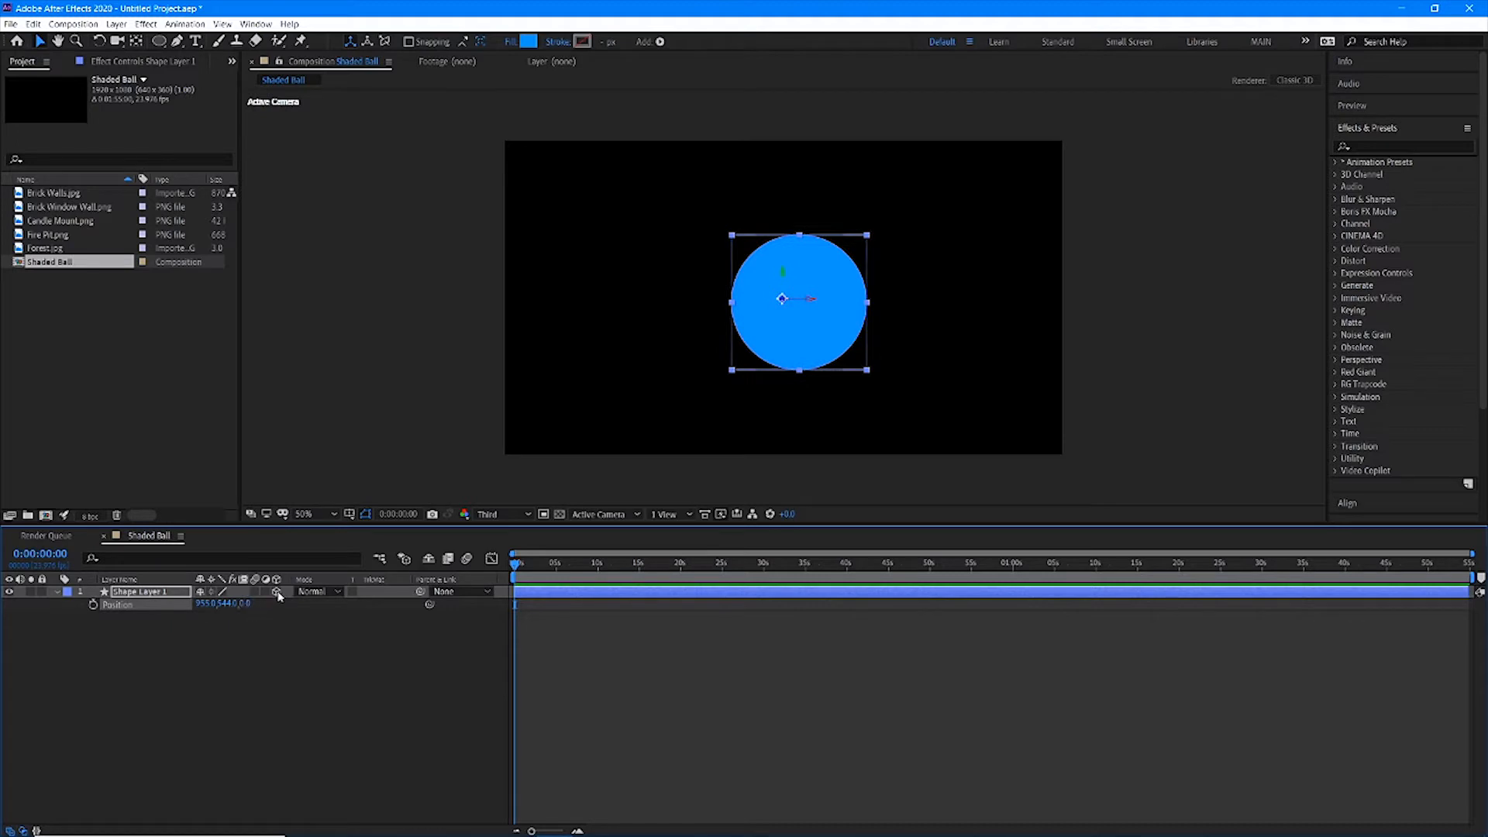
mouse_move(220, 615)
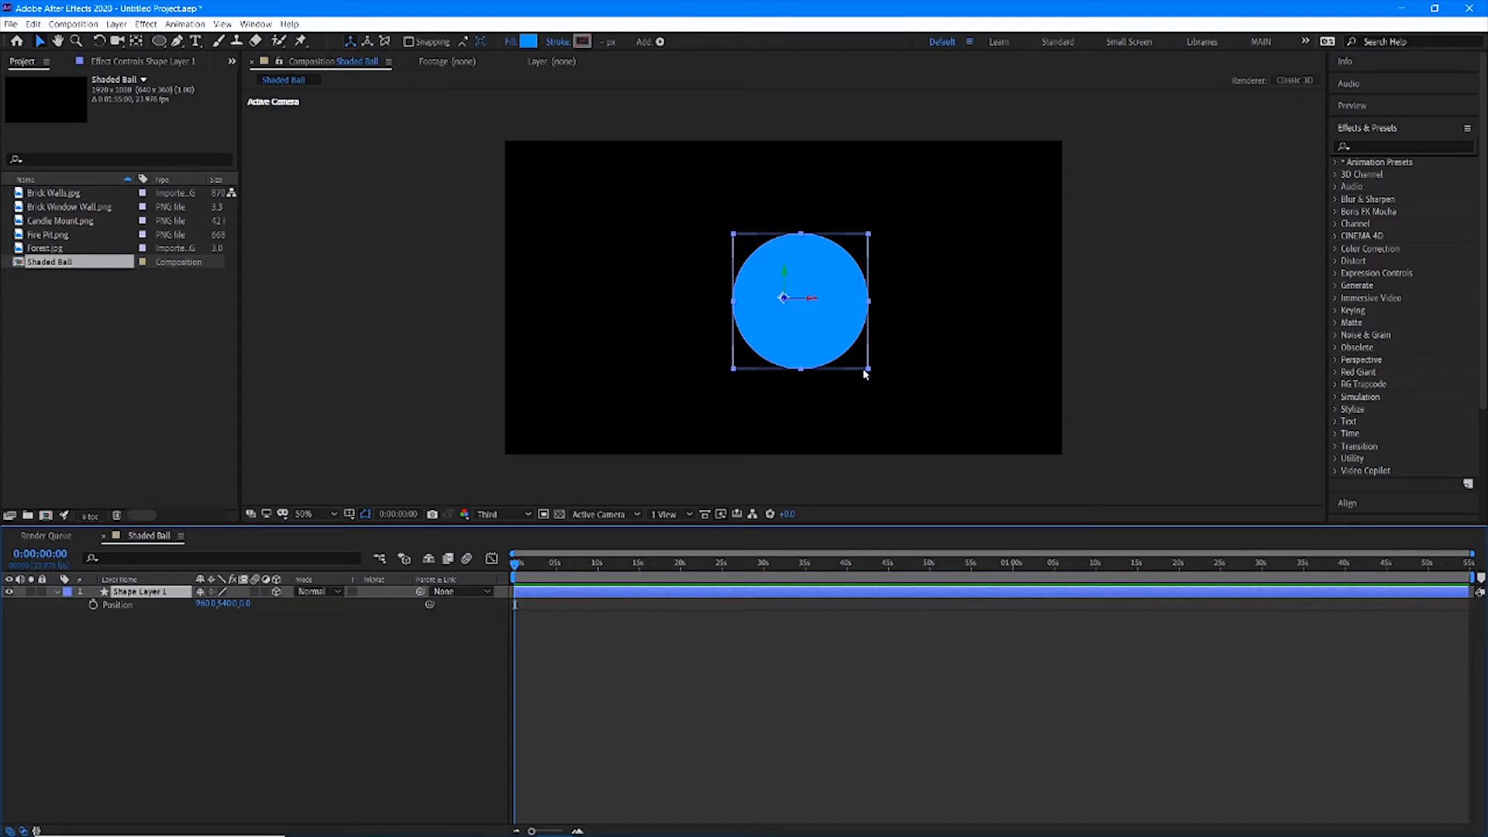
mouse_move(373, 640)
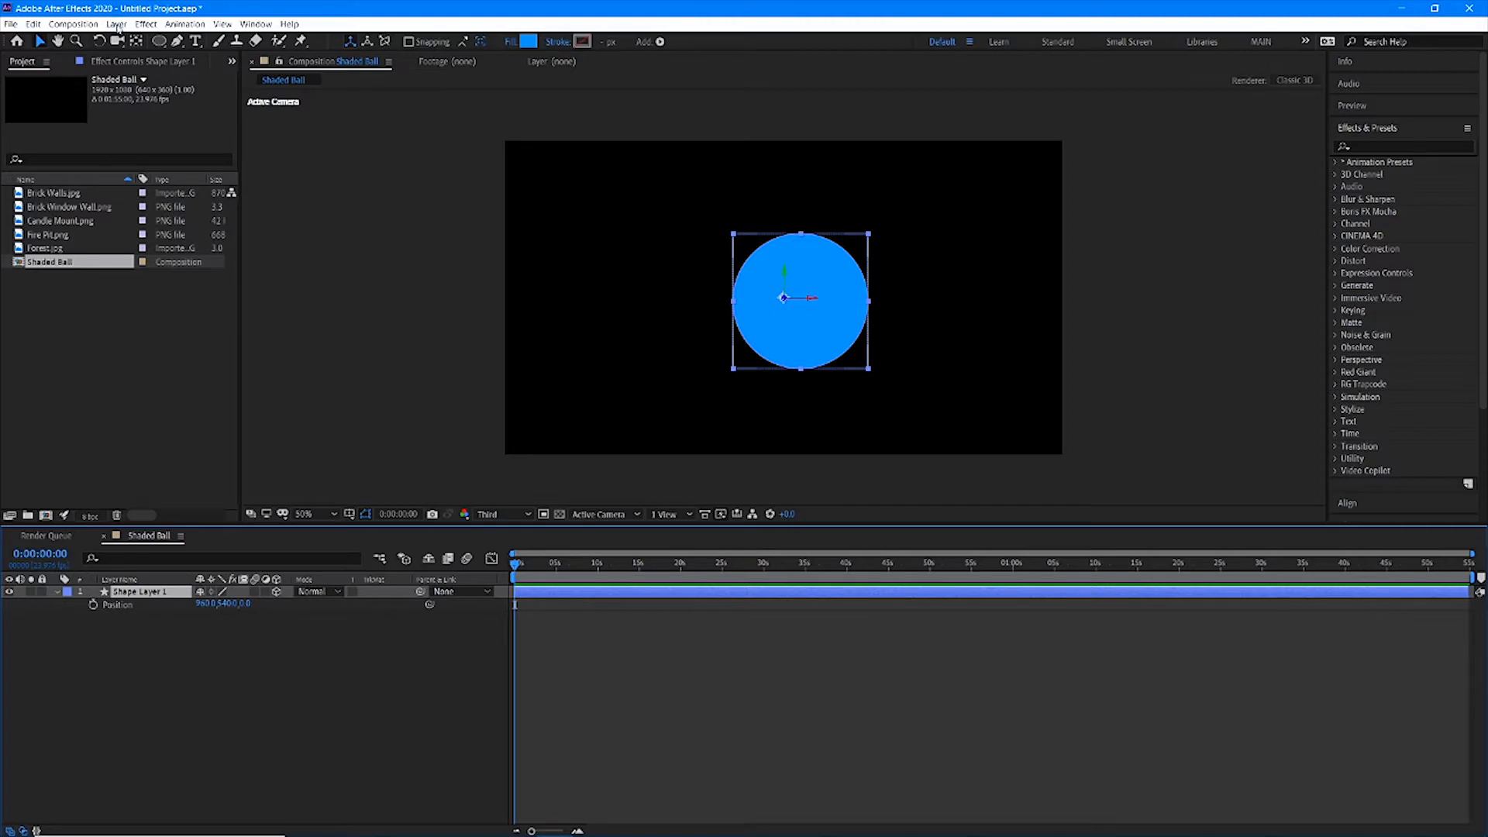
Start a new Spot light layer with Casts Shadows enabled
click(117, 23)
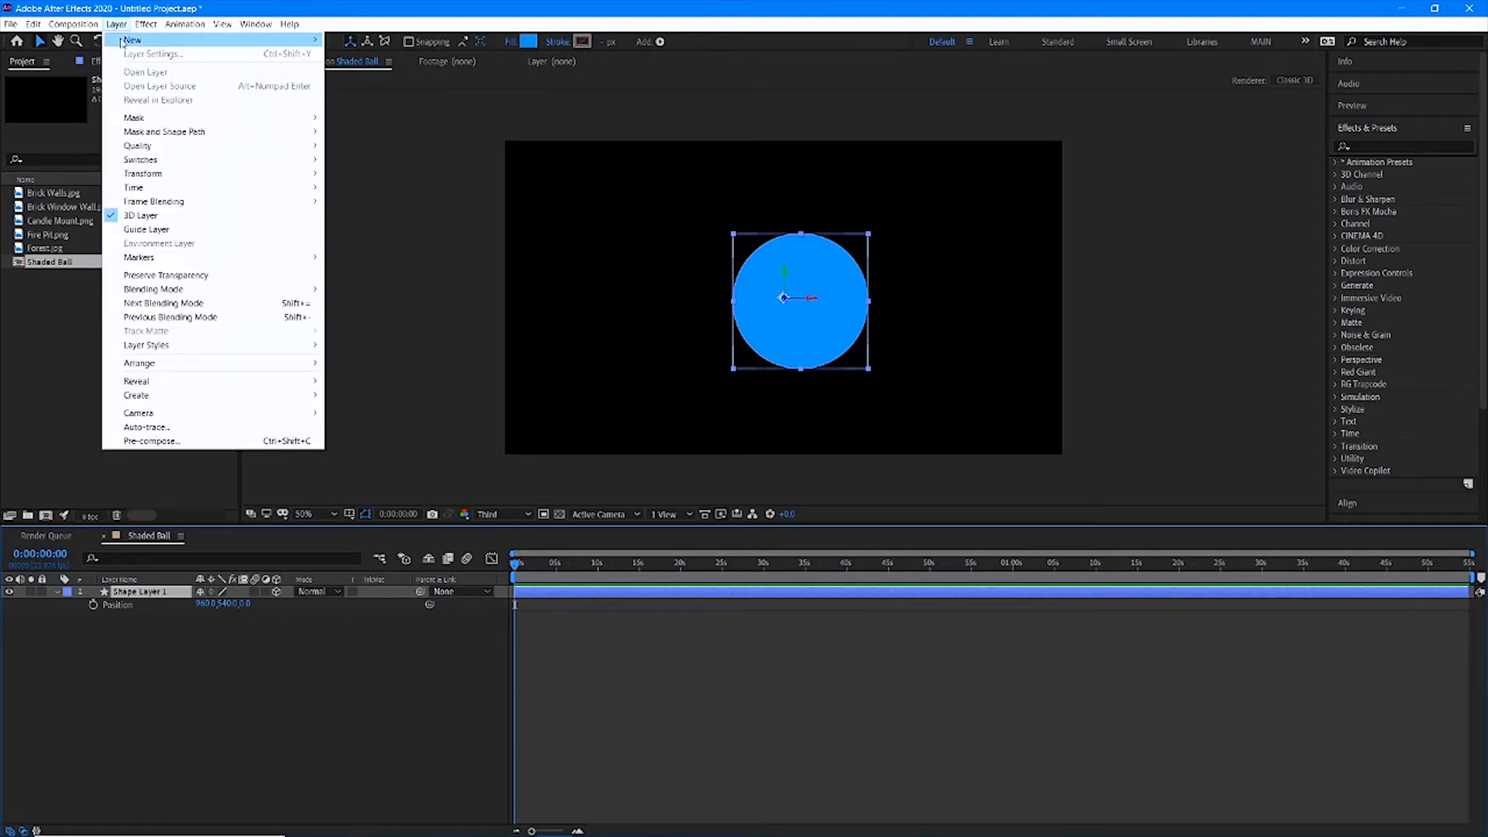
click(132, 40)
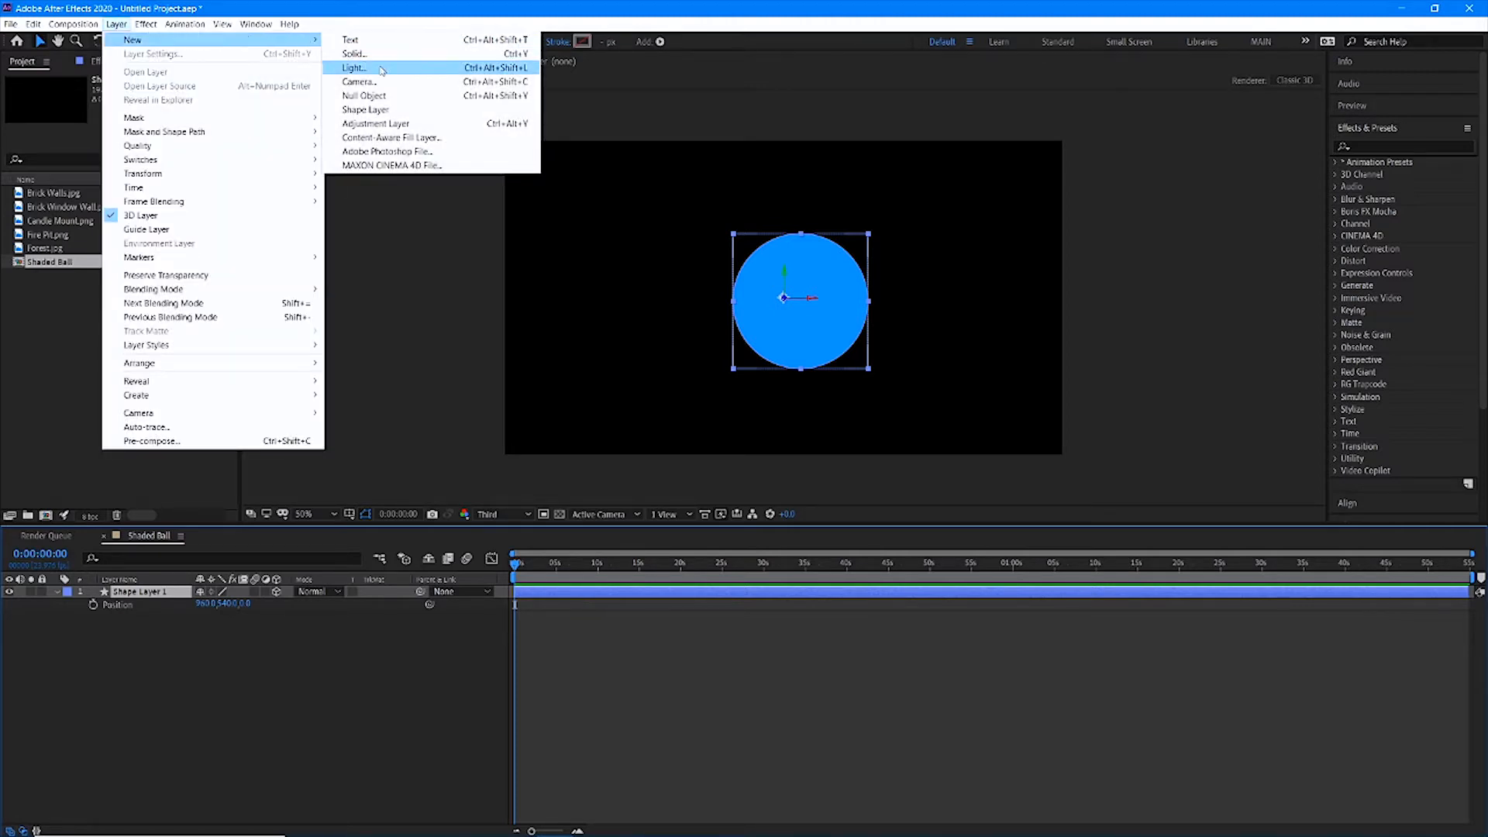
click(353, 67)
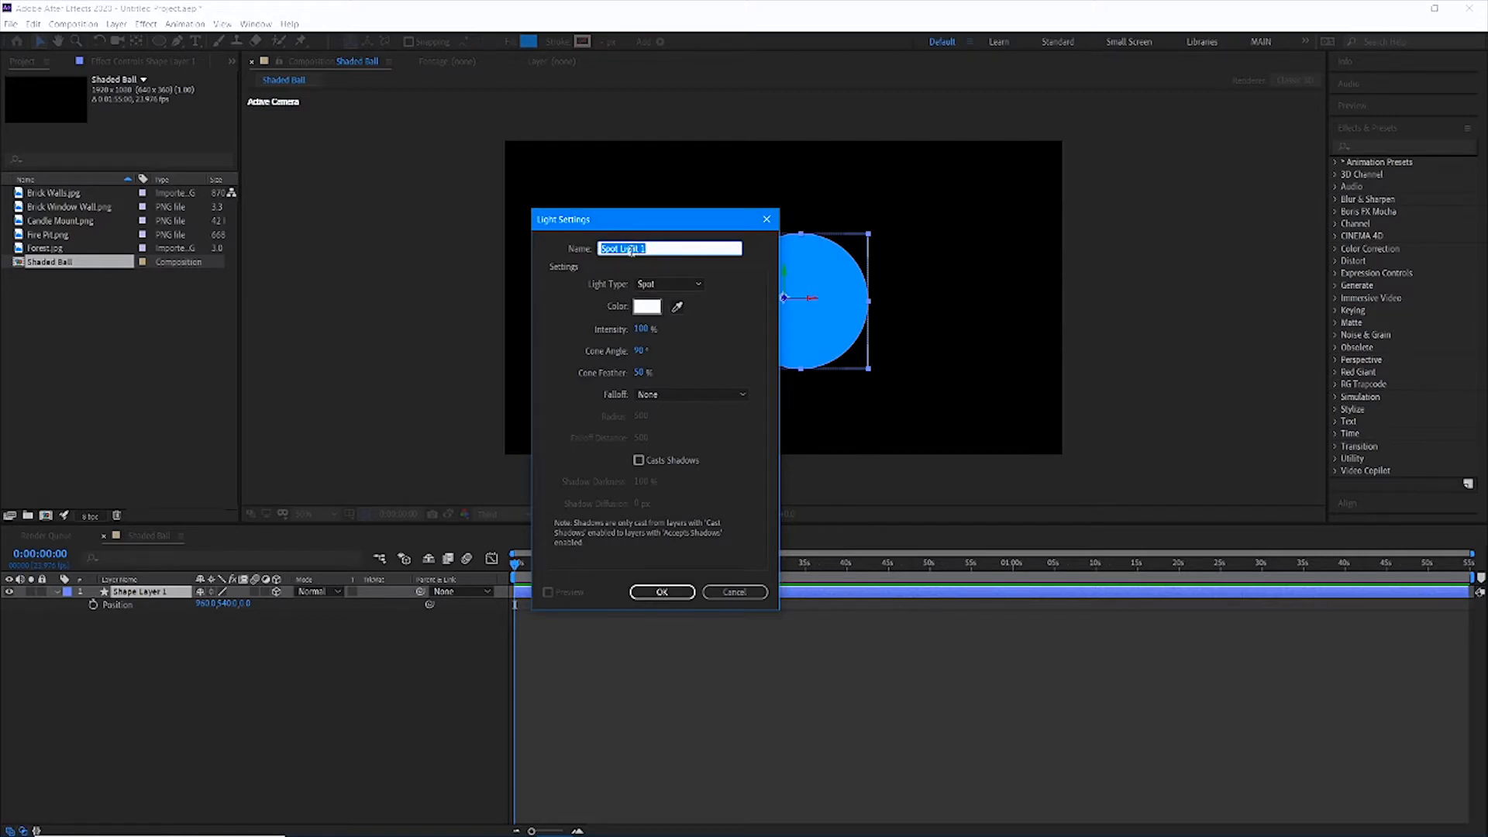
mouse_move(599, 277)
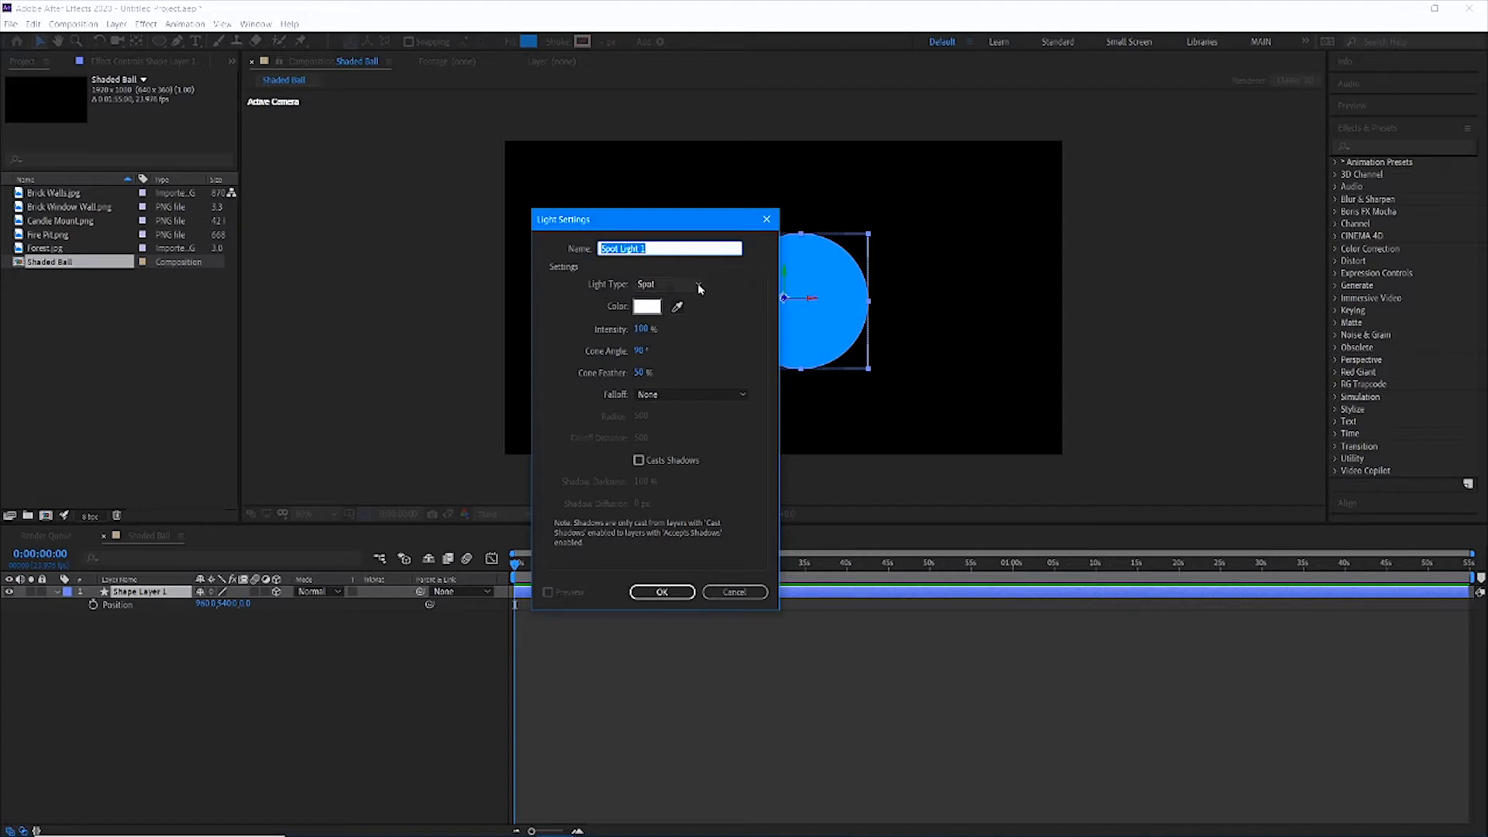
click(669, 283)
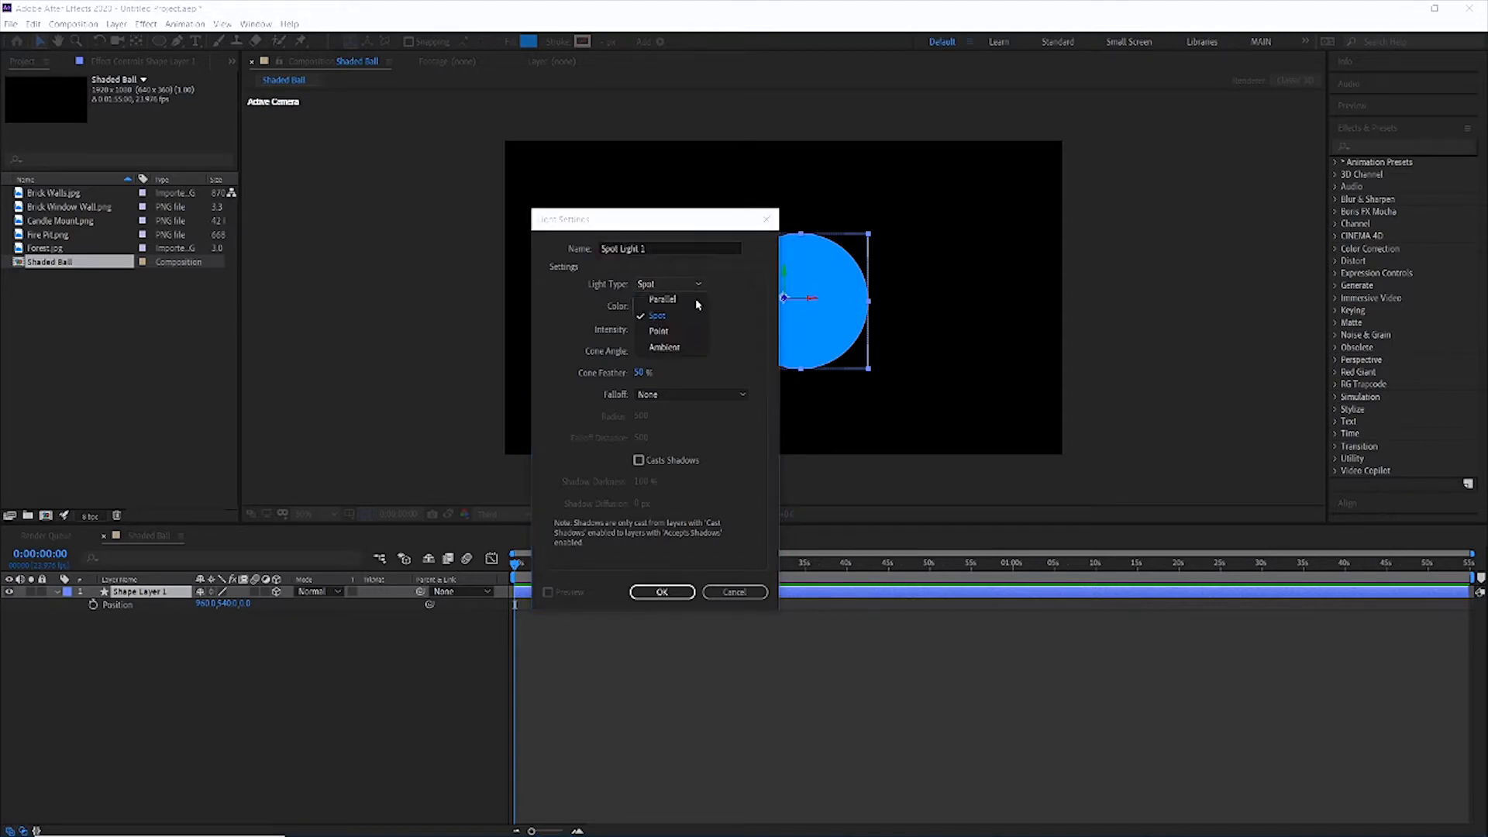
mouse_move(670, 331)
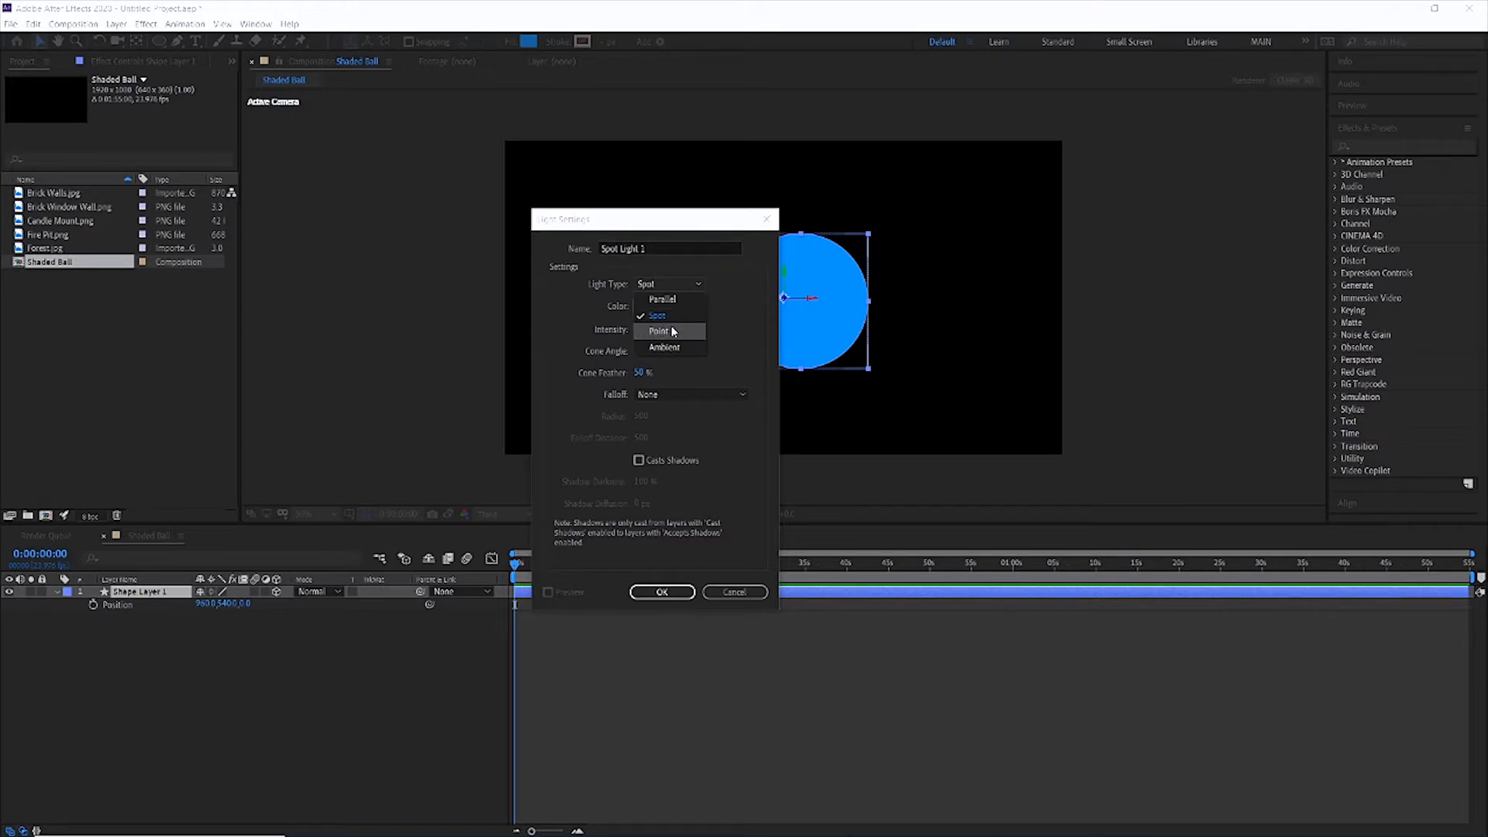
mouse_move(665, 347)
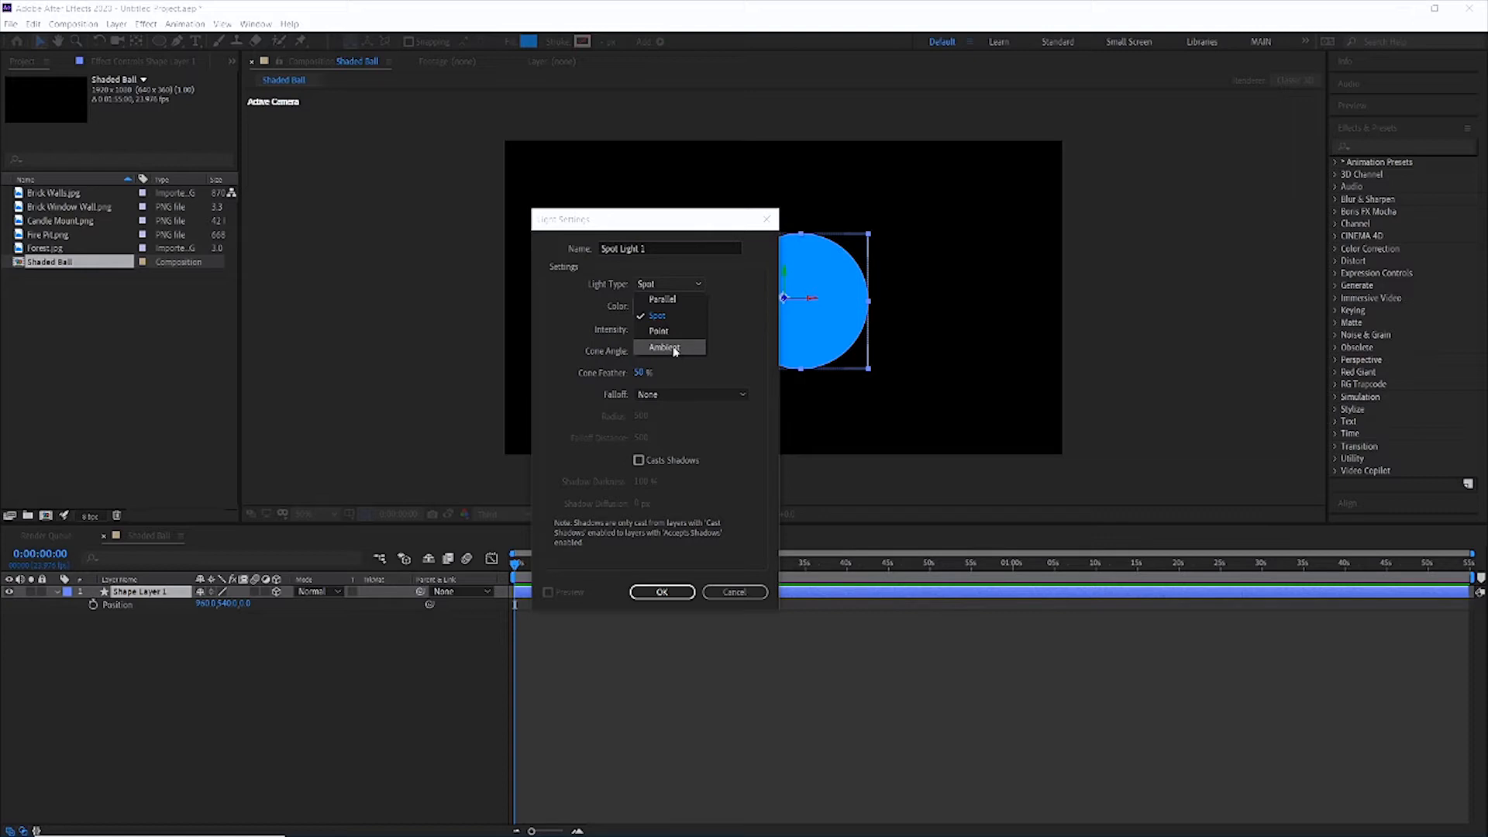
mouse_move(675, 332)
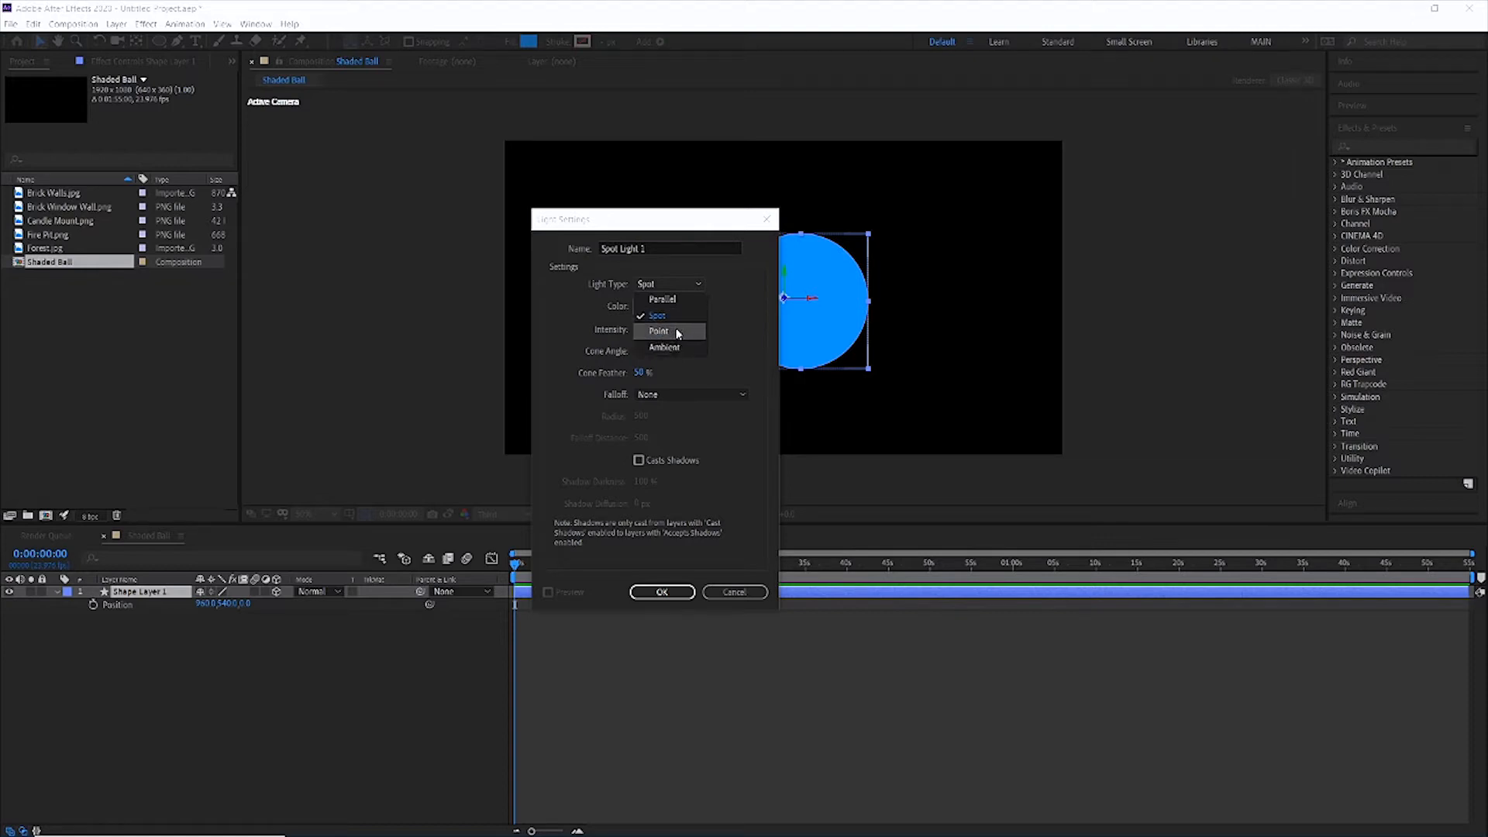
click(657, 316)
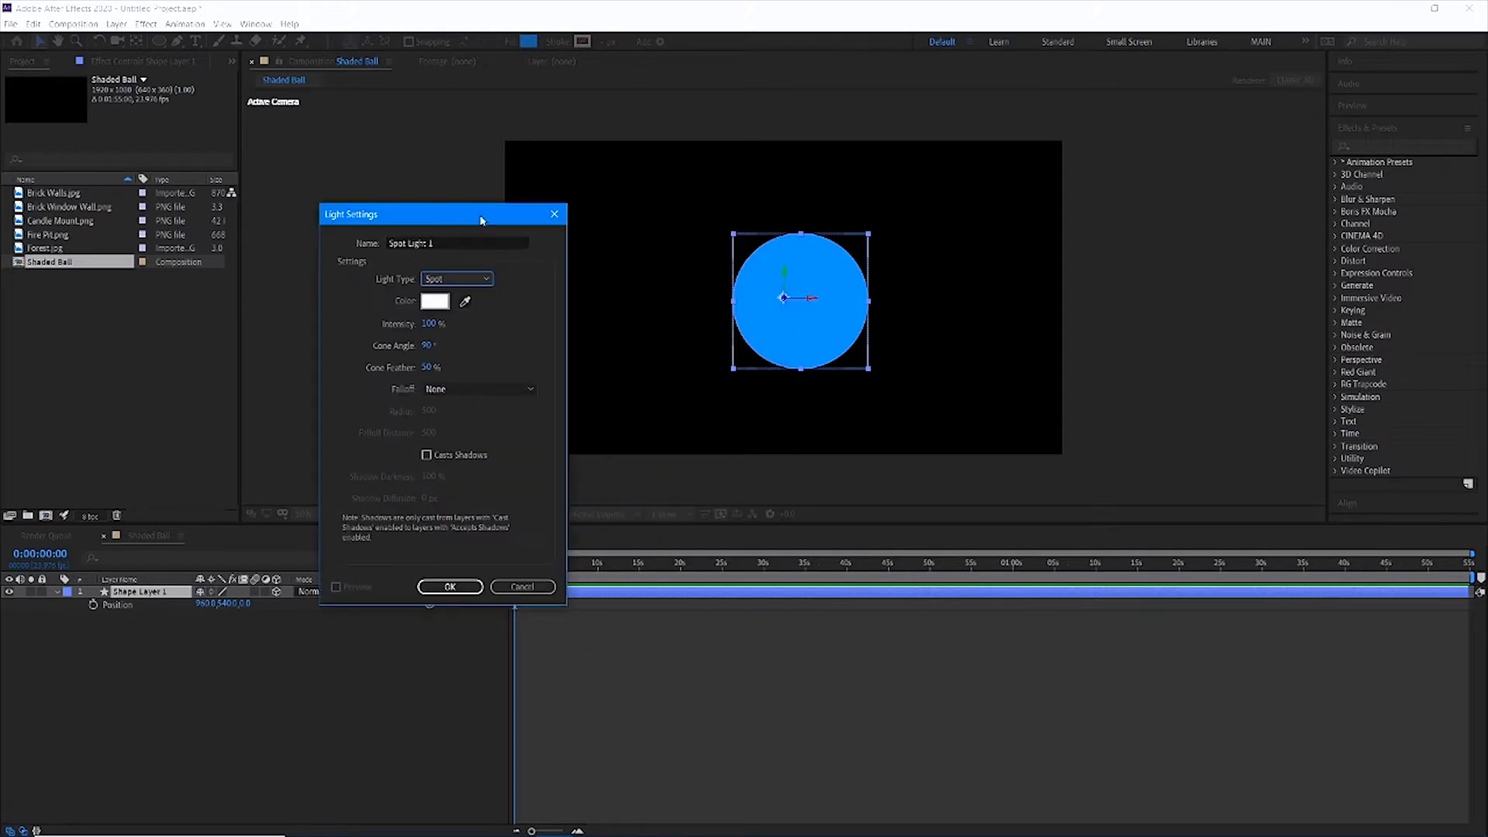
mouse_move(744, 417)
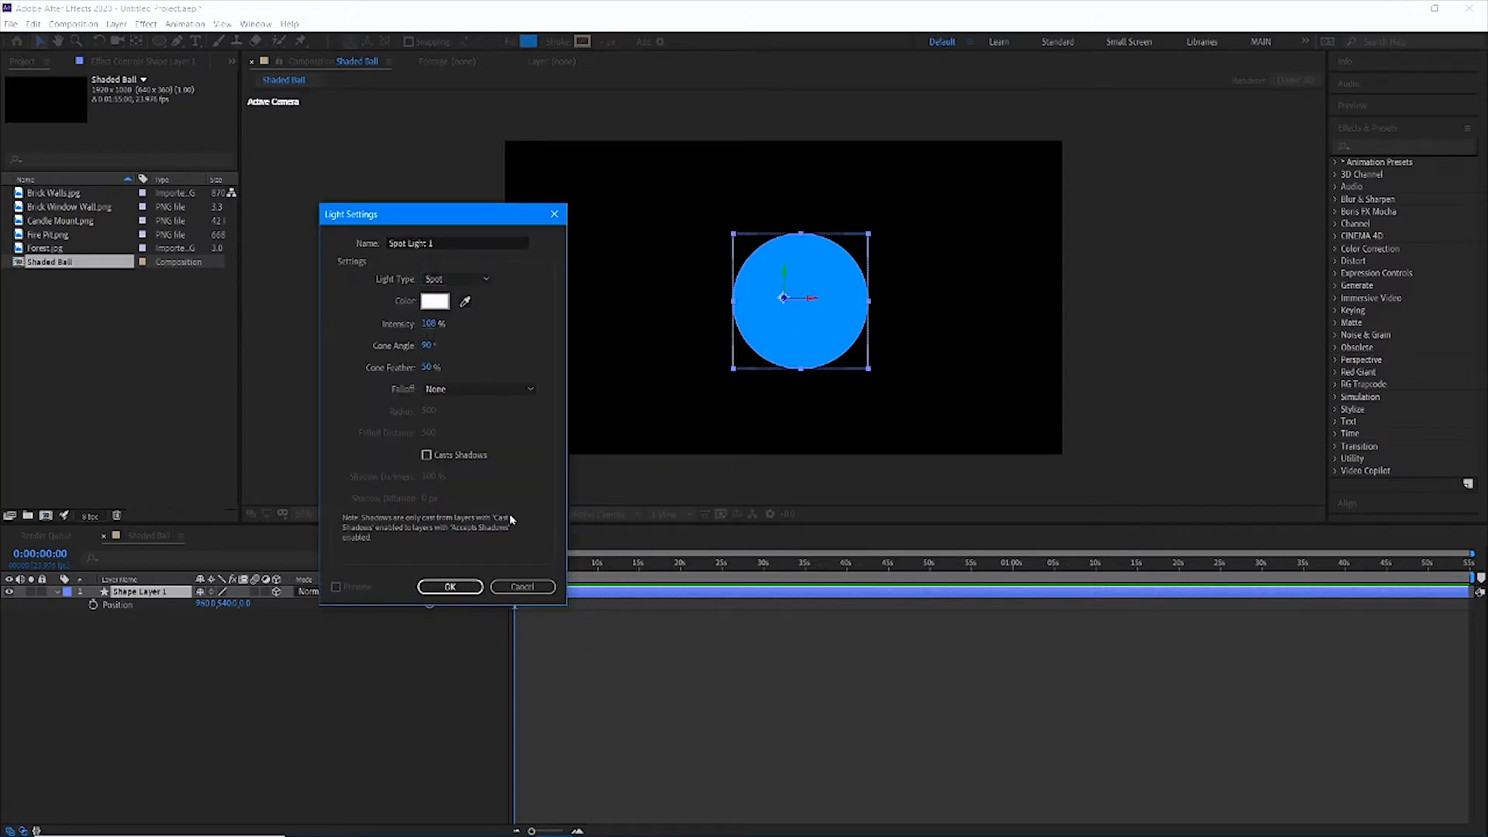
mouse_move(437, 231)
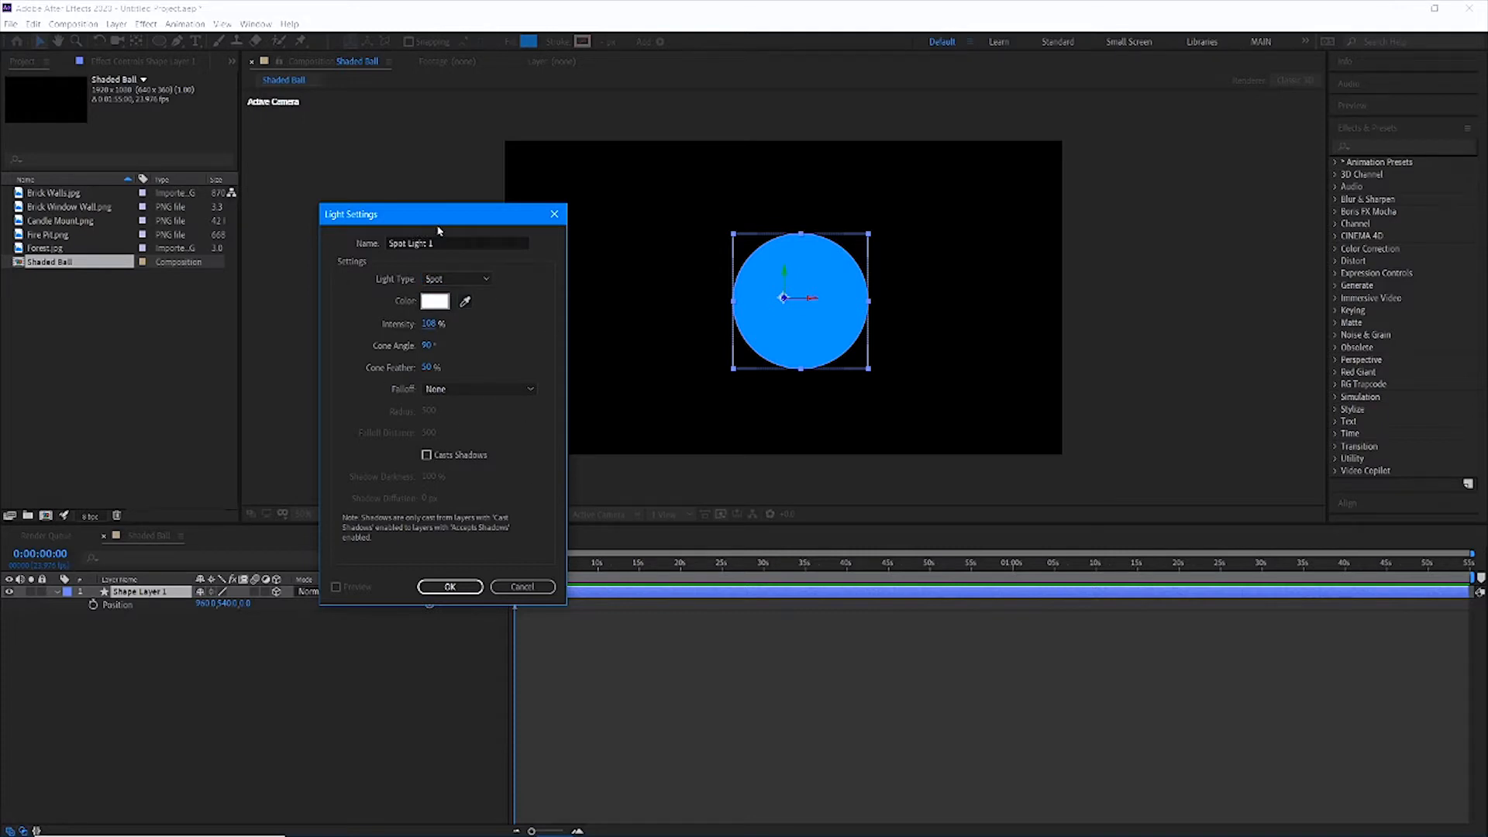
mouse_move(439, 468)
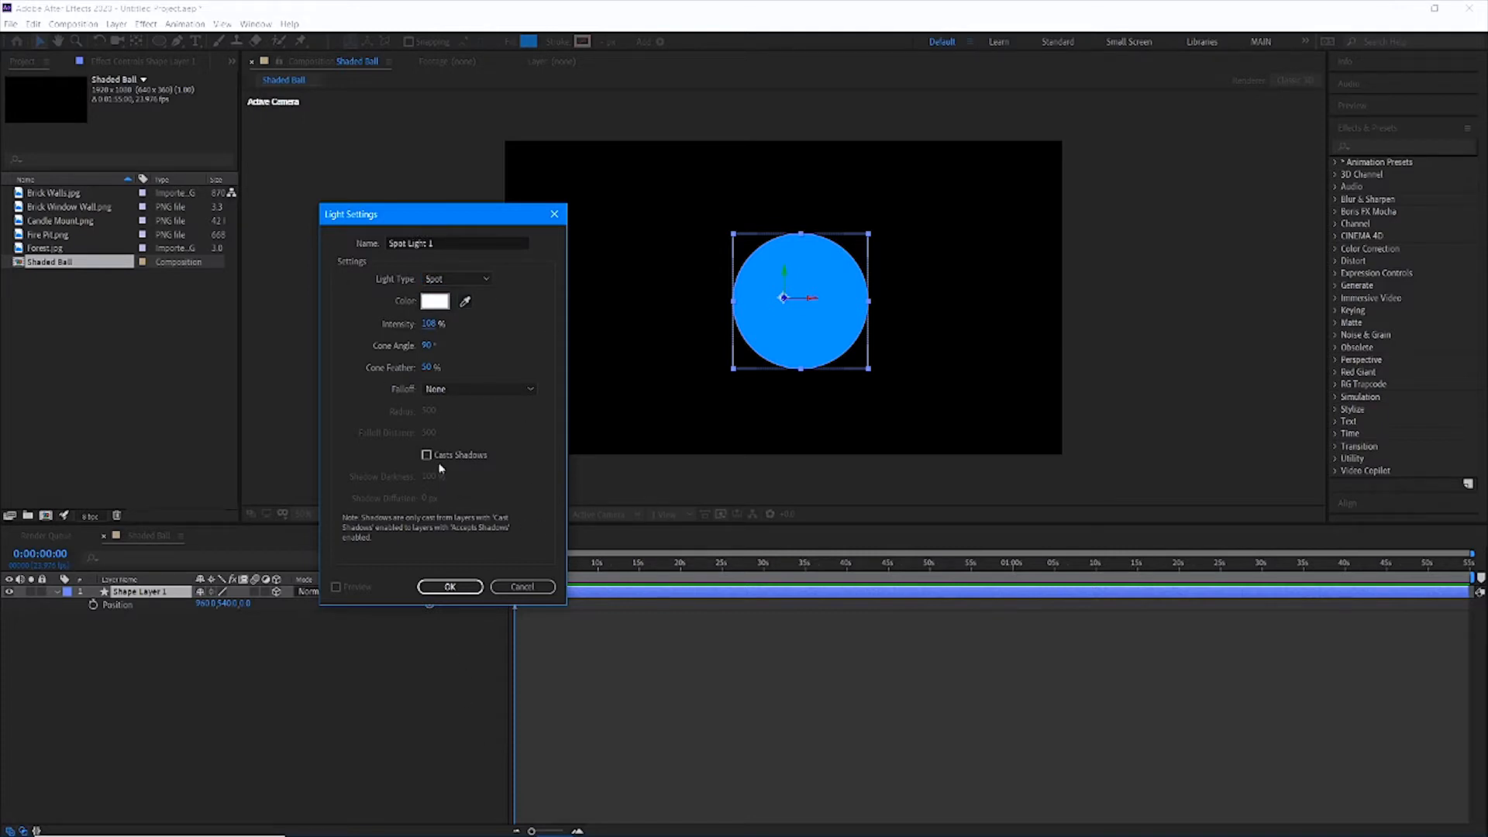
click(427, 454)
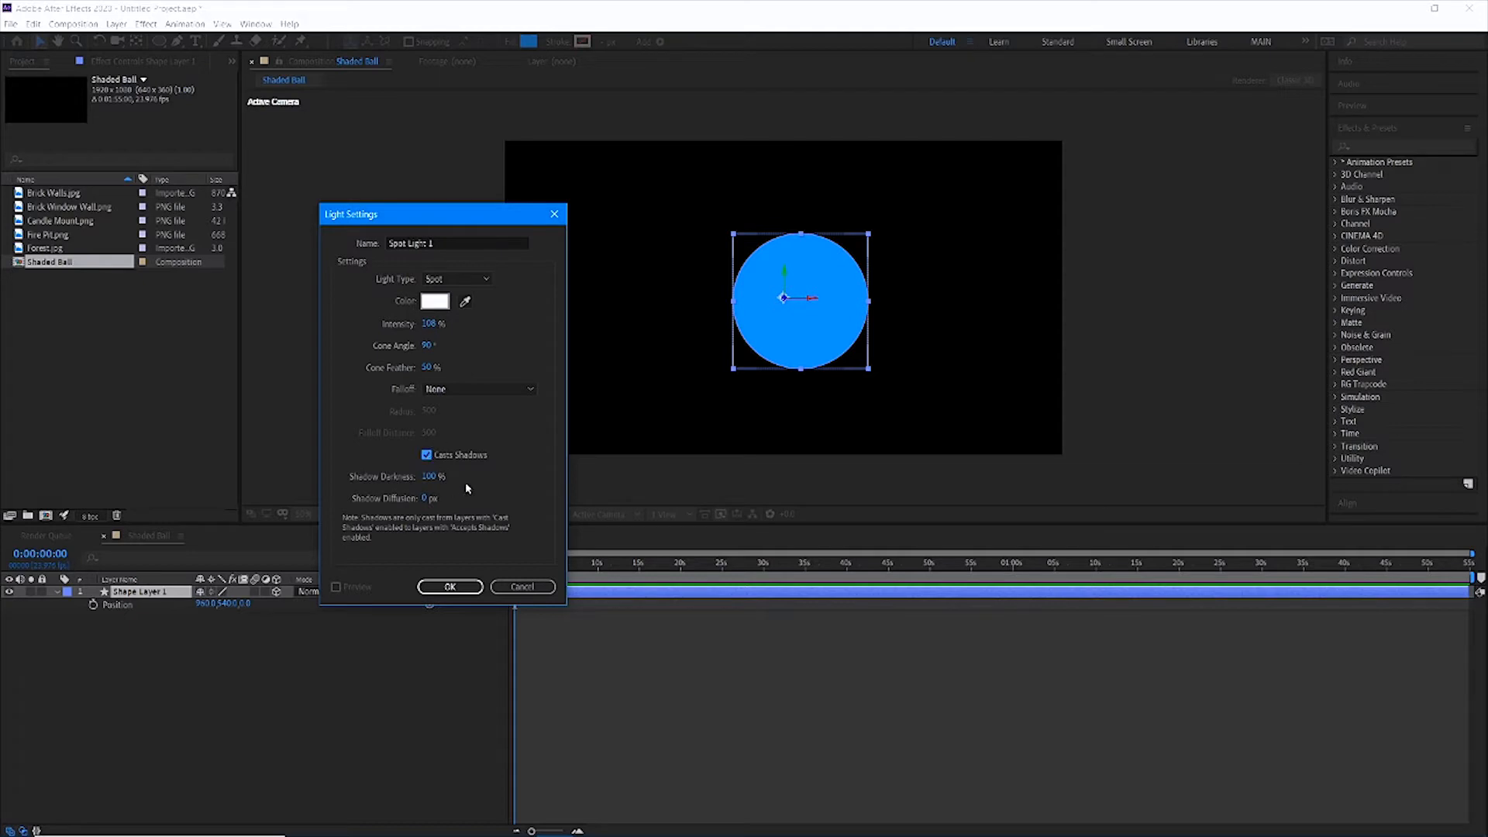
Add Spot Light 1 to the comp and drag it beside the blue ball
click(449, 586)
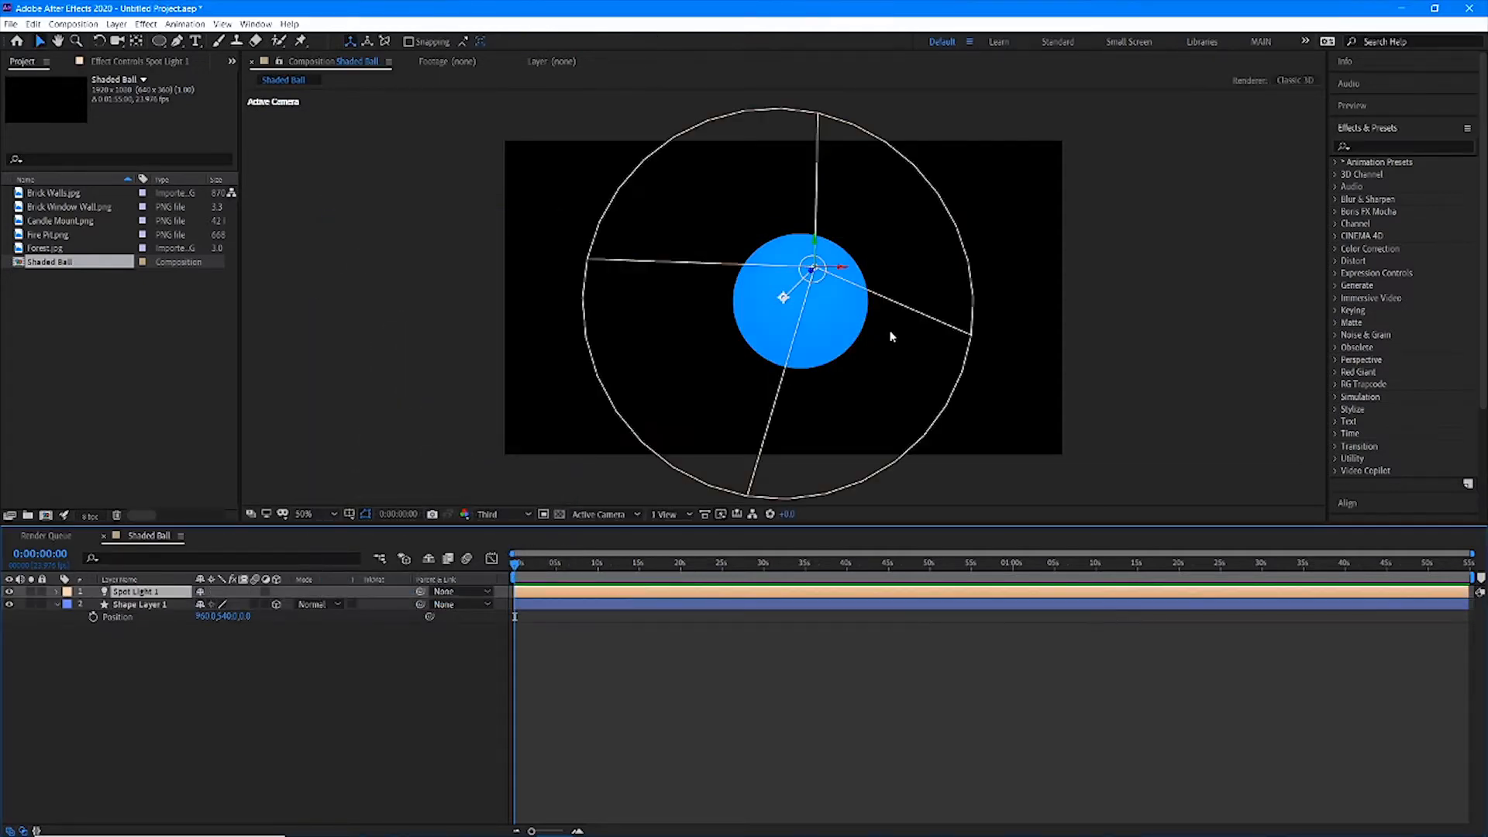
click(800, 339)
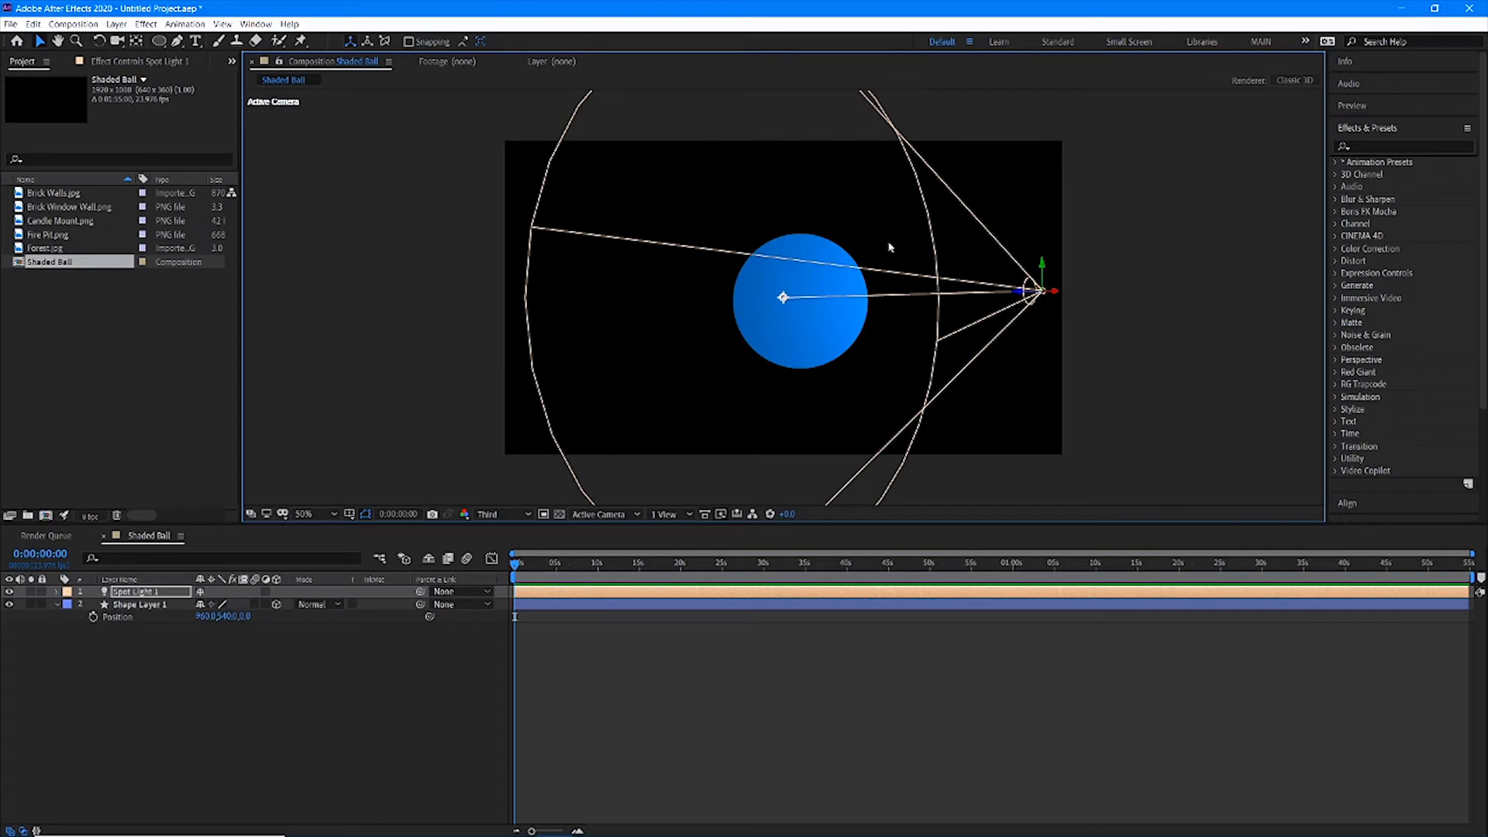
mouse_move(792, 192)
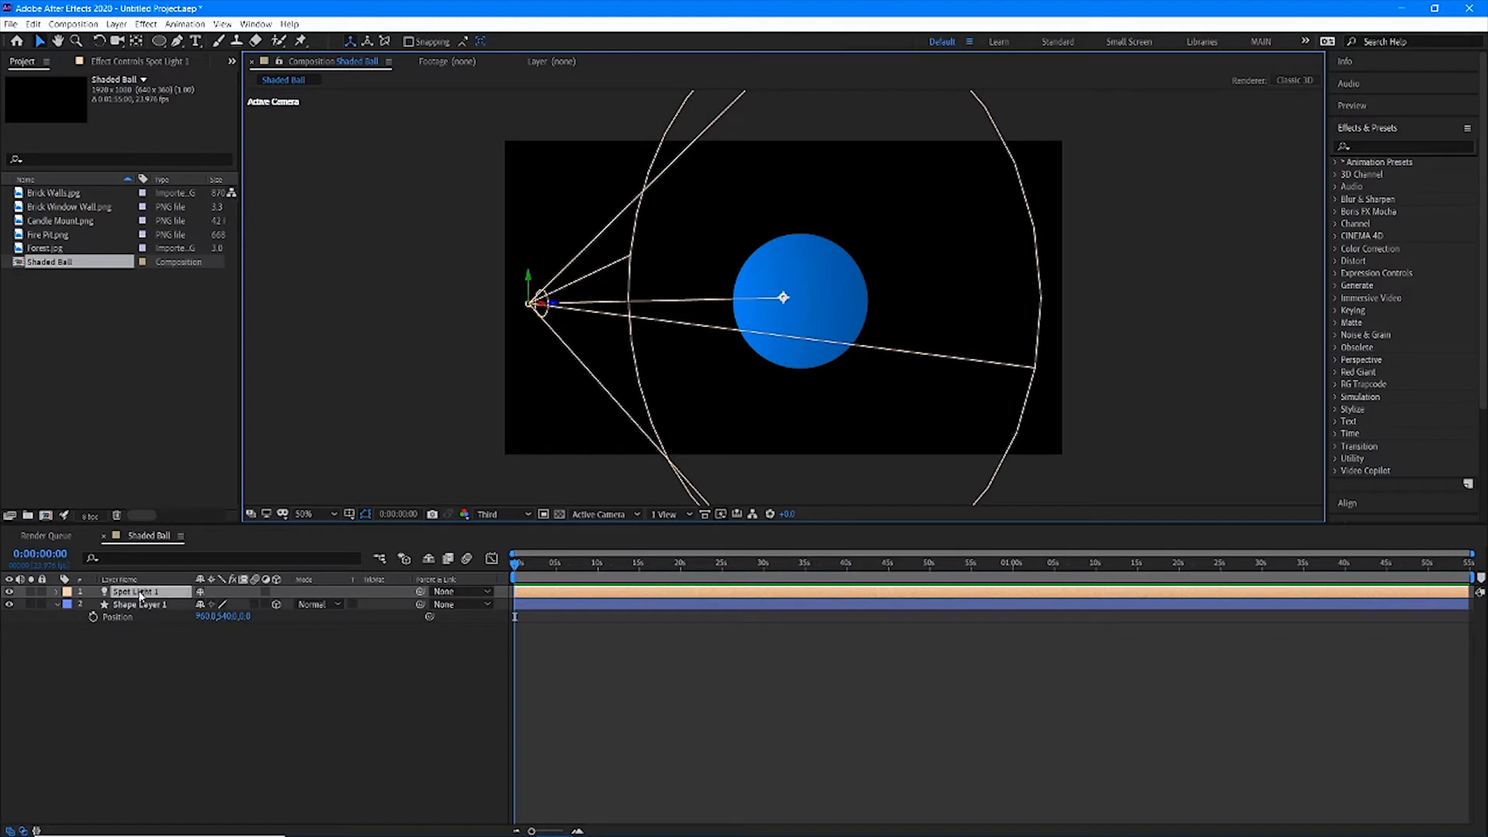
Raise Spot Light 1's intensity, narrow its cone angle and soften its feather
double_click(133, 590)
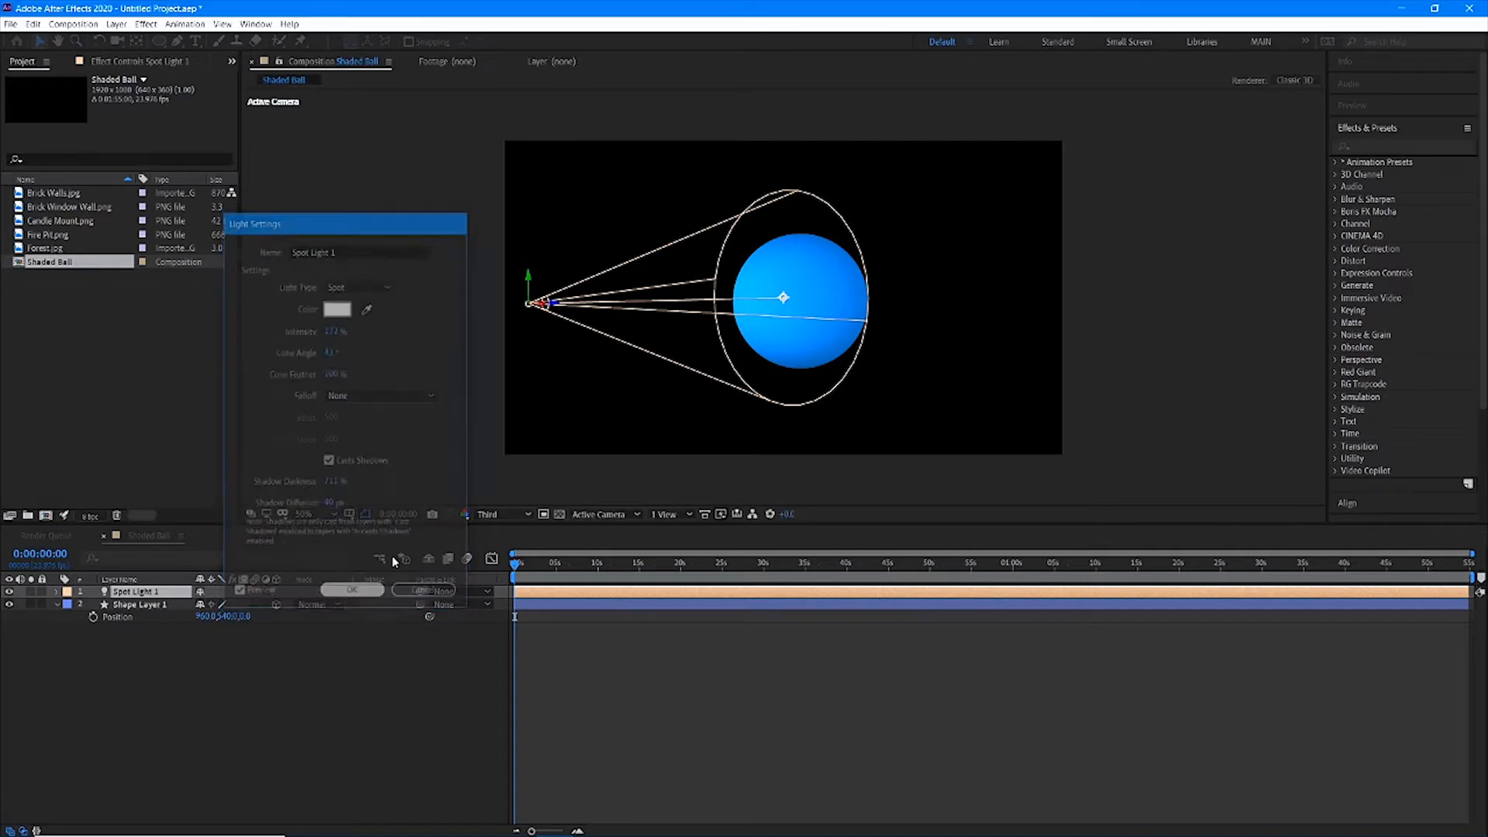
click(351, 590)
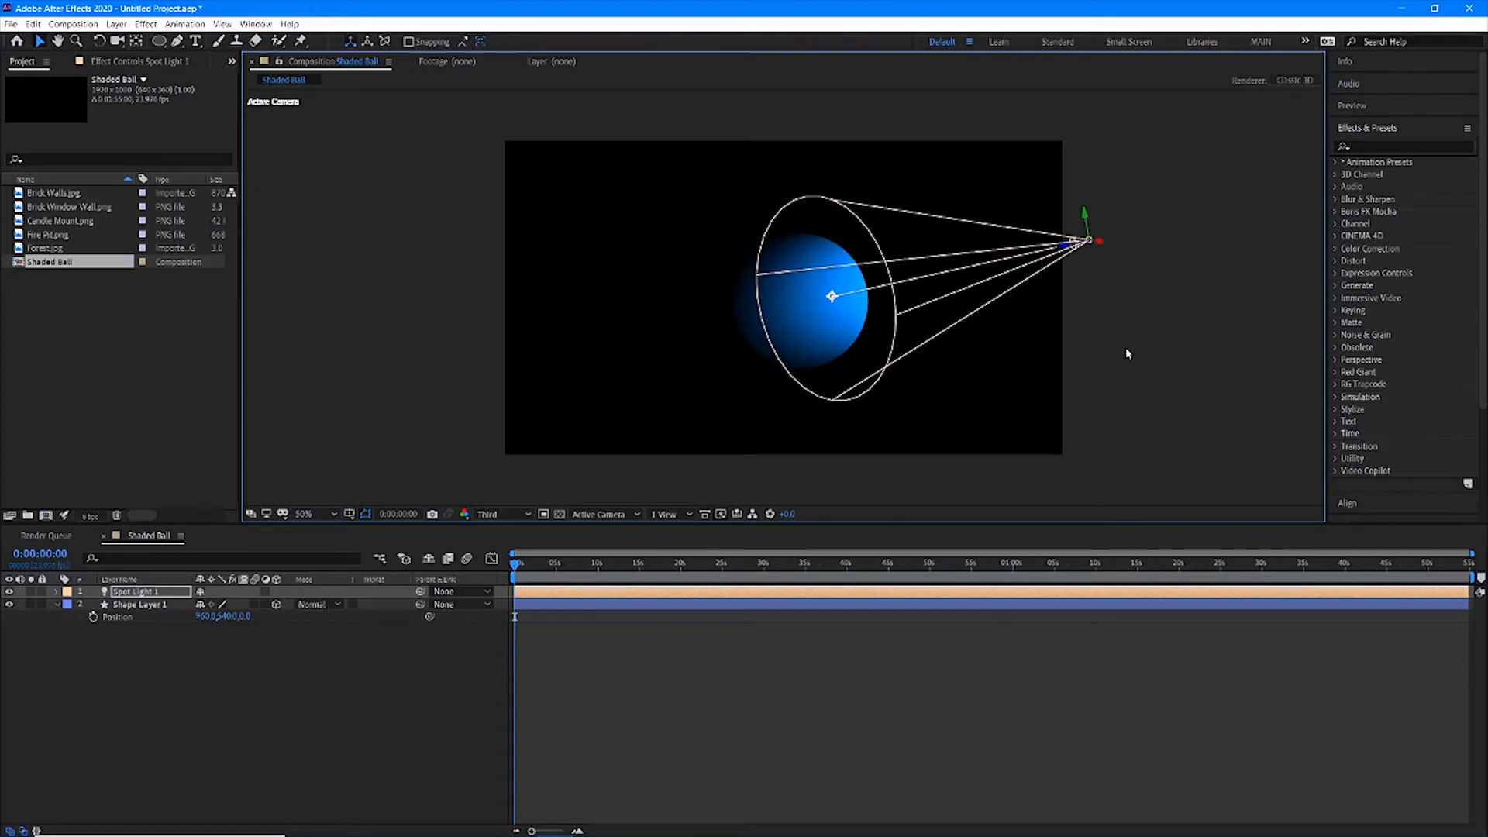
click(141, 604)
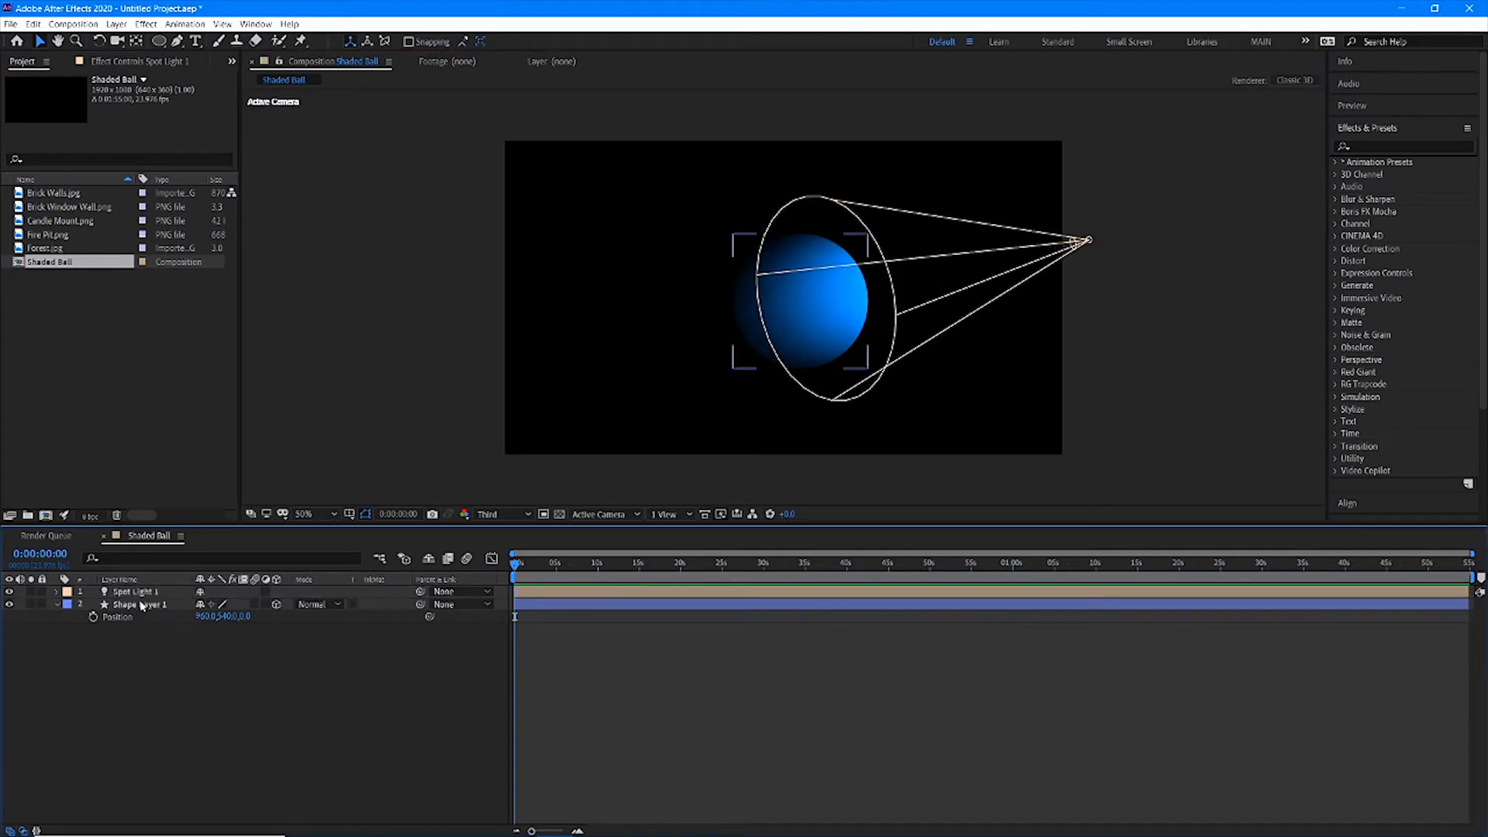
click(141, 604)
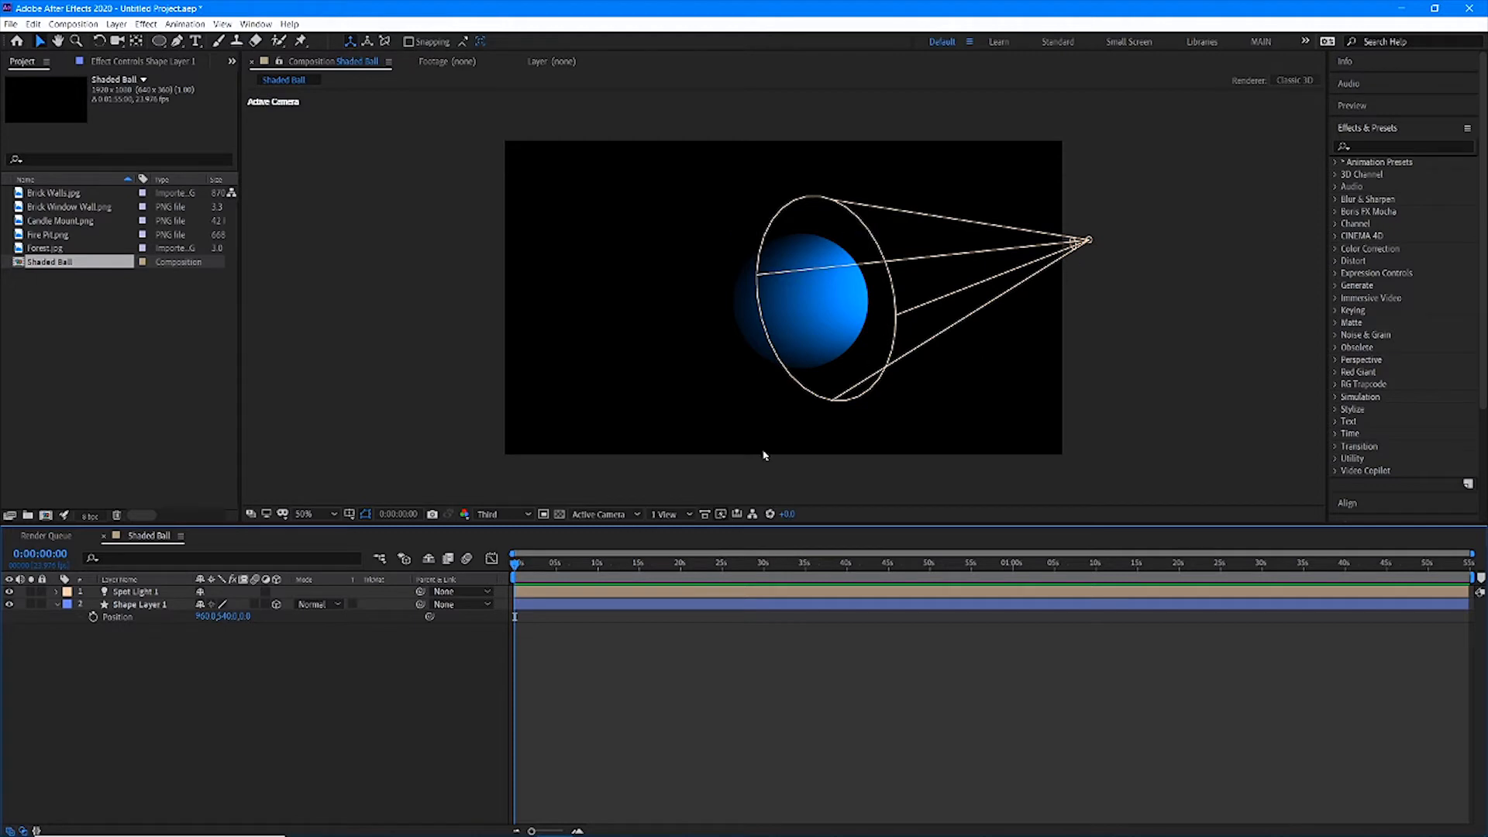
mouse_move(252, 598)
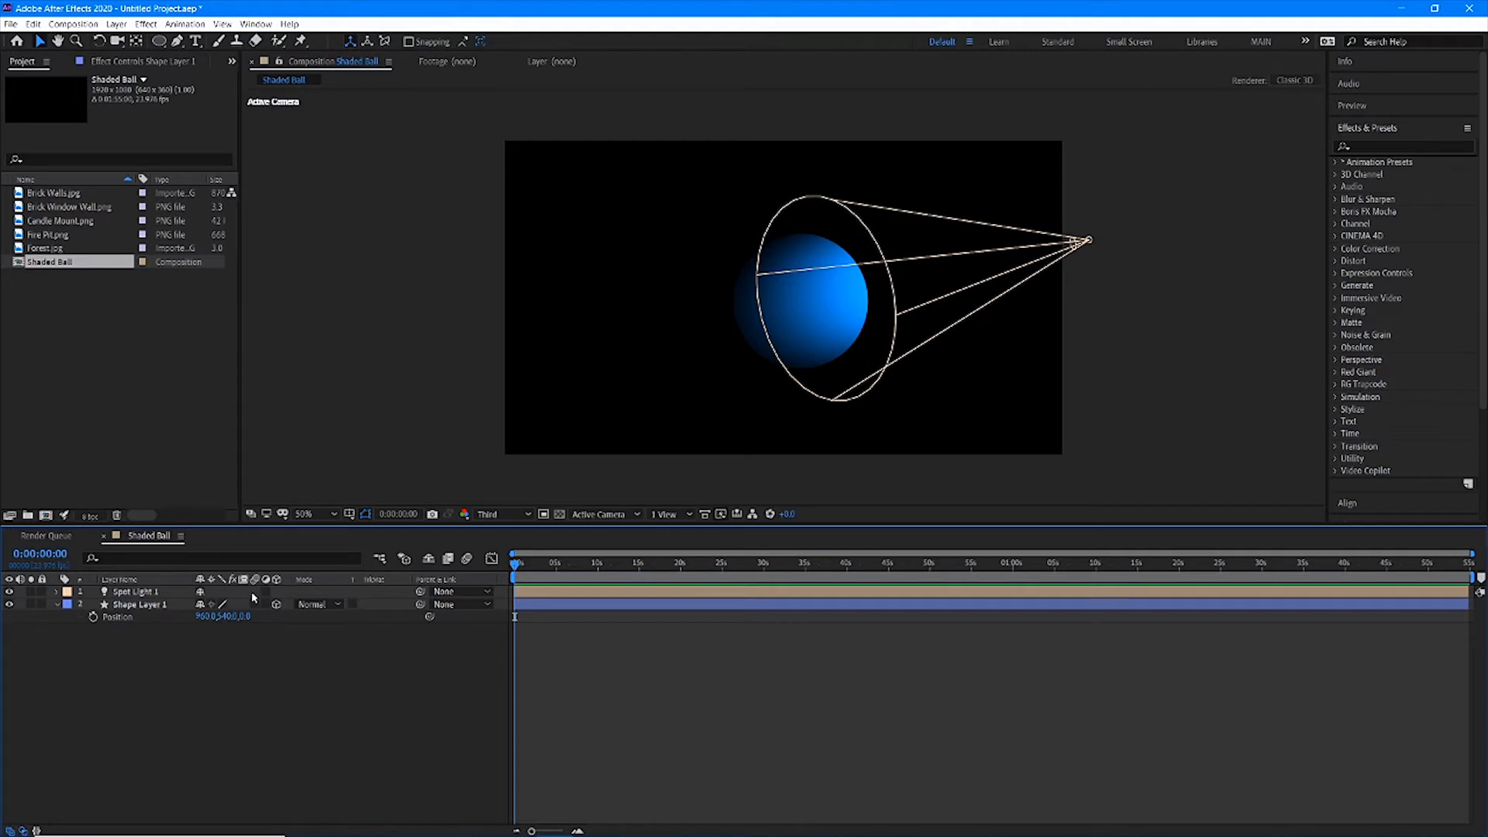
mouse_move(927, 281)
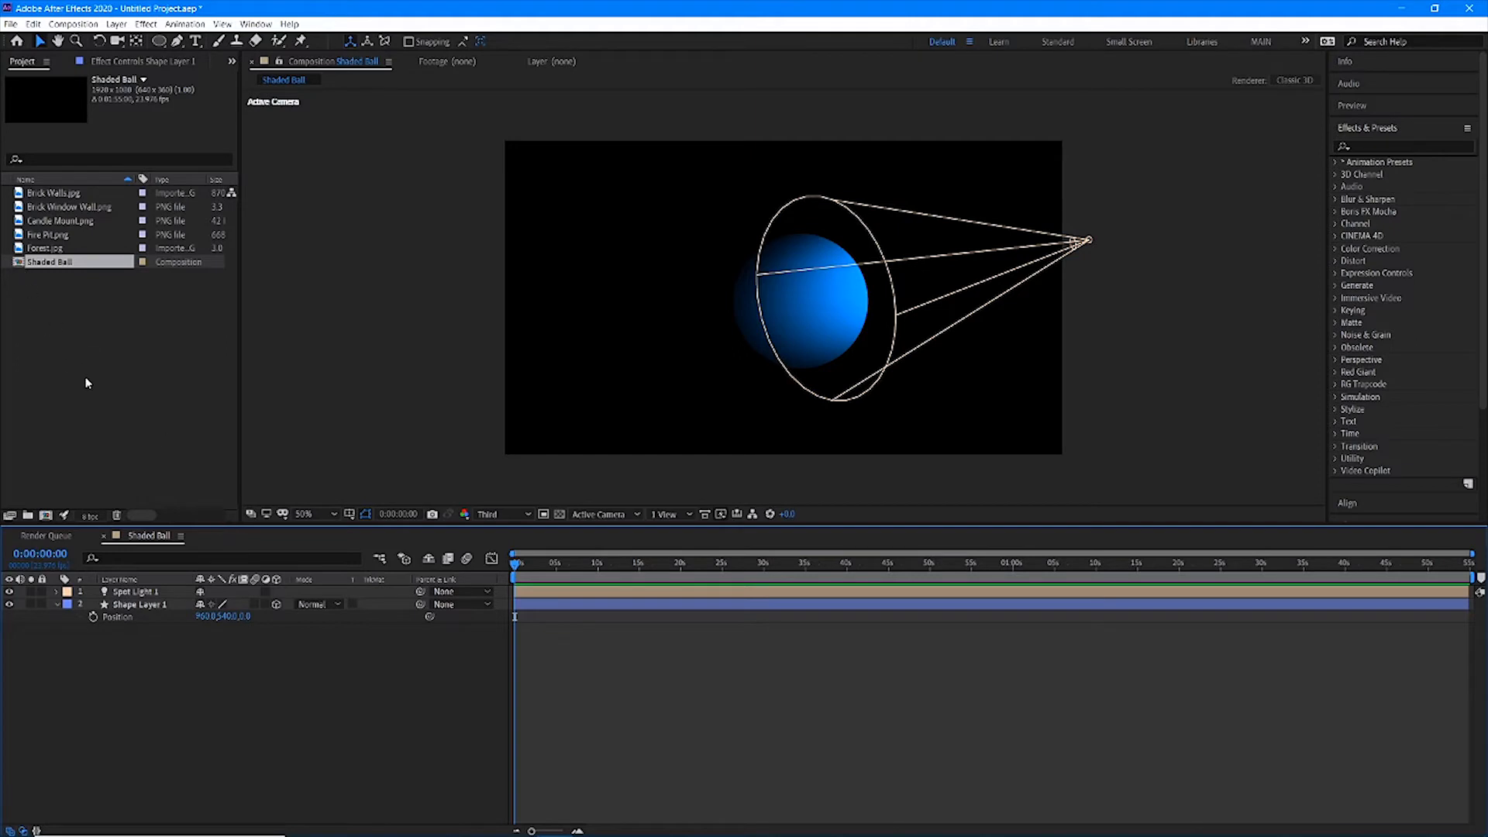
mouse_move(662, 313)
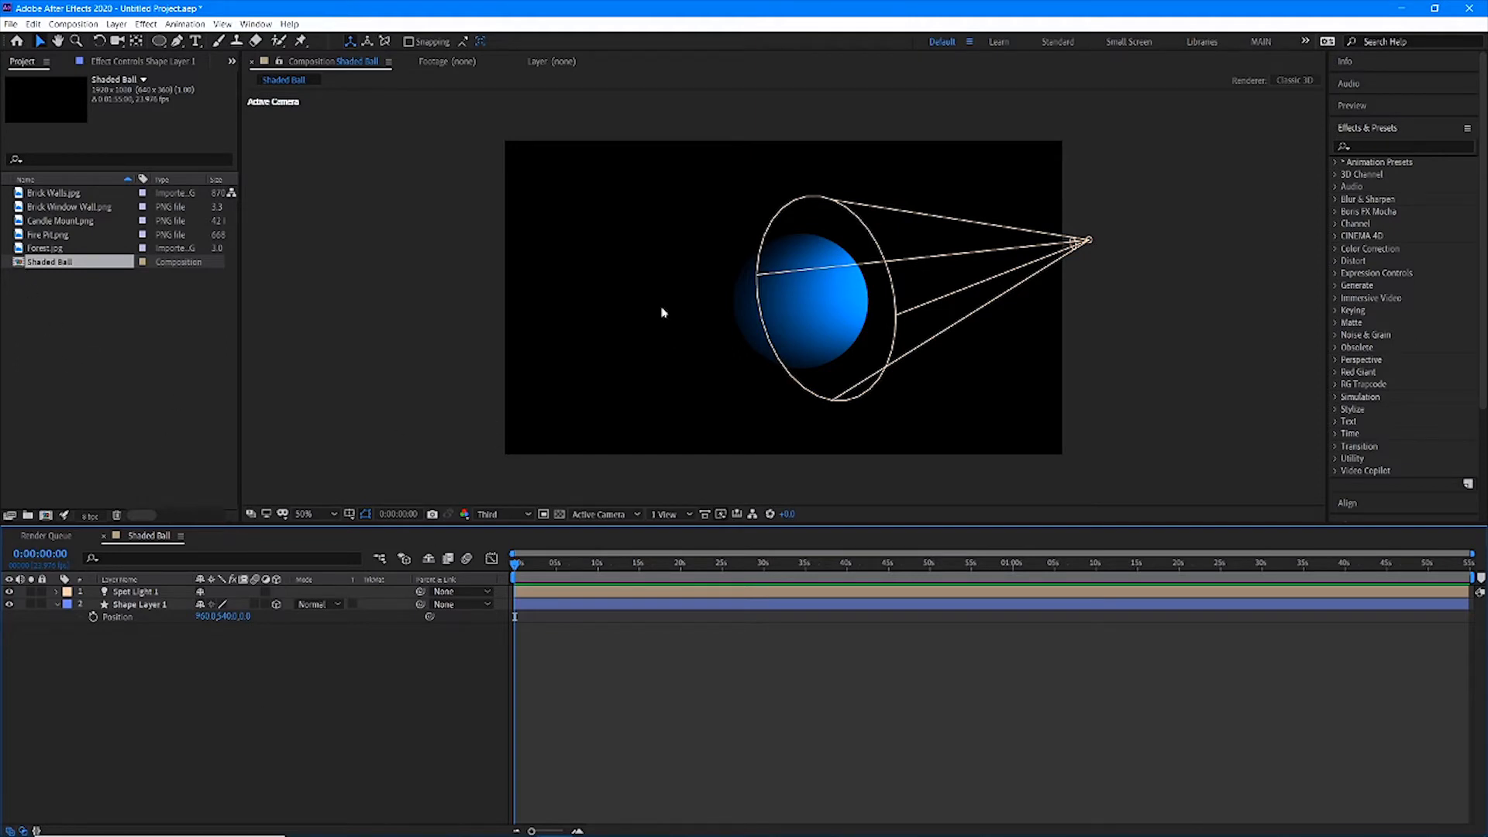
click(840, 330)
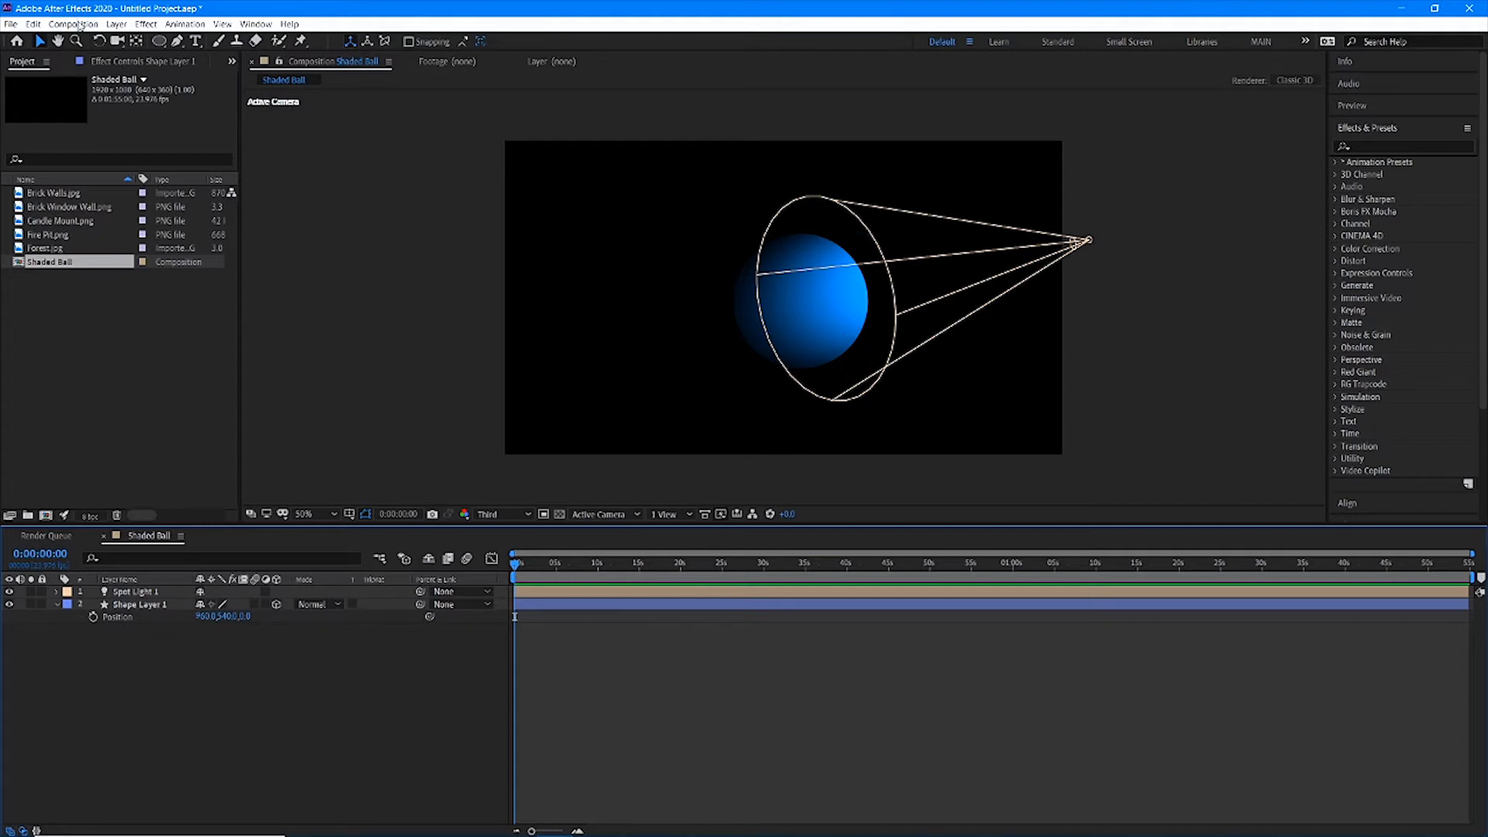
Create a 30-second 1920×1080 composition named 3D Room
click(73, 23)
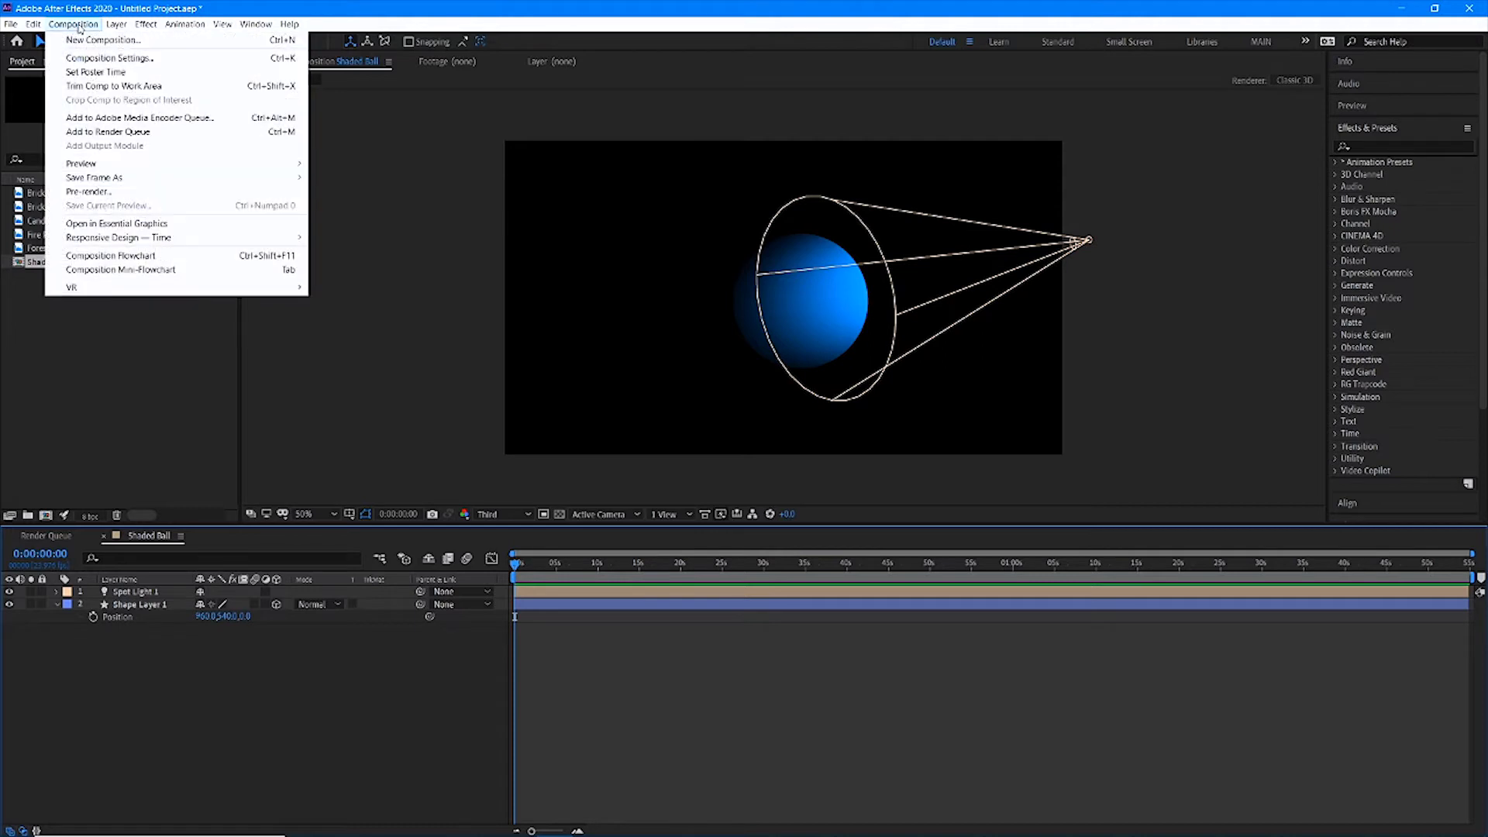
click(110, 57)
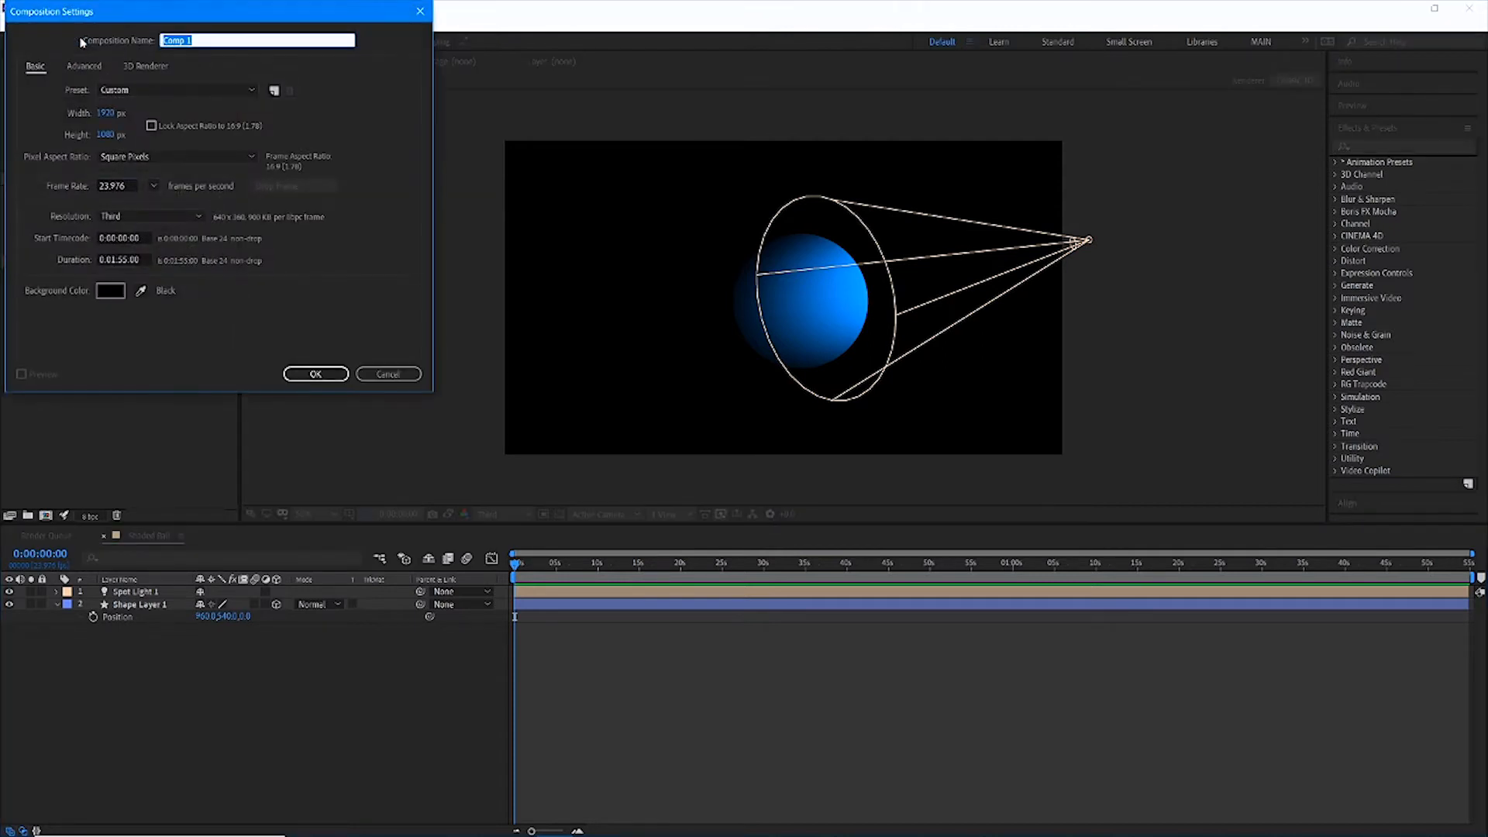
drag(209, 11, 564, 150)
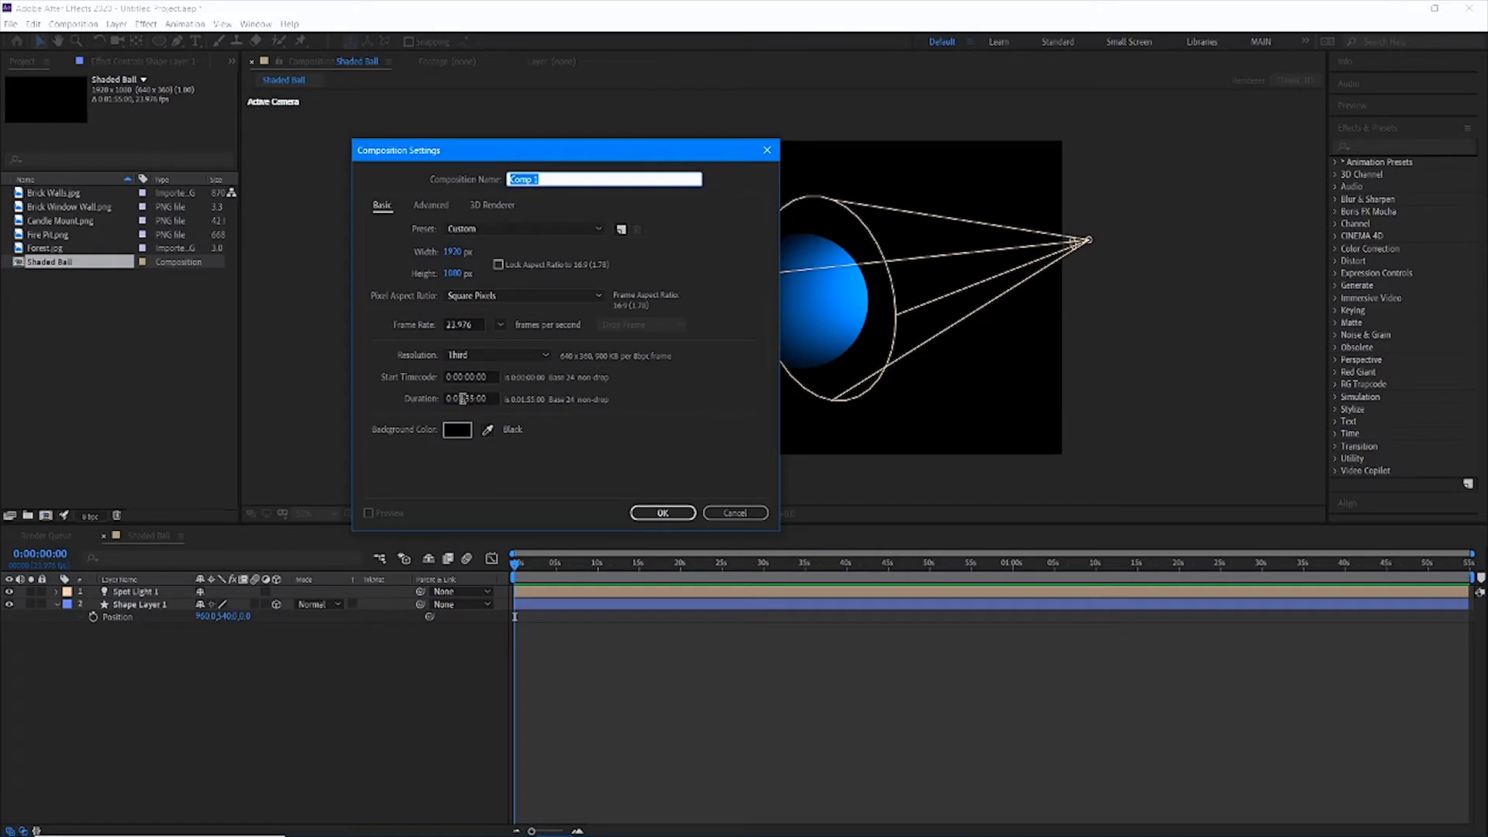
click(468, 398)
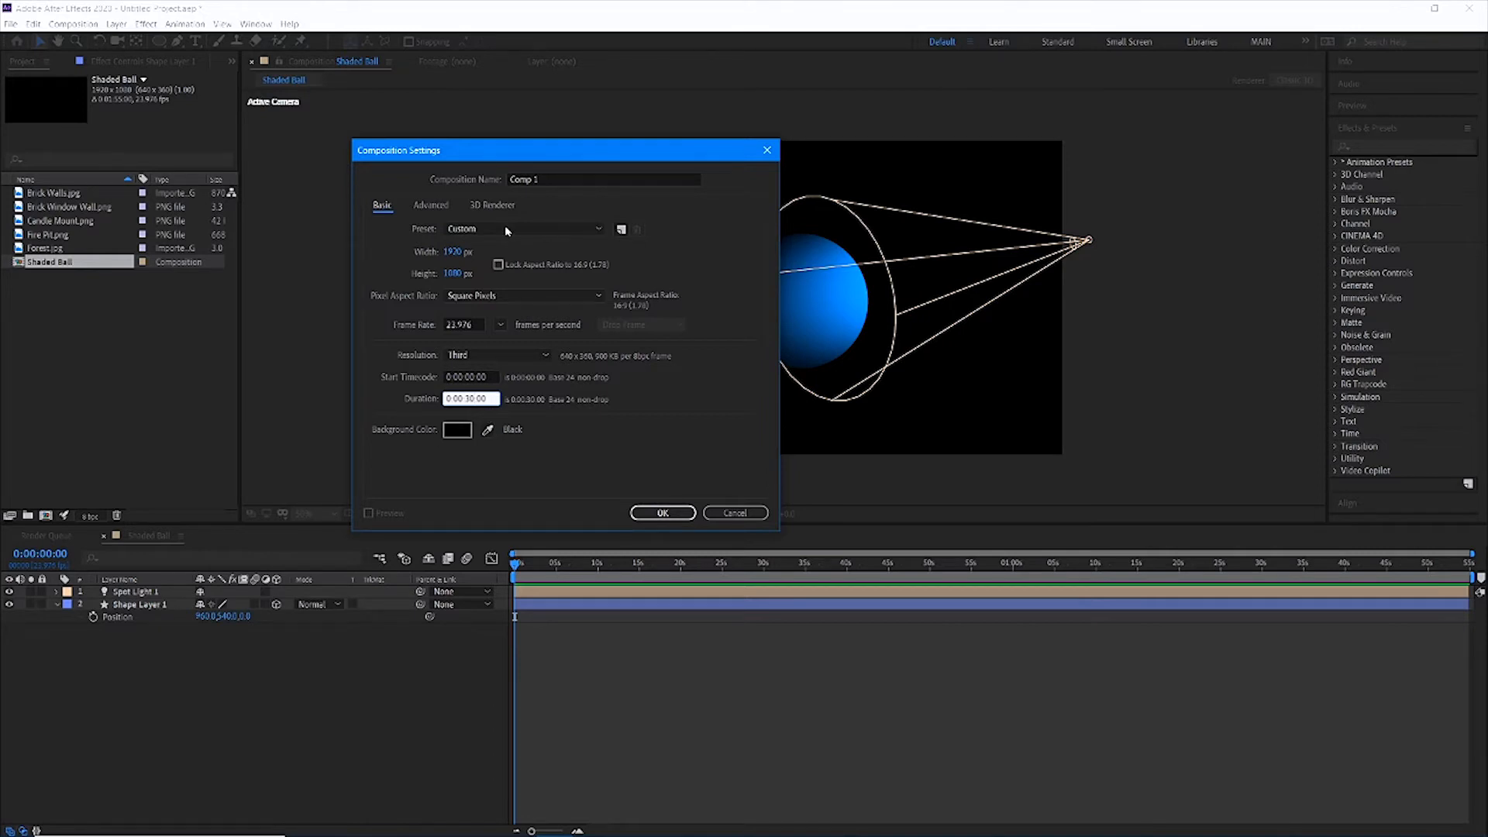
triple_click(603, 180)
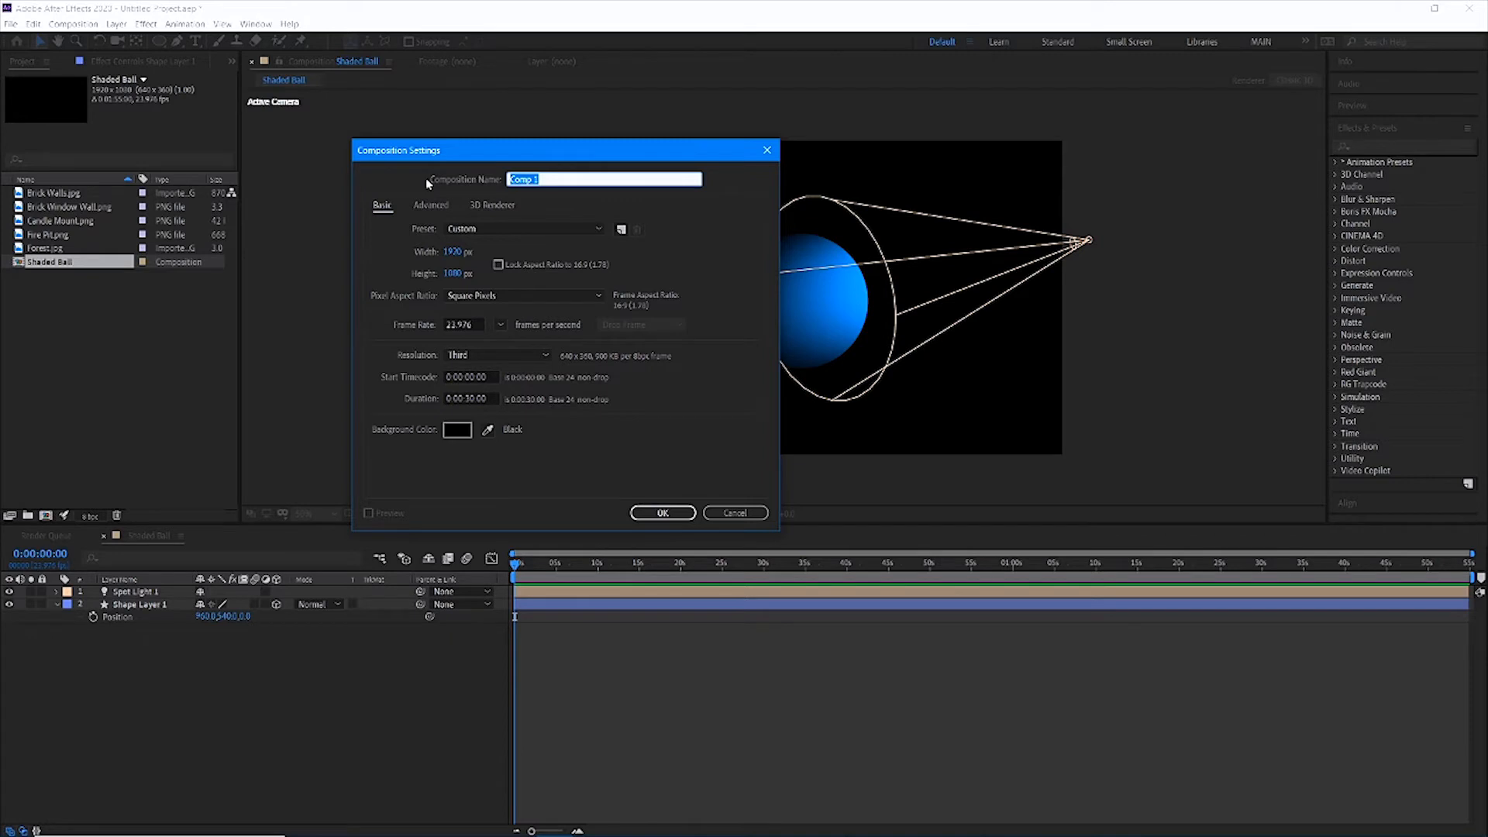
text(3D Room)
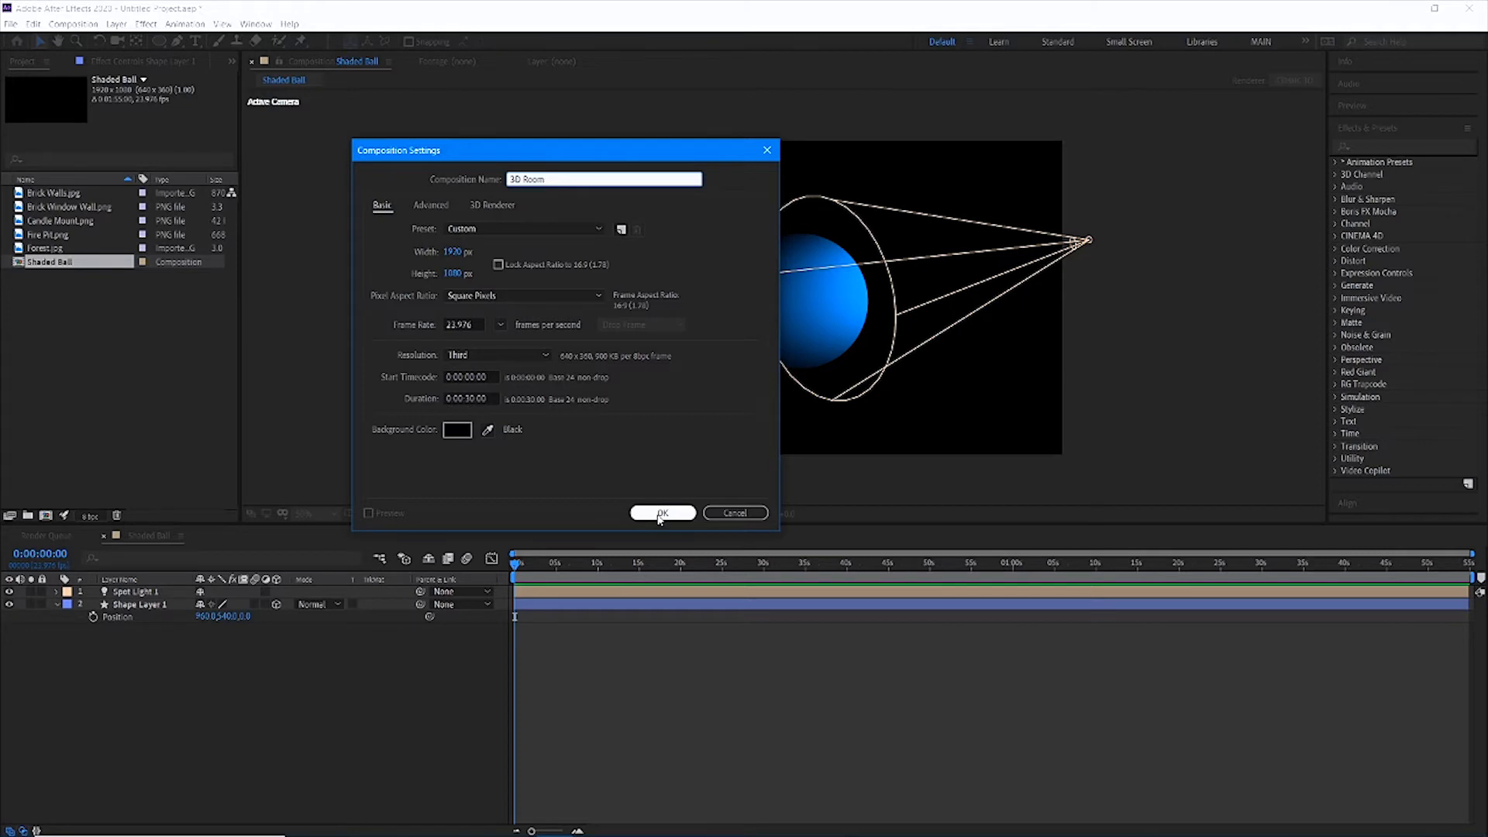
click(661, 513)
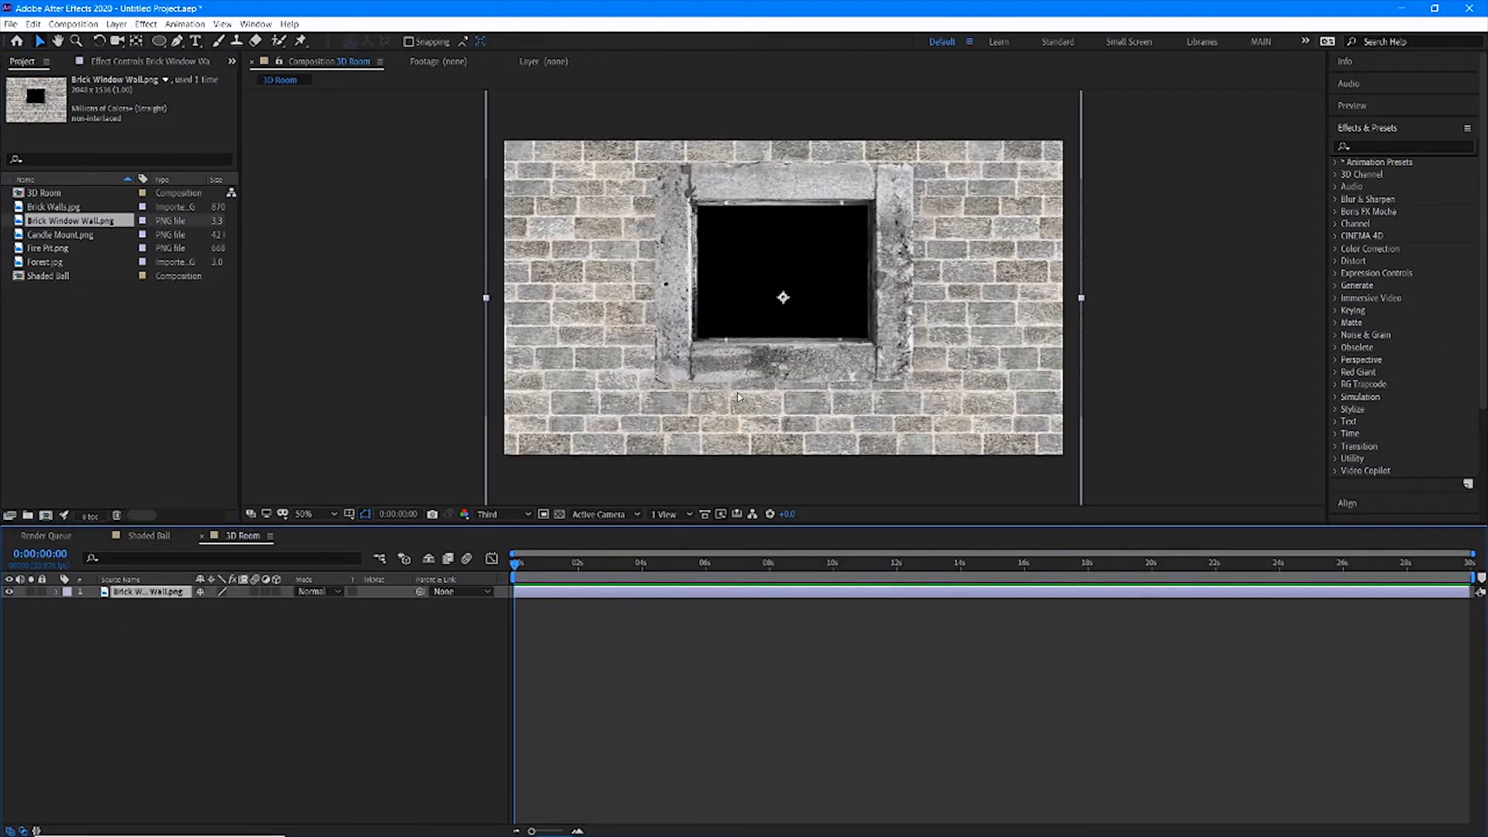
Select the Brick Window Wall layer in the 3D Room composition
click(304, 513)
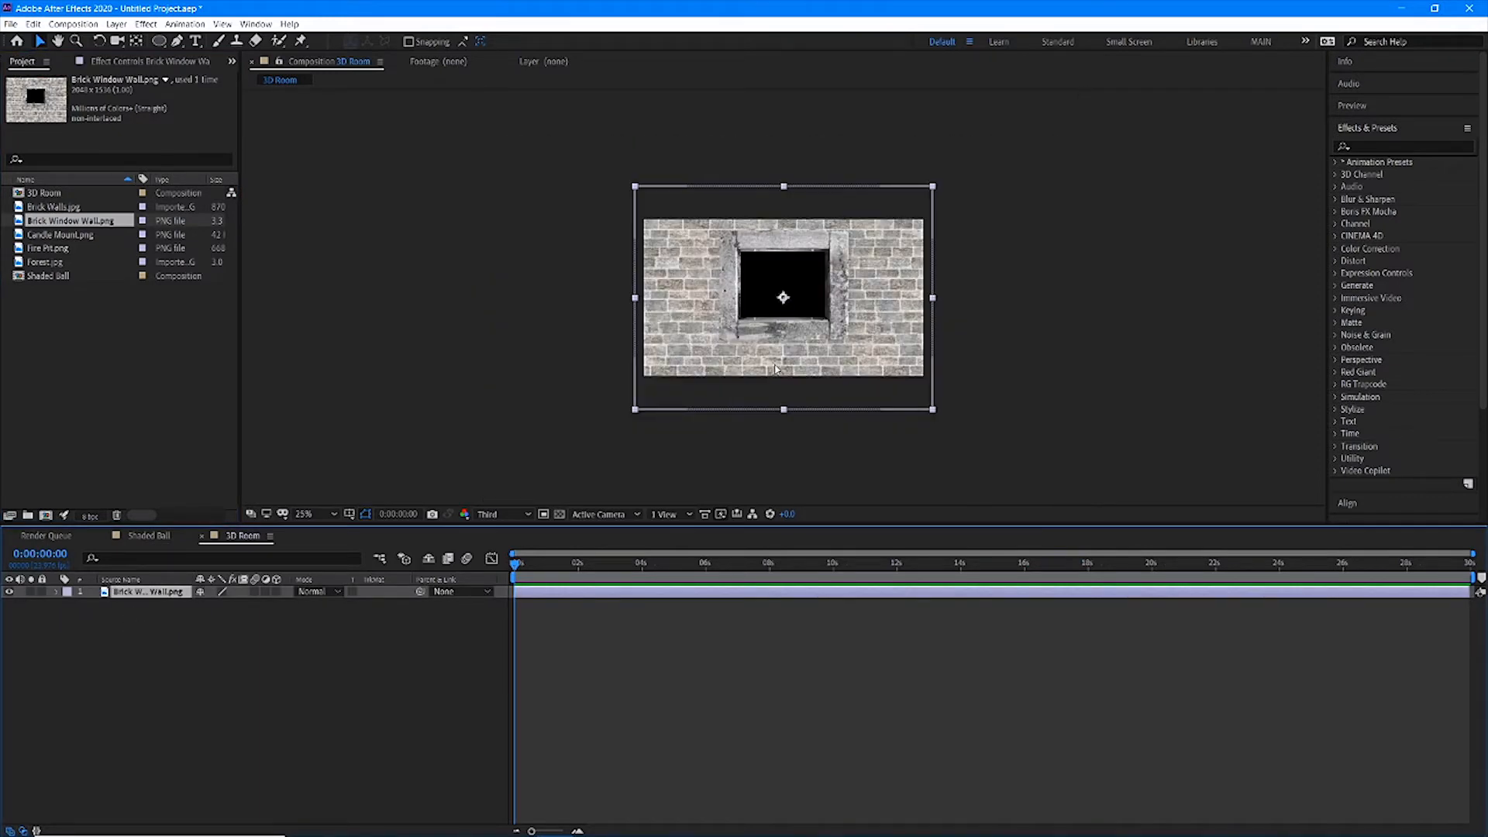
mouse_move(673, 387)
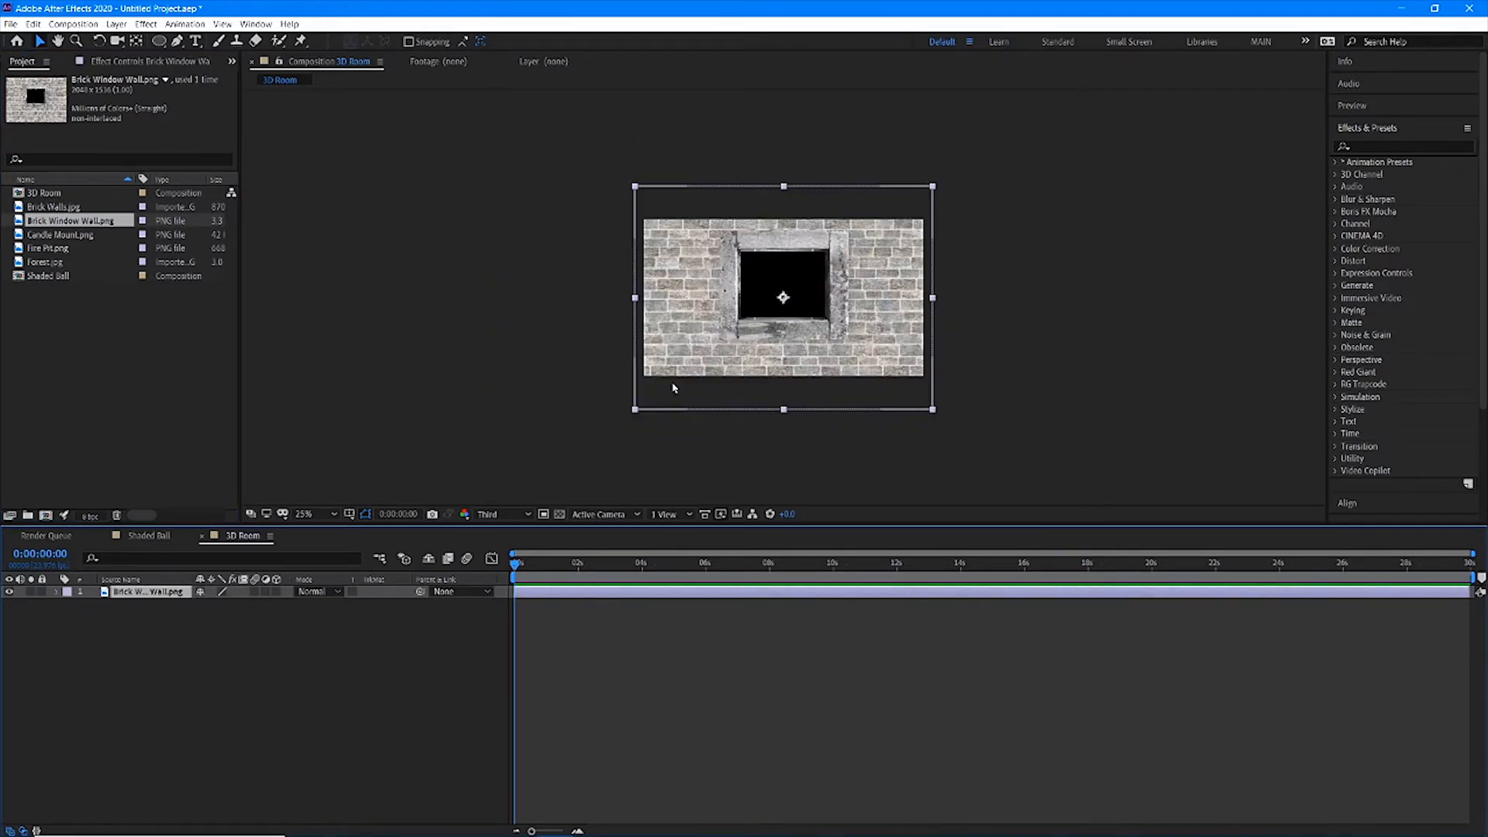
mouse_move(826, 403)
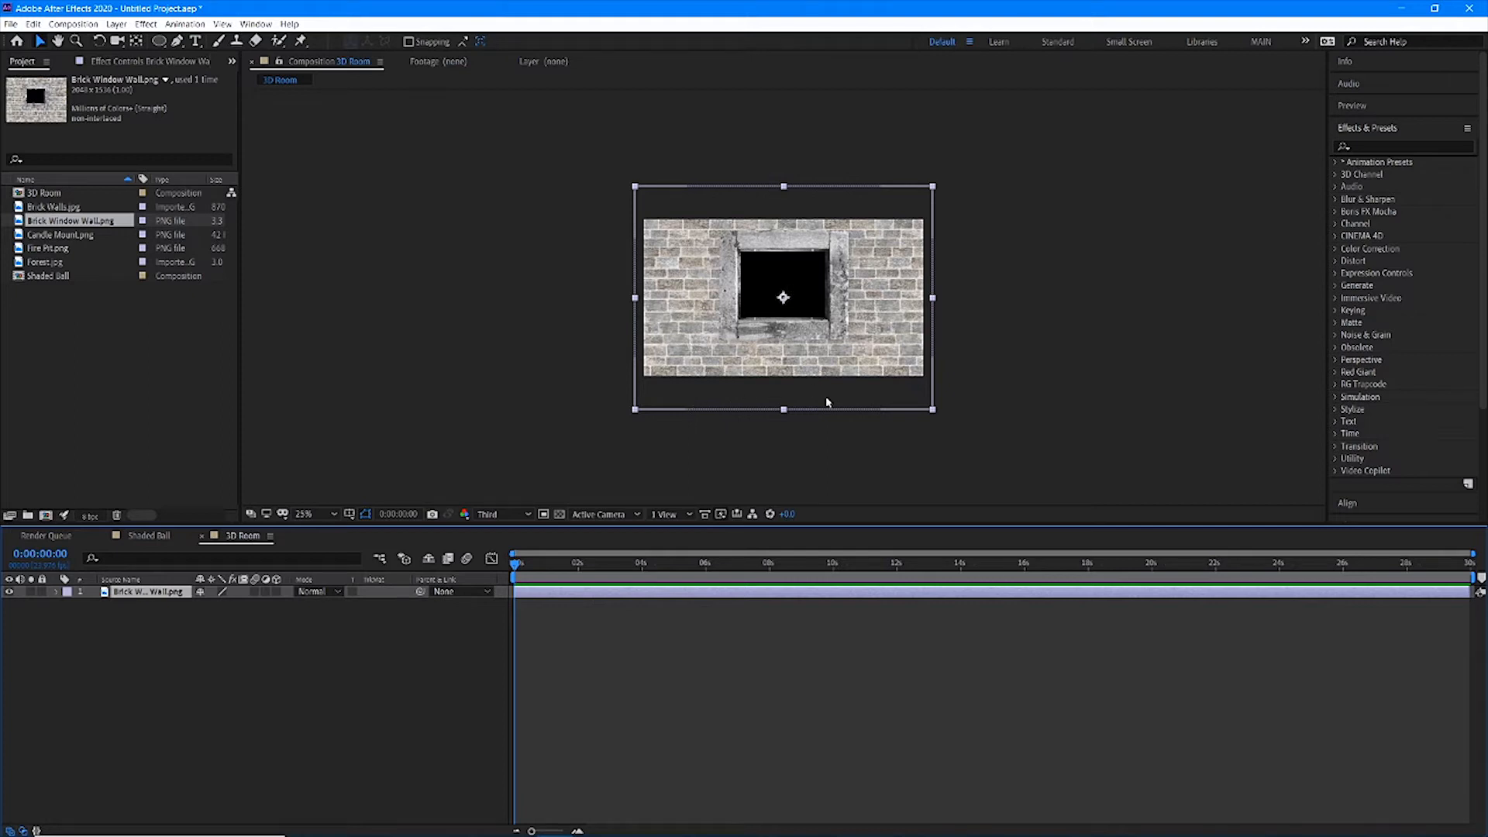
mouse_move(397, 674)
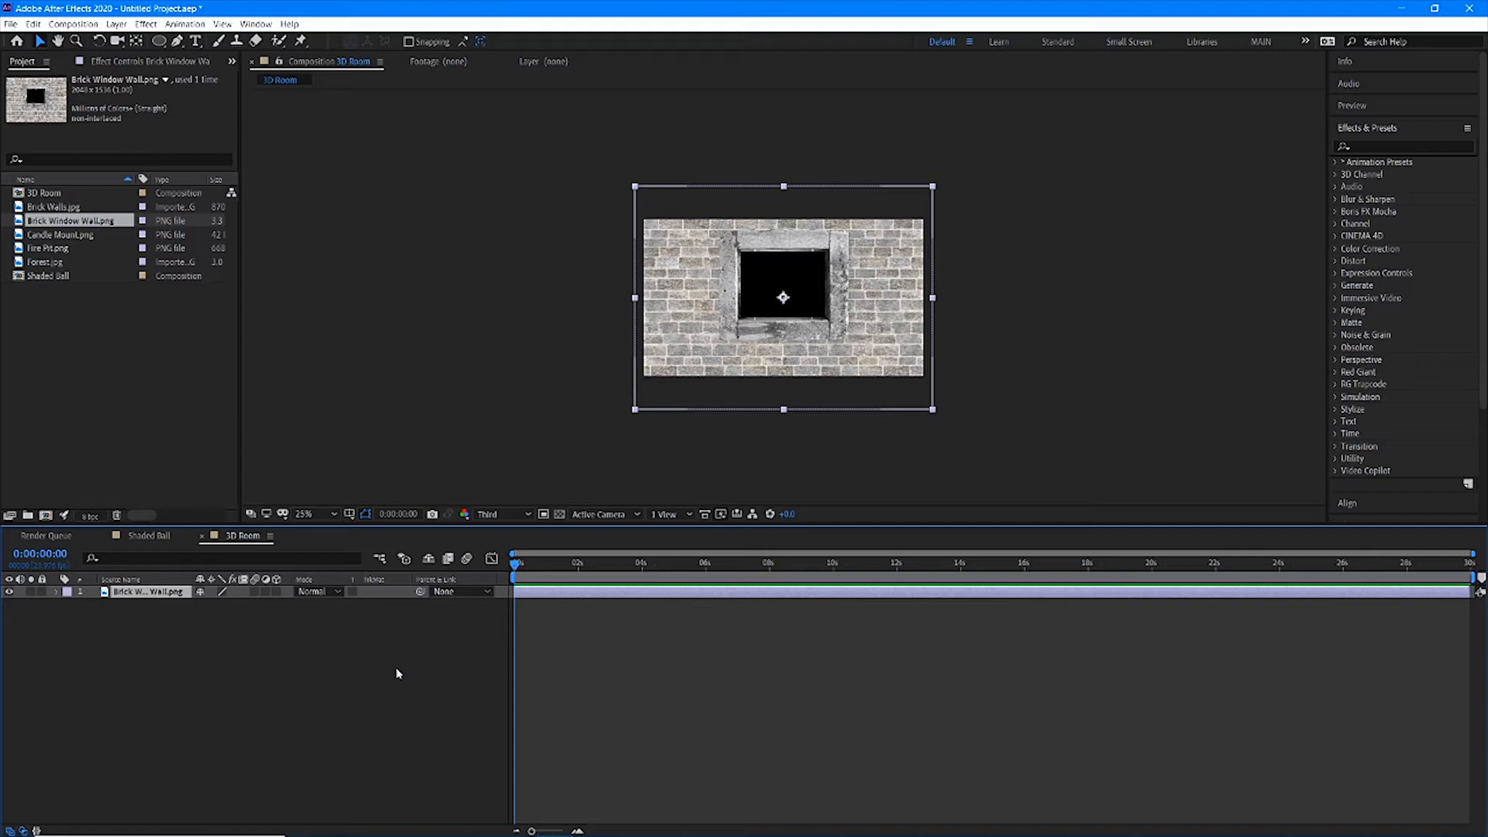
mouse_move(402, 471)
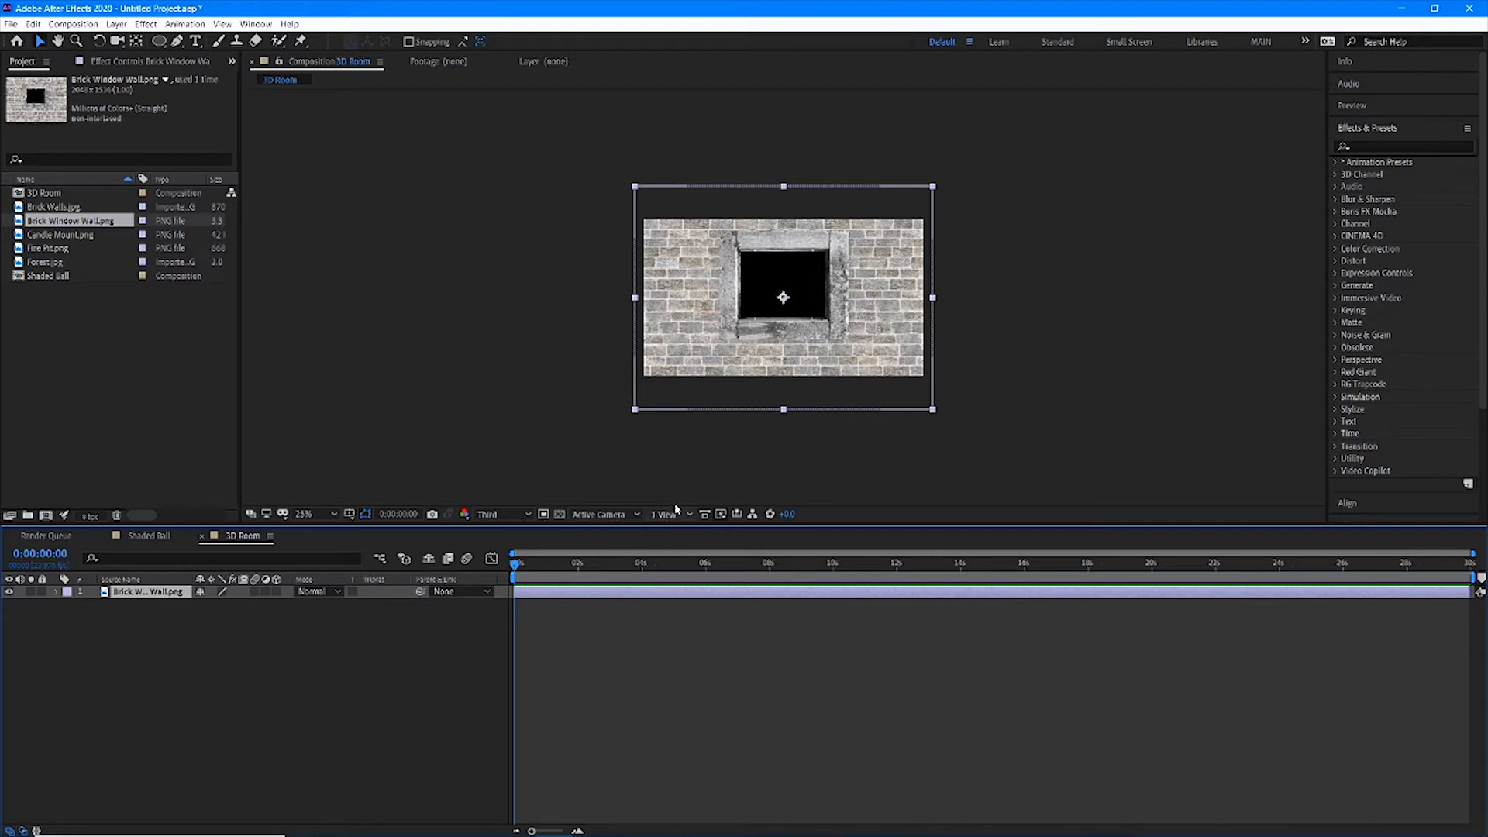
mouse_move(688, 514)
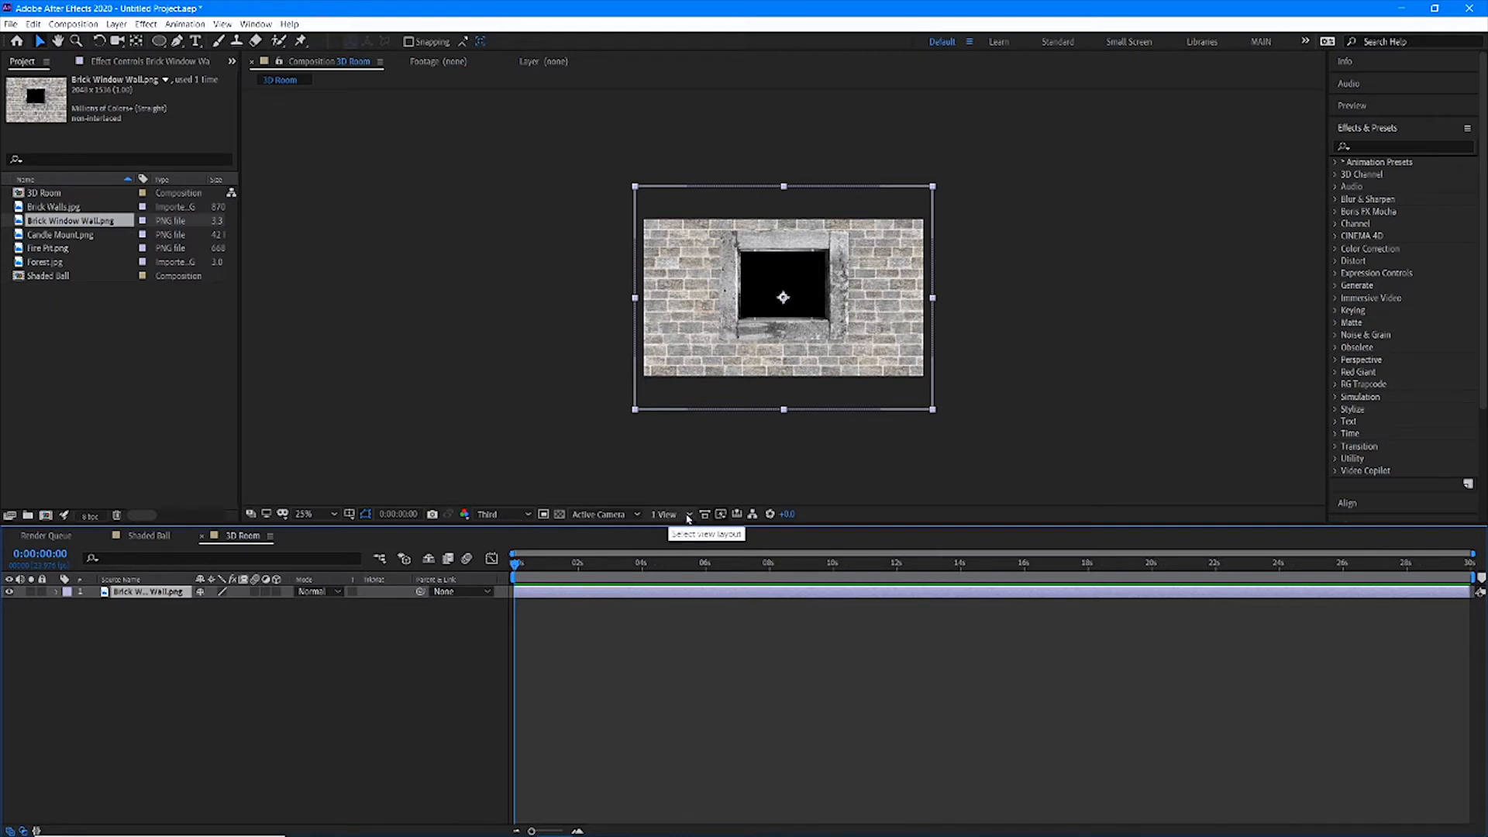
Switch the viewer layout to 2 Views - Horizontal for the 3D Room comp
click(688, 513)
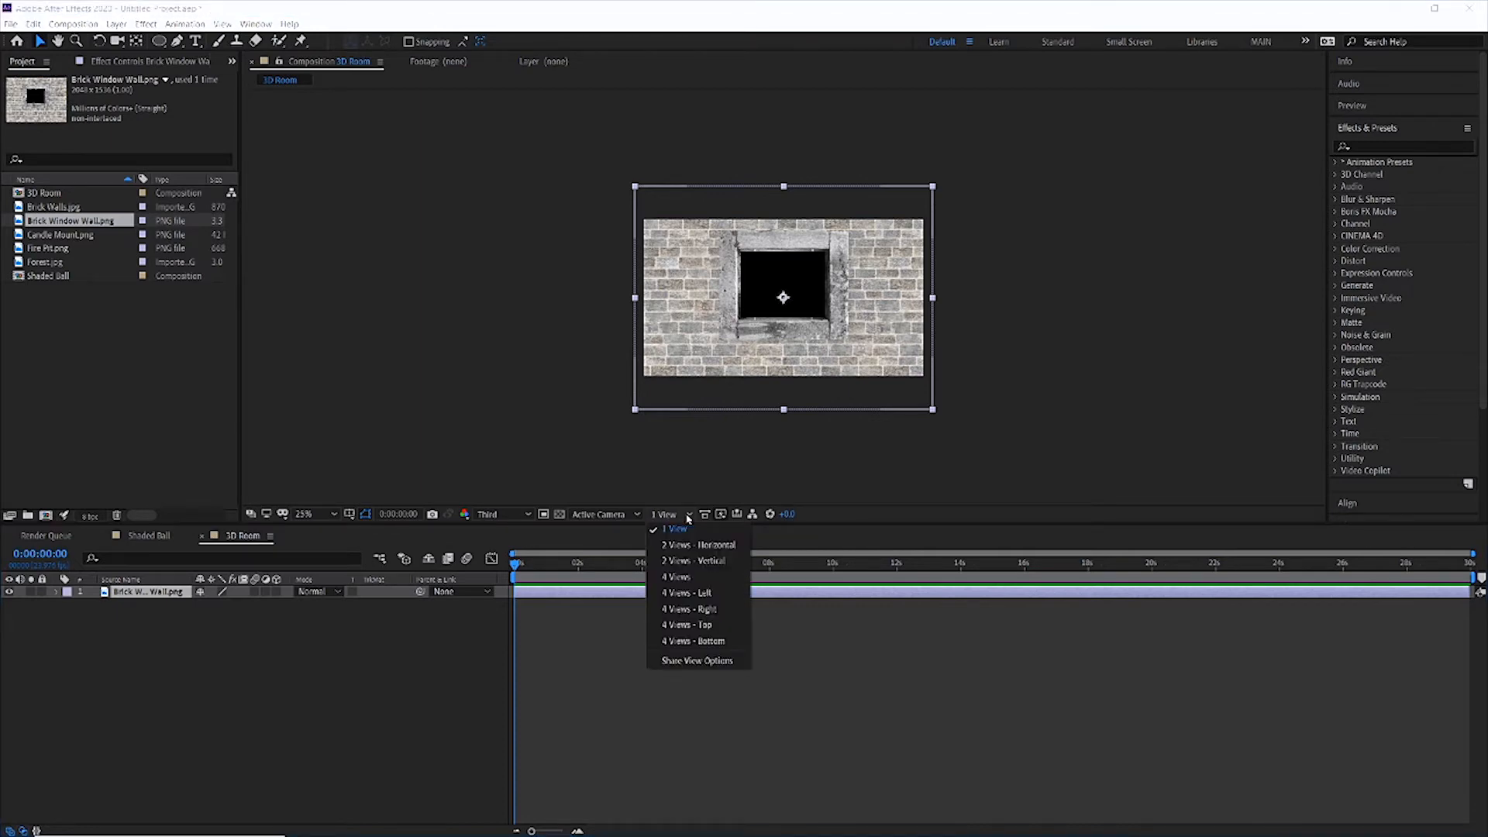
mouse_move(806, 227)
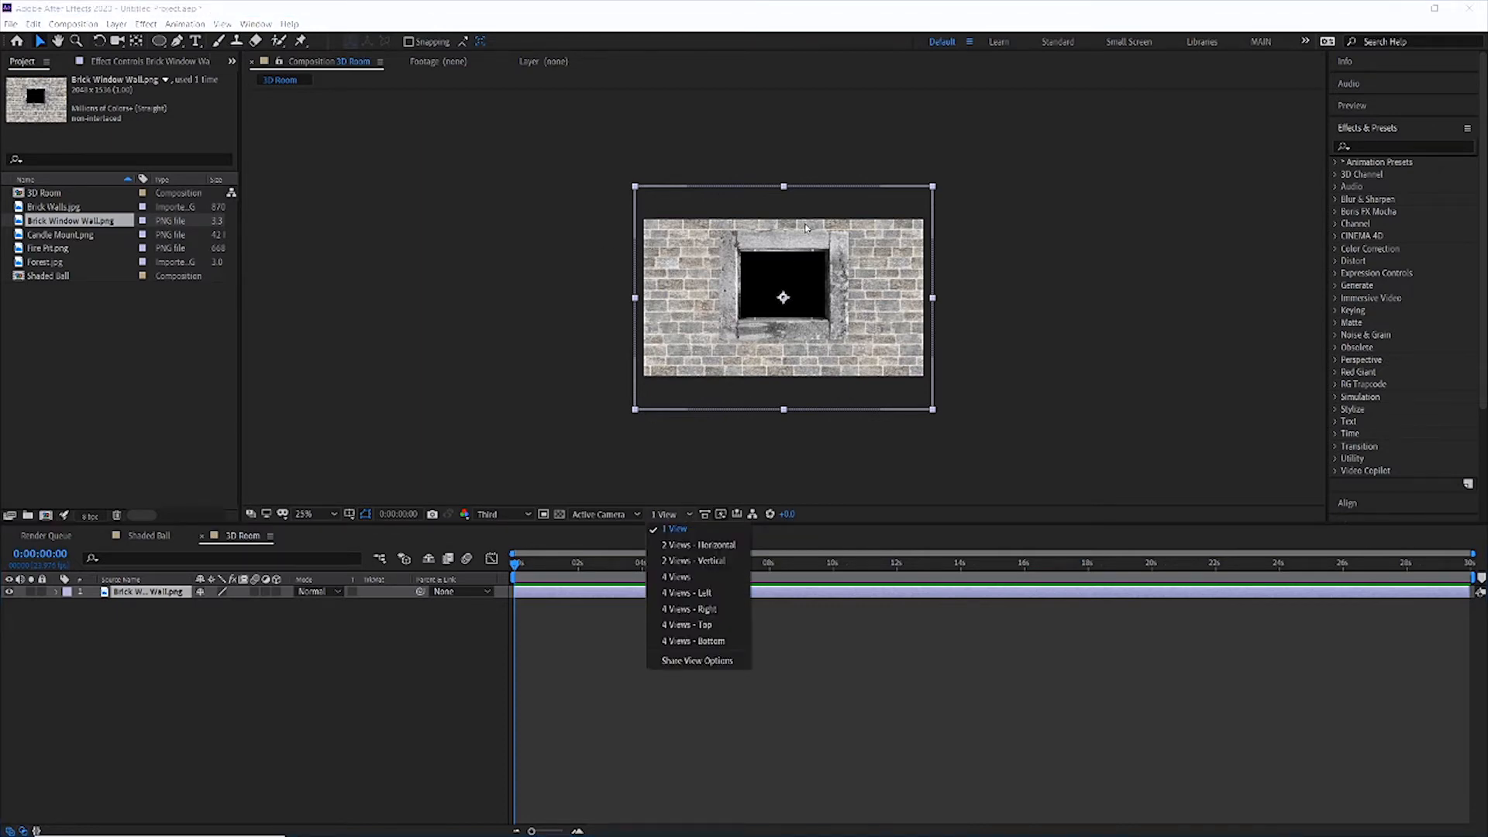
mouse_move(721, 249)
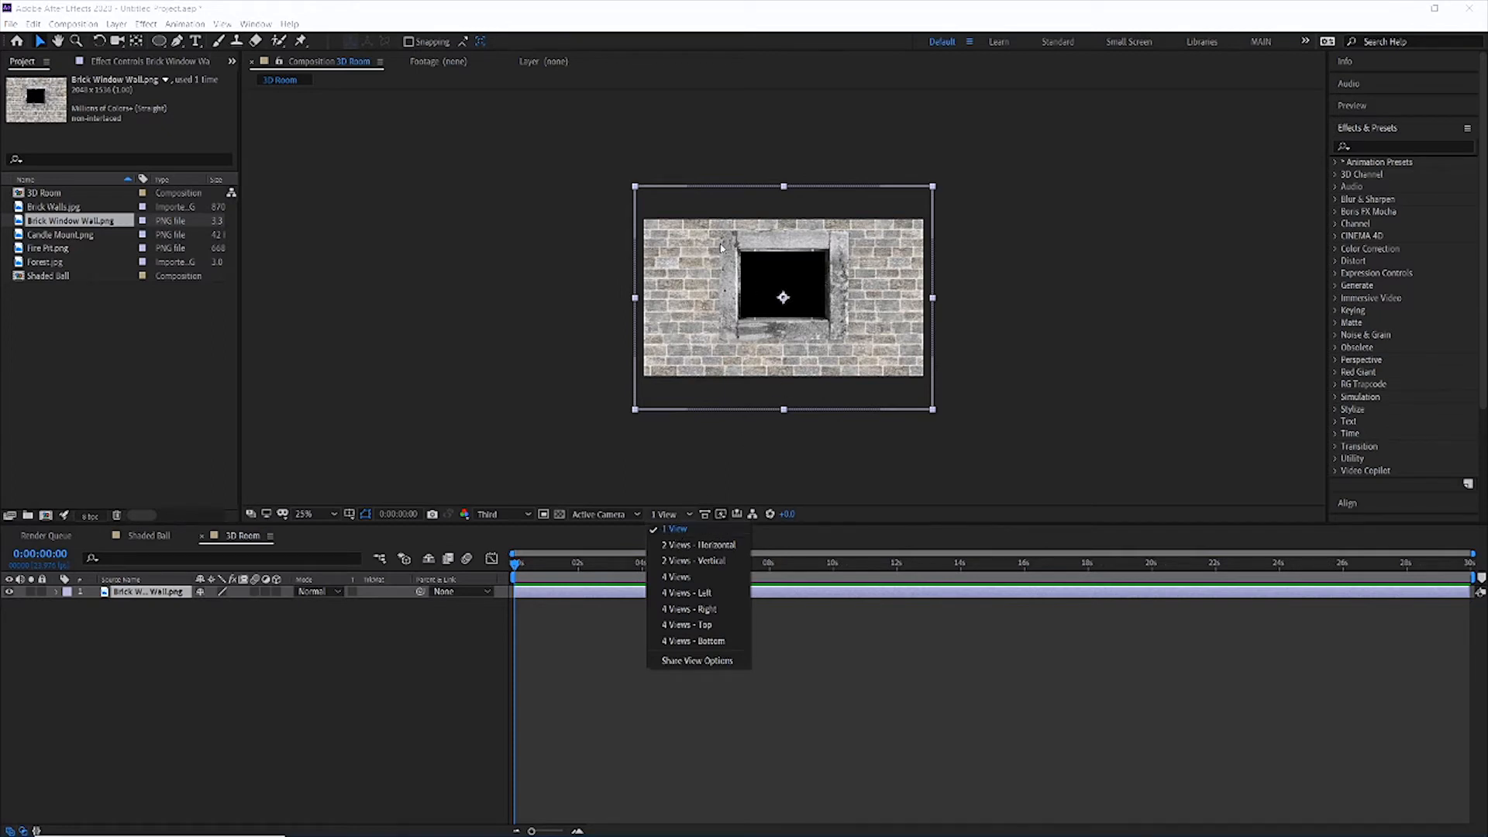
mouse_move(730, 405)
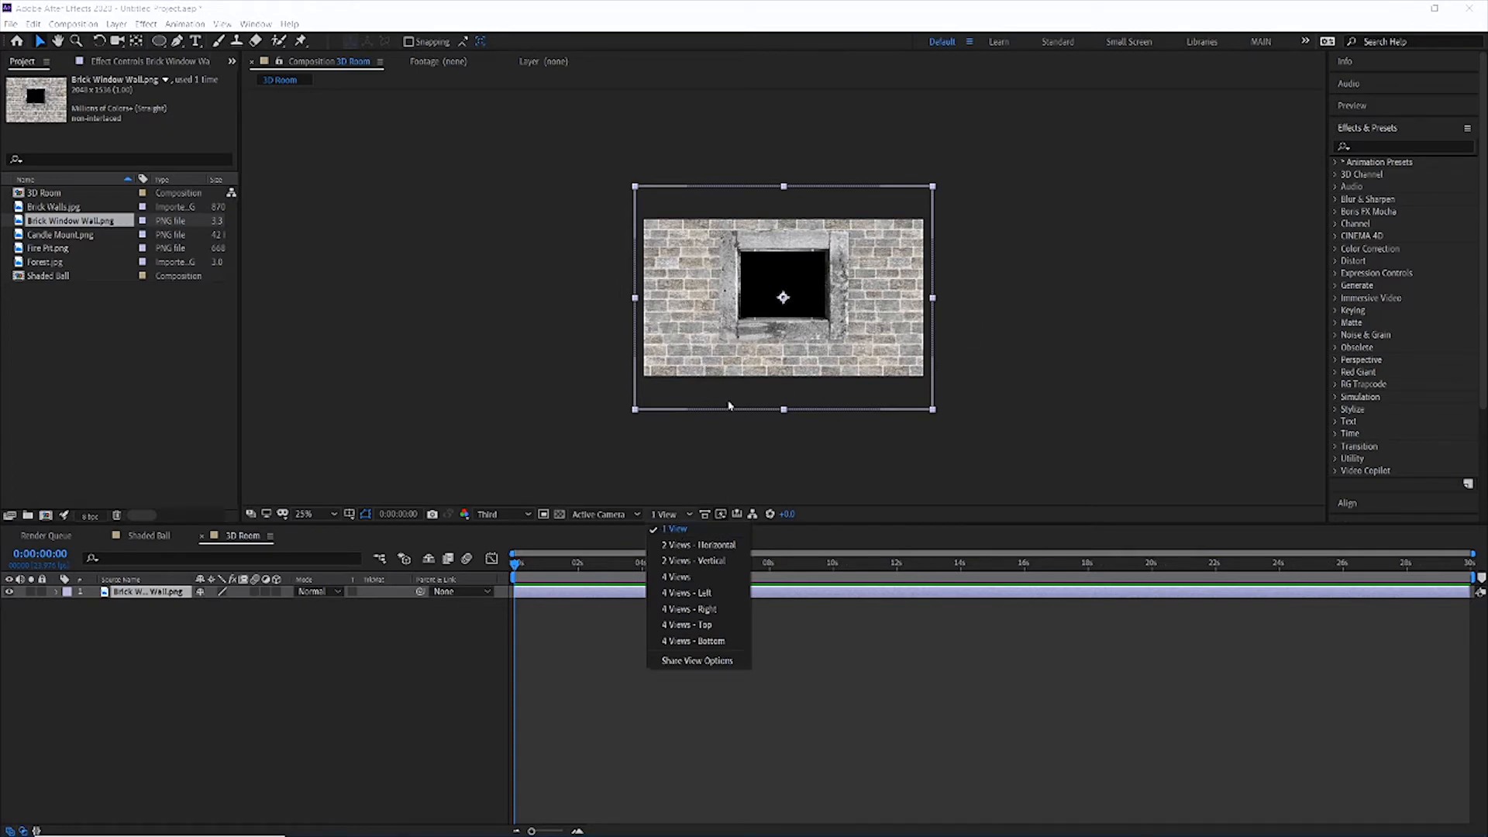
mouse_move(697, 544)
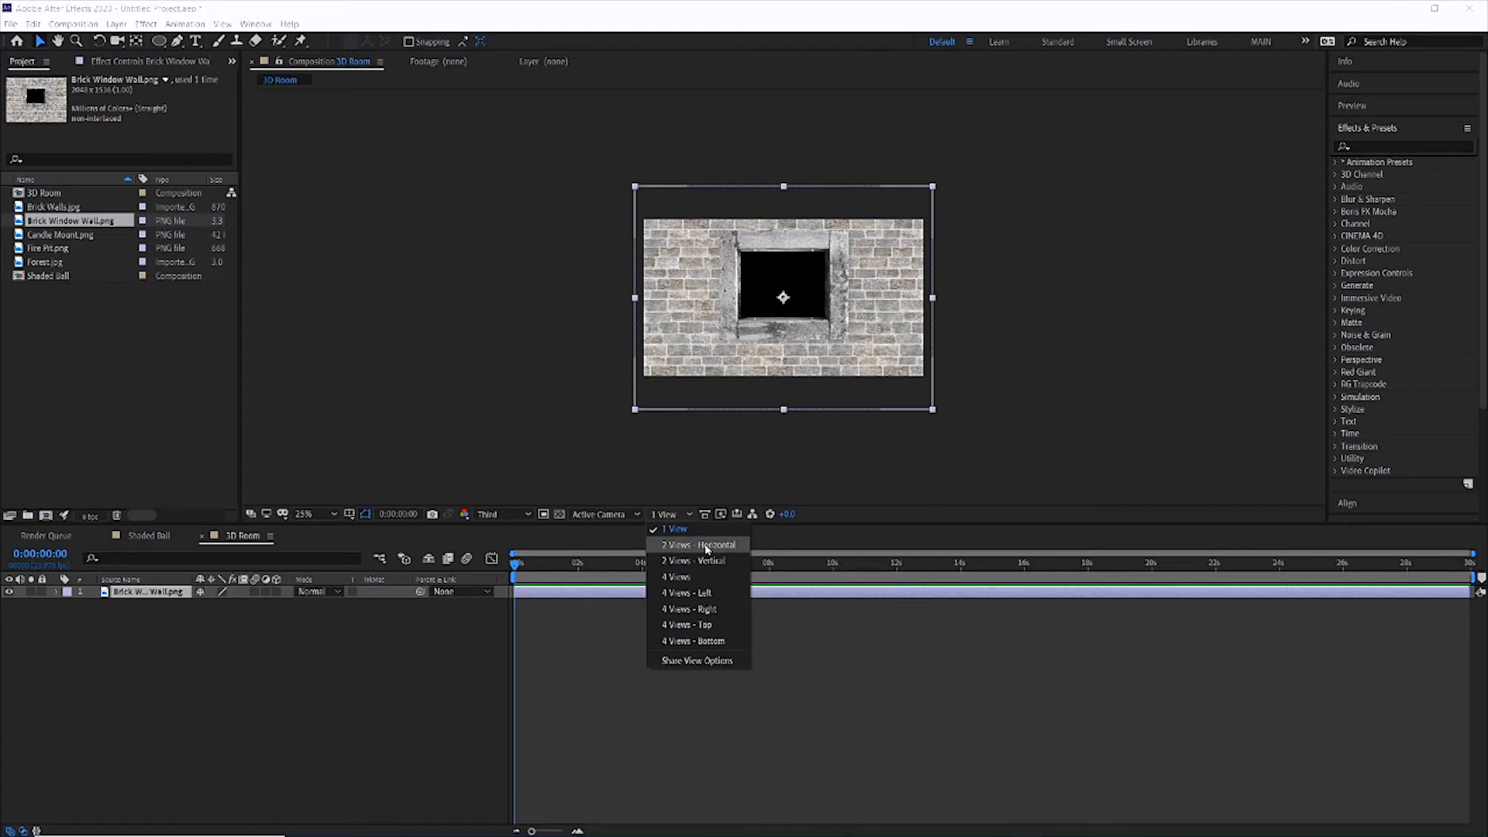
mouse_move(712, 550)
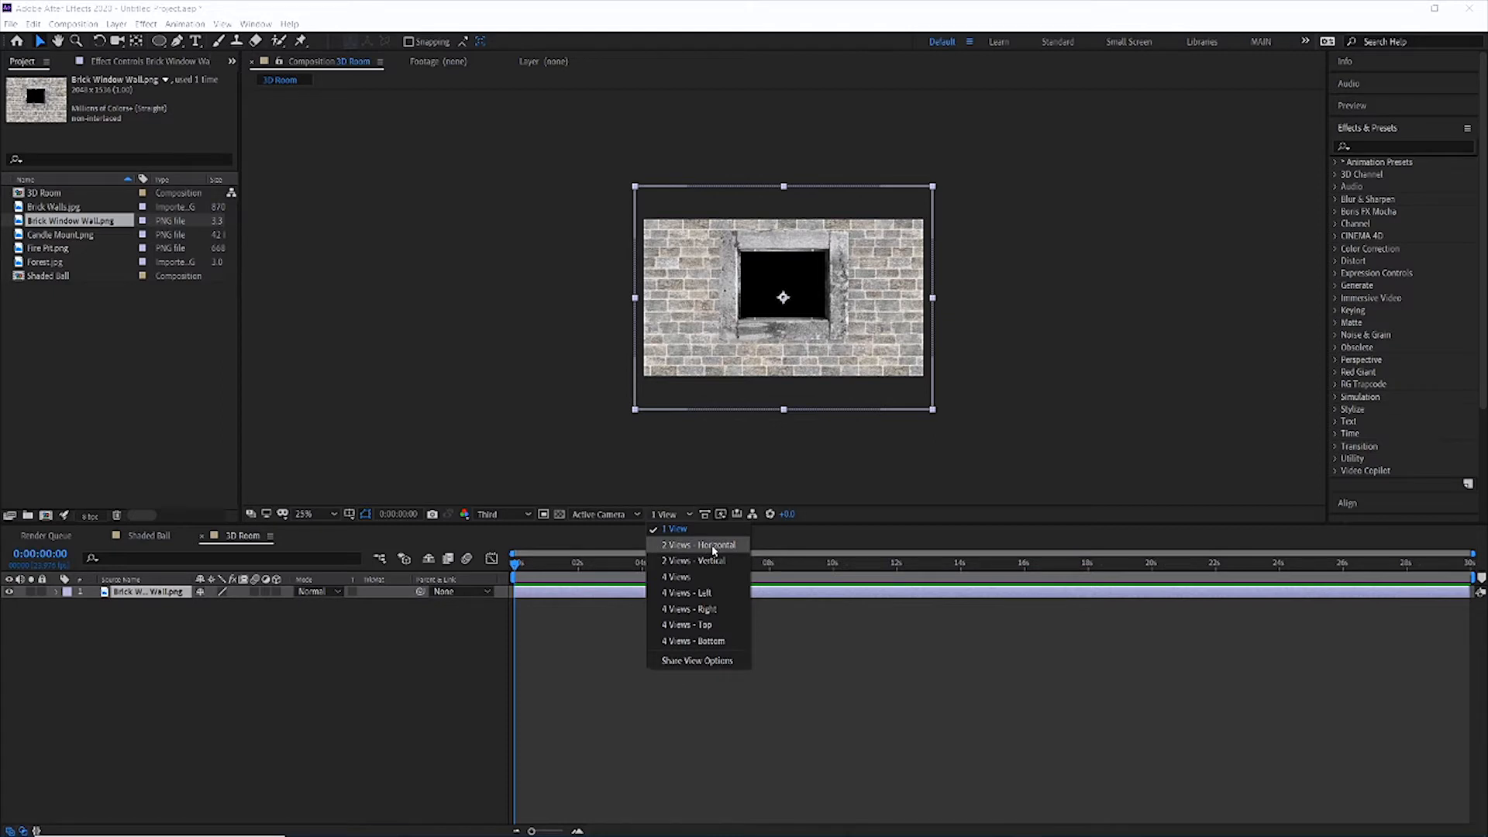
click(695, 544)
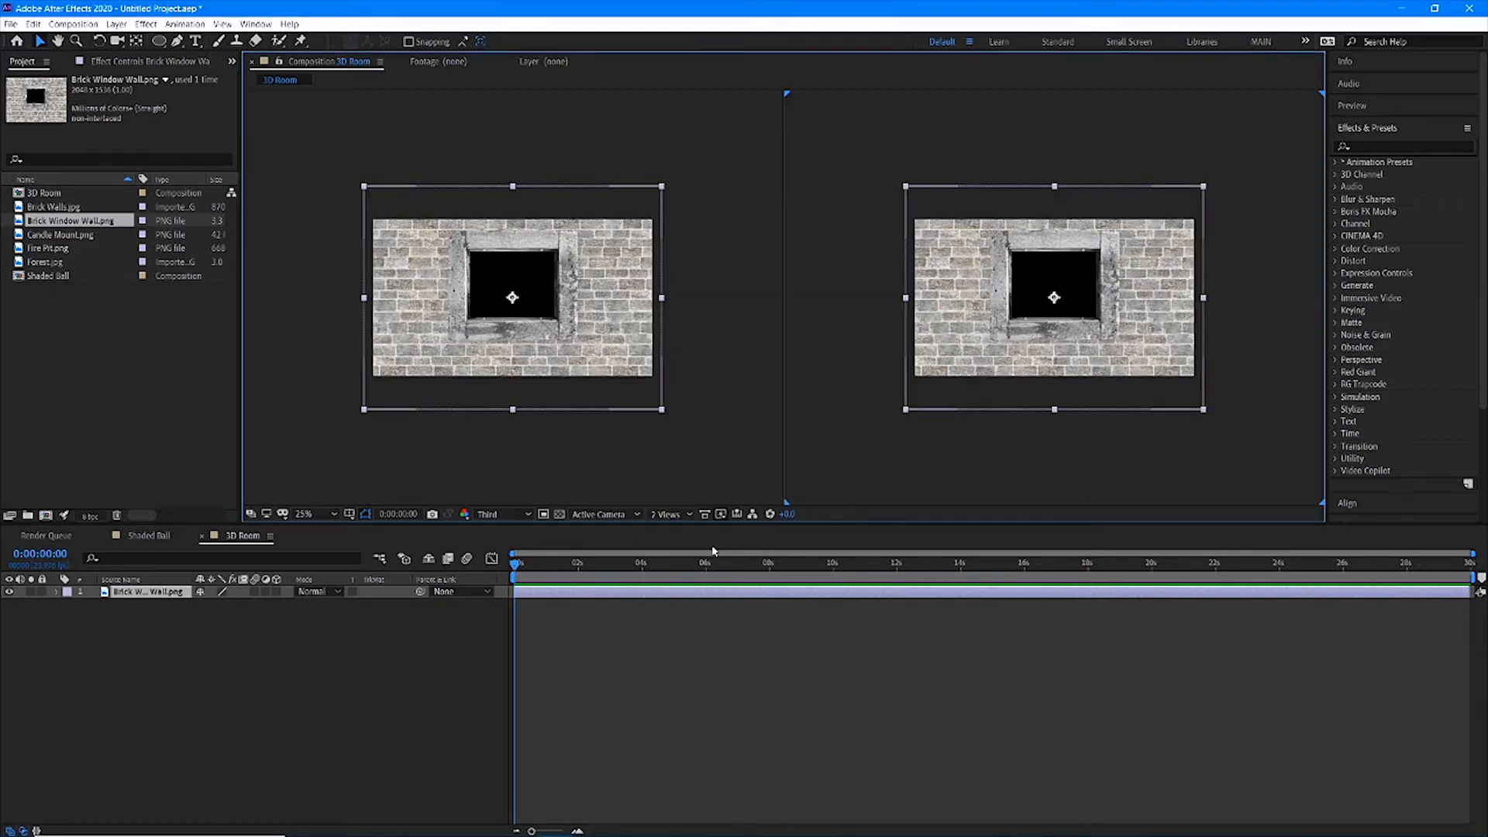
mouse_move(430, 671)
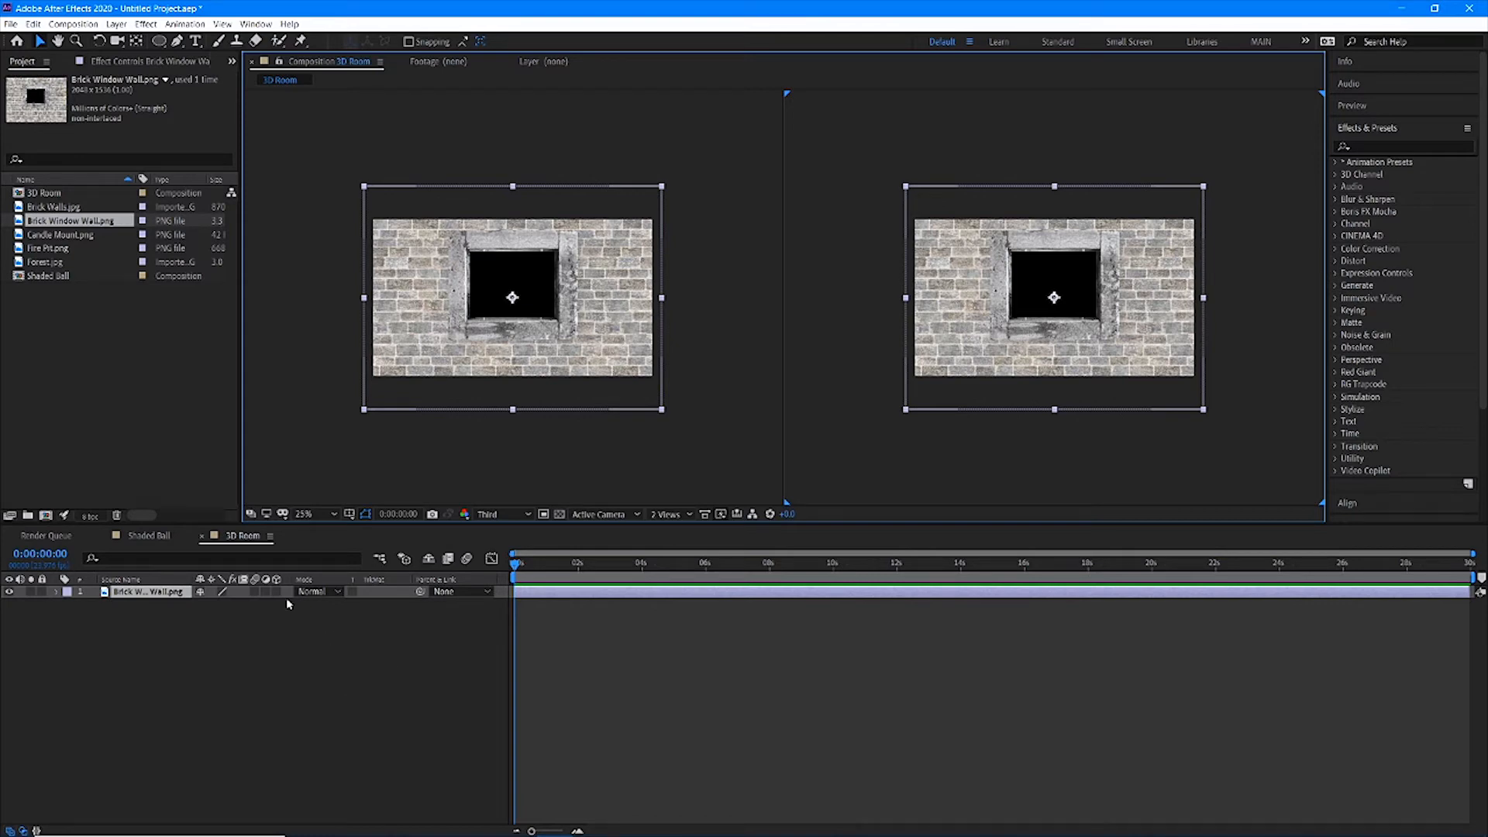
mouse_move(275, 598)
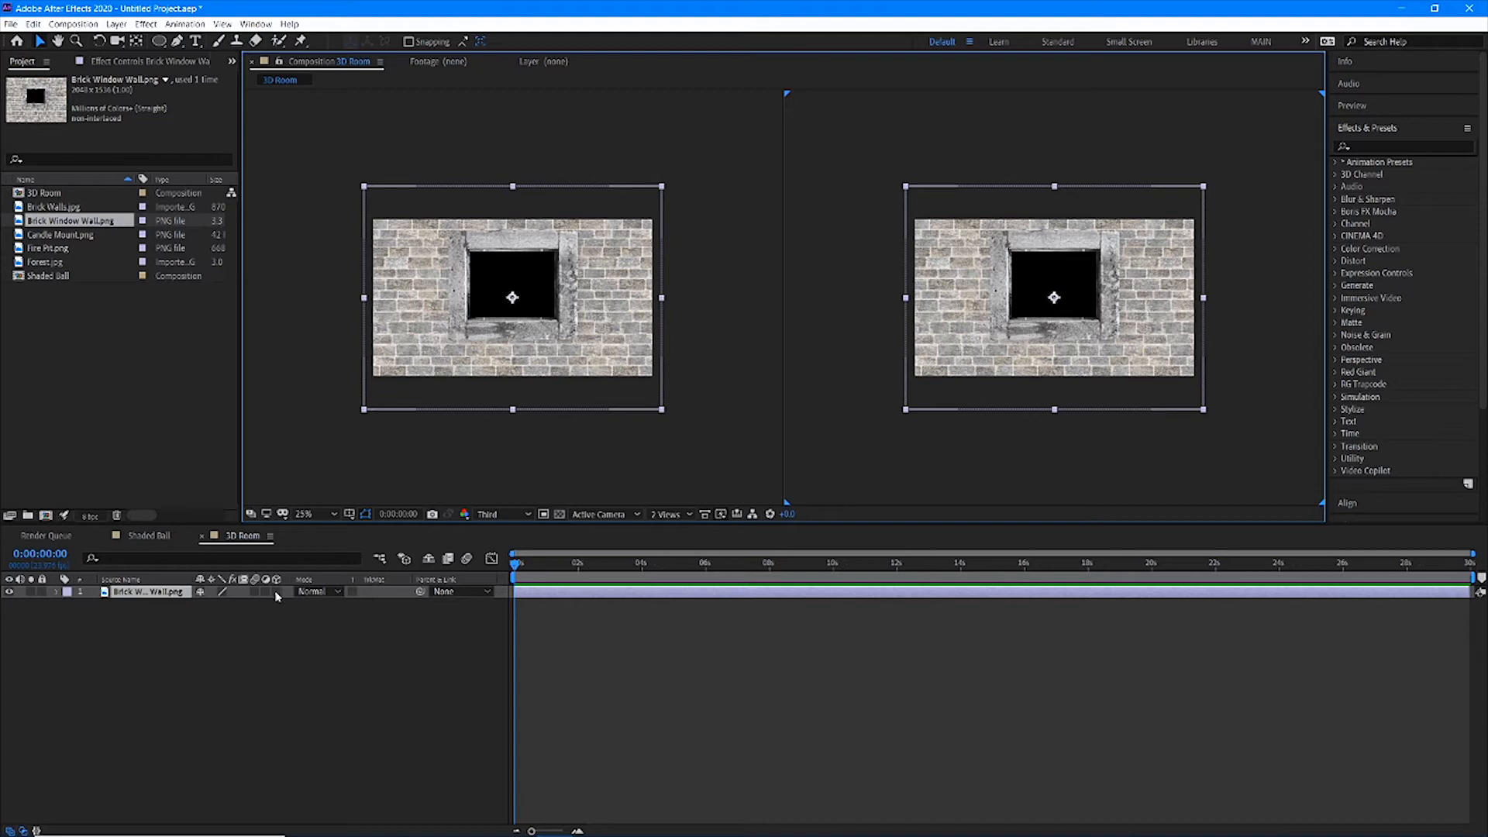
Enable the 3D switch on the Brick Window Wall layer
click(276, 594)
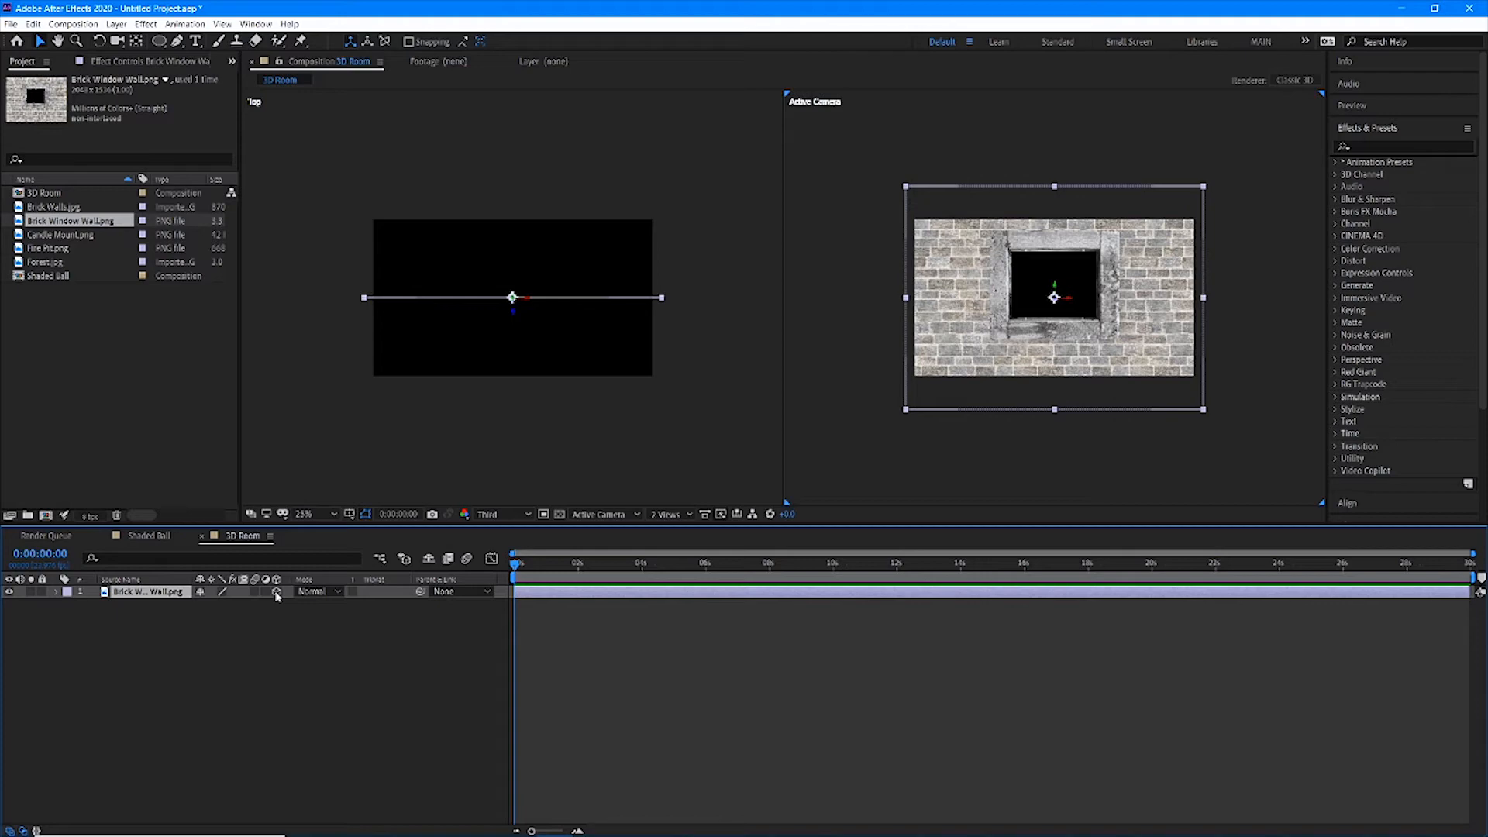
mouse_move(1015, 251)
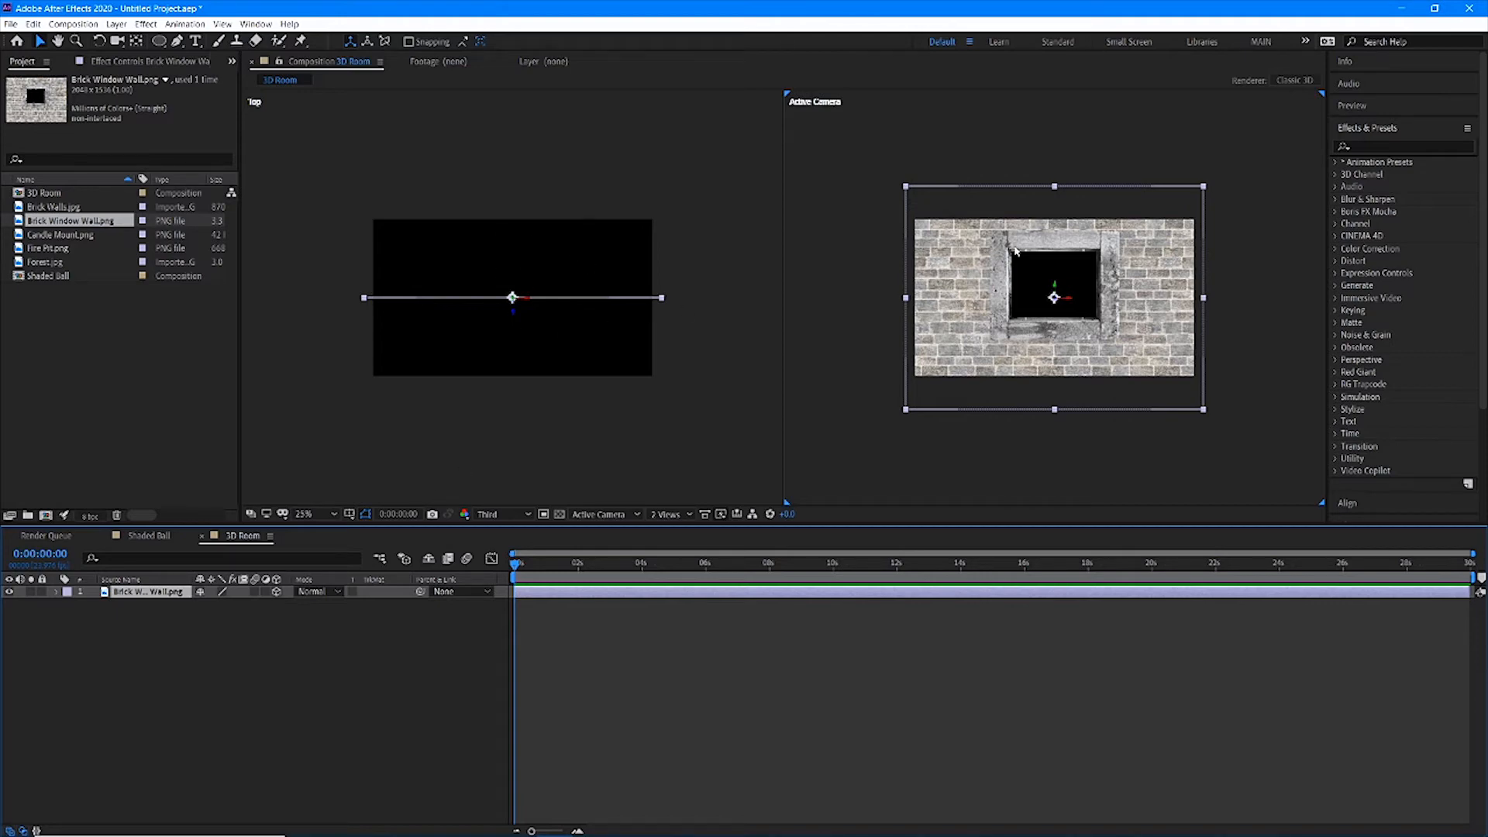
mouse_move(964, 340)
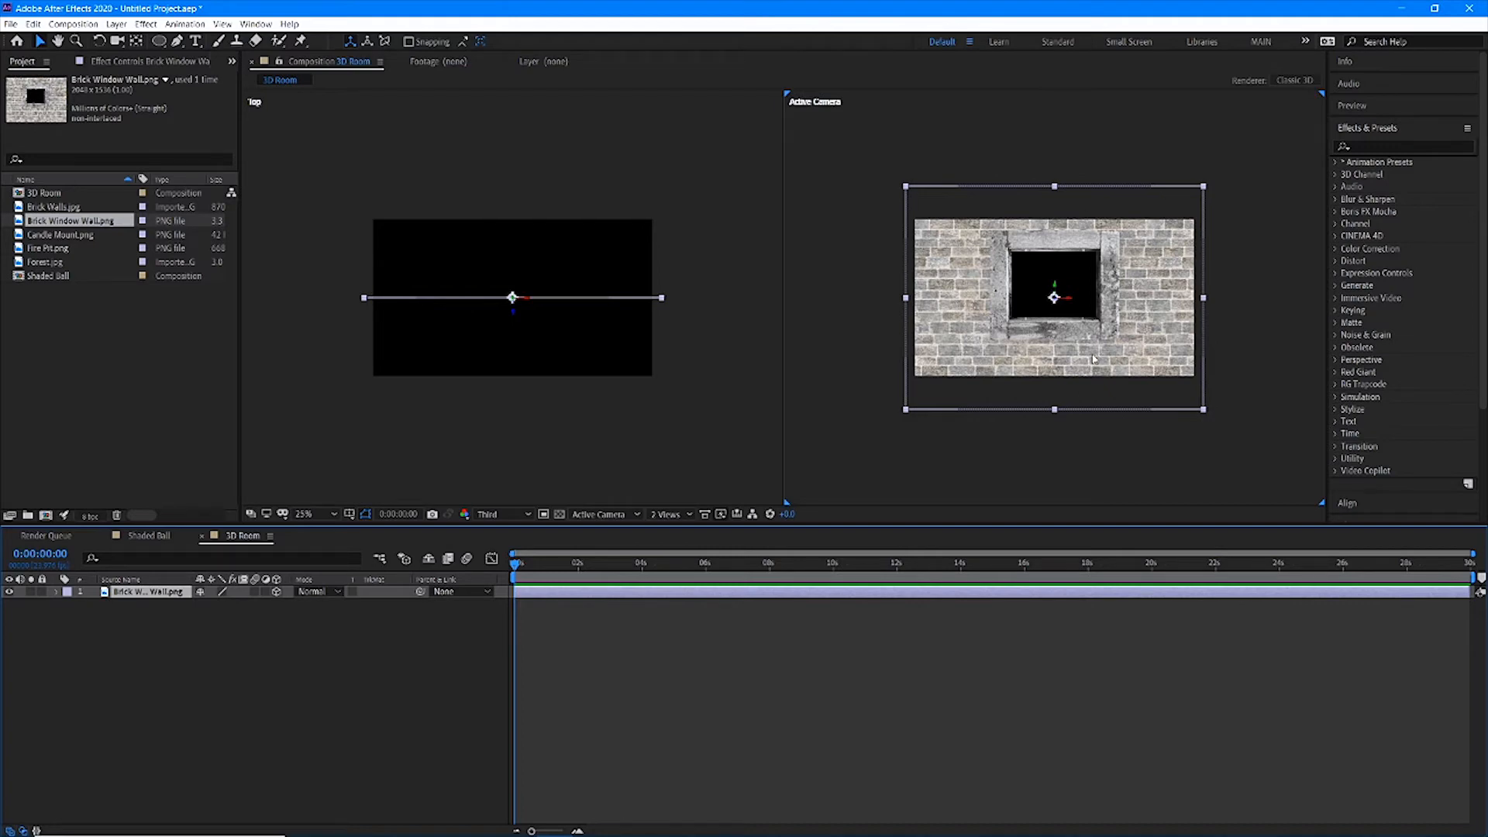
mouse_move(456, 340)
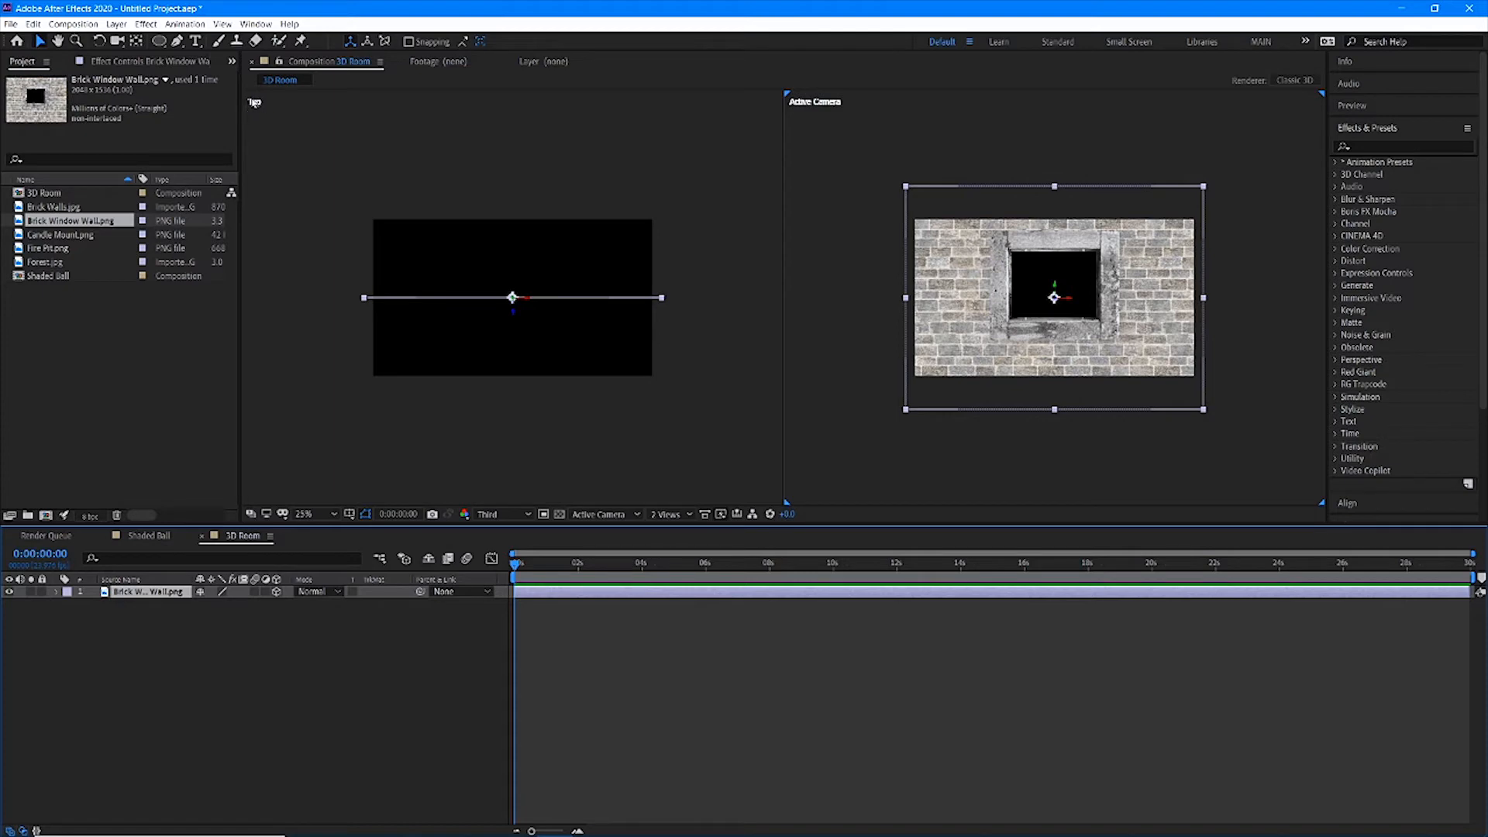
mouse_move(518, 336)
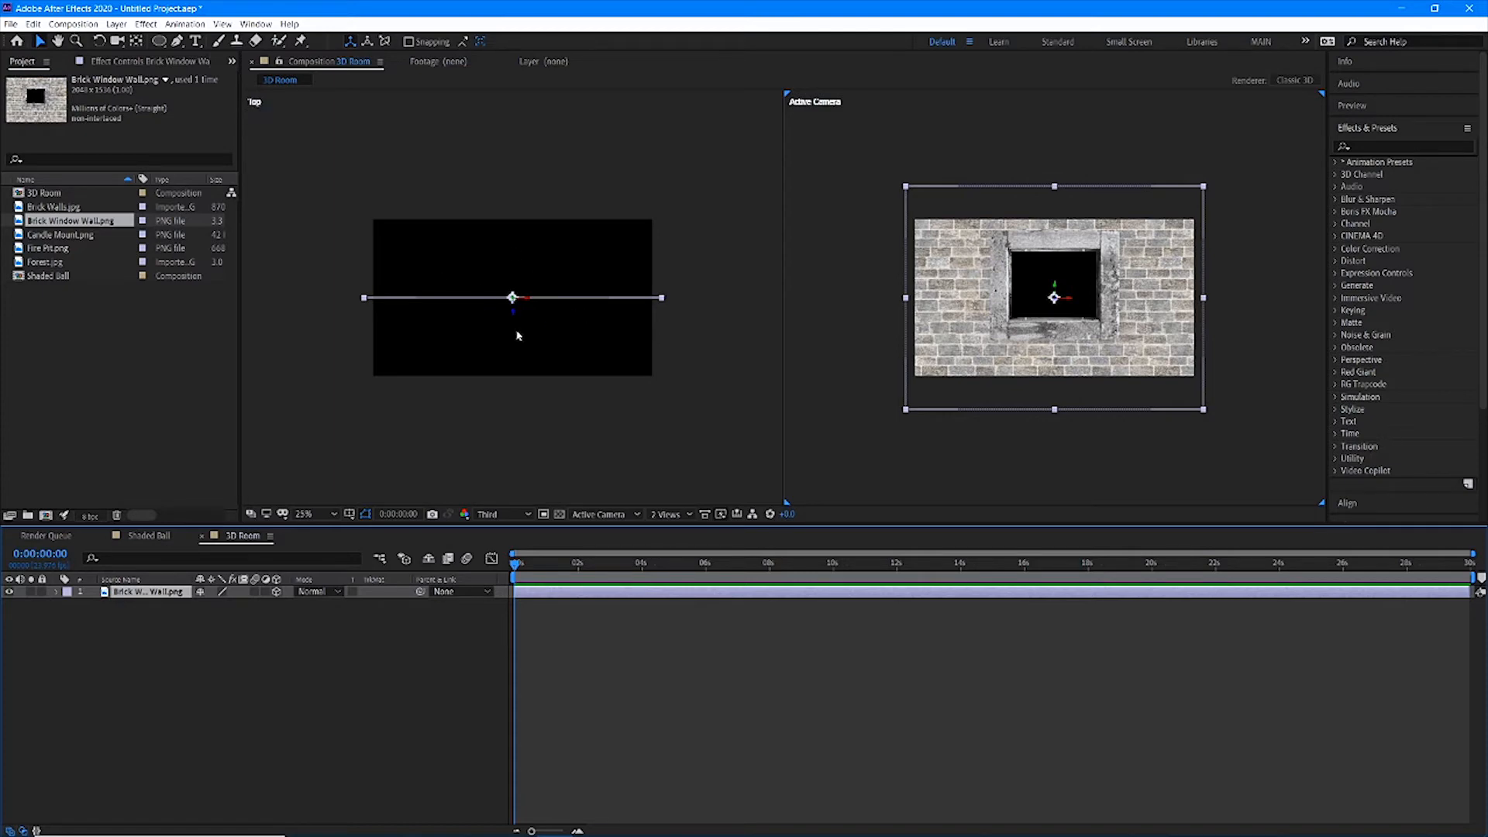
mouse_move(586, 306)
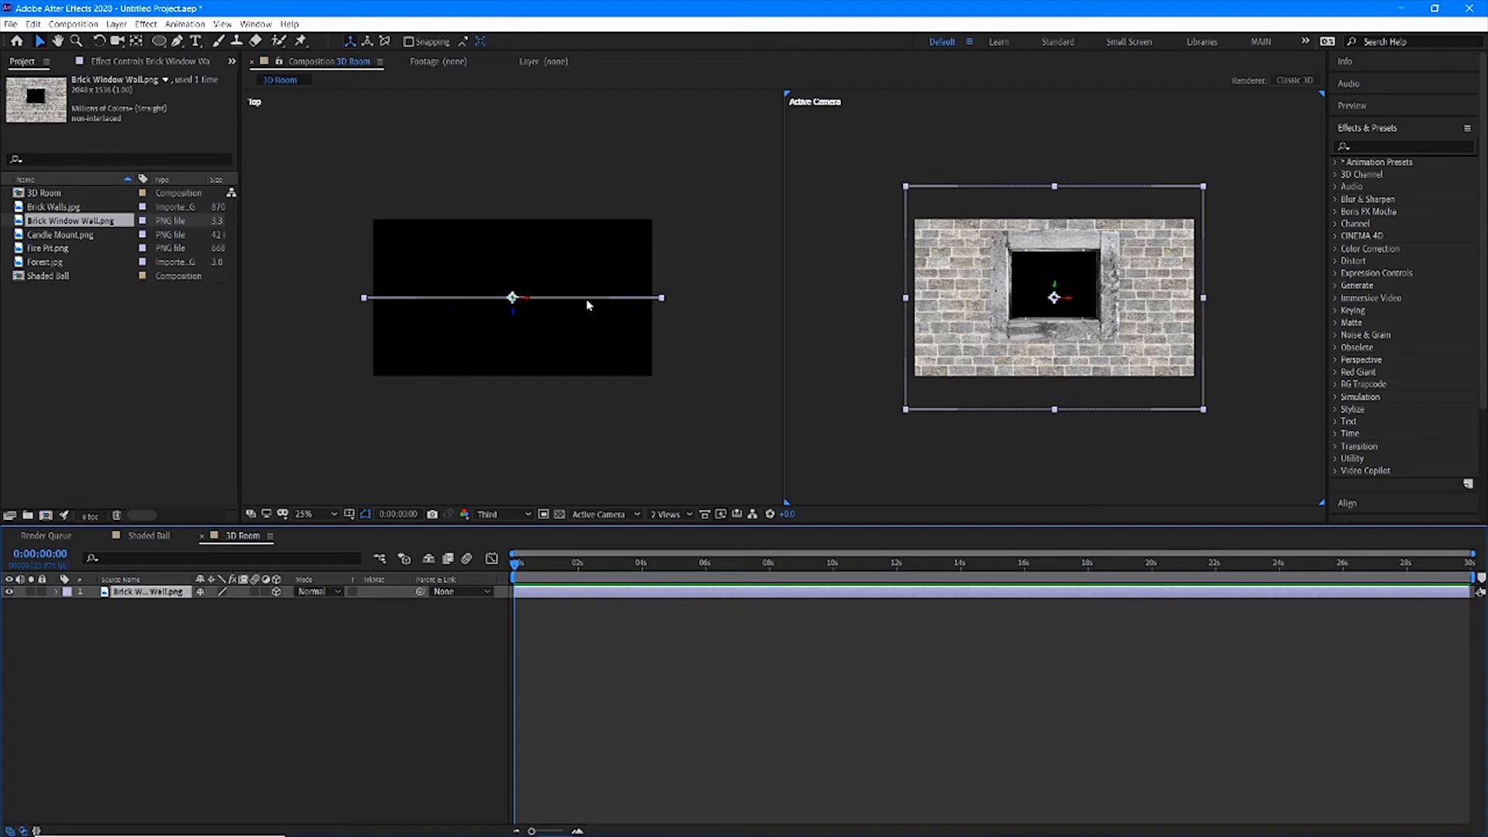
mouse_move(580, 306)
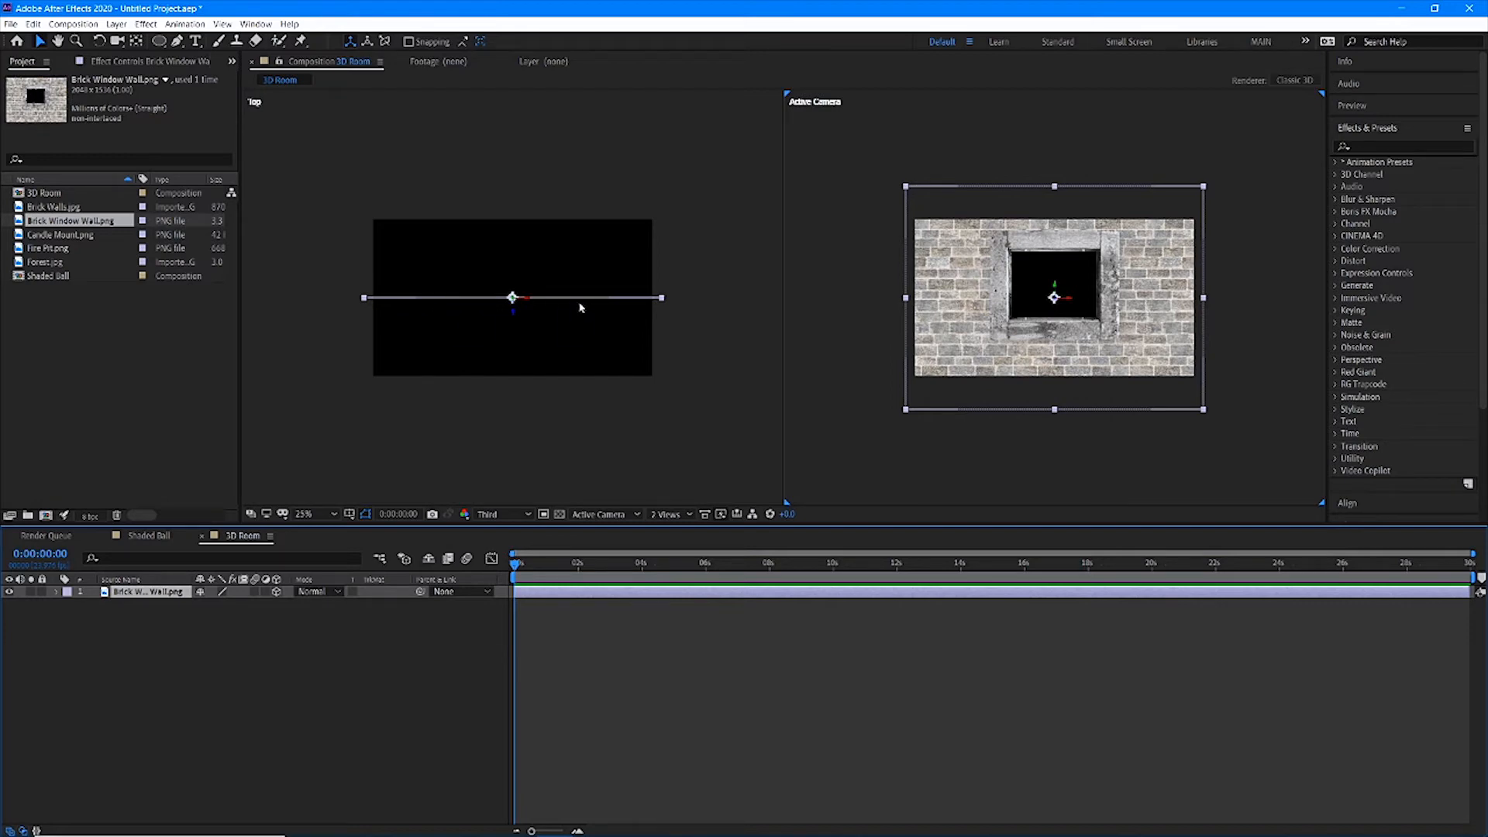
mouse_move(580, 311)
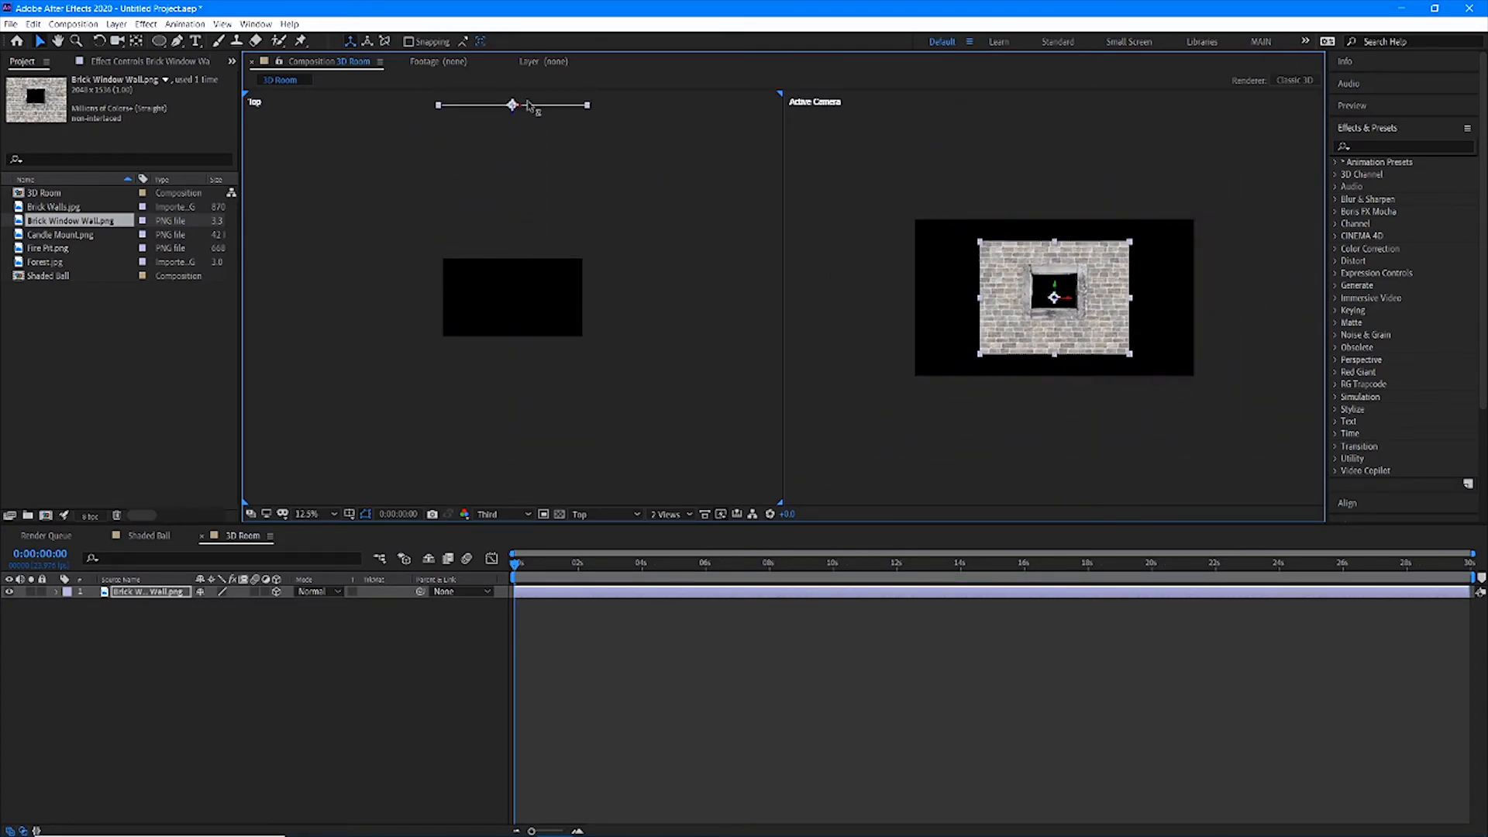
Push the window wall to the room's back edge along Z and scale it to 70%
drag(513, 104, 513, 282)
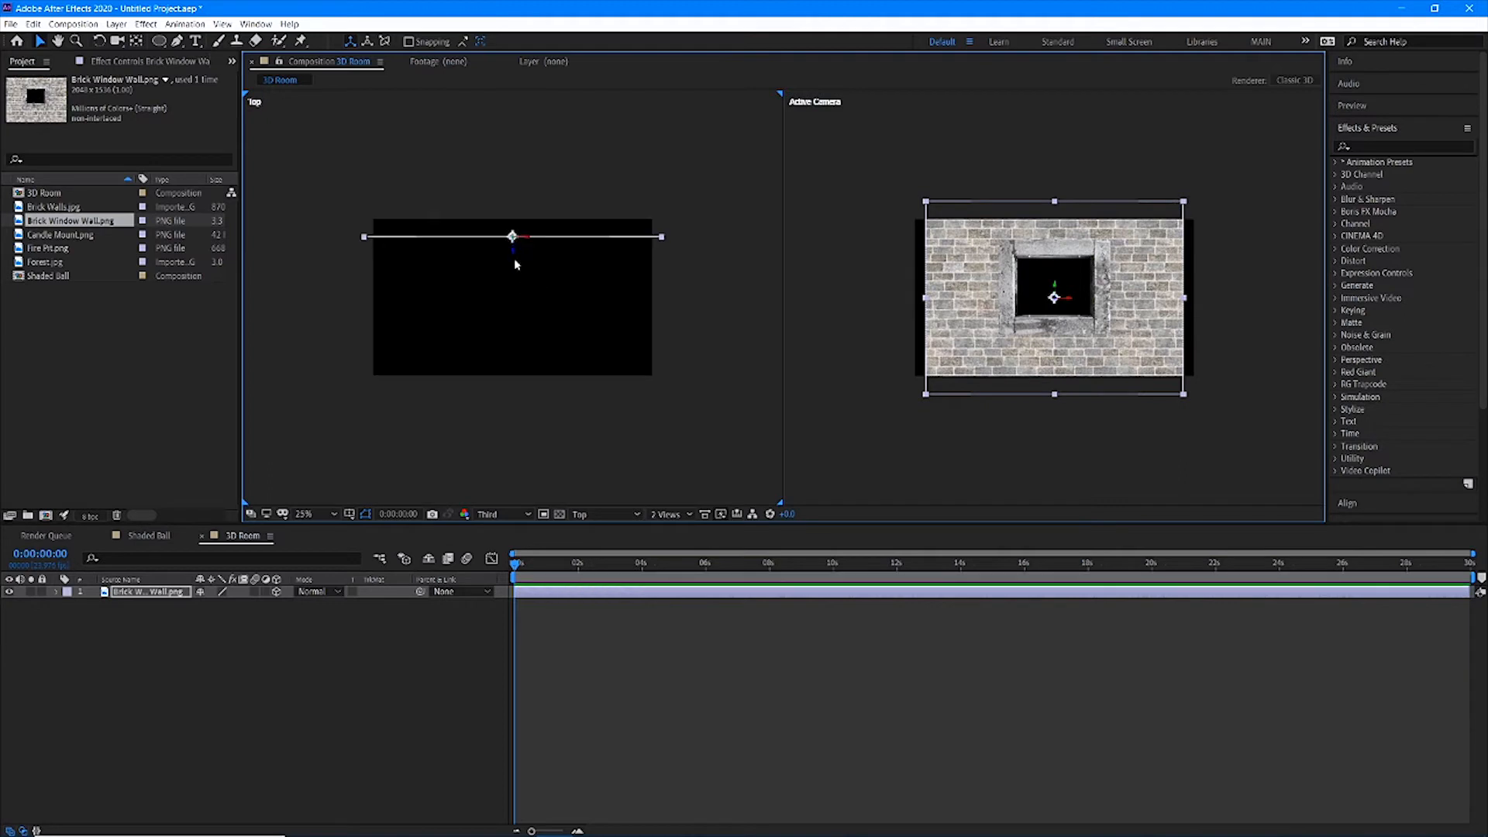
drag(513, 237, 513, 220)
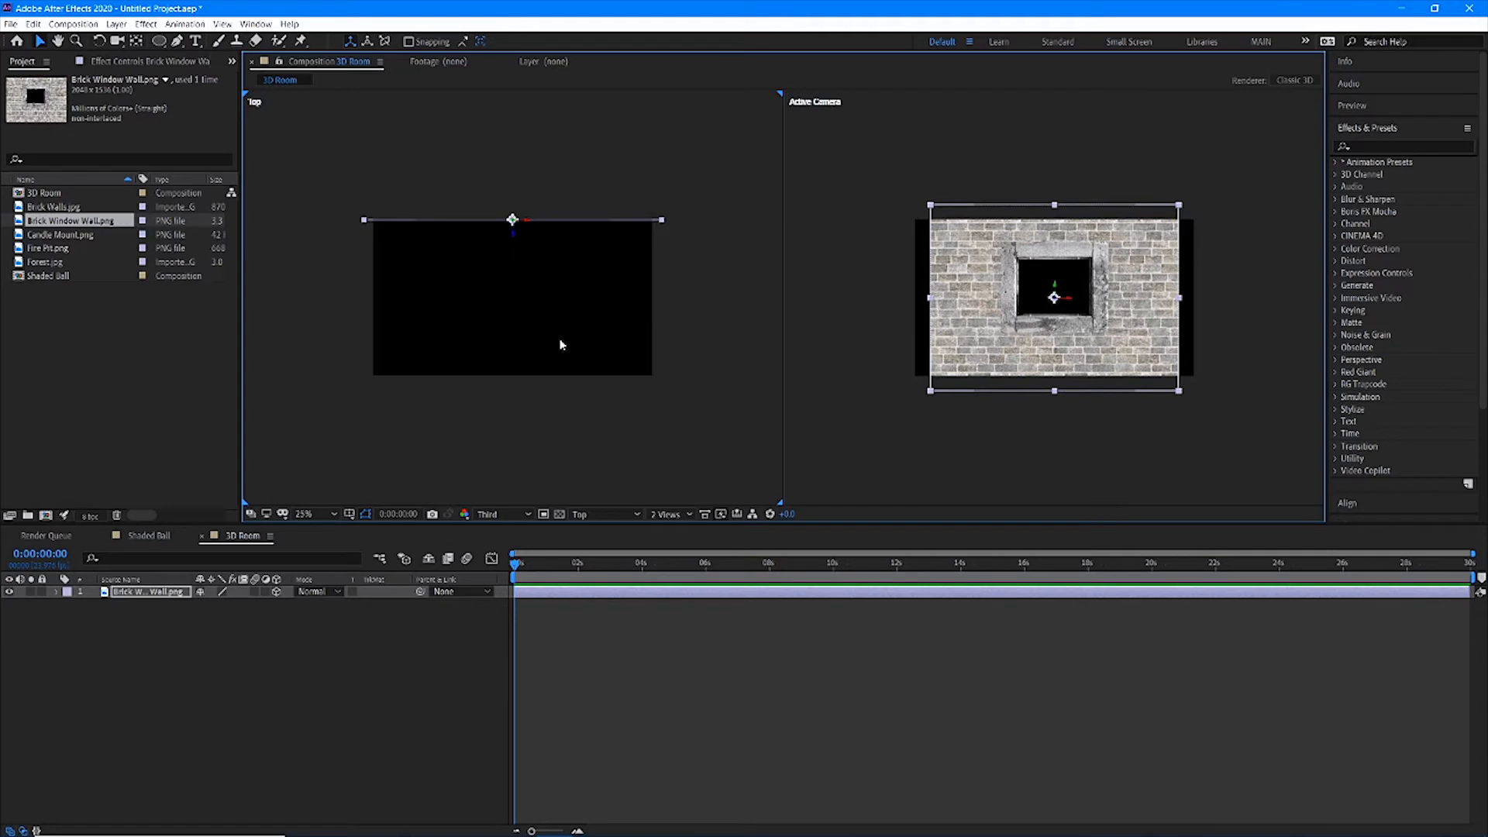
mouse_move(158, 595)
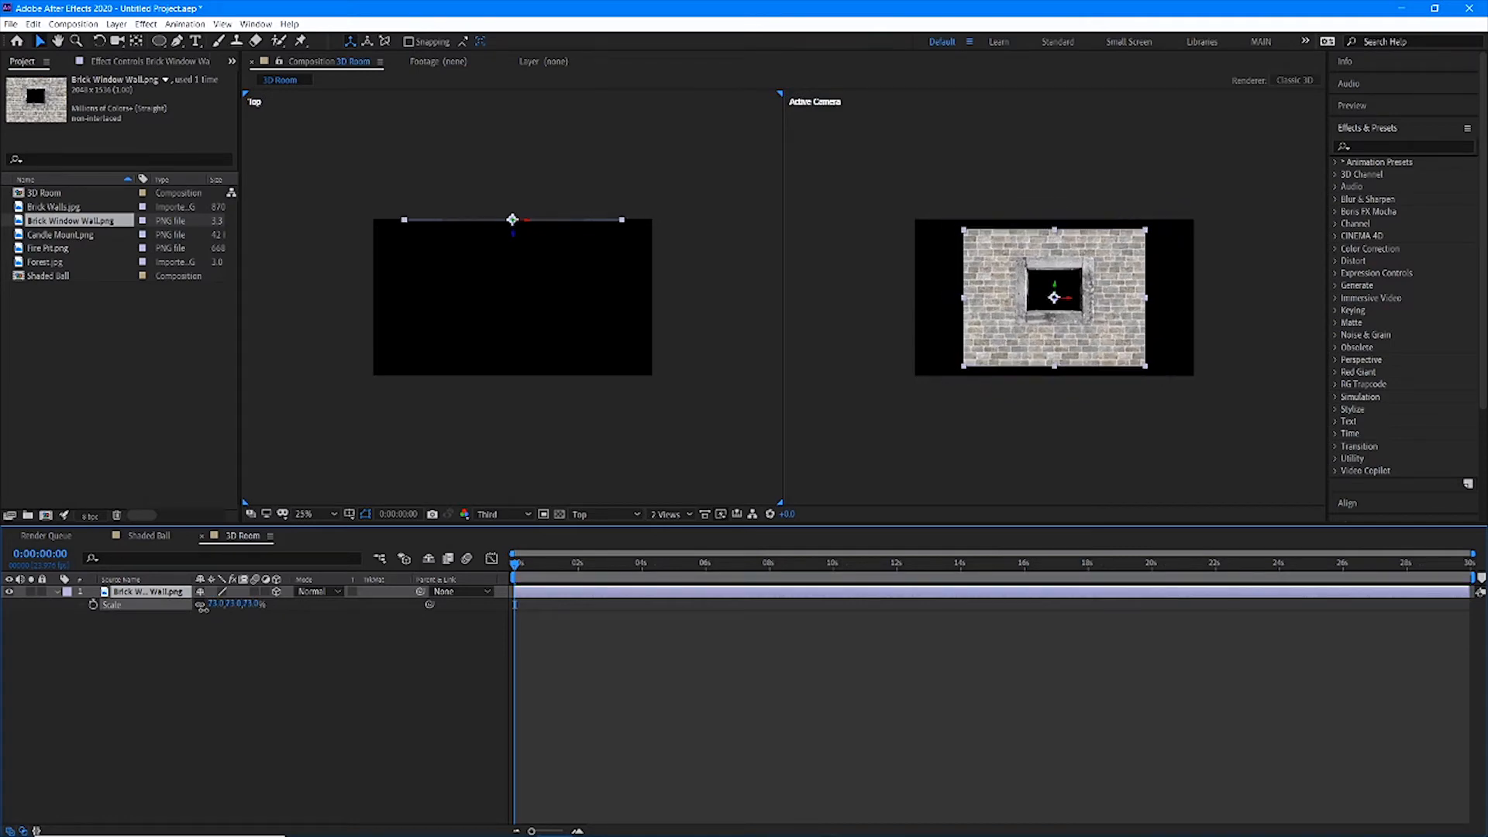
double_click(232, 603)
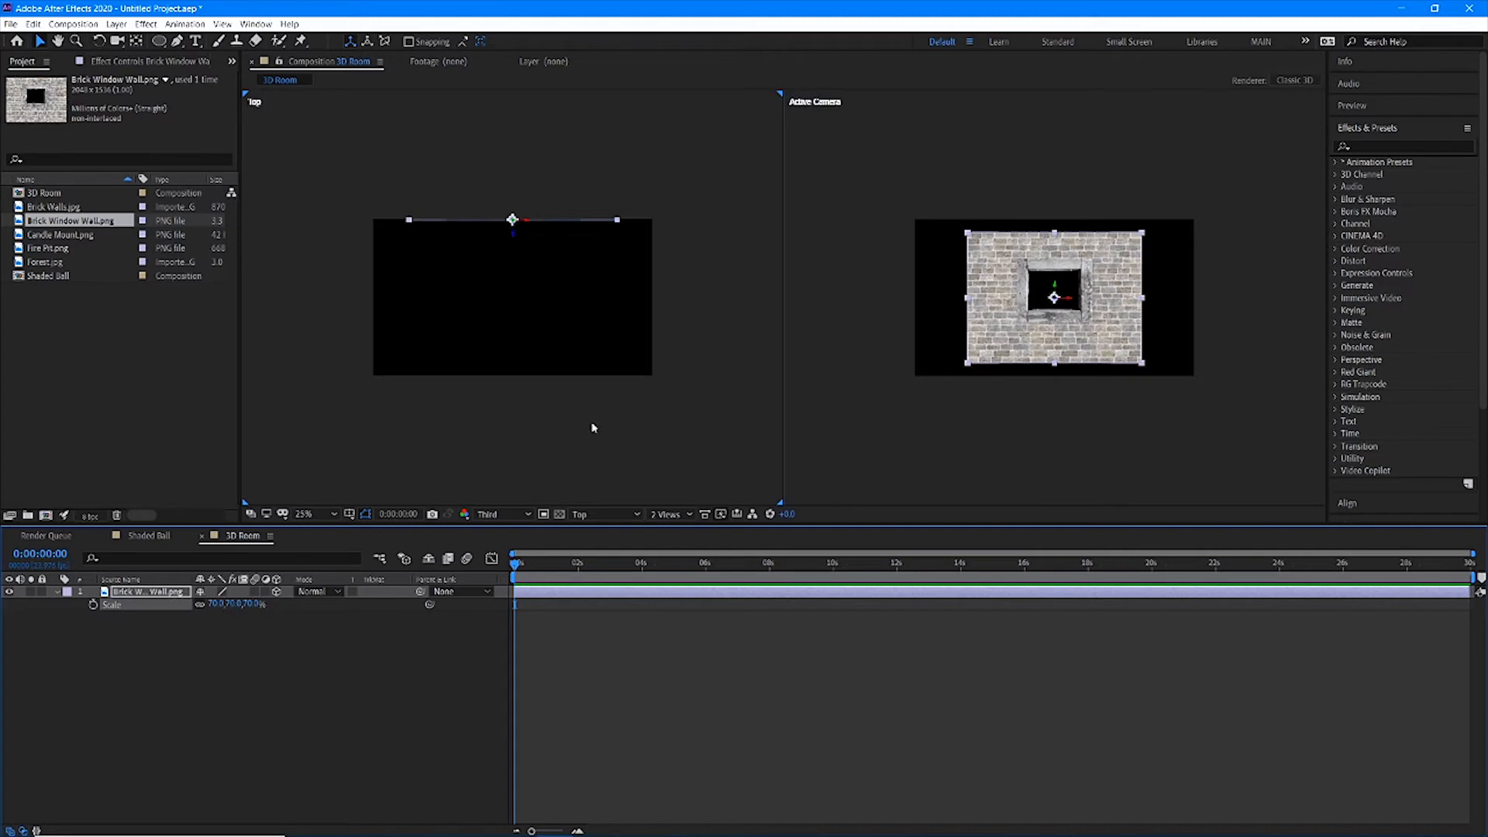
mouse_move(1136, 310)
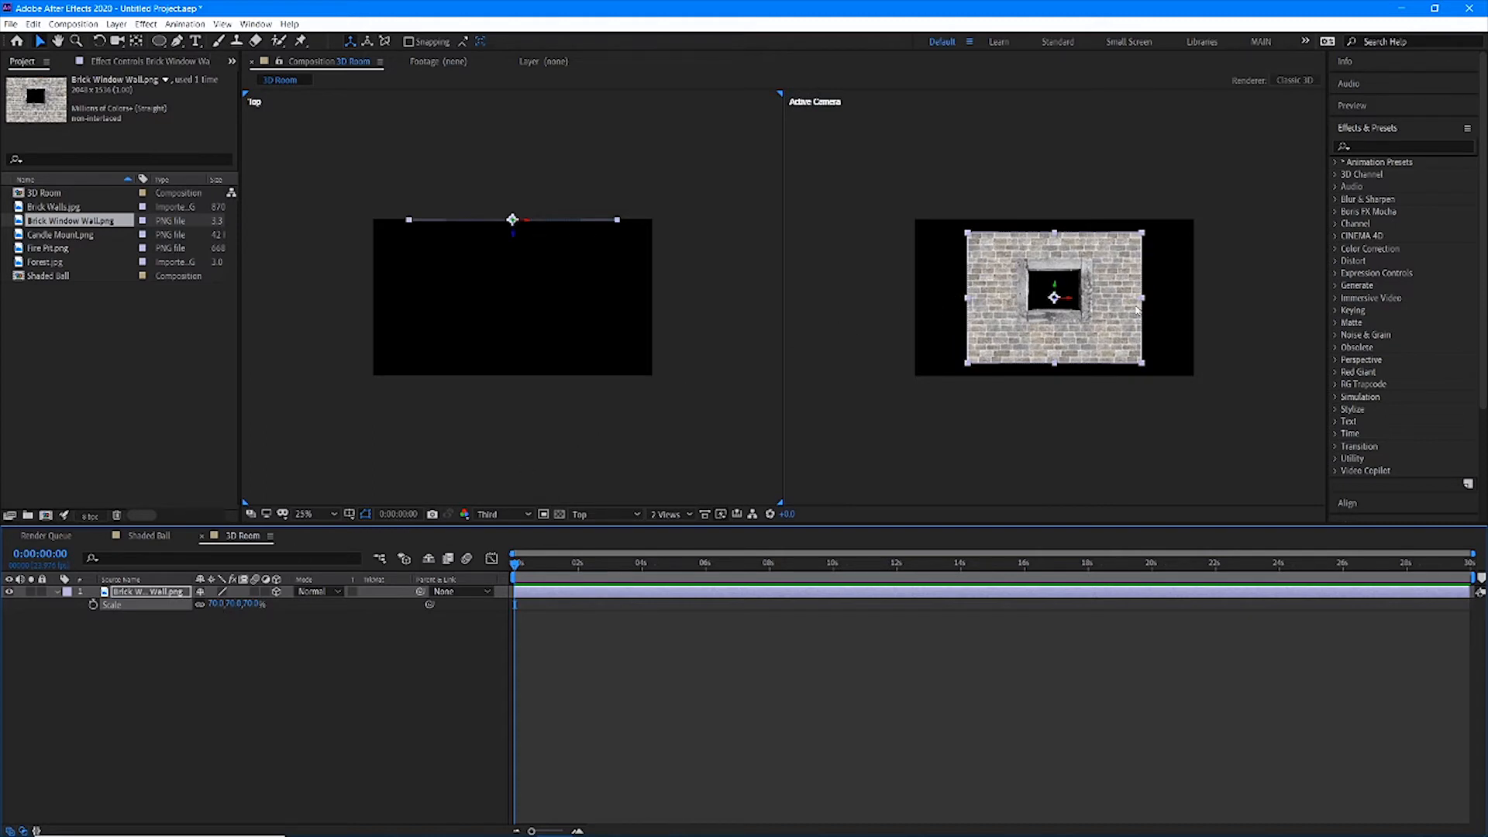
mouse_move(1088, 399)
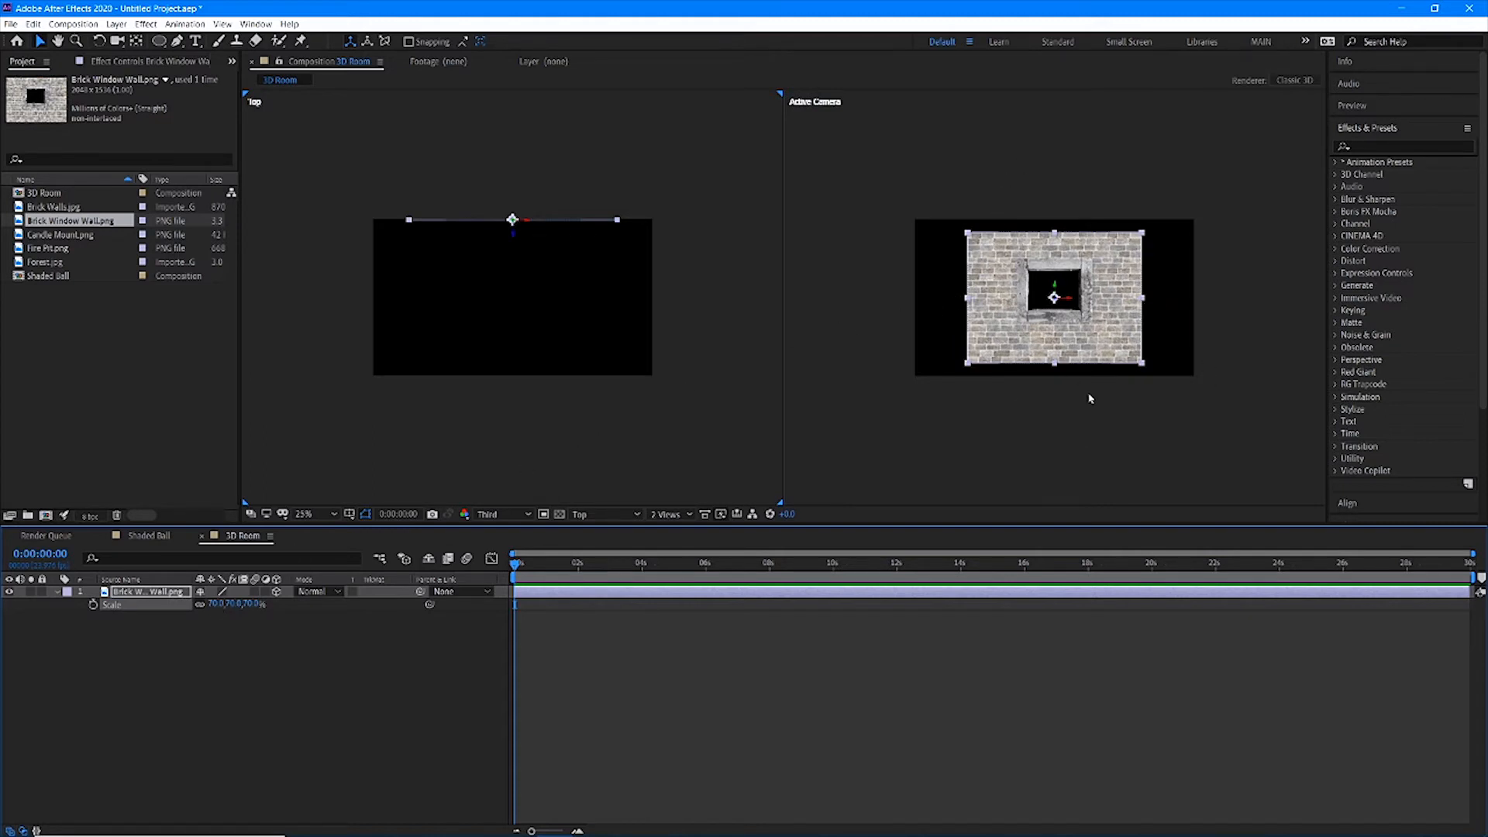
mouse_move(189, 728)
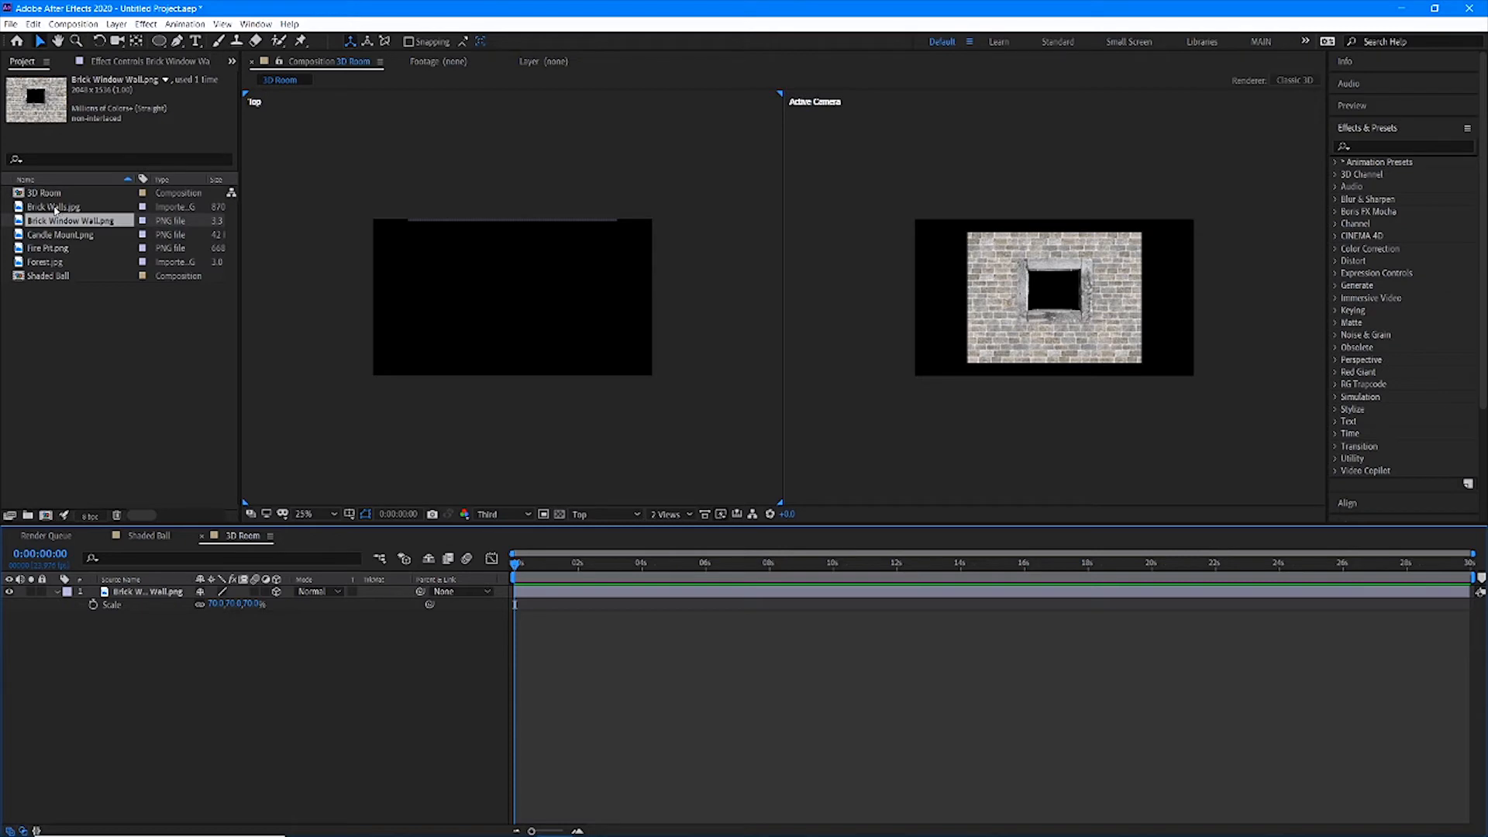
Add Brick Walls.jpg as a 3D layer at 100% scale, positioned at the room centre
click(54, 206)
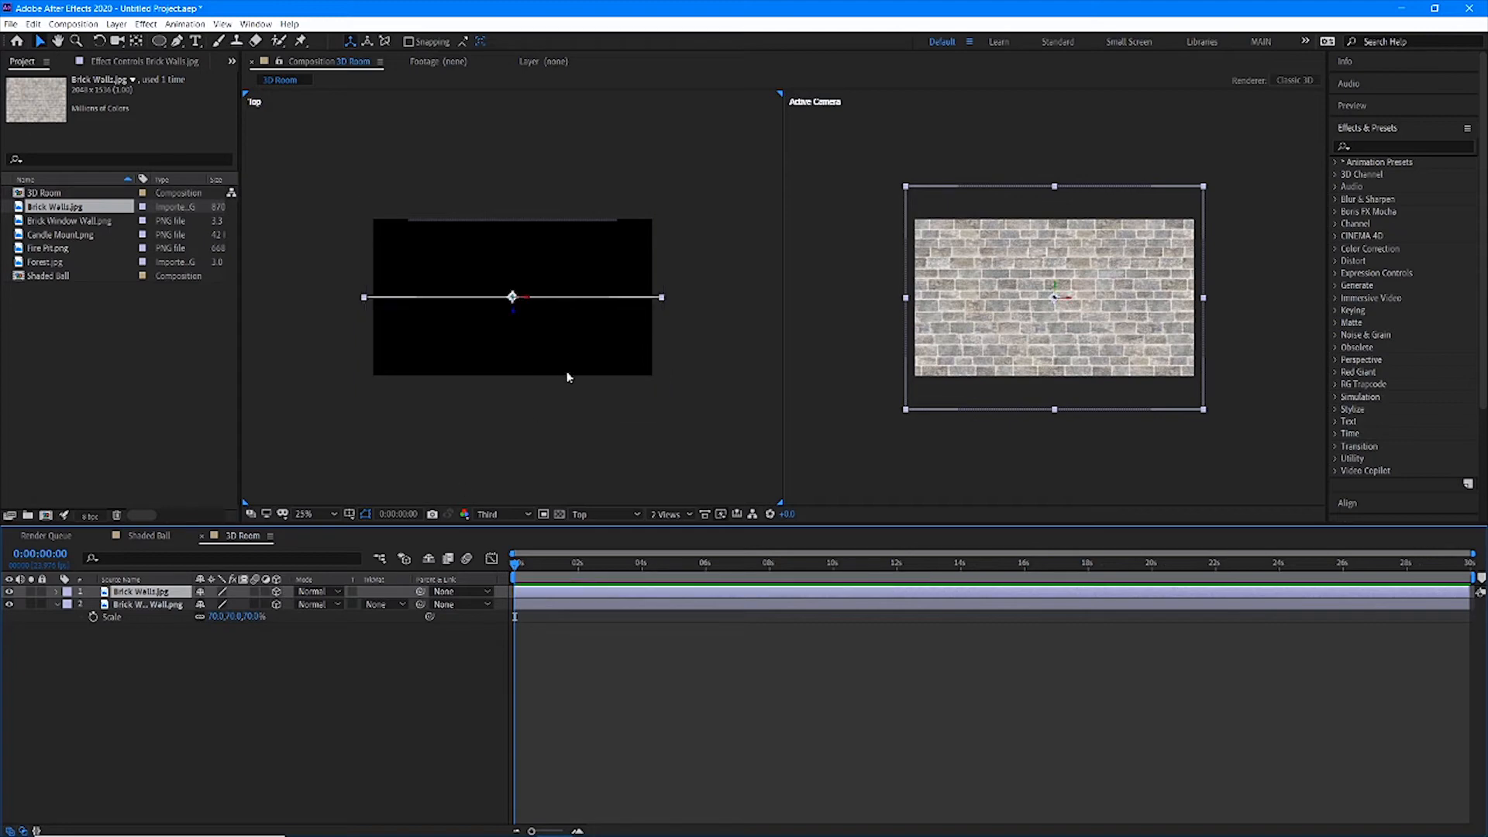
mouse_move(509, 305)
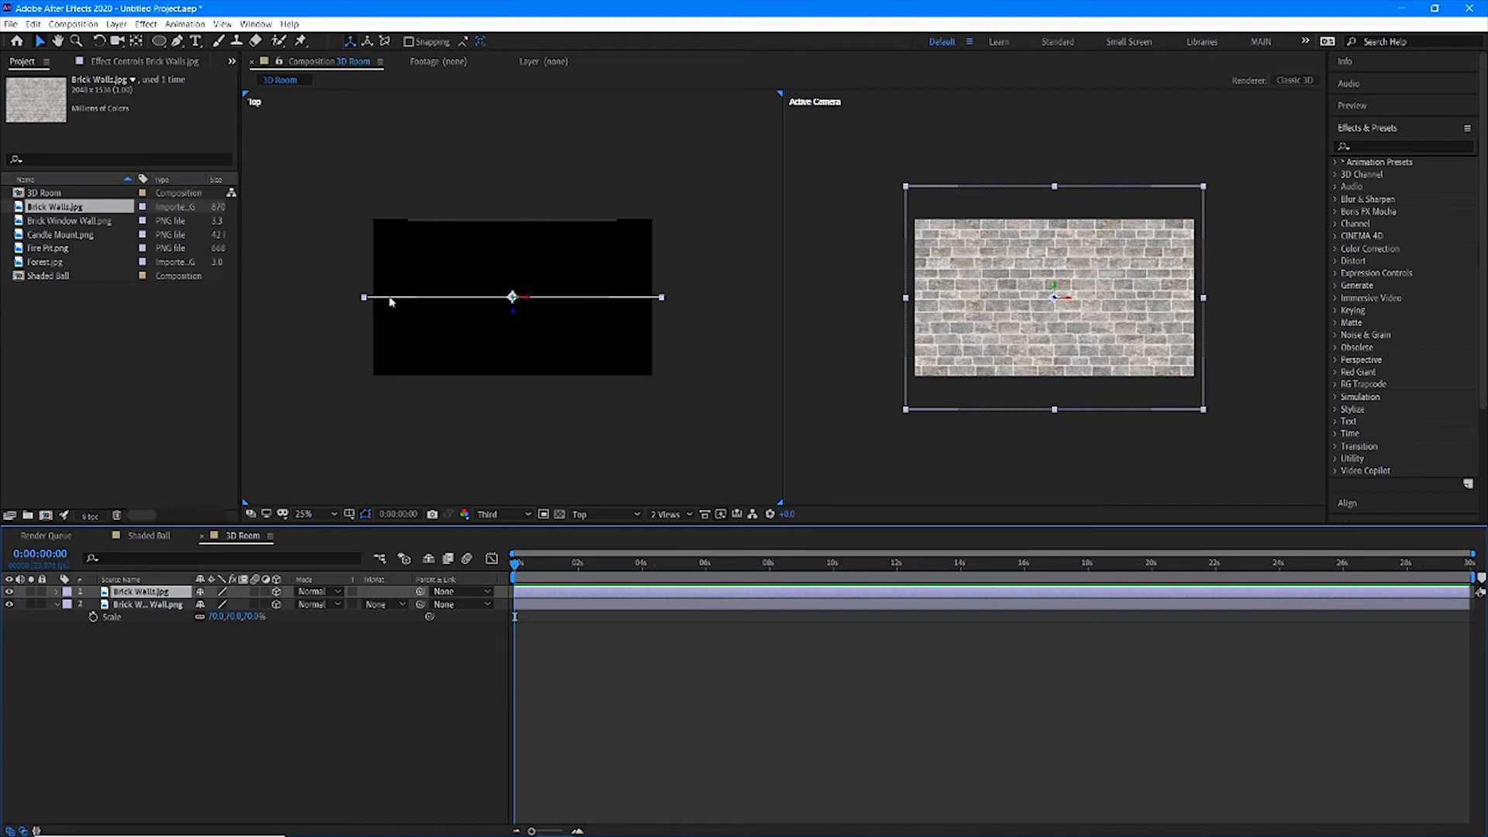
mouse_move(555, 305)
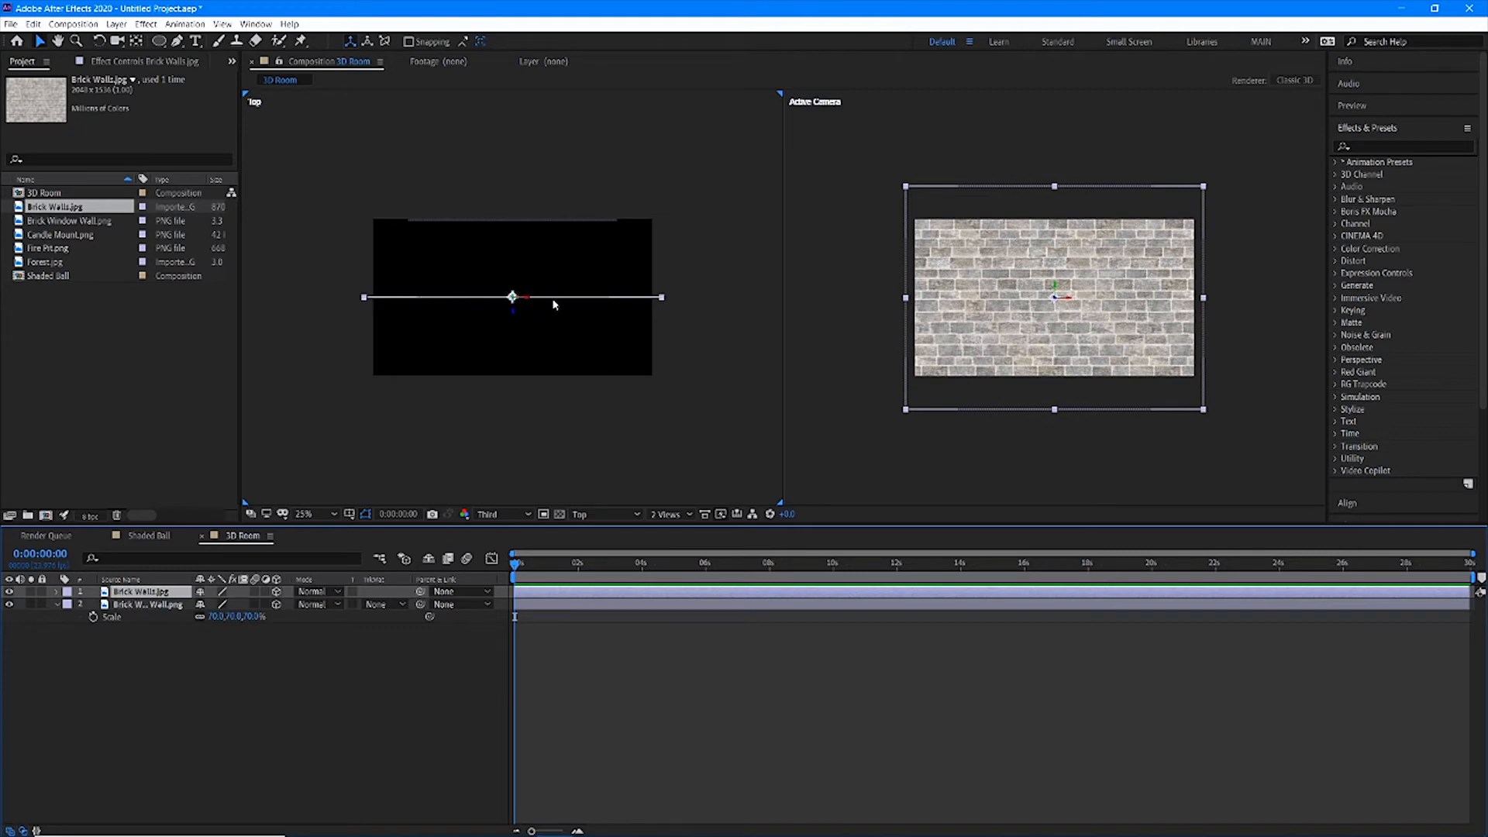
mouse_move(493, 231)
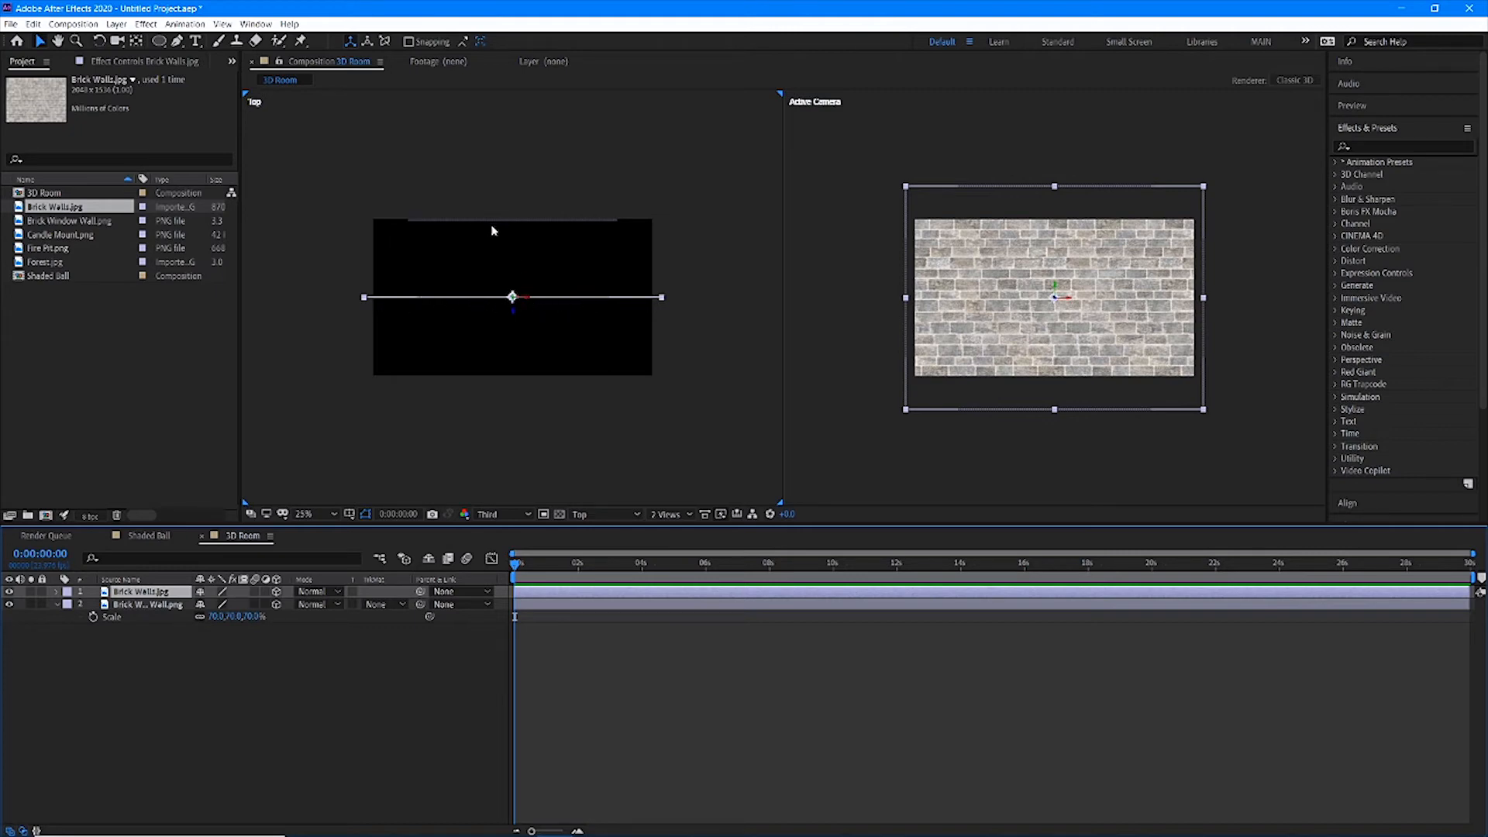
drag(513, 298, 513, 251)
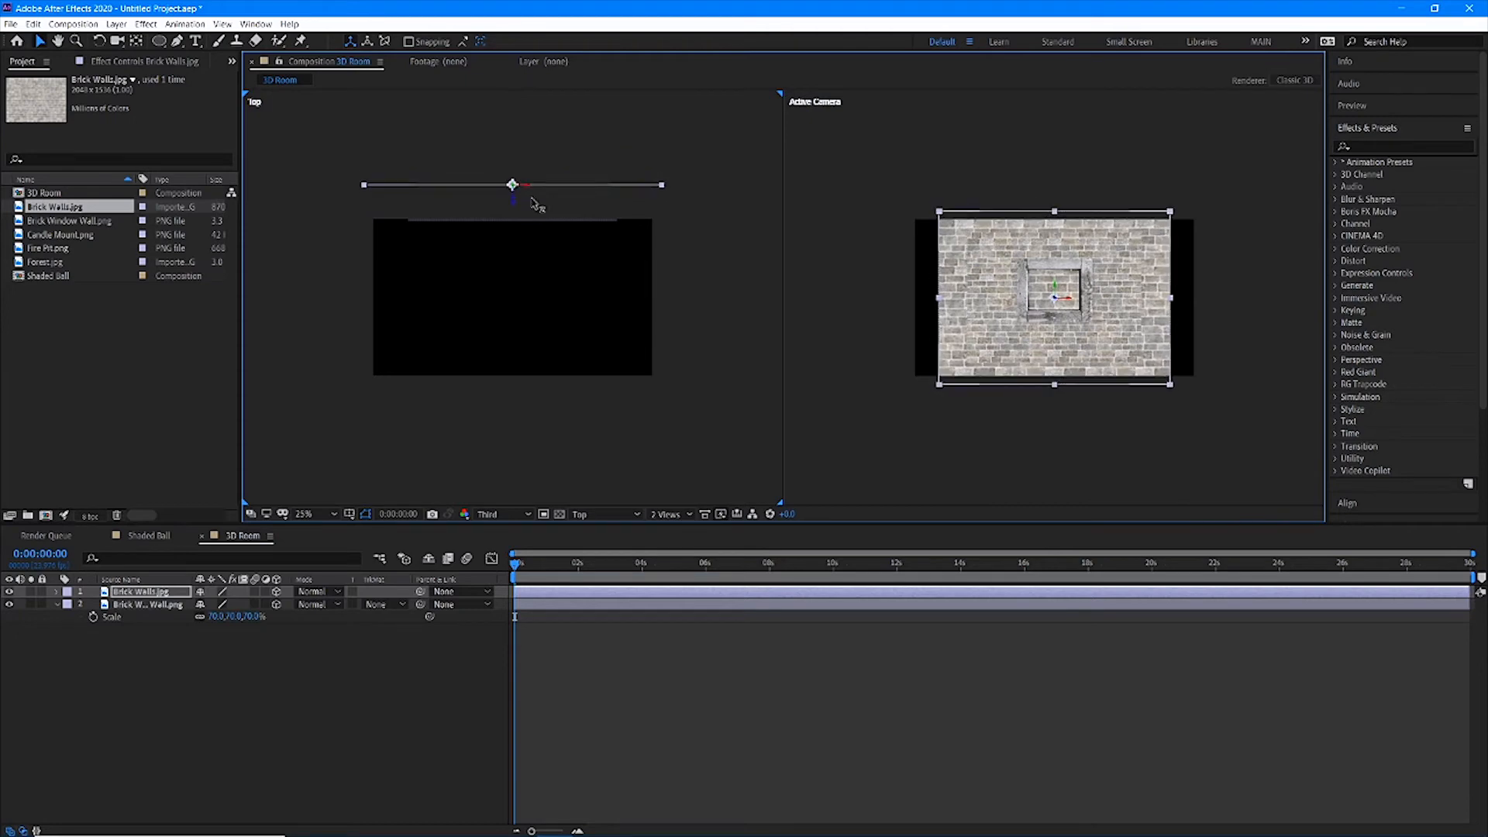
drag(513, 185, 513, 125)
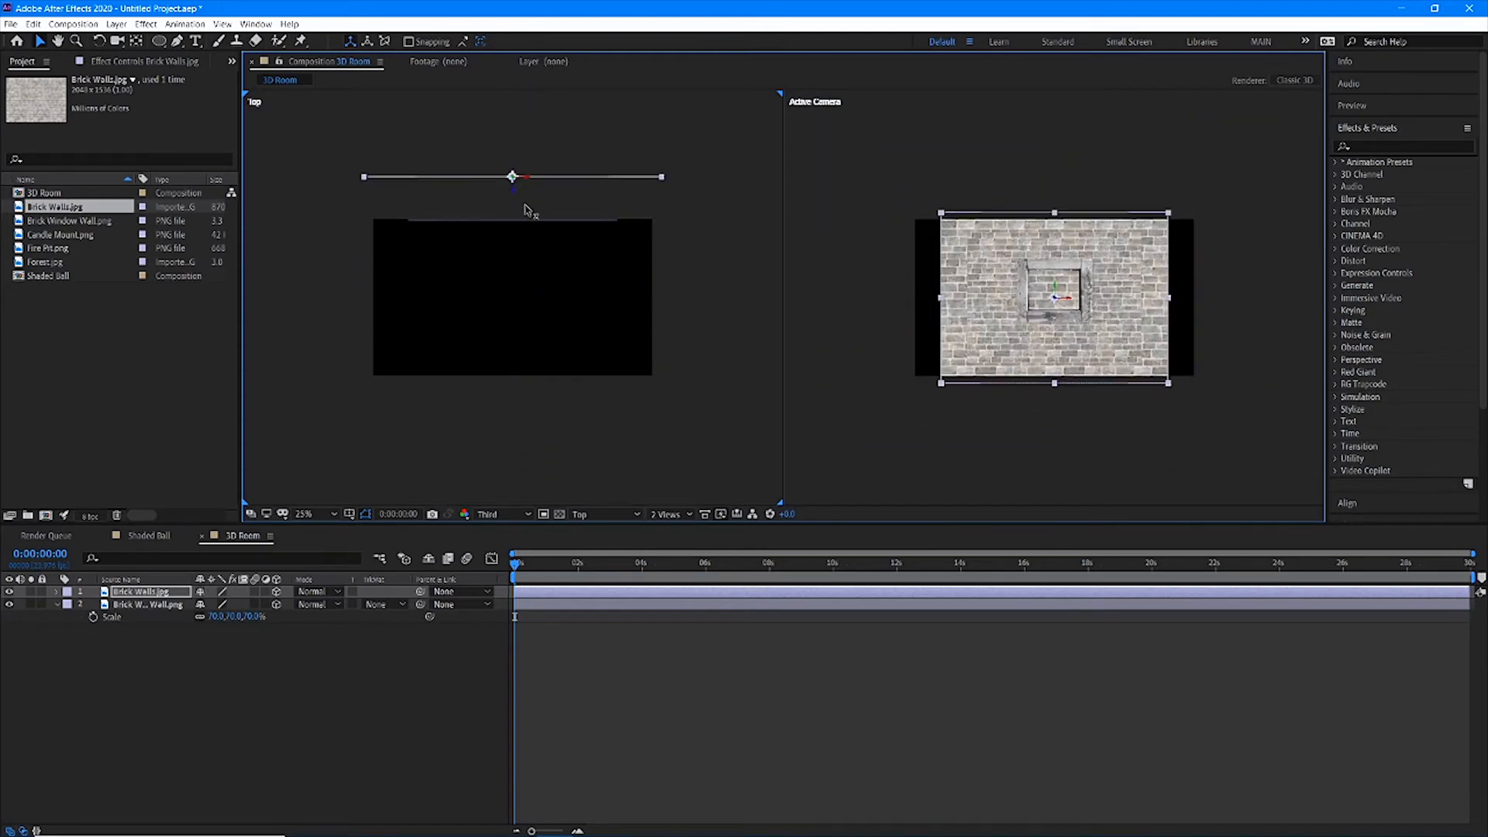
drag(512, 177, 511, 298)
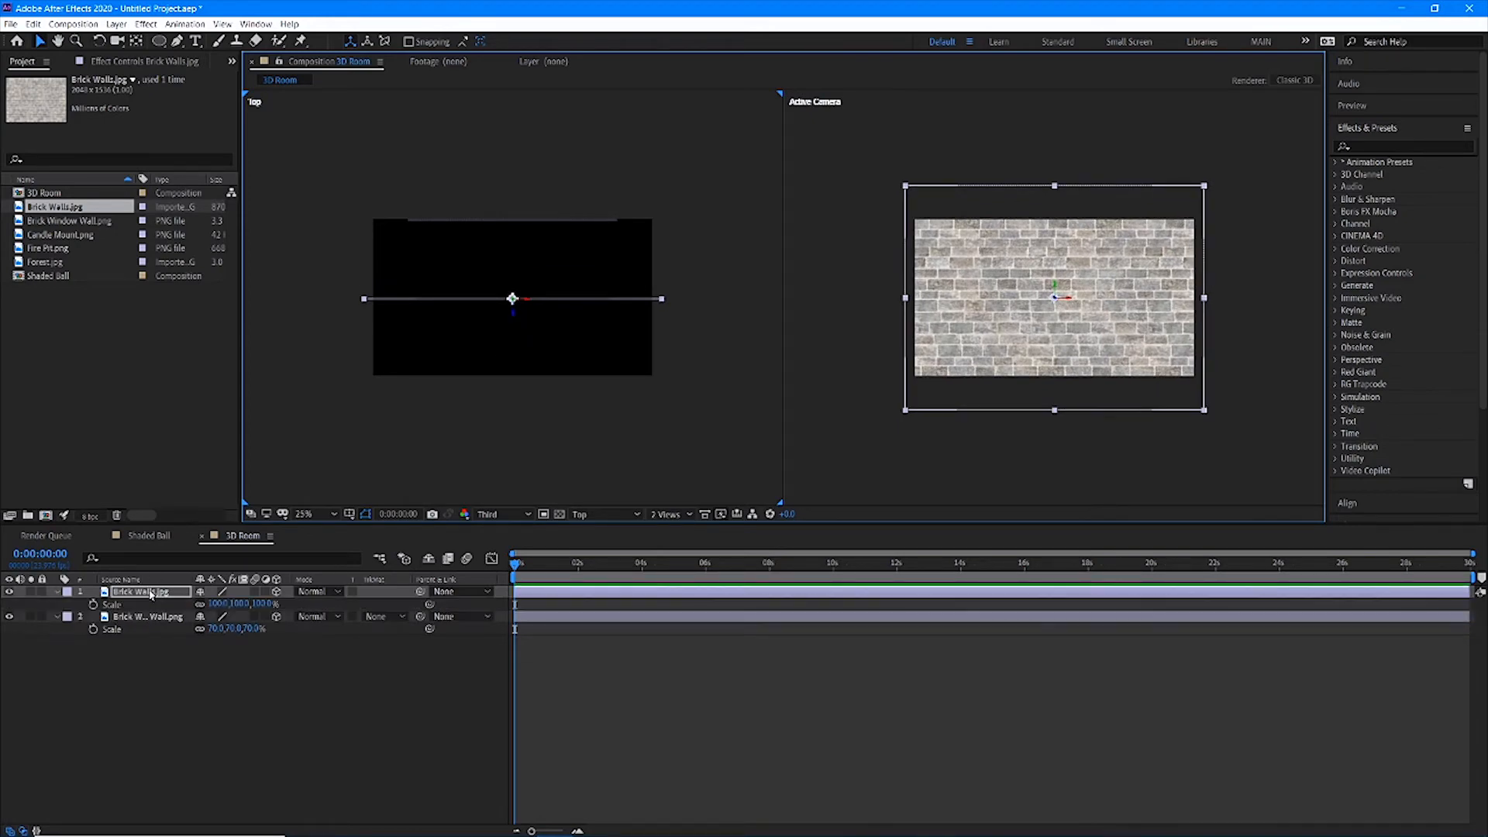
Rotate the plain brick wall 90° on Y and slide it to the right edge as a side wall
double_click(220, 603)
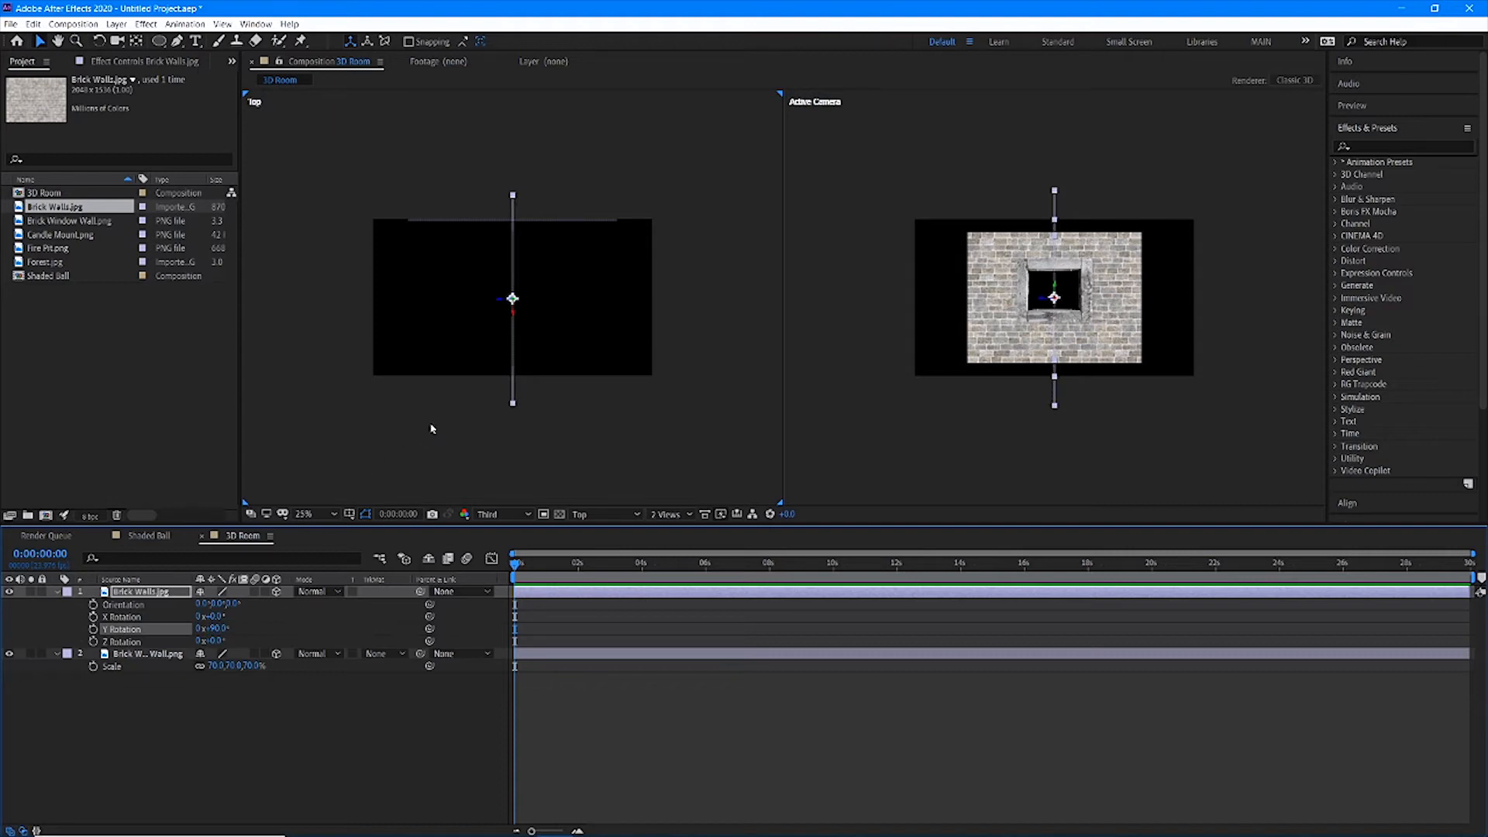
mouse_move(454, 220)
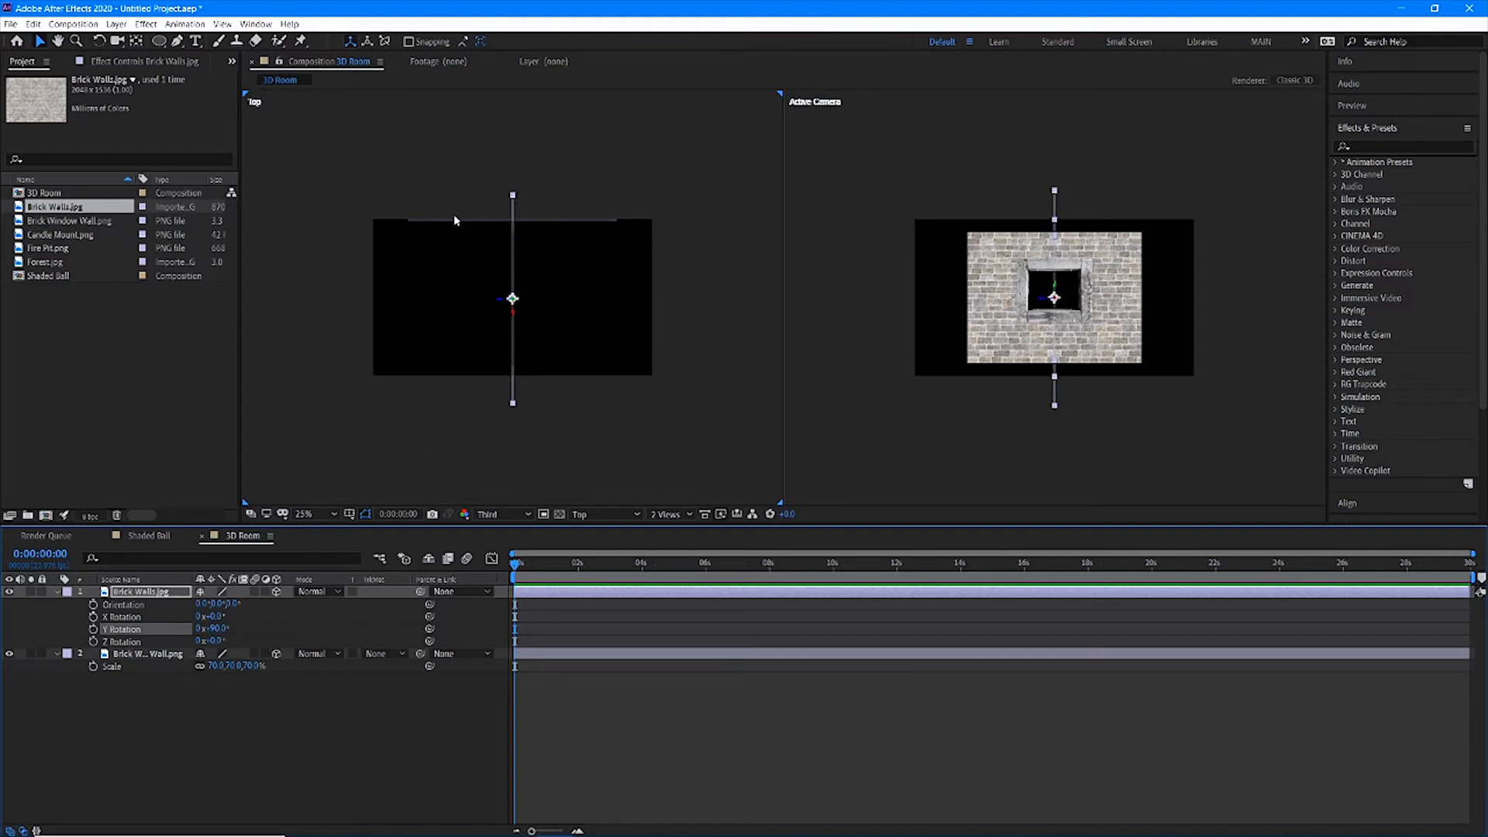
mouse_move(502, 304)
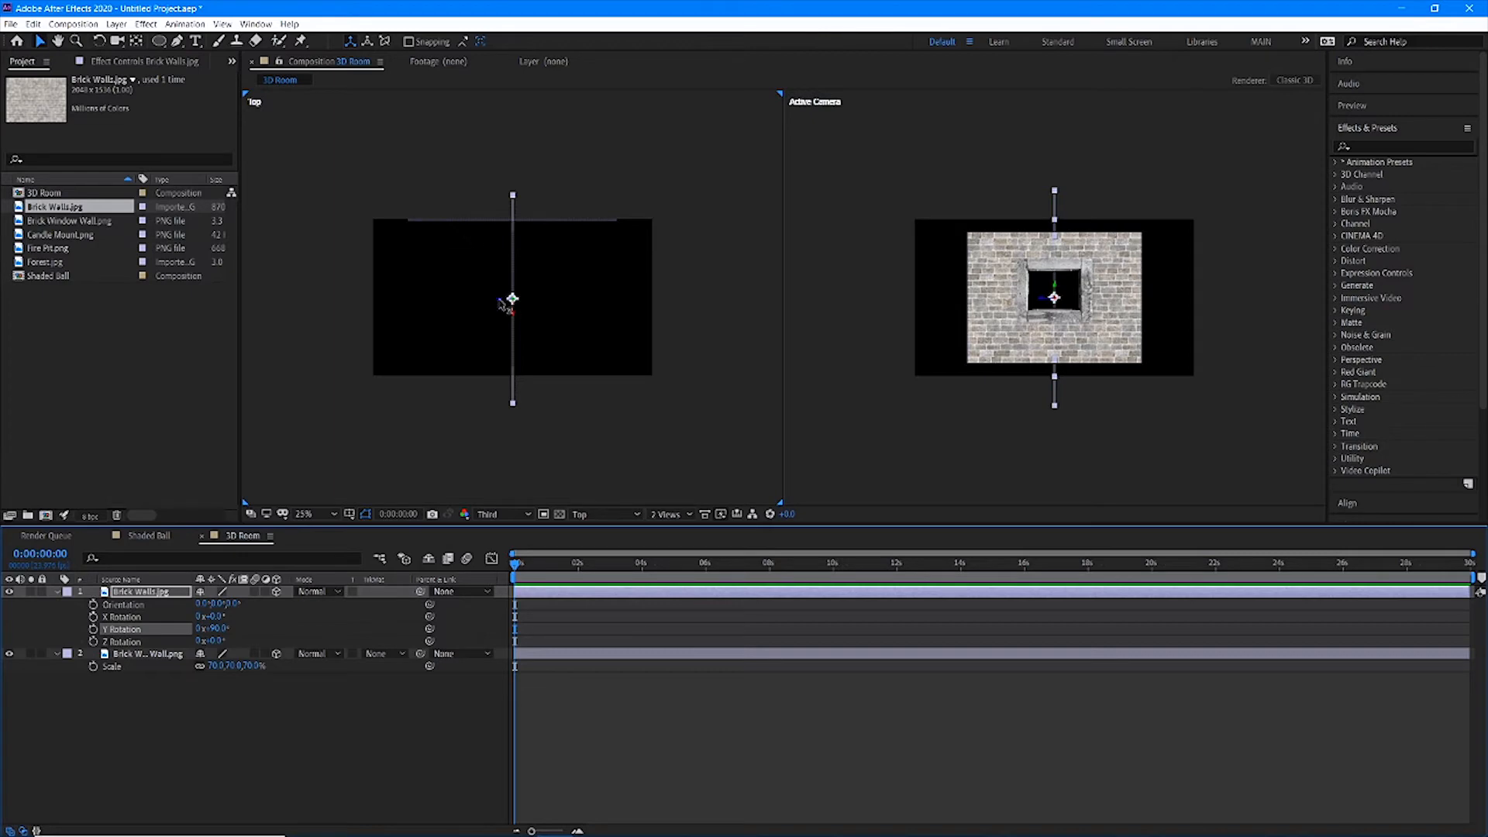
drag(513, 299, 569, 299)
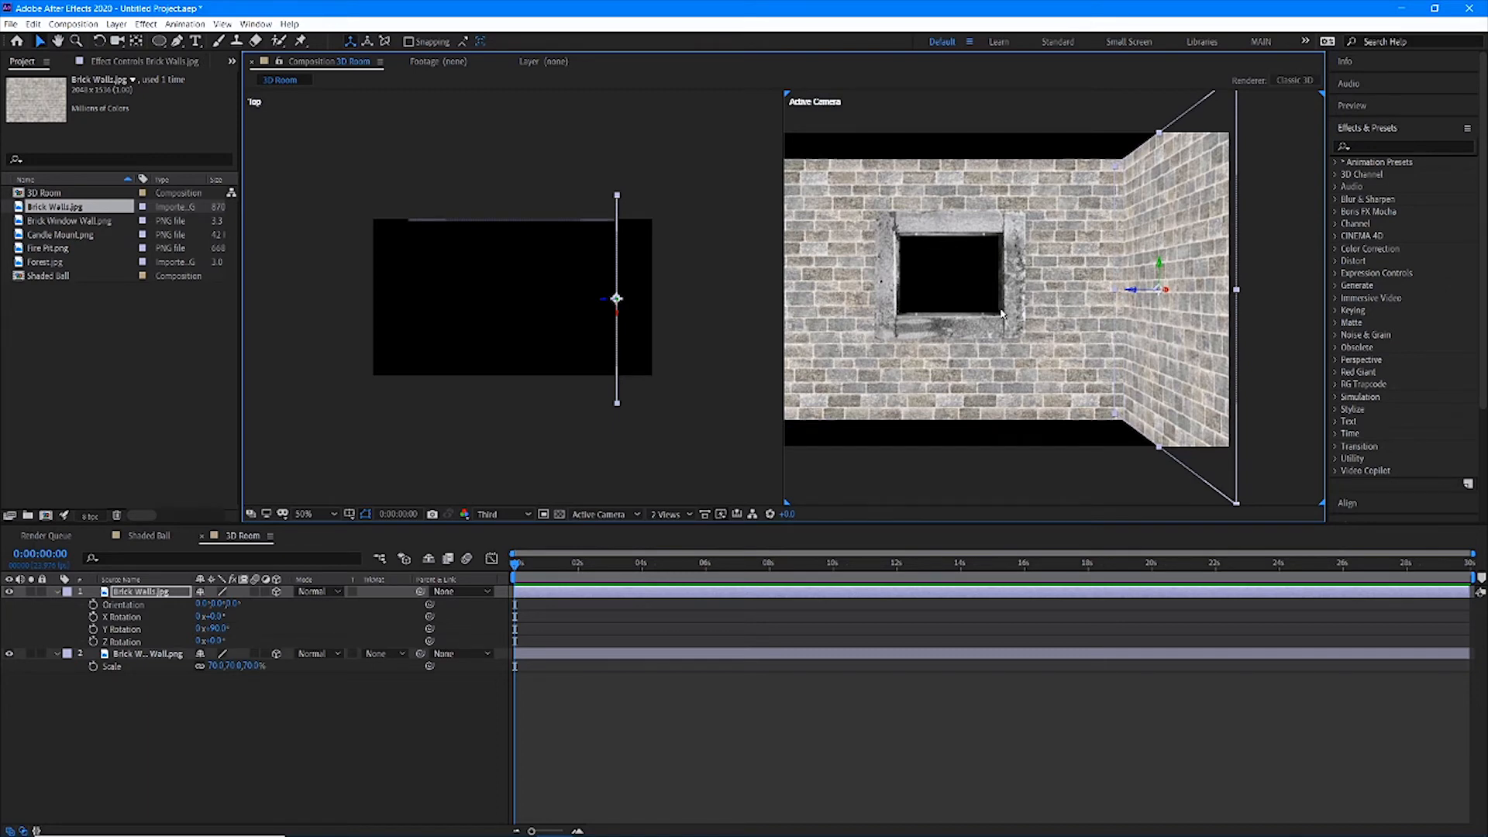
Add a second Brick Walls layer, rotate it 90° on Y and place it at the left edge
click(316, 513)
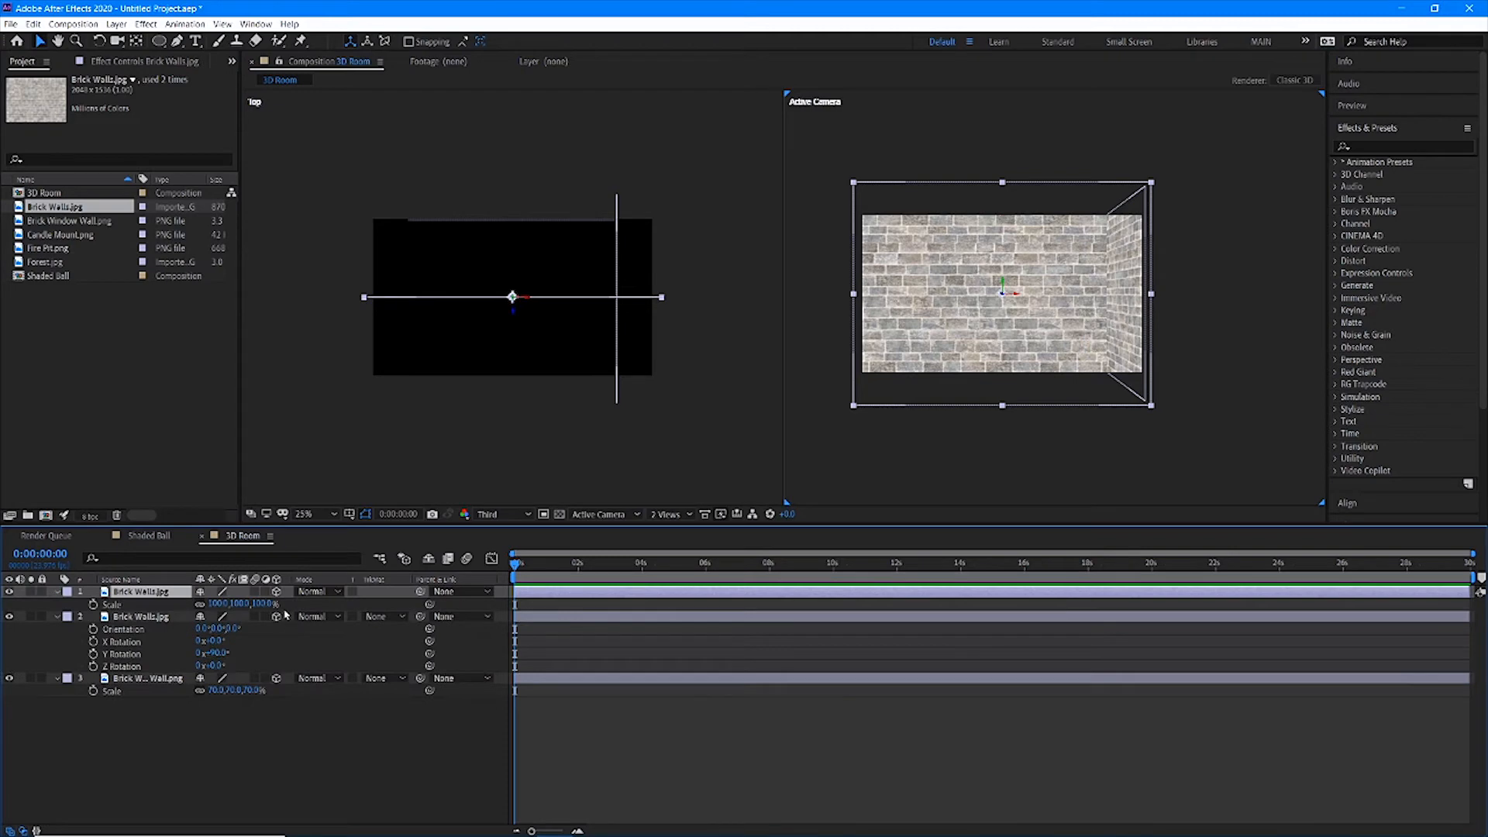
double_click(260, 605)
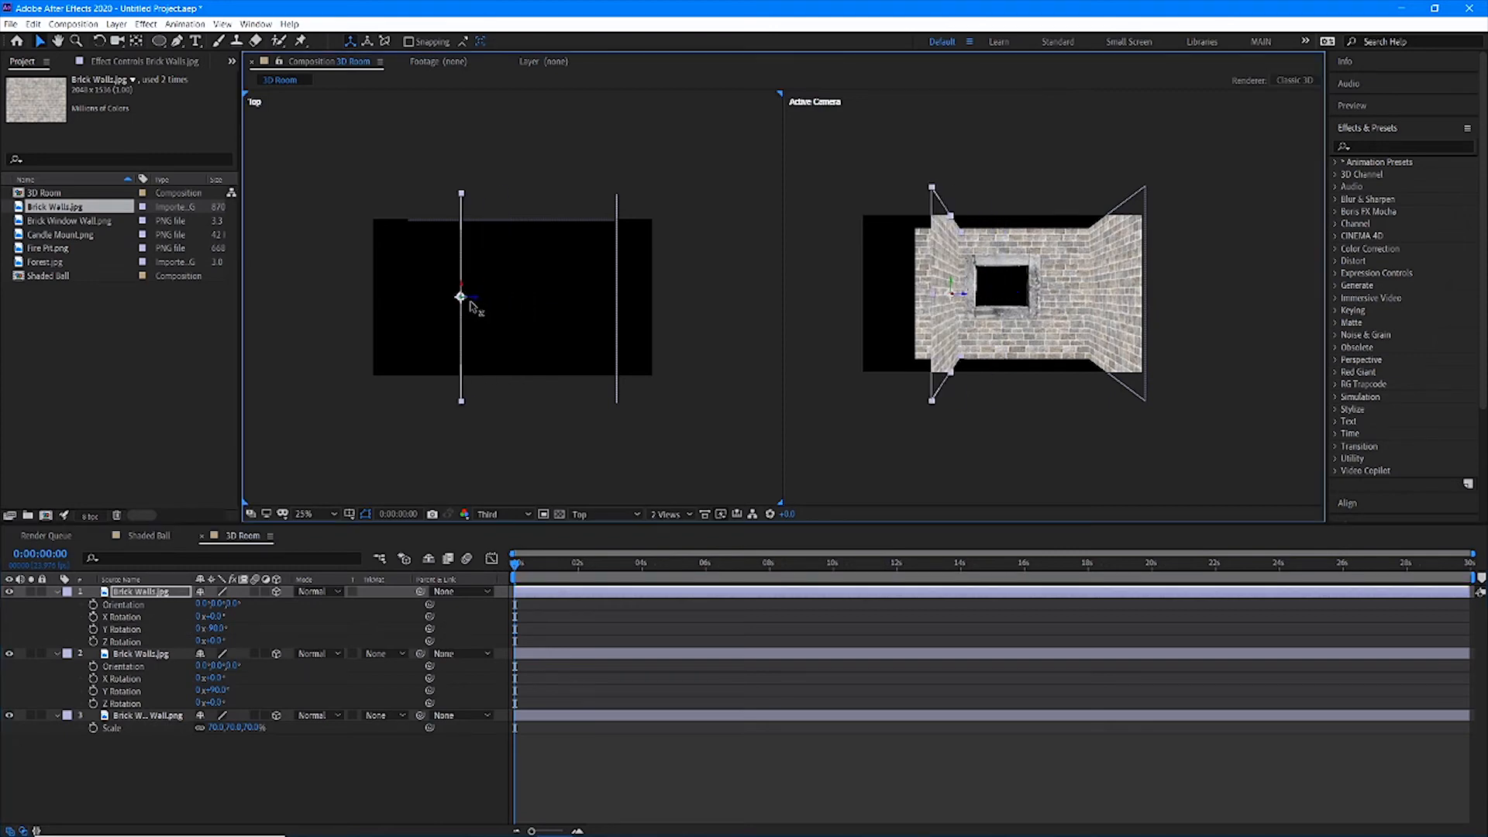
drag(460, 295, 399, 296)
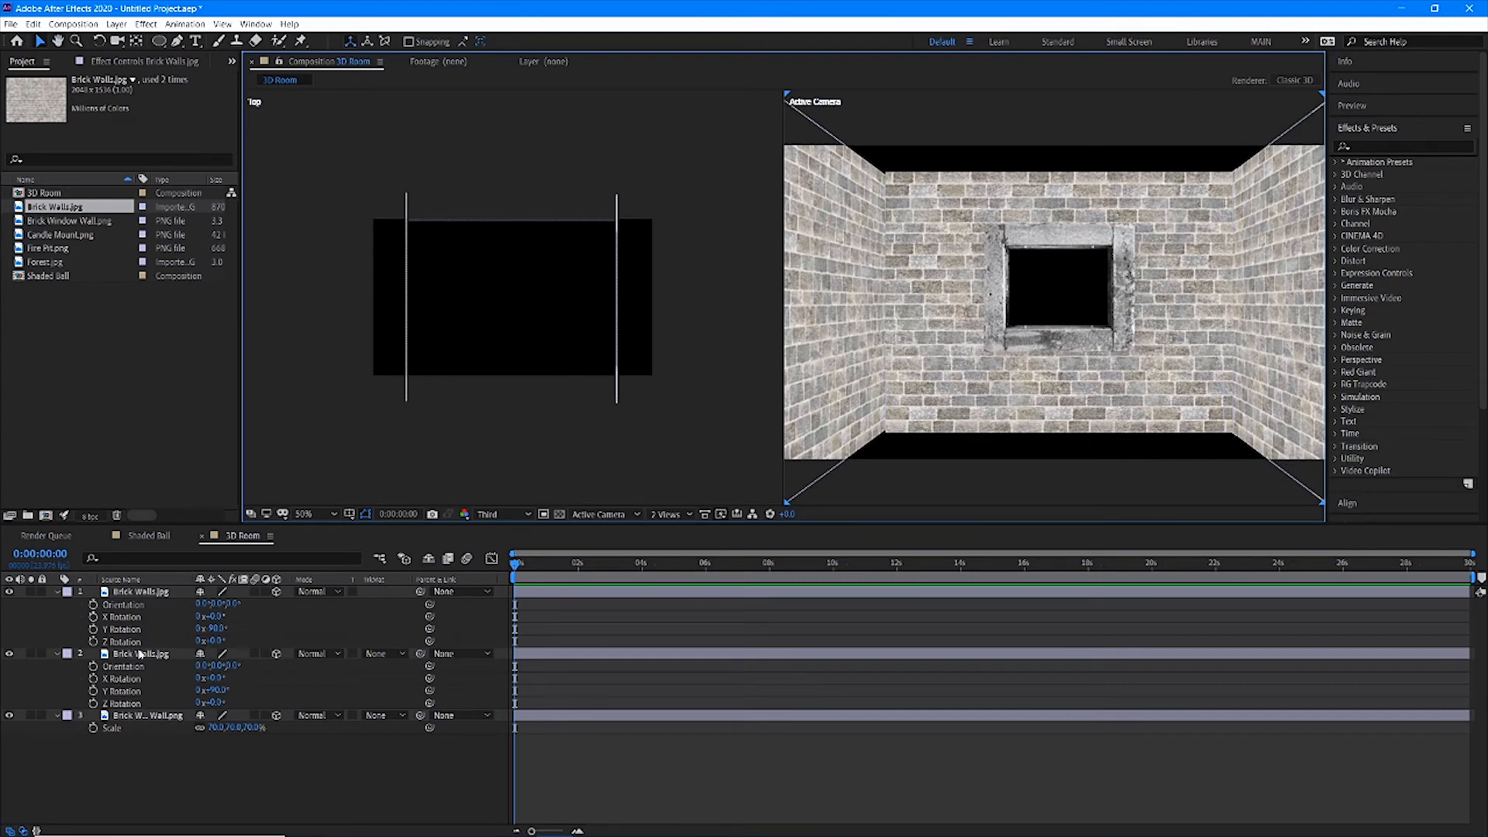
mouse_move(183, 636)
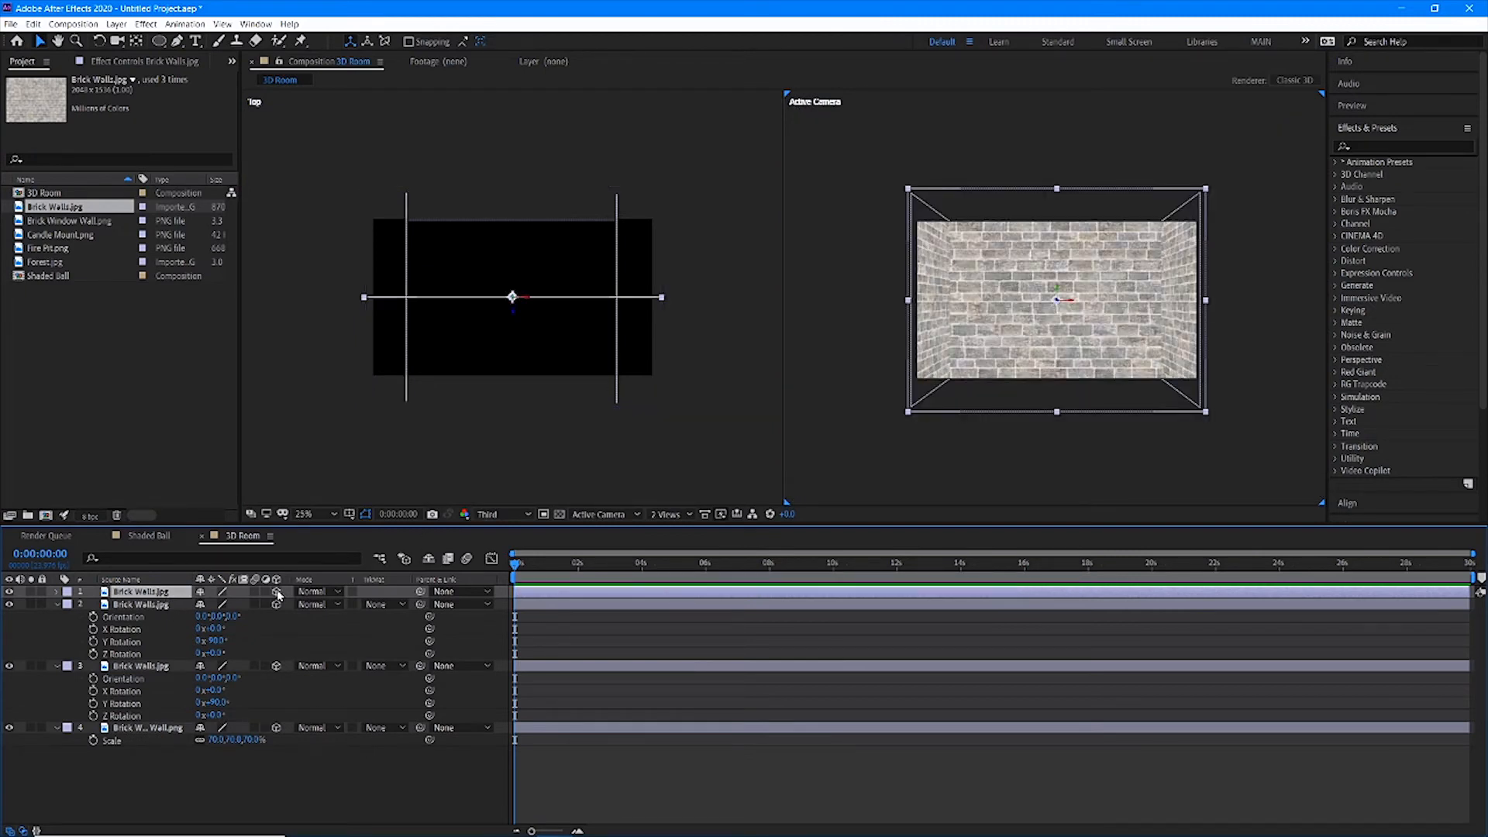
Make the third Brick Walls layer 3D and lay it flat as the floor, rotated 90° on X
click(56, 590)
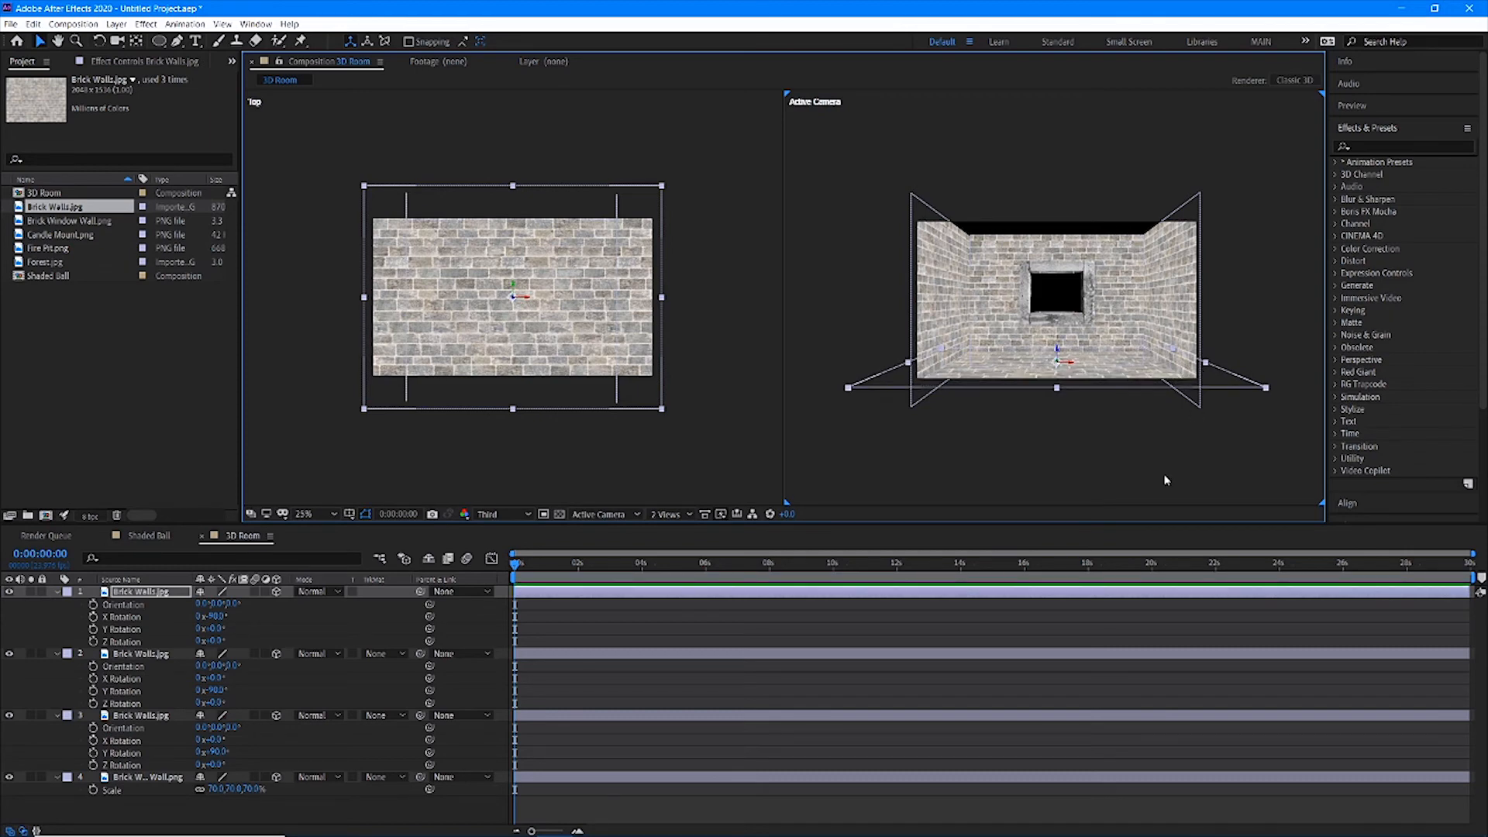
click(972, 437)
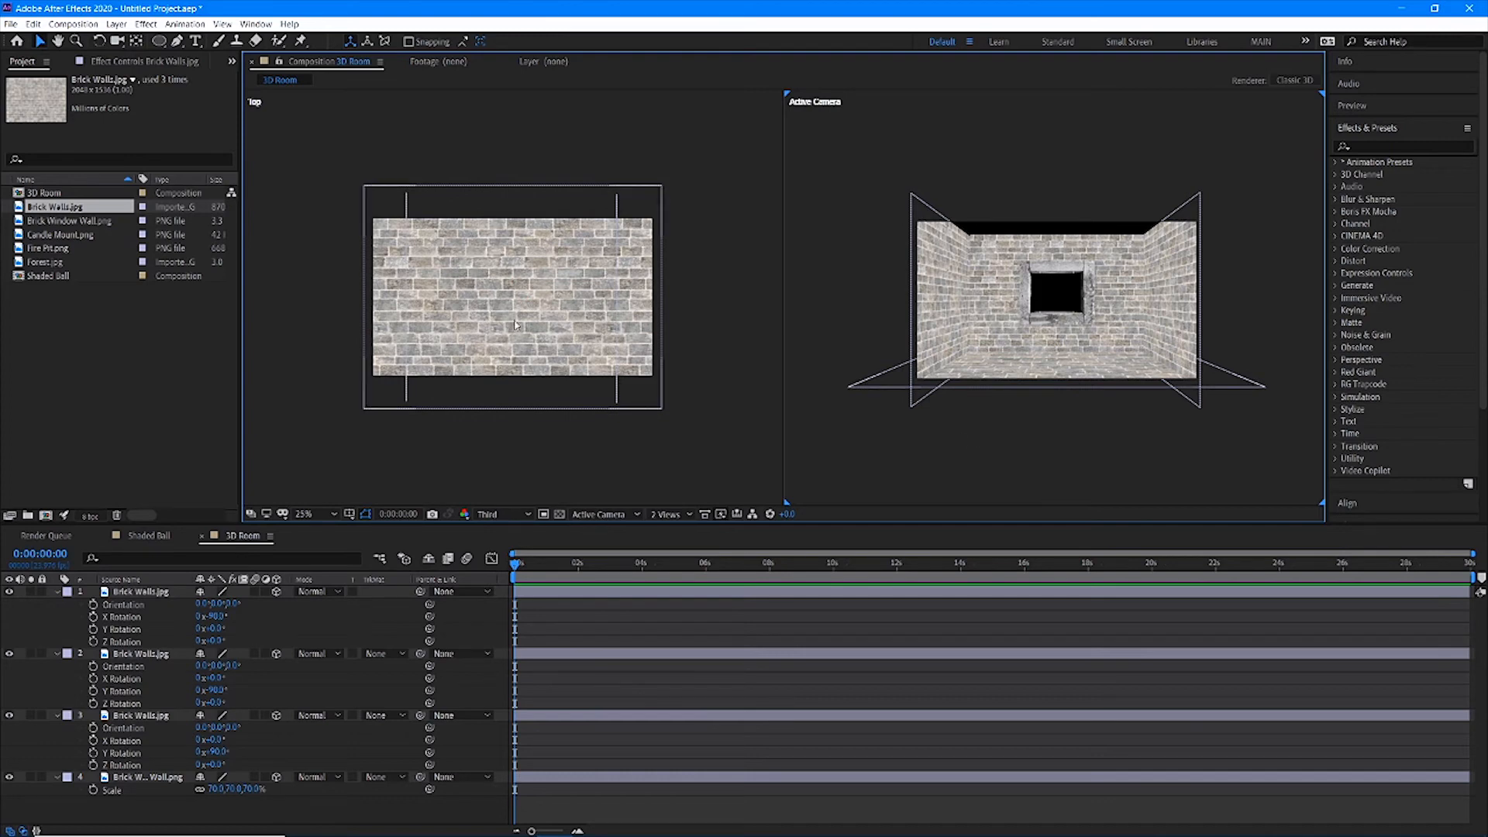
mouse_move(536, 301)
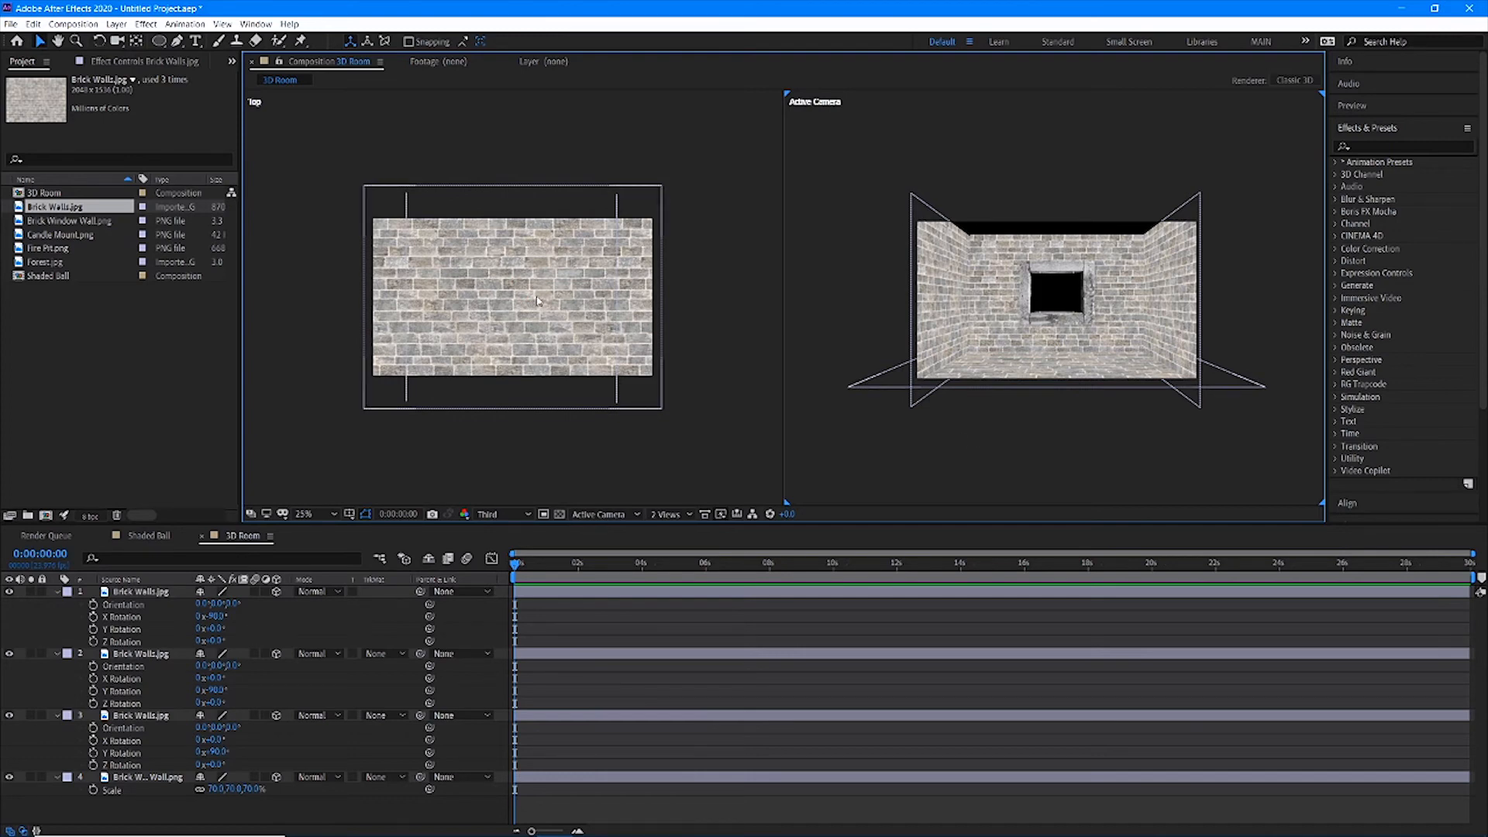
mouse_move(1036, 369)
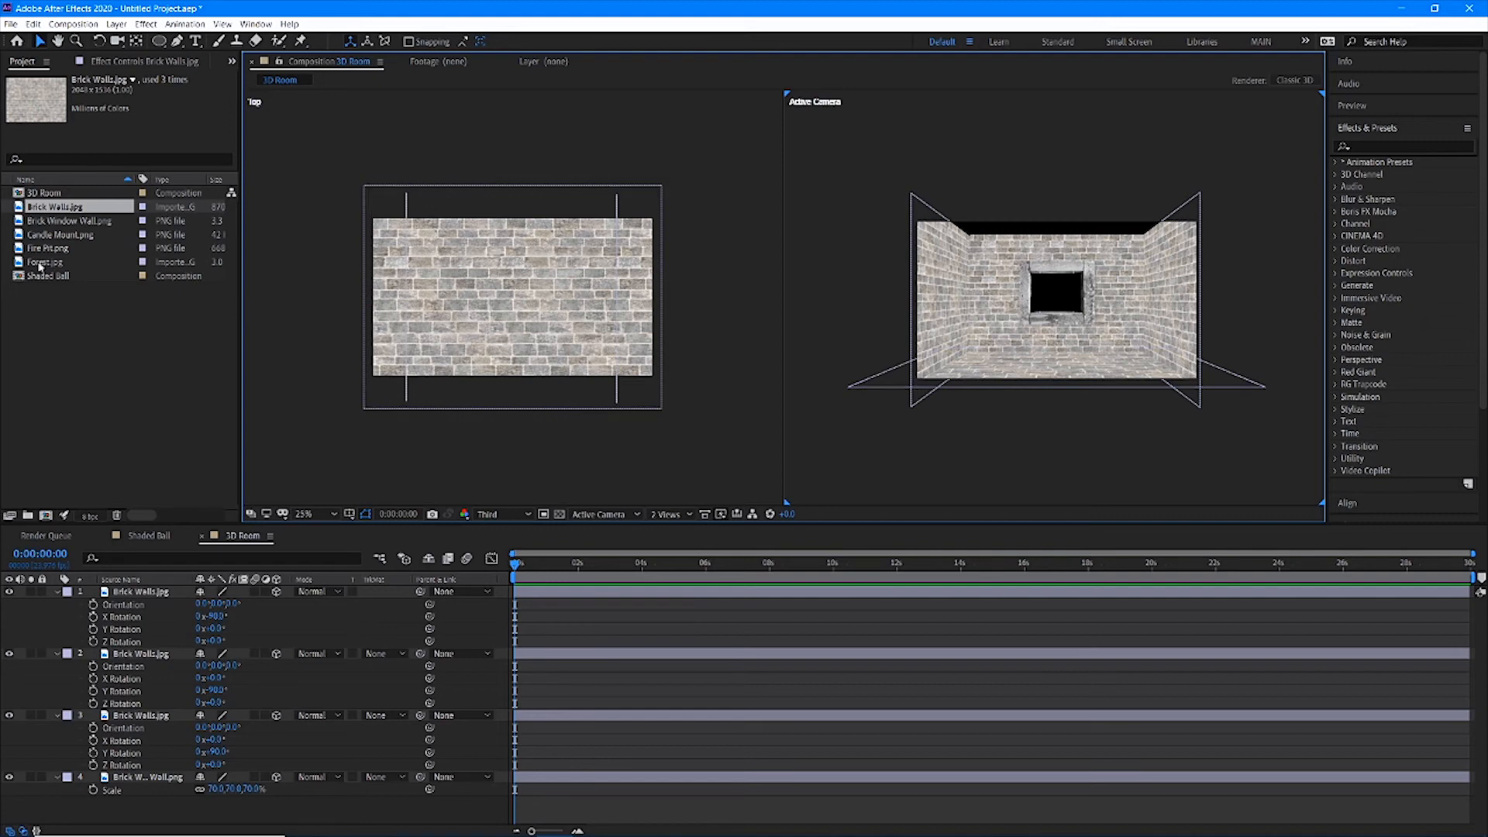
Add Forest.jpg and push it far back along Z so trees show through the window
click(44, 260)
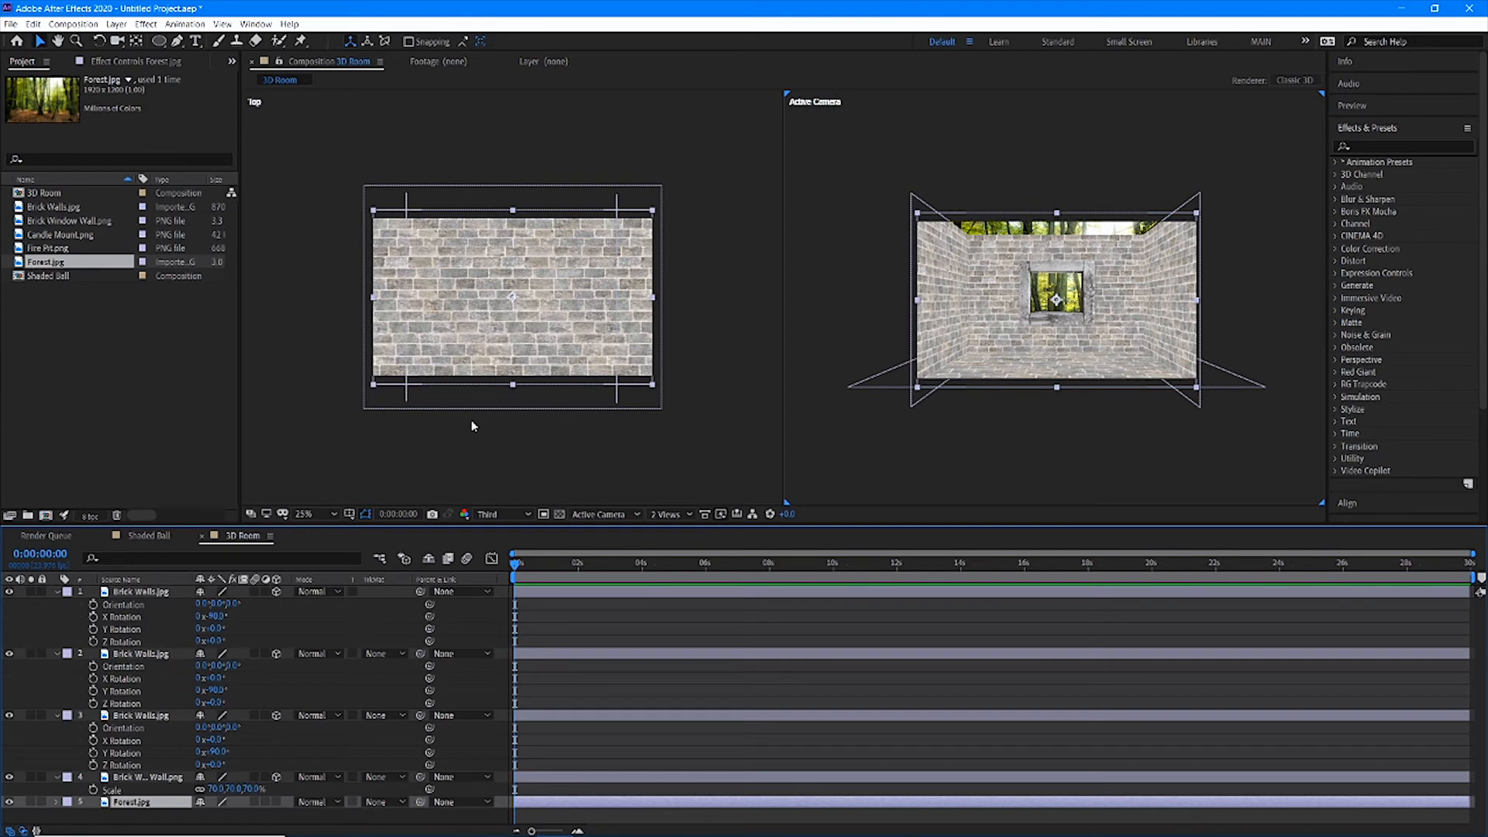
mouse_move(280, 809)
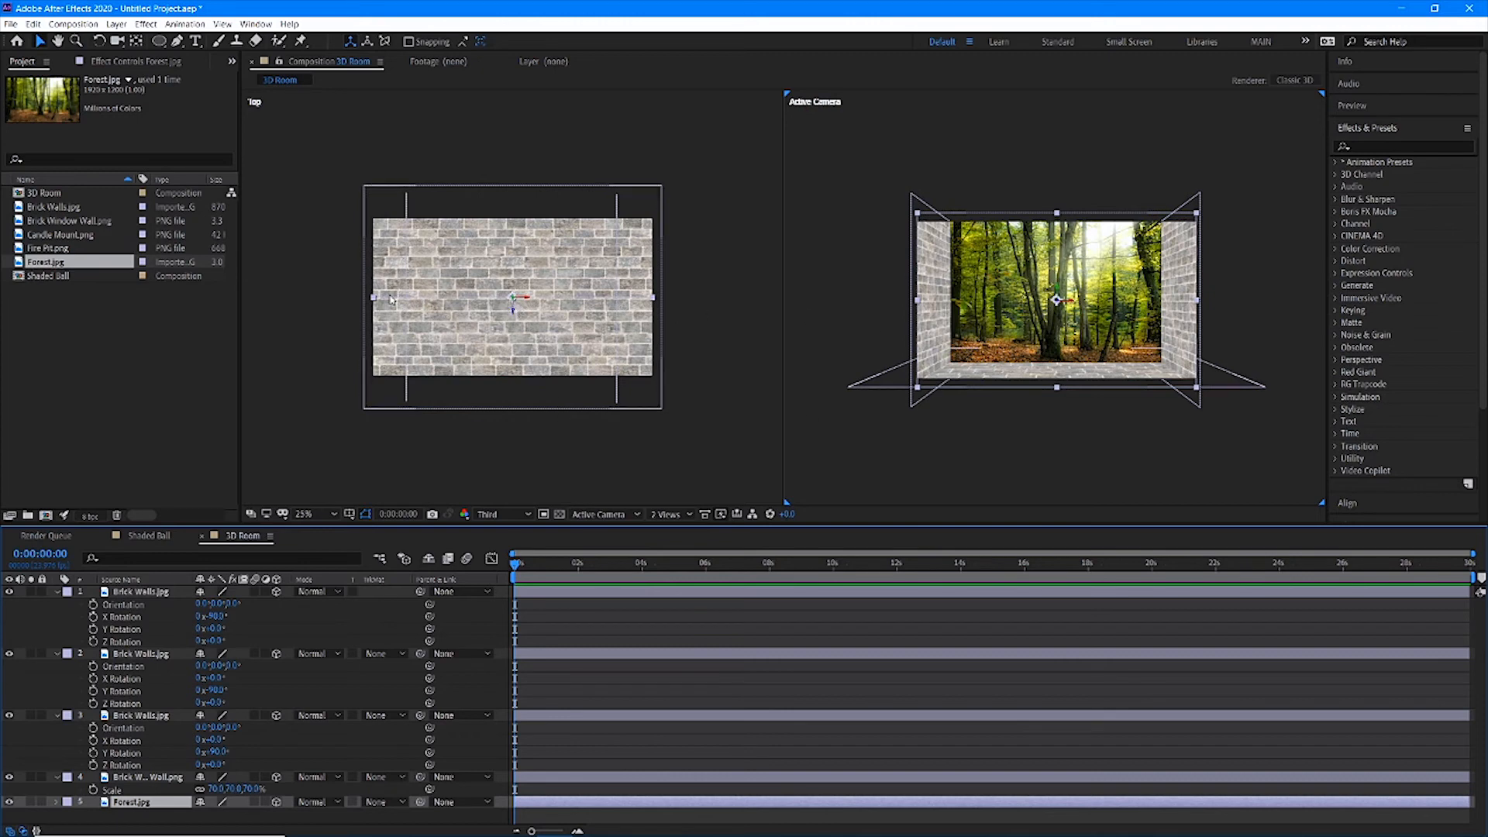
mouse_move(560, 285)
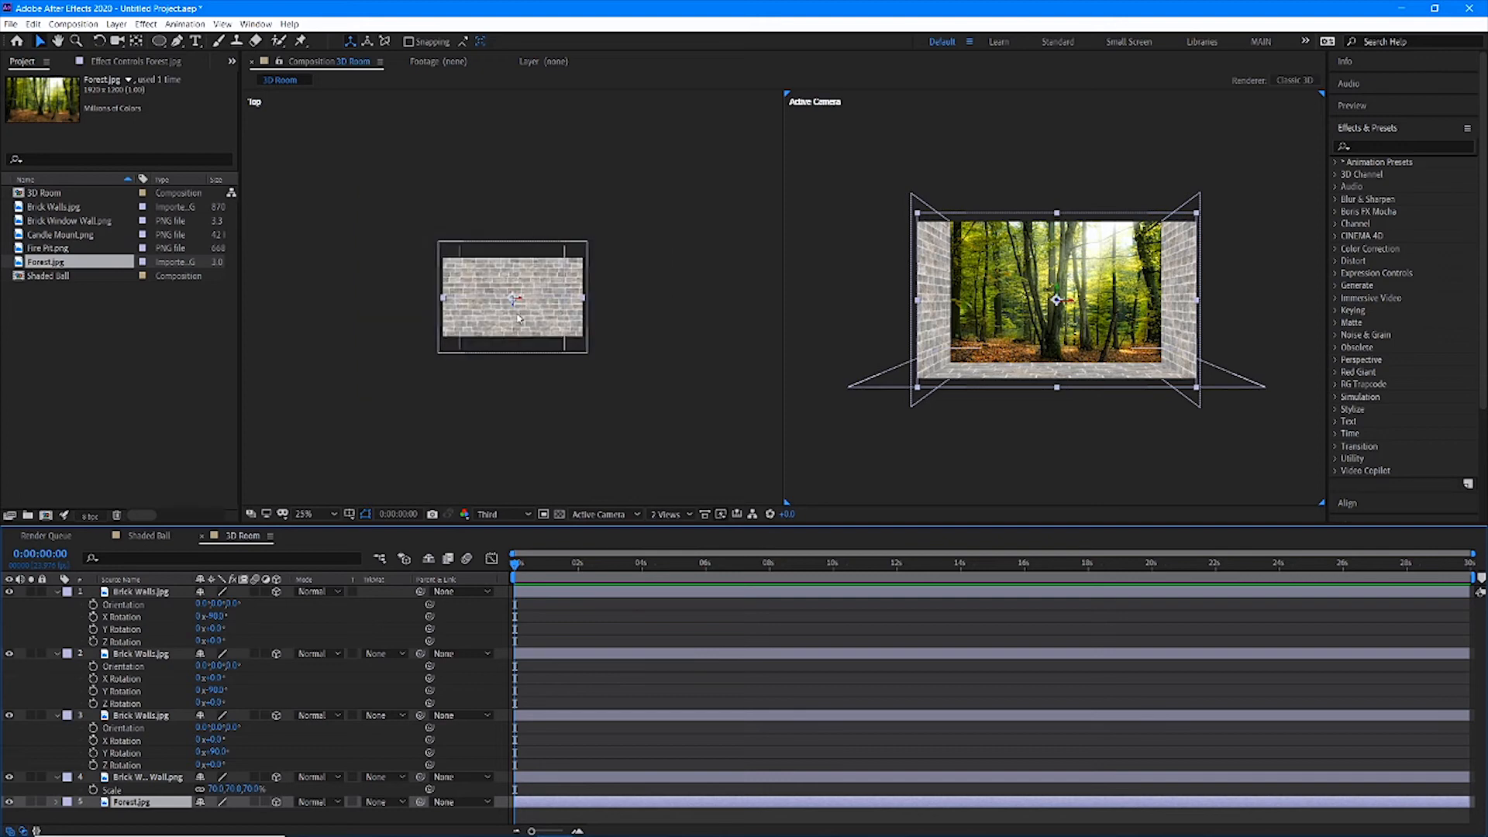
mouse_move(521, 313)
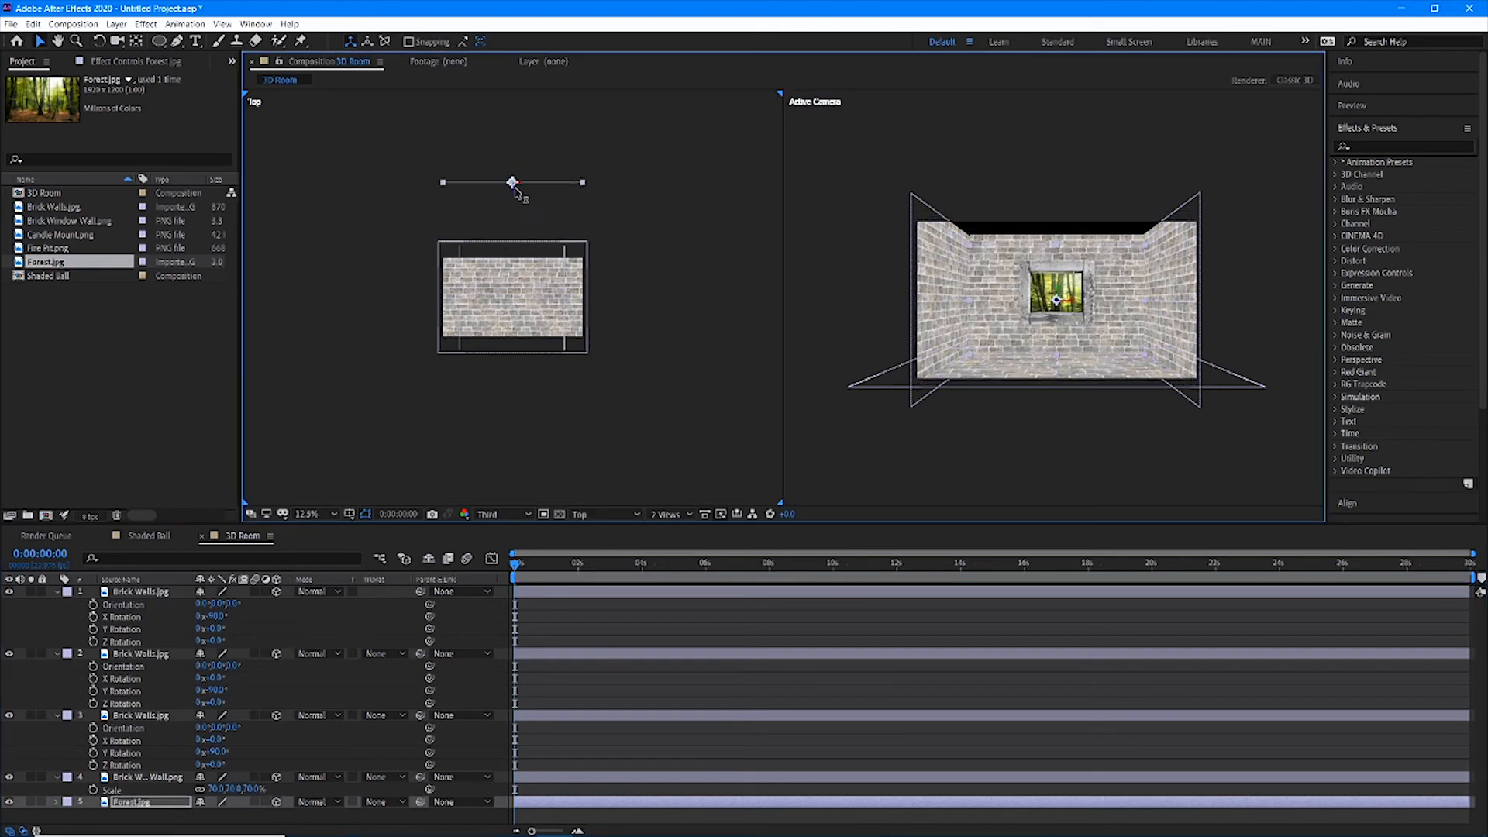
drag(513, 183, 513, 129)
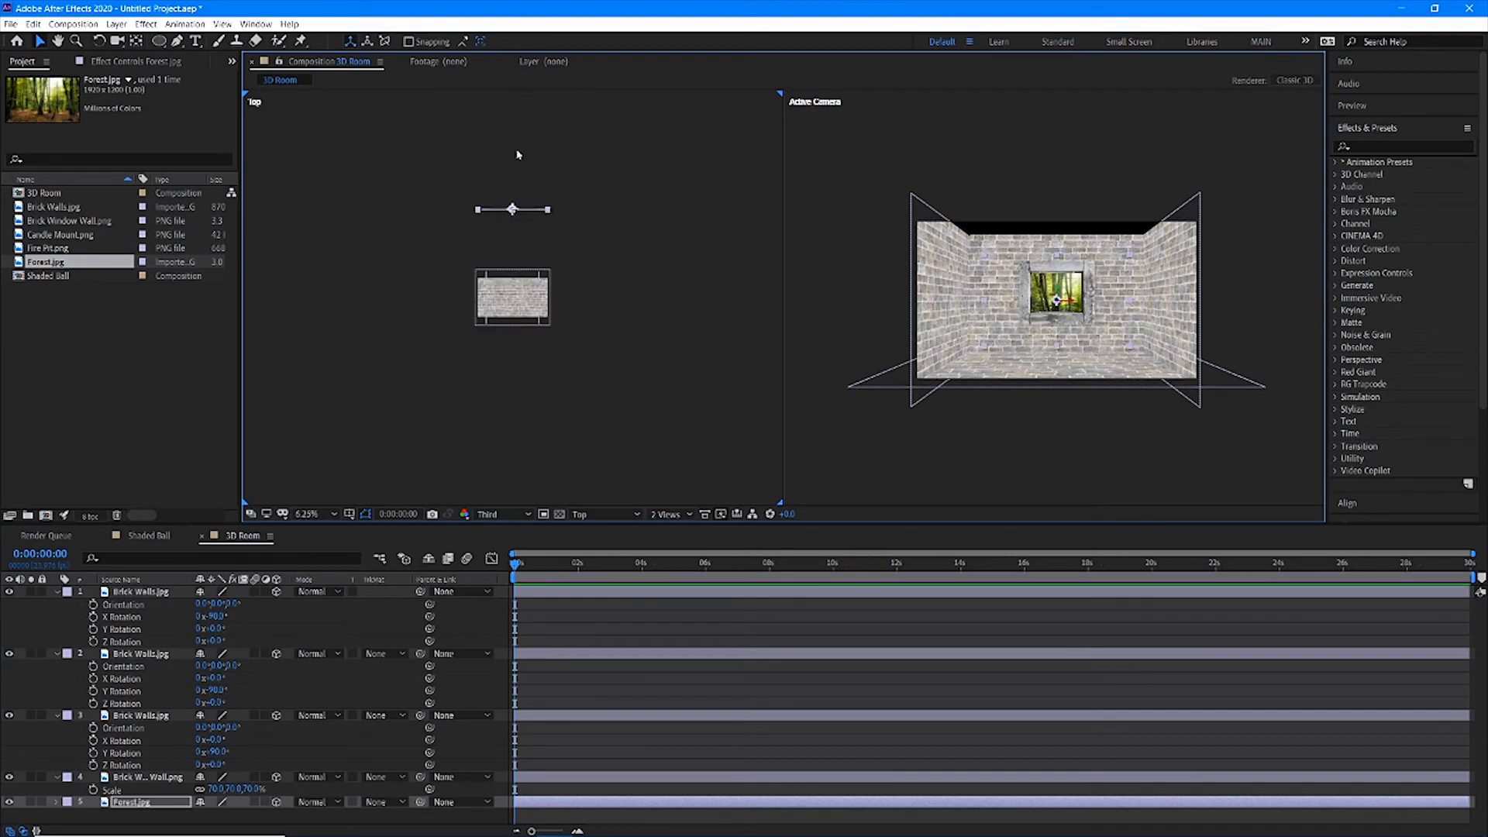
drag(512, 210, 512, 127)
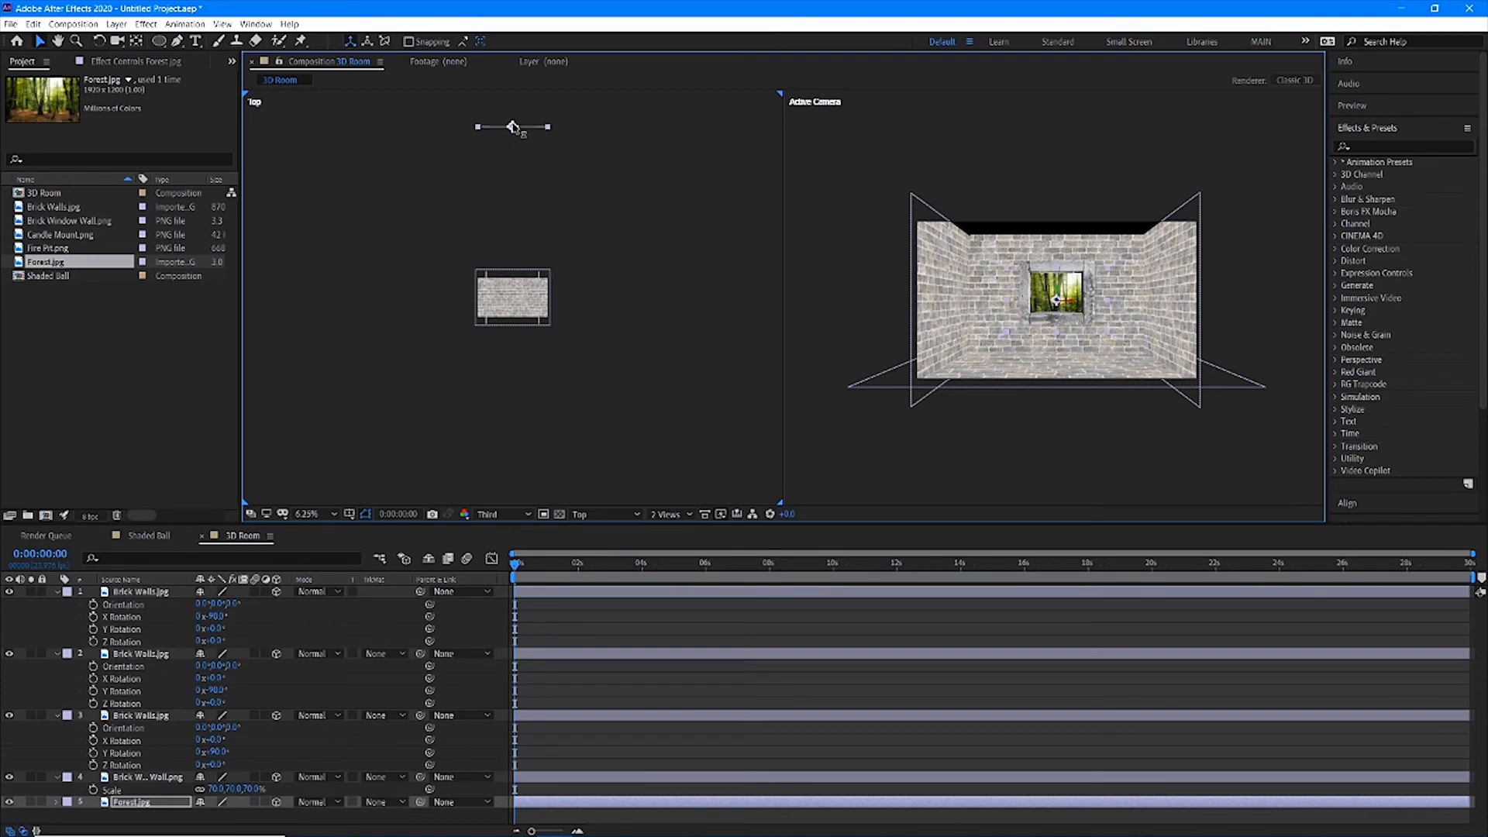
drag(513, 127, 513, 195)
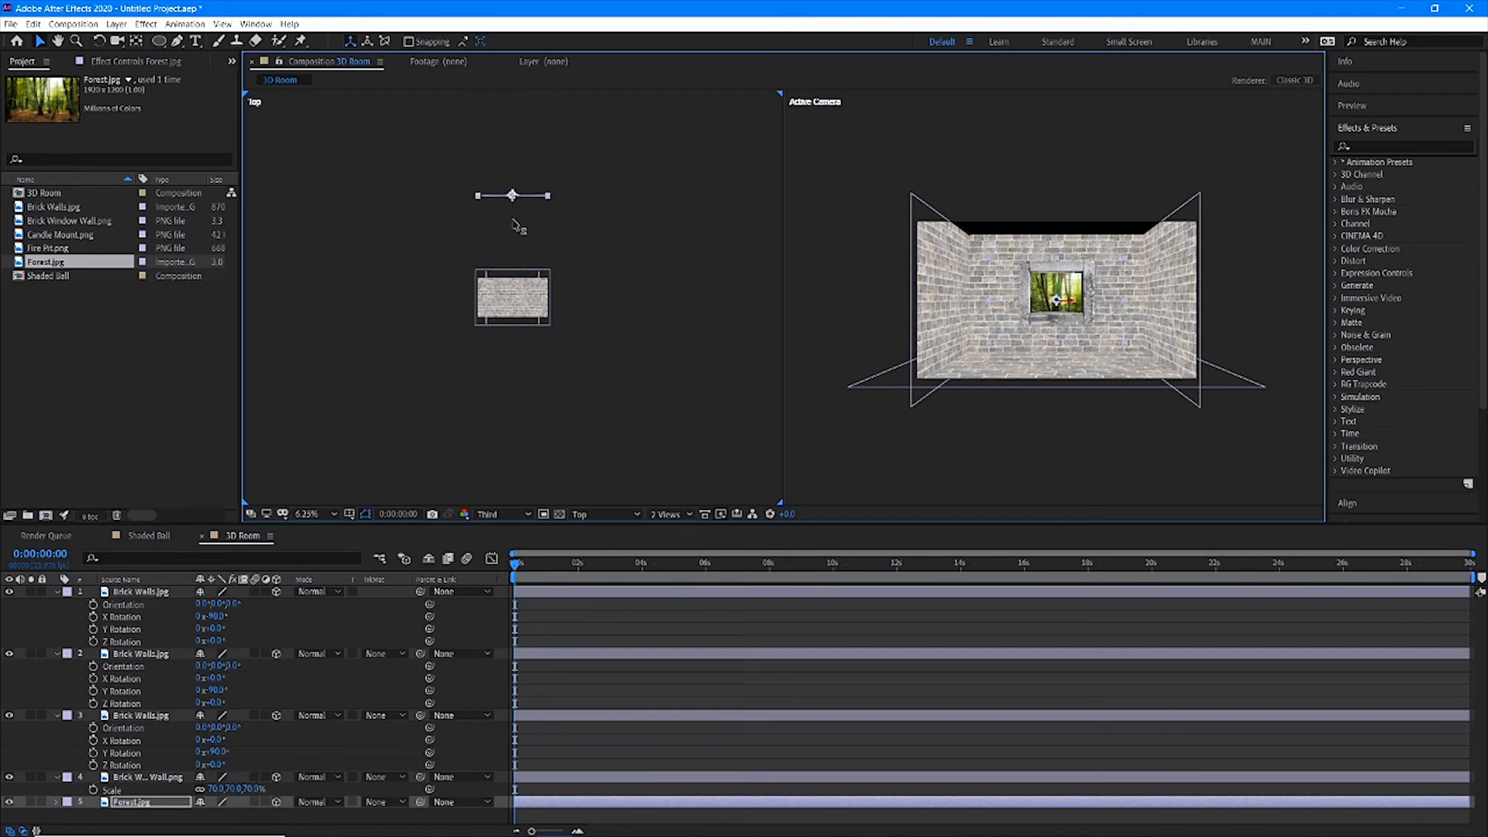
drag(513, 195, 513, 179)
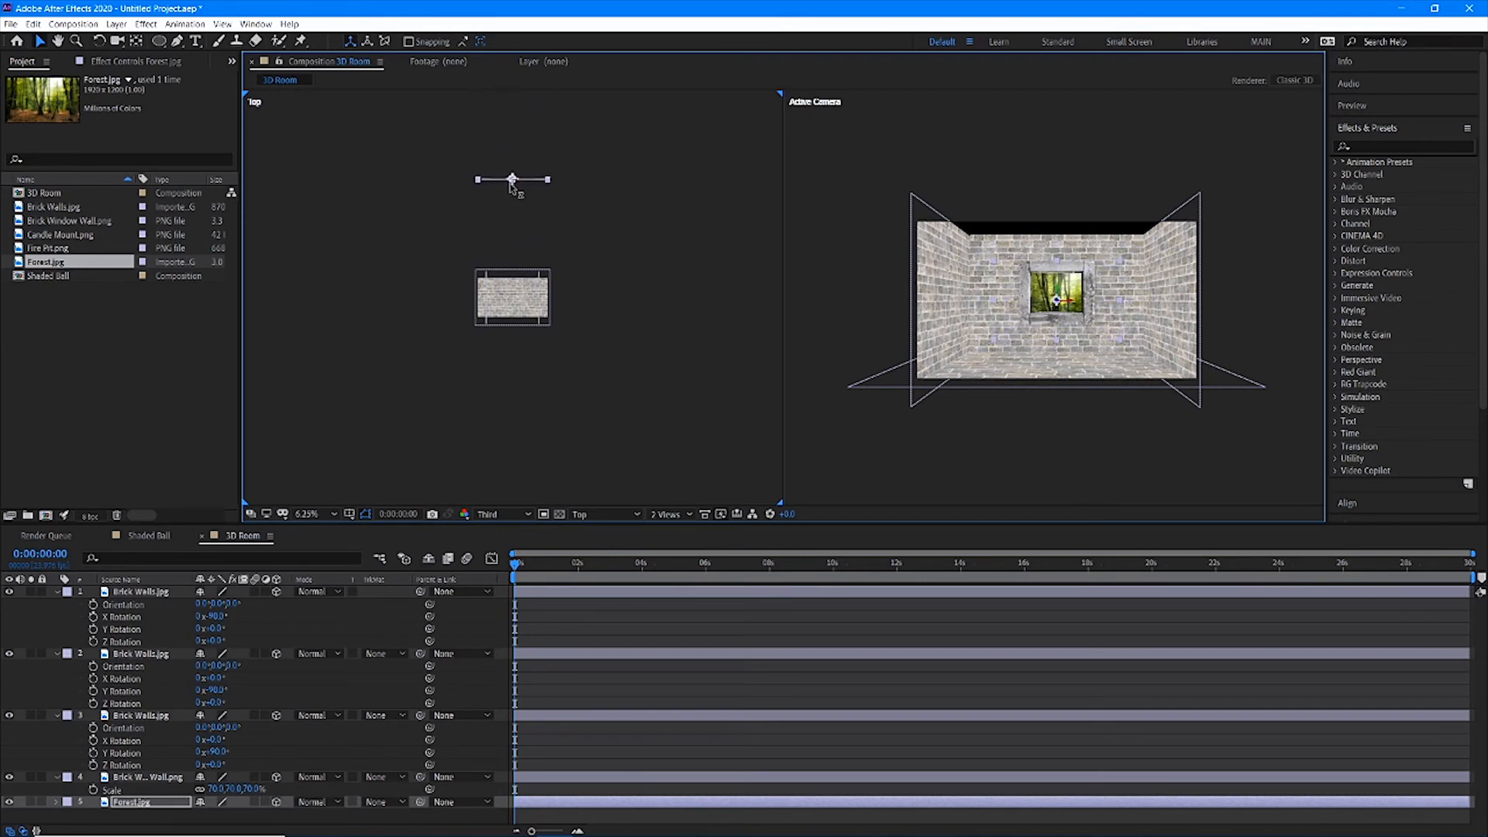
mouse_move(461, 237)
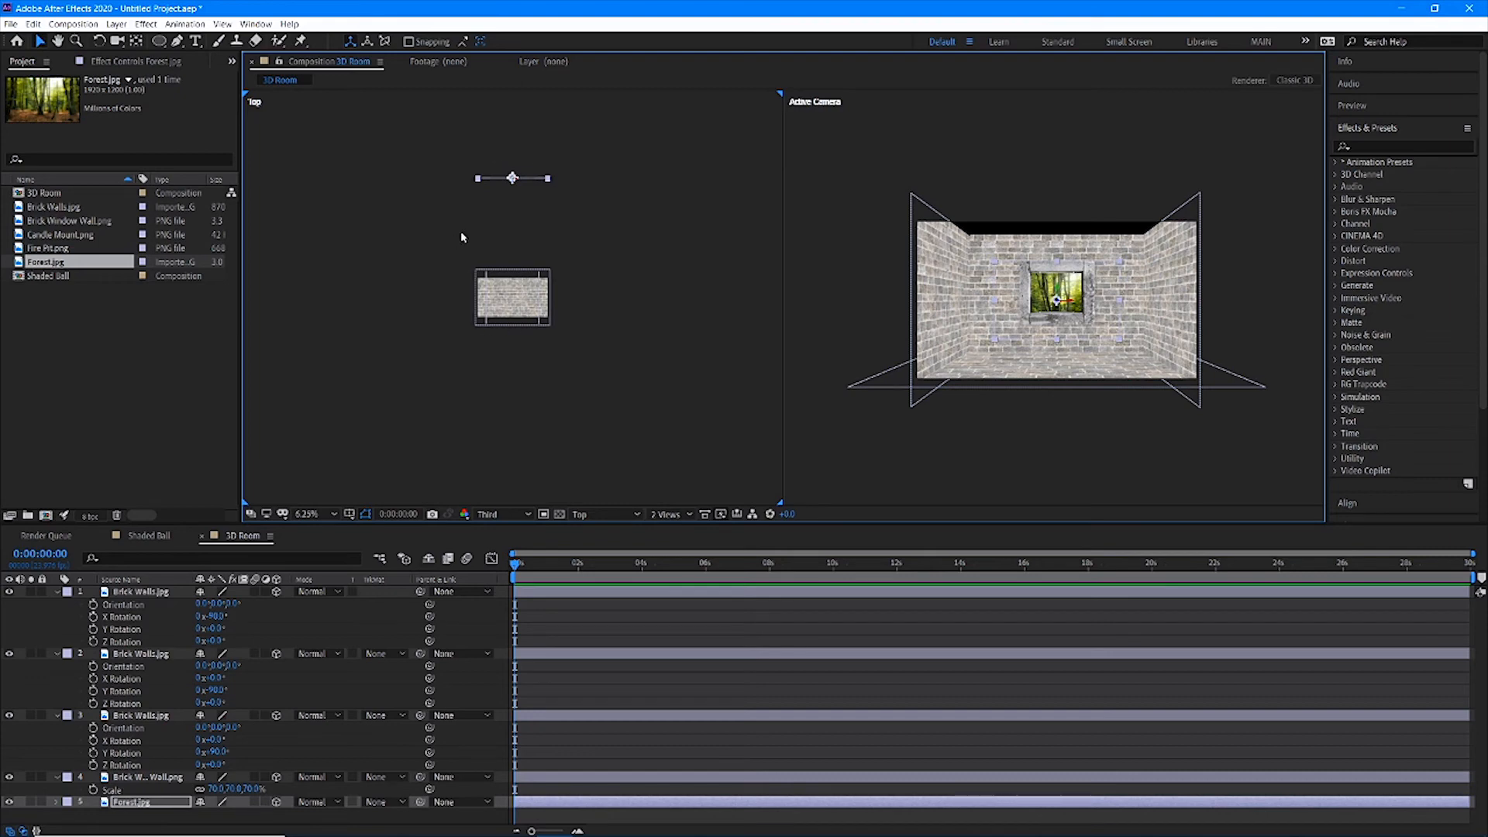
mouse_move(560, 303)
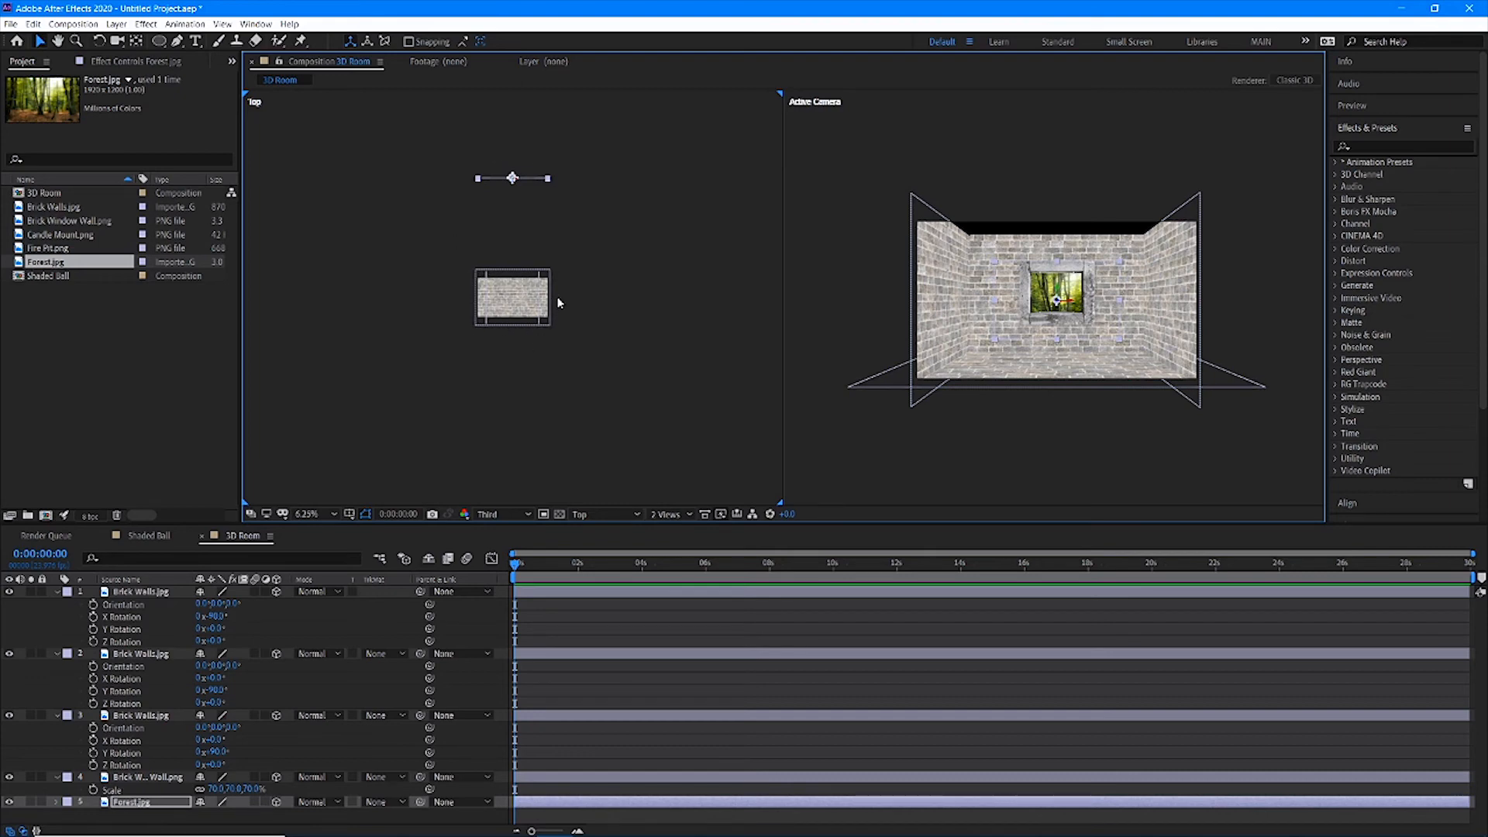
mouse_move(531, 276)
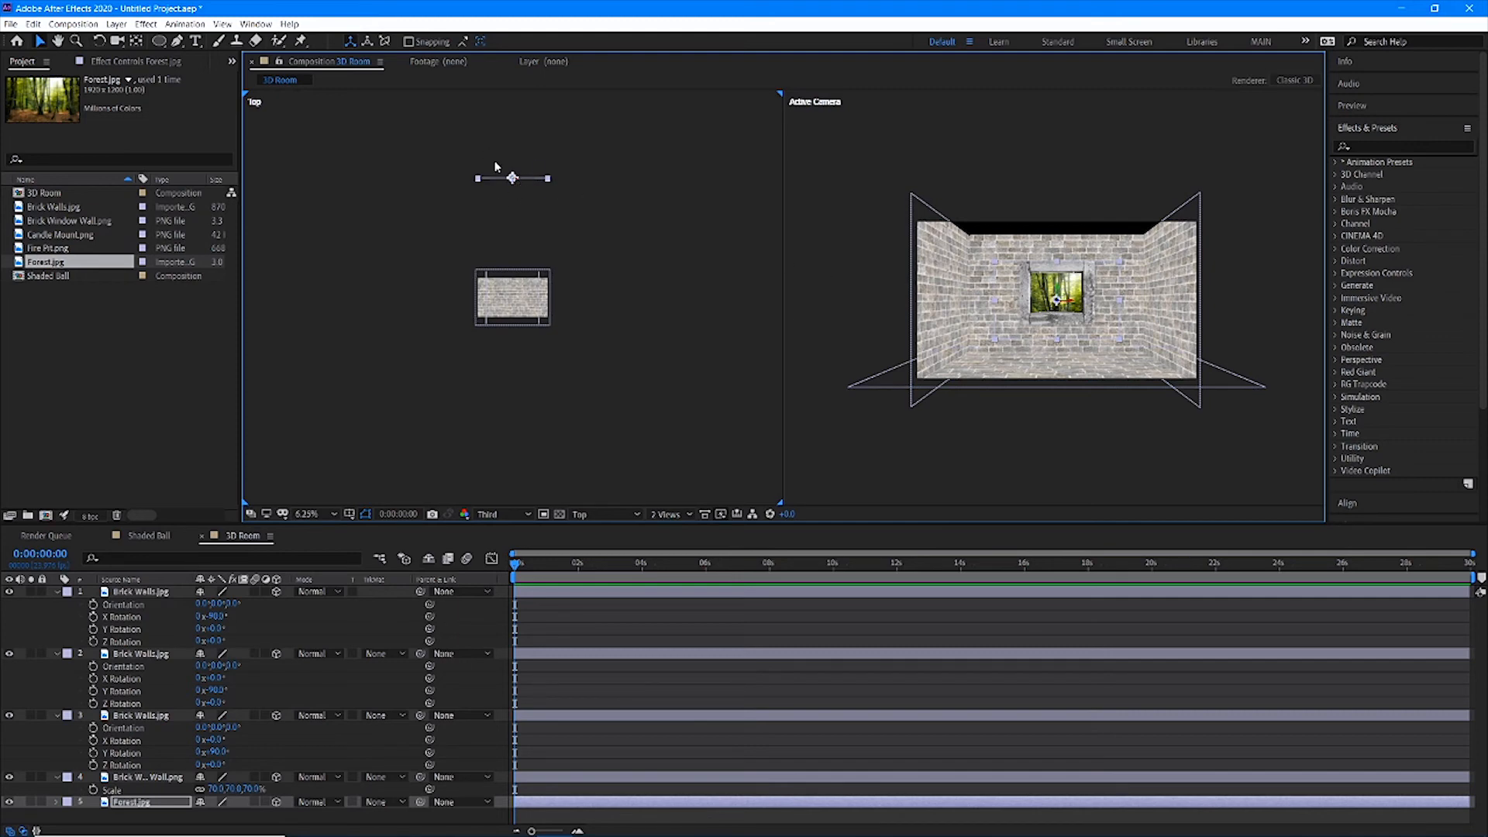
mouse_move(513, 182)
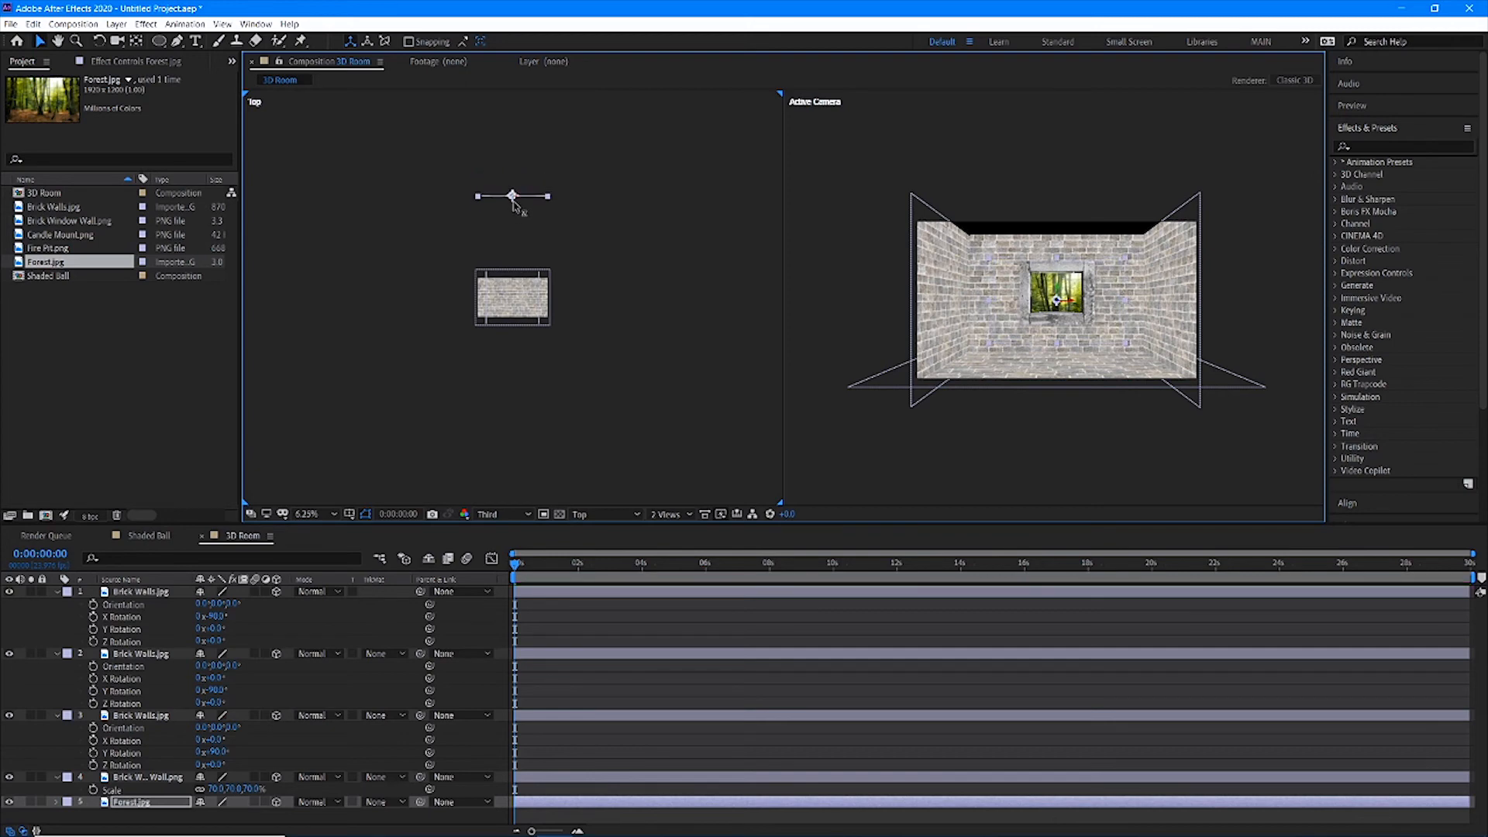
mouse_move(665, 425)
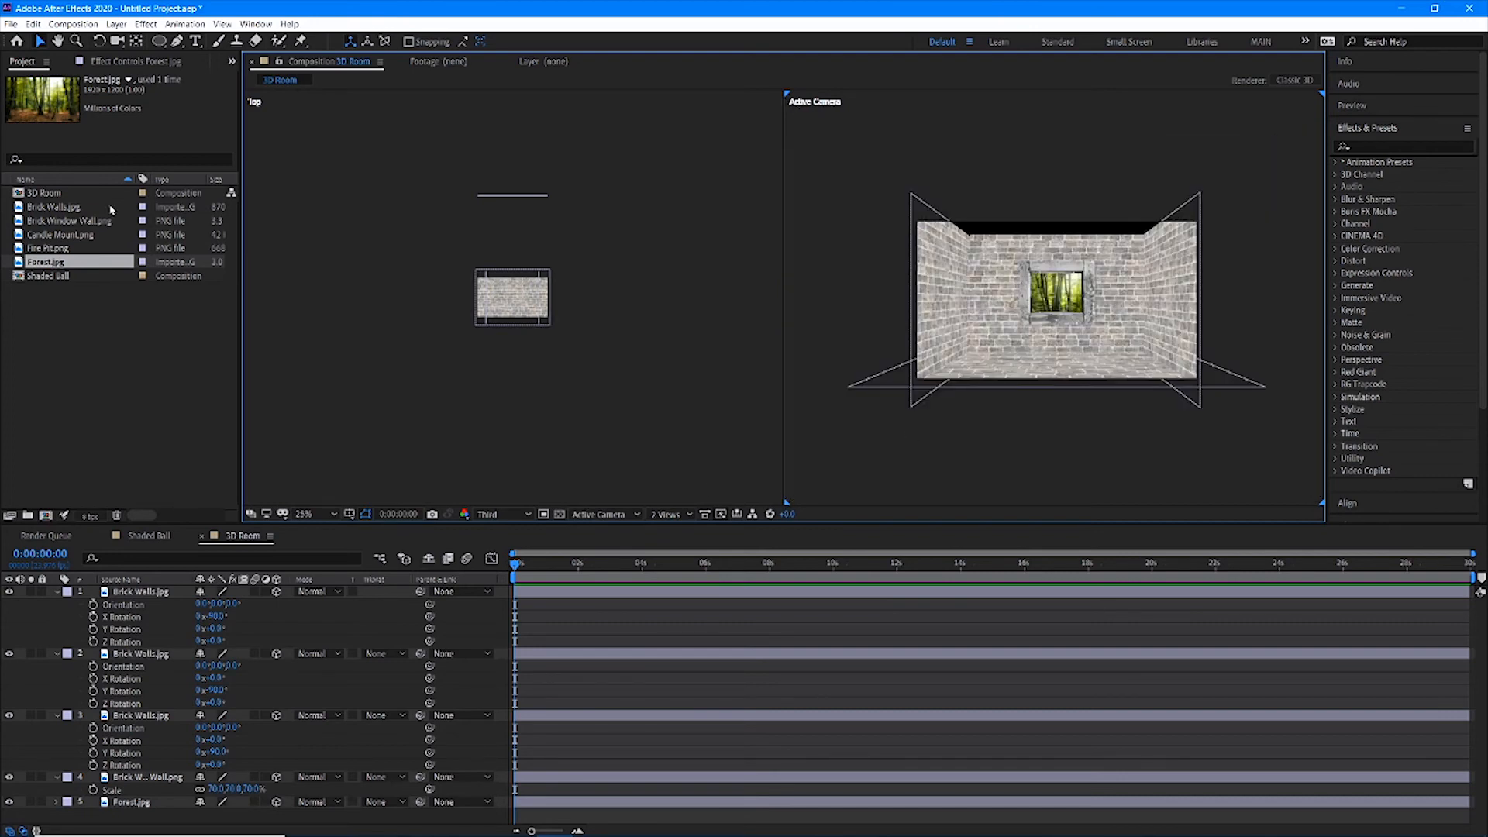
Add Fire Pit.png, scale it to 60% and centre it on the floor below the window
click(48, 247)
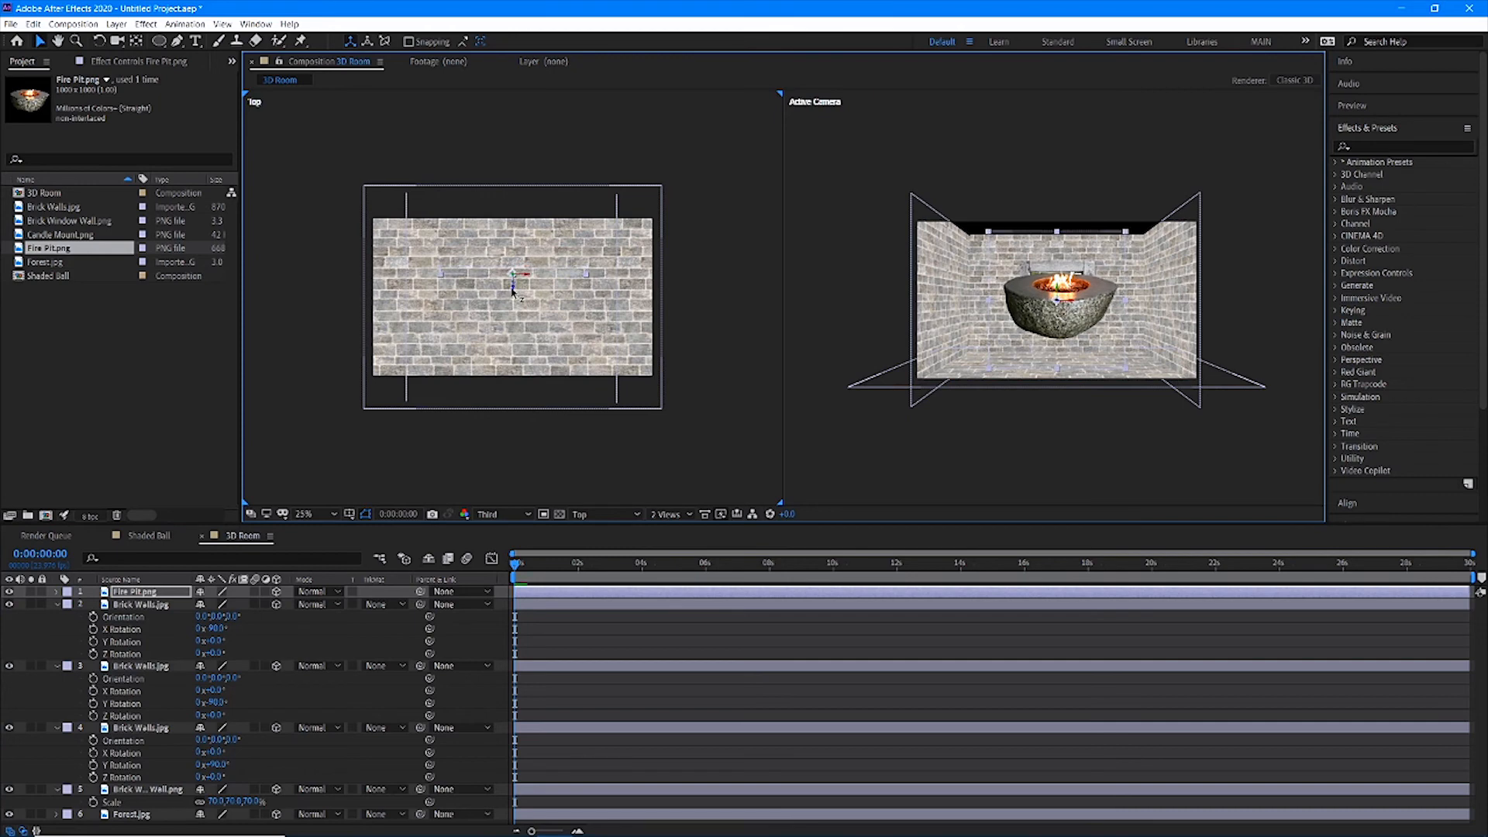
mouse_move(180, 631)
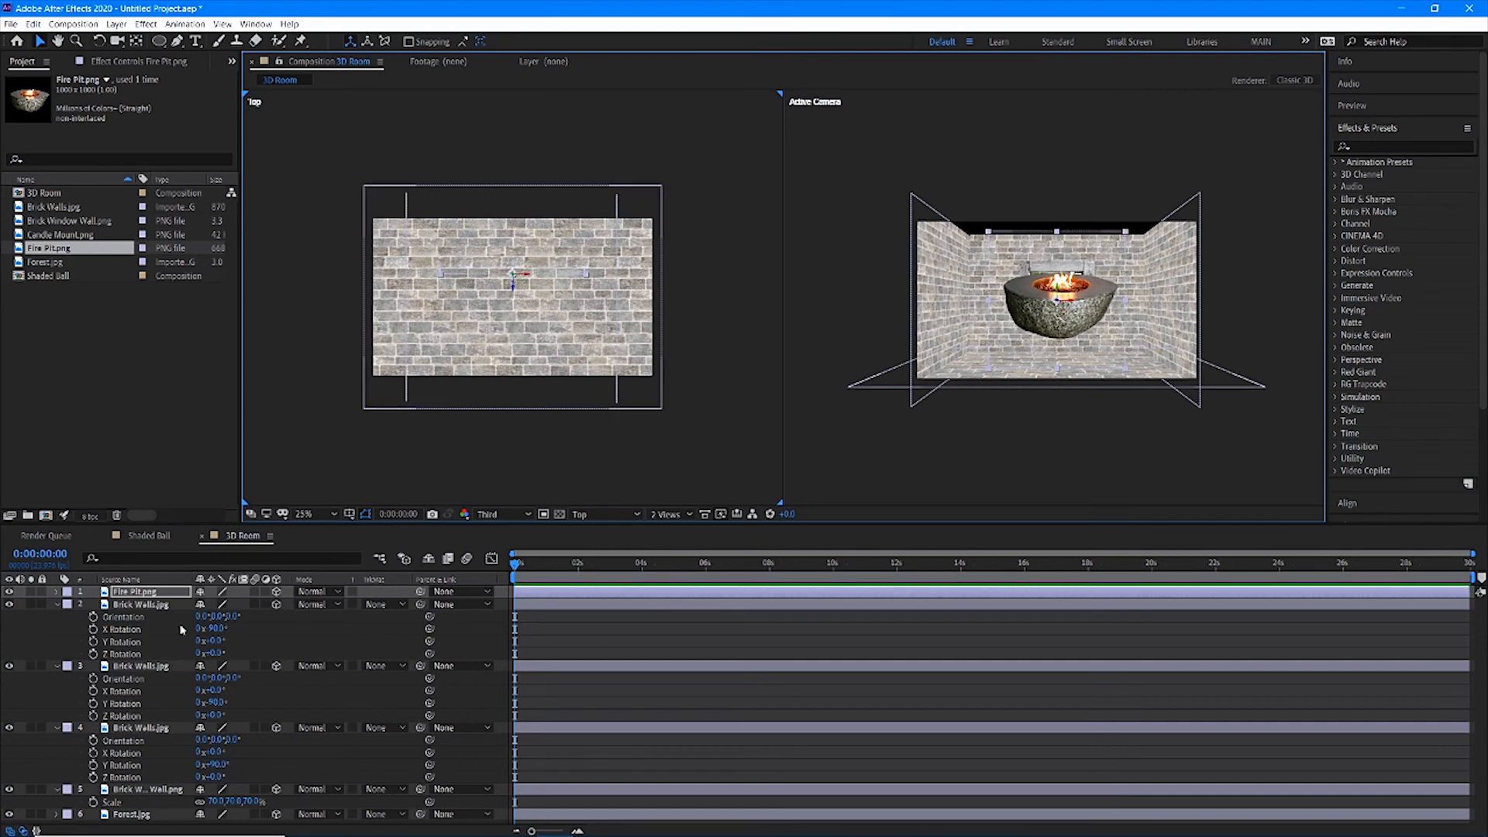
click(56, 590)
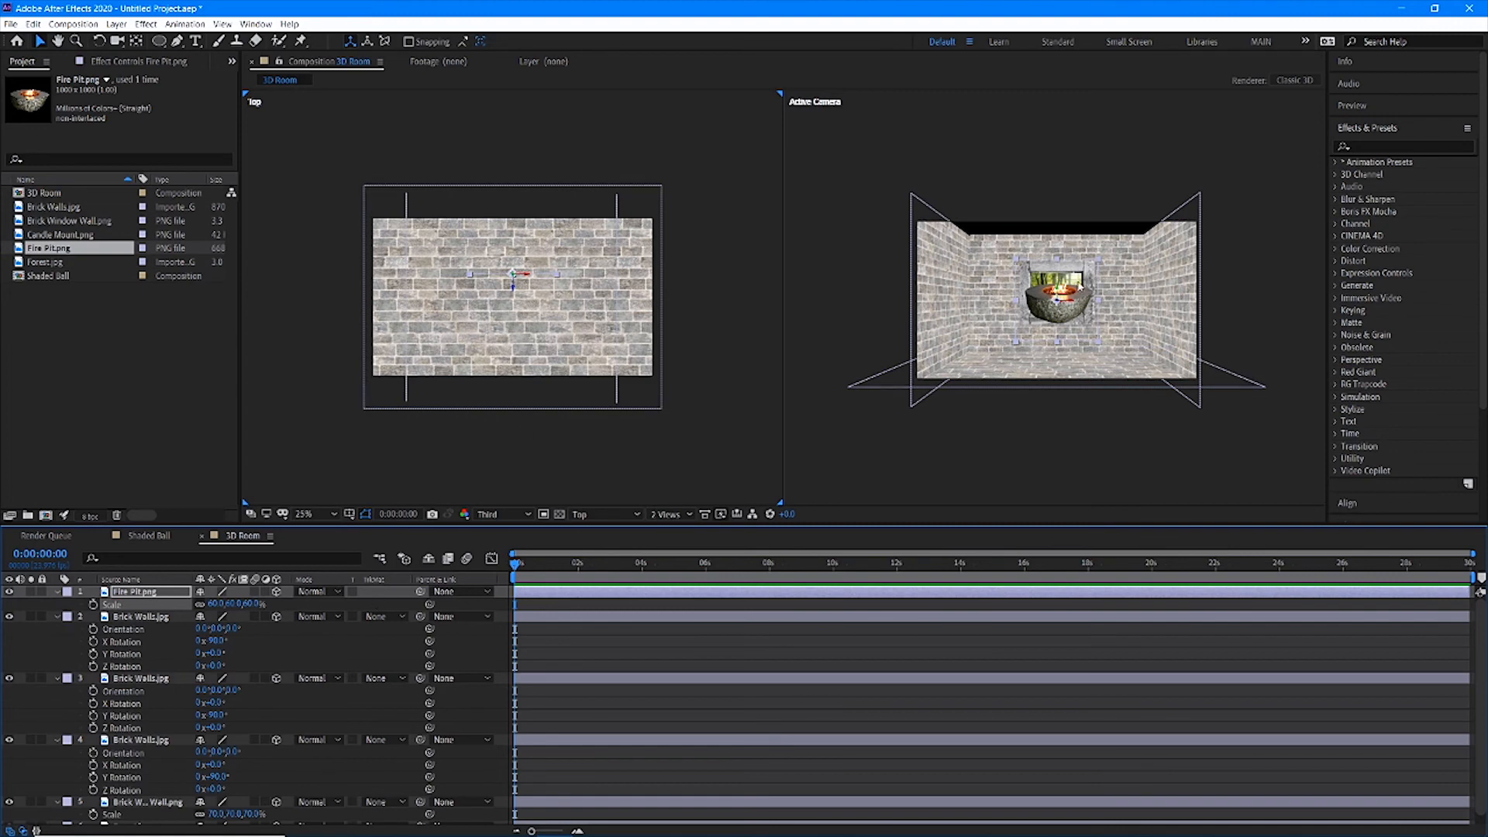
click(597, 513)
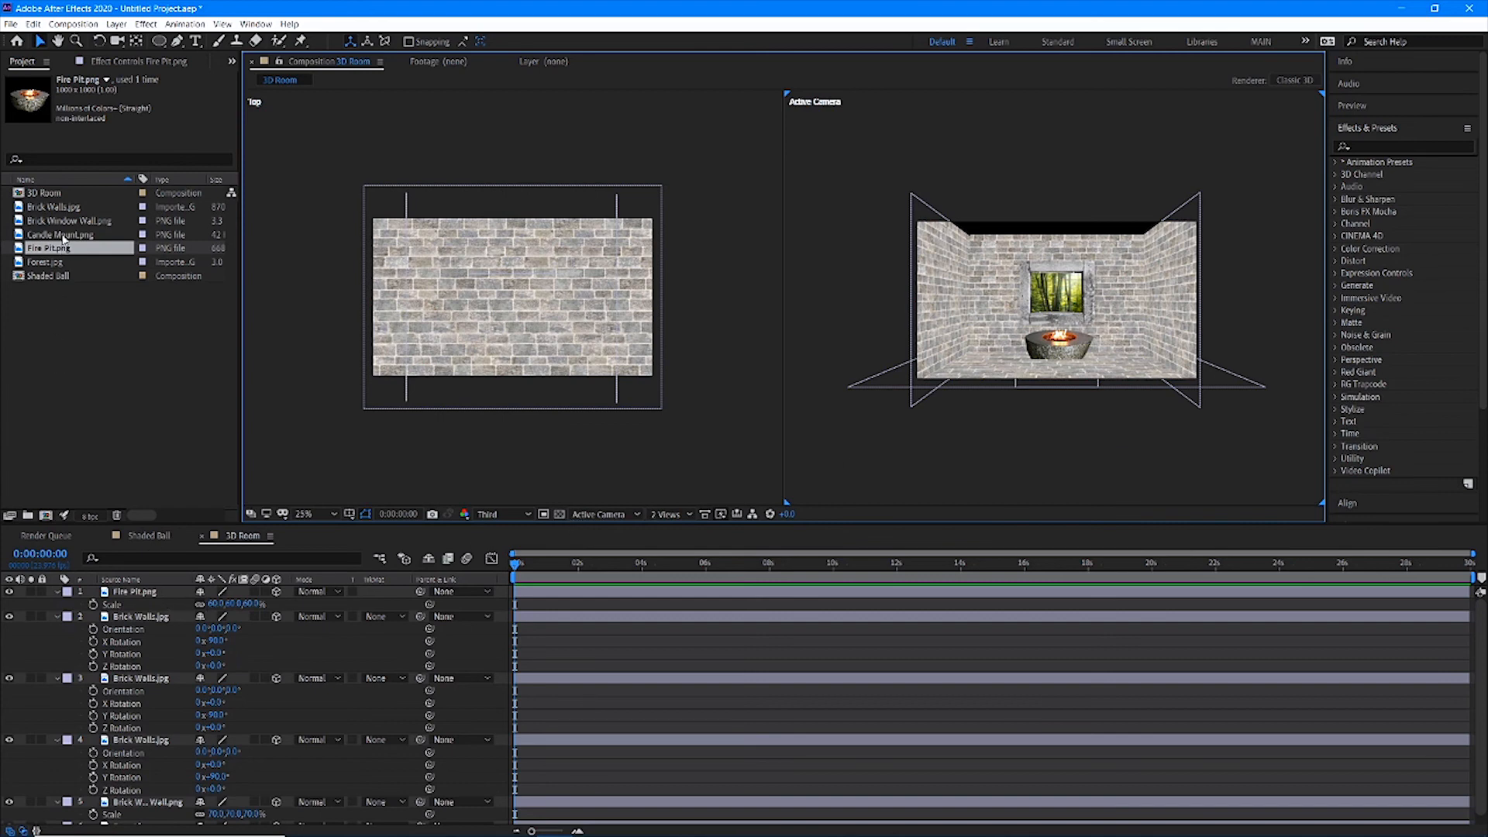
Add Candle Mount.png at 60% scale on the left wall and duplicate the layer
click(61, 234)
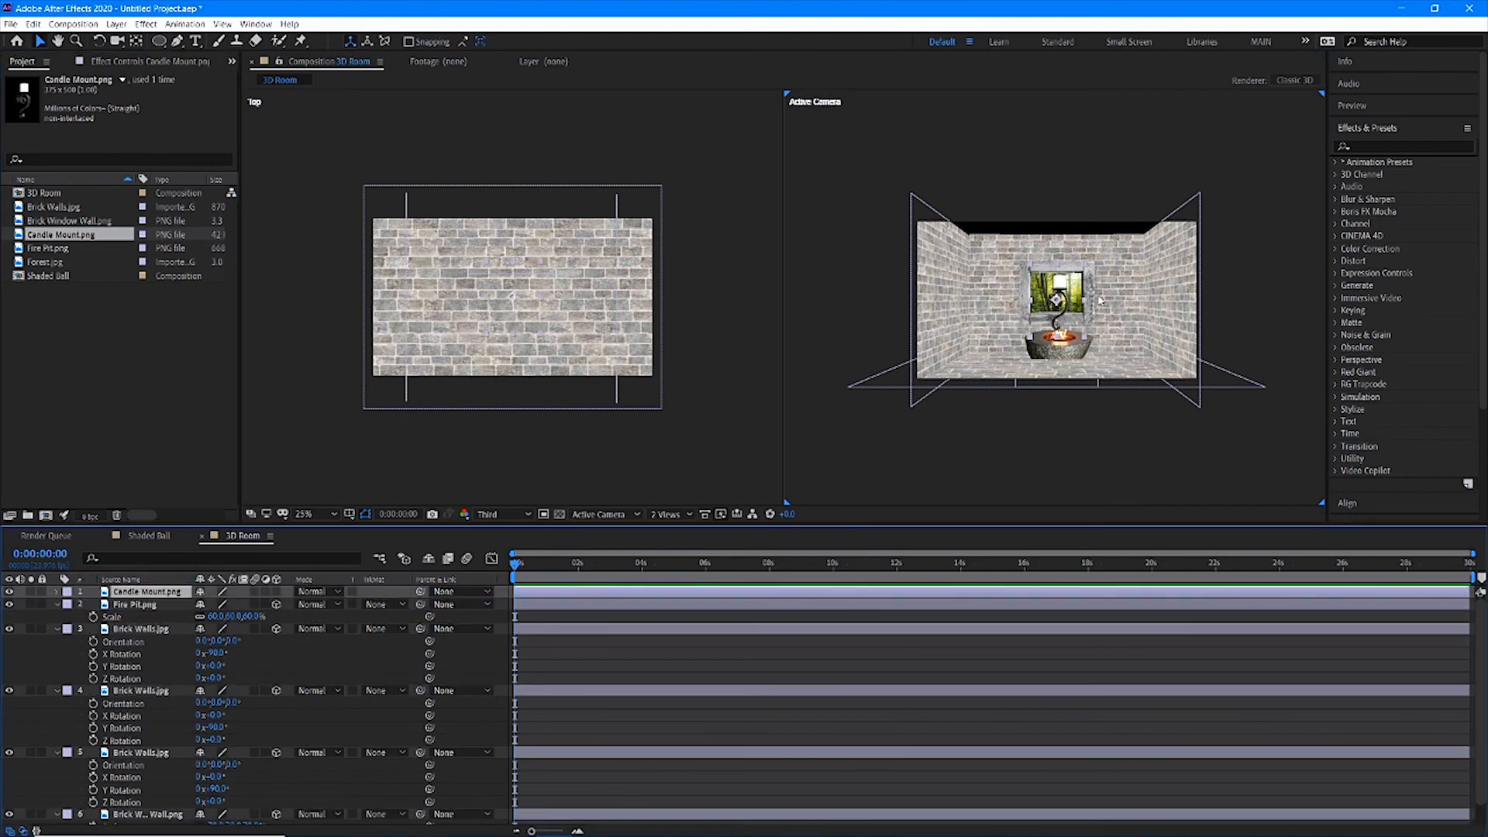
click(303, 513)
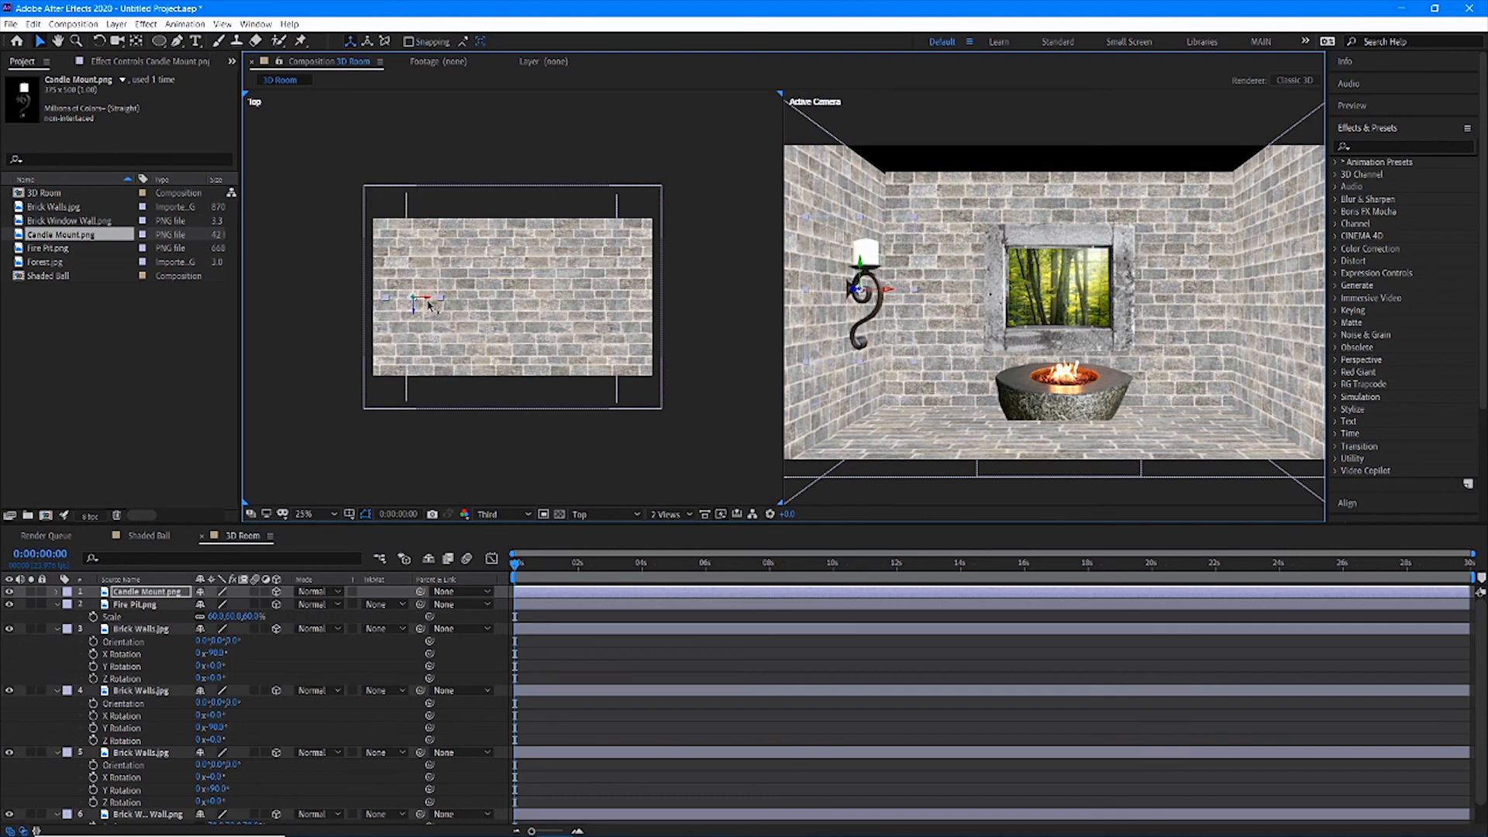
mouse_move(172, 578)
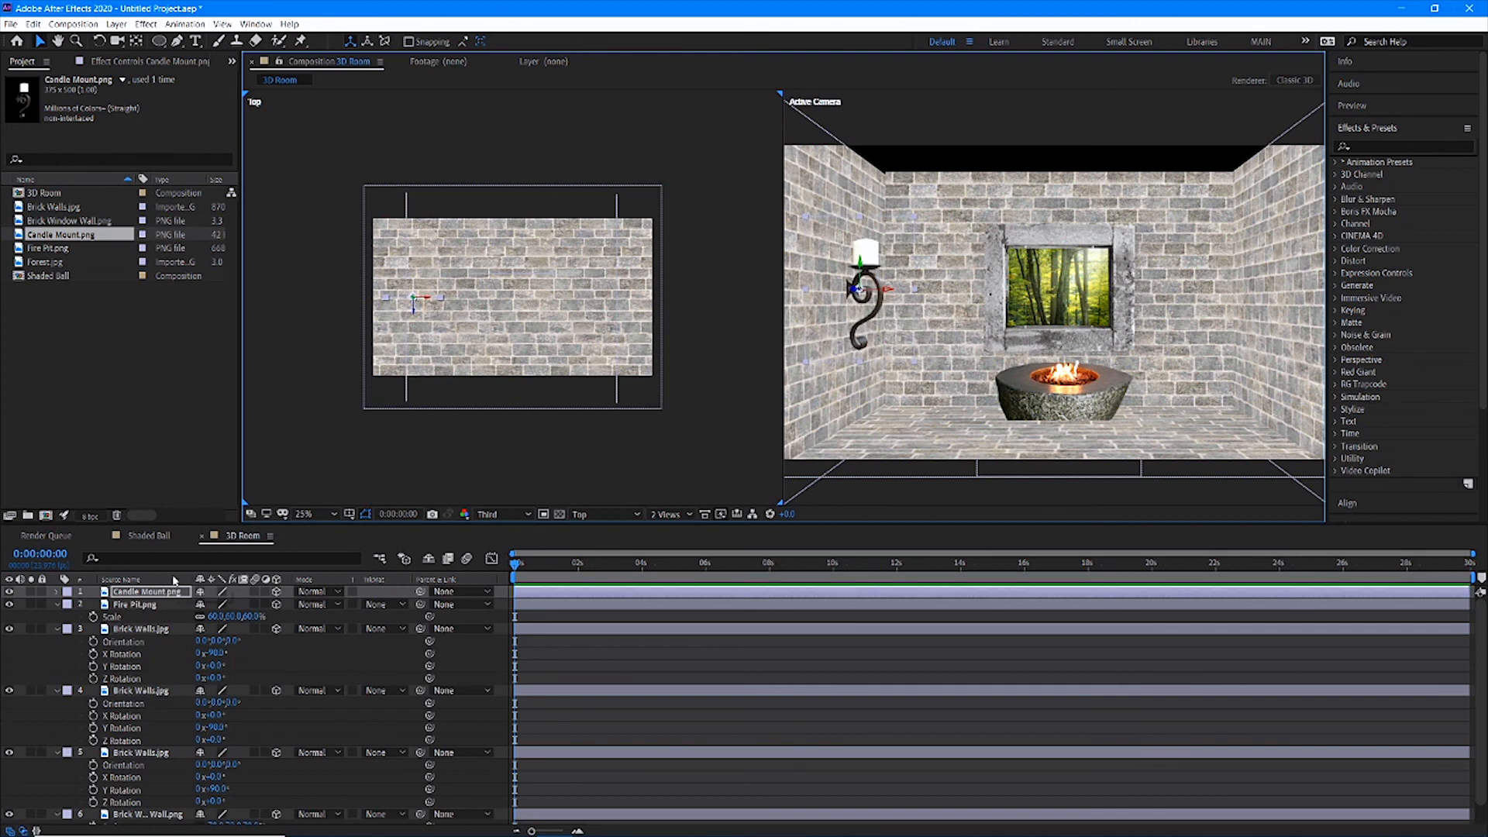
click(67, 591)
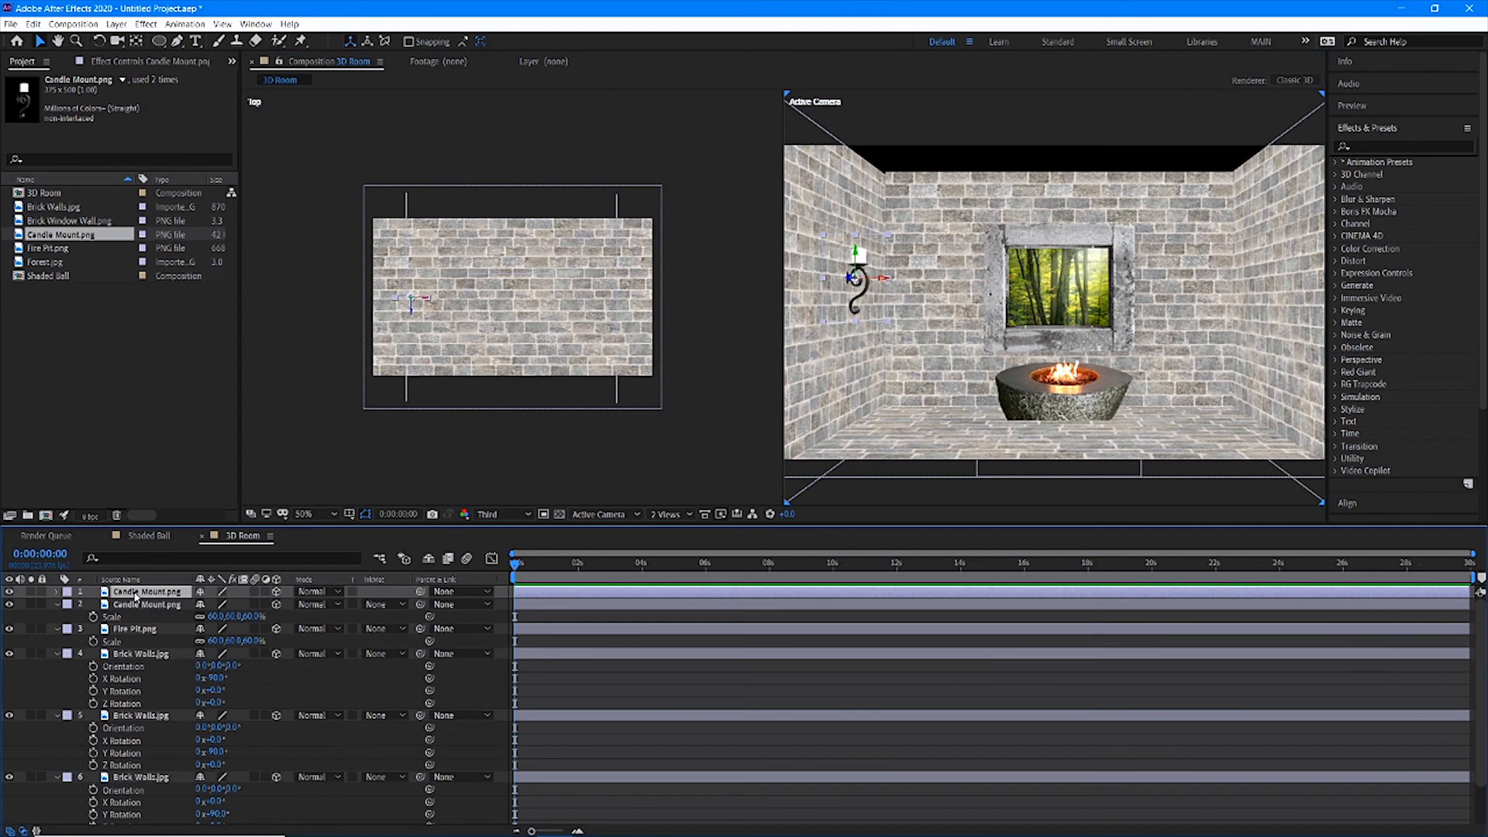
Turn the duplicated Candle Mount 180° on Y Rotation and place it on the right wall
click(57, 591)
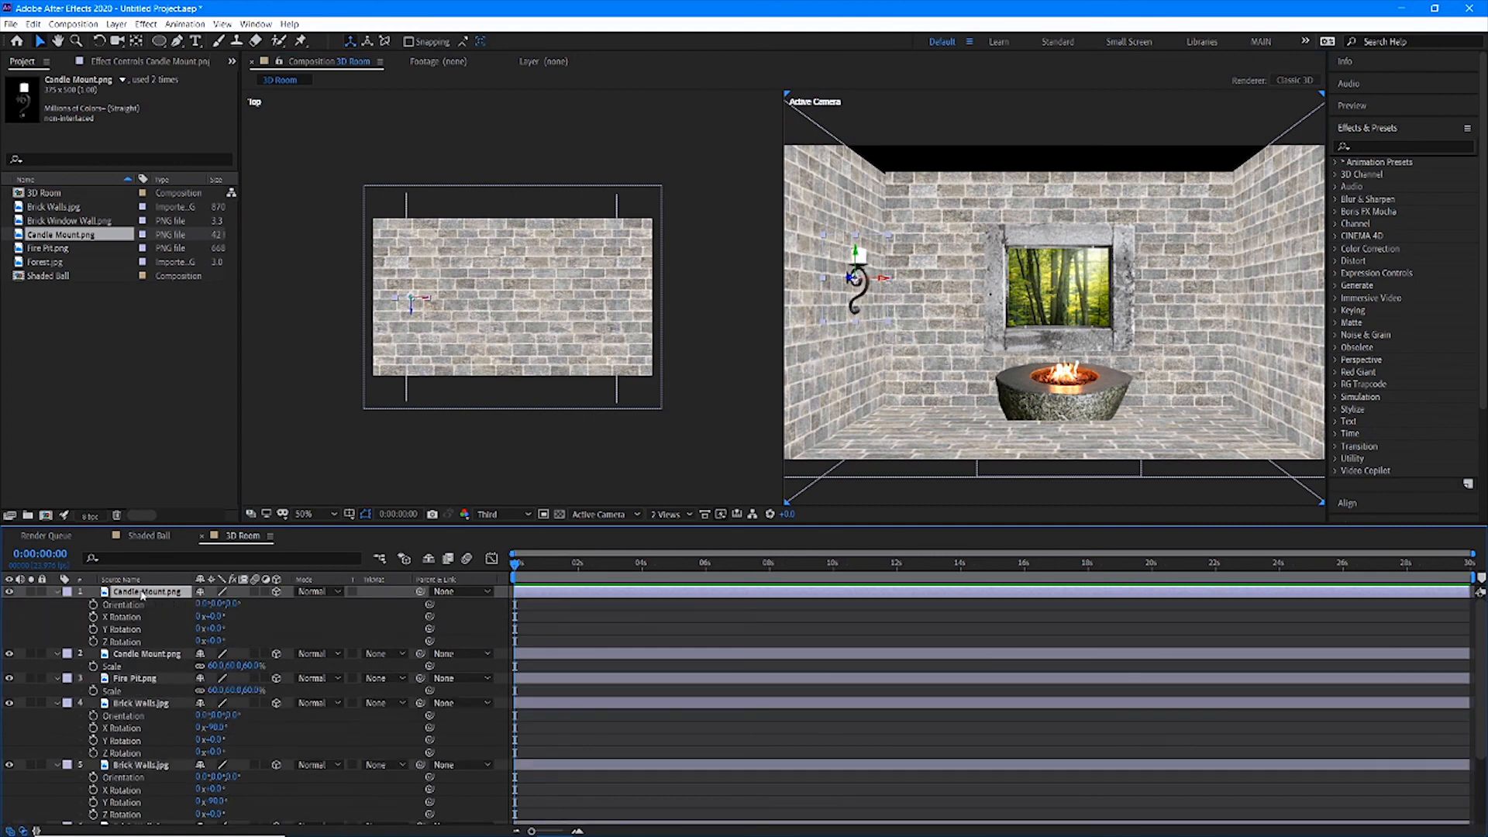
double_click(214, 629)
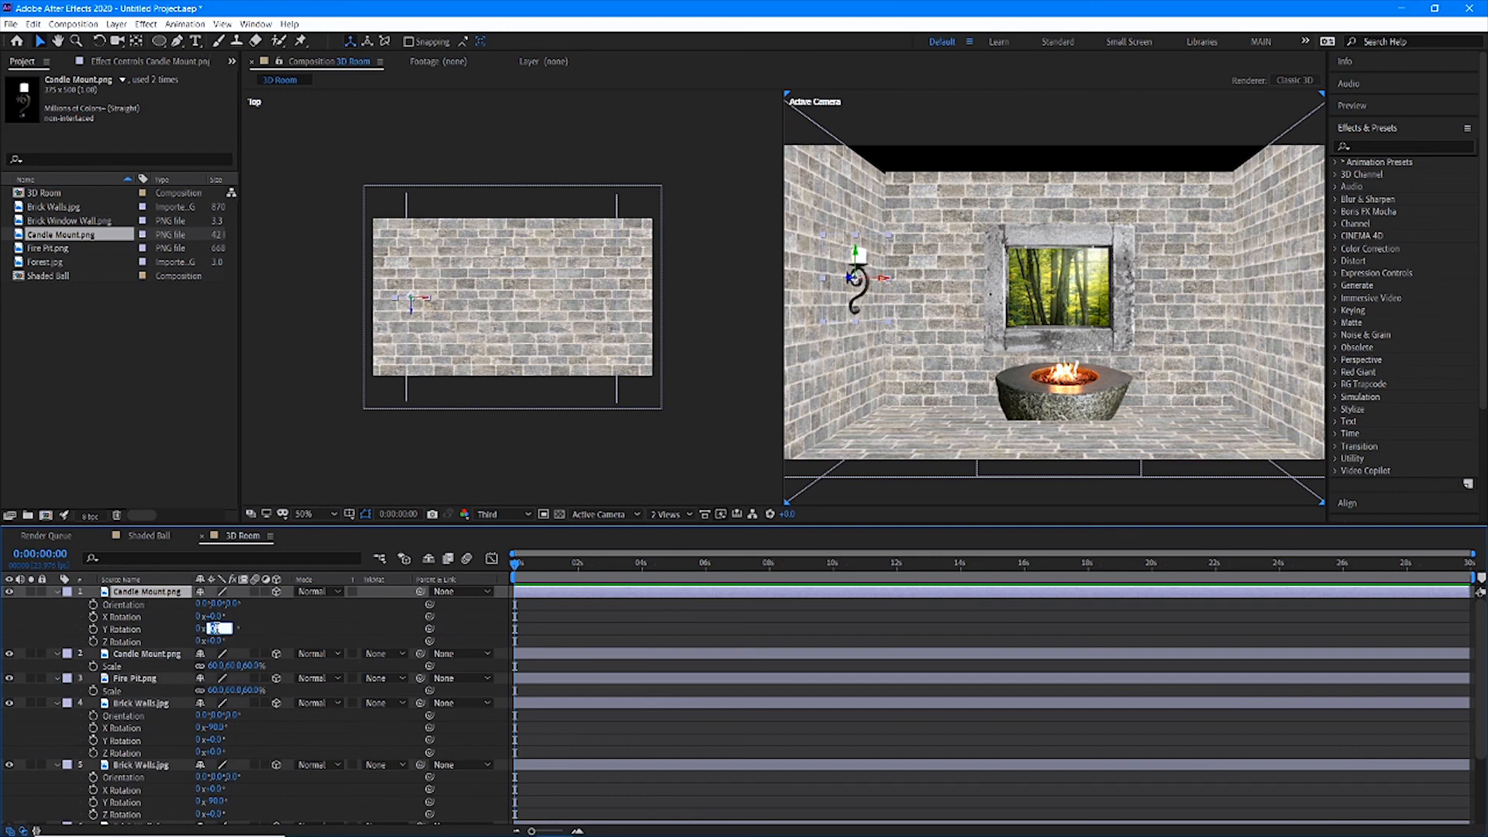
click(214, 628)
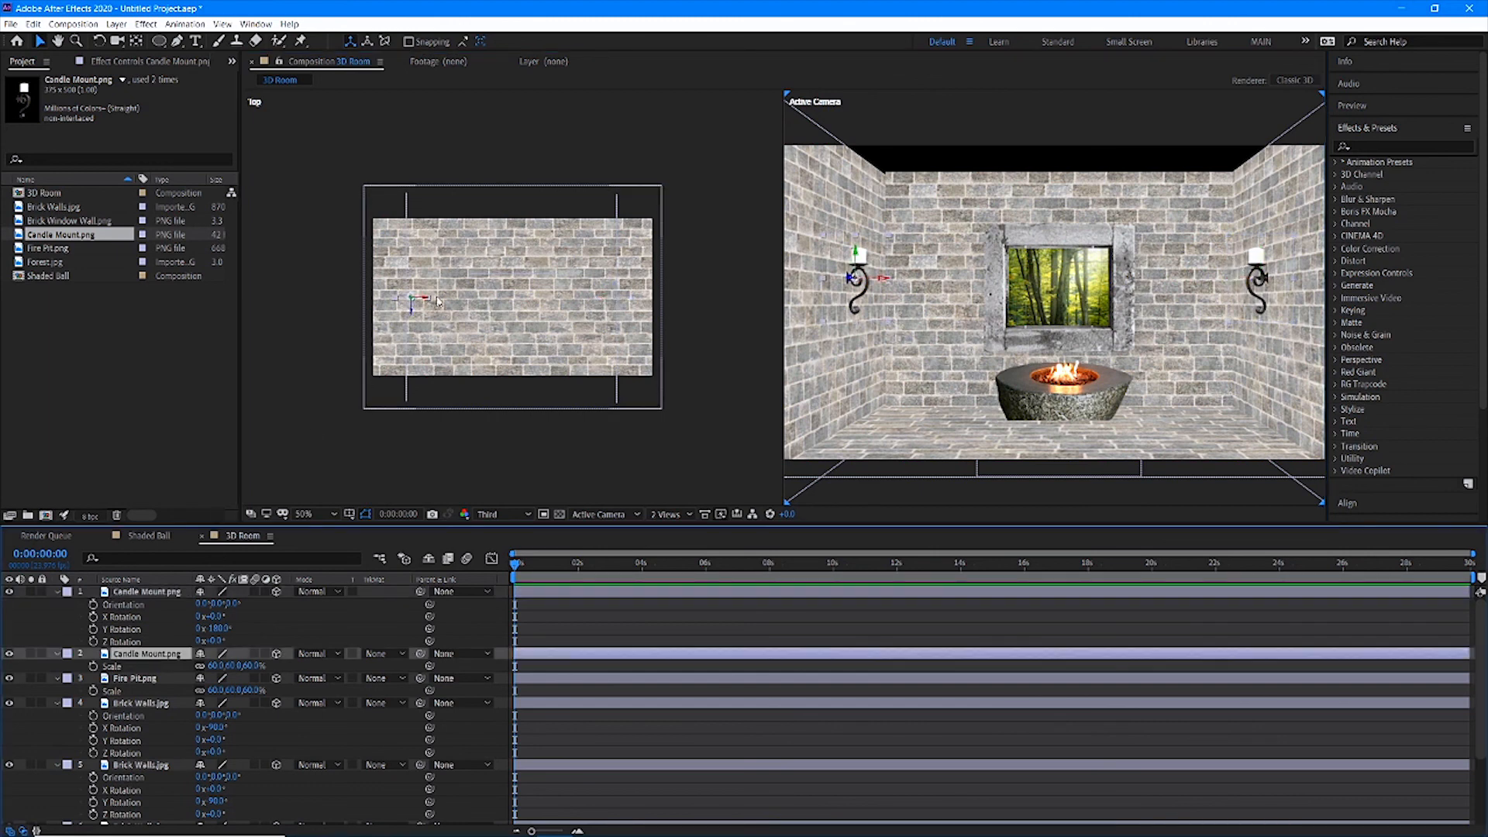
mouse_move(1299, 279)
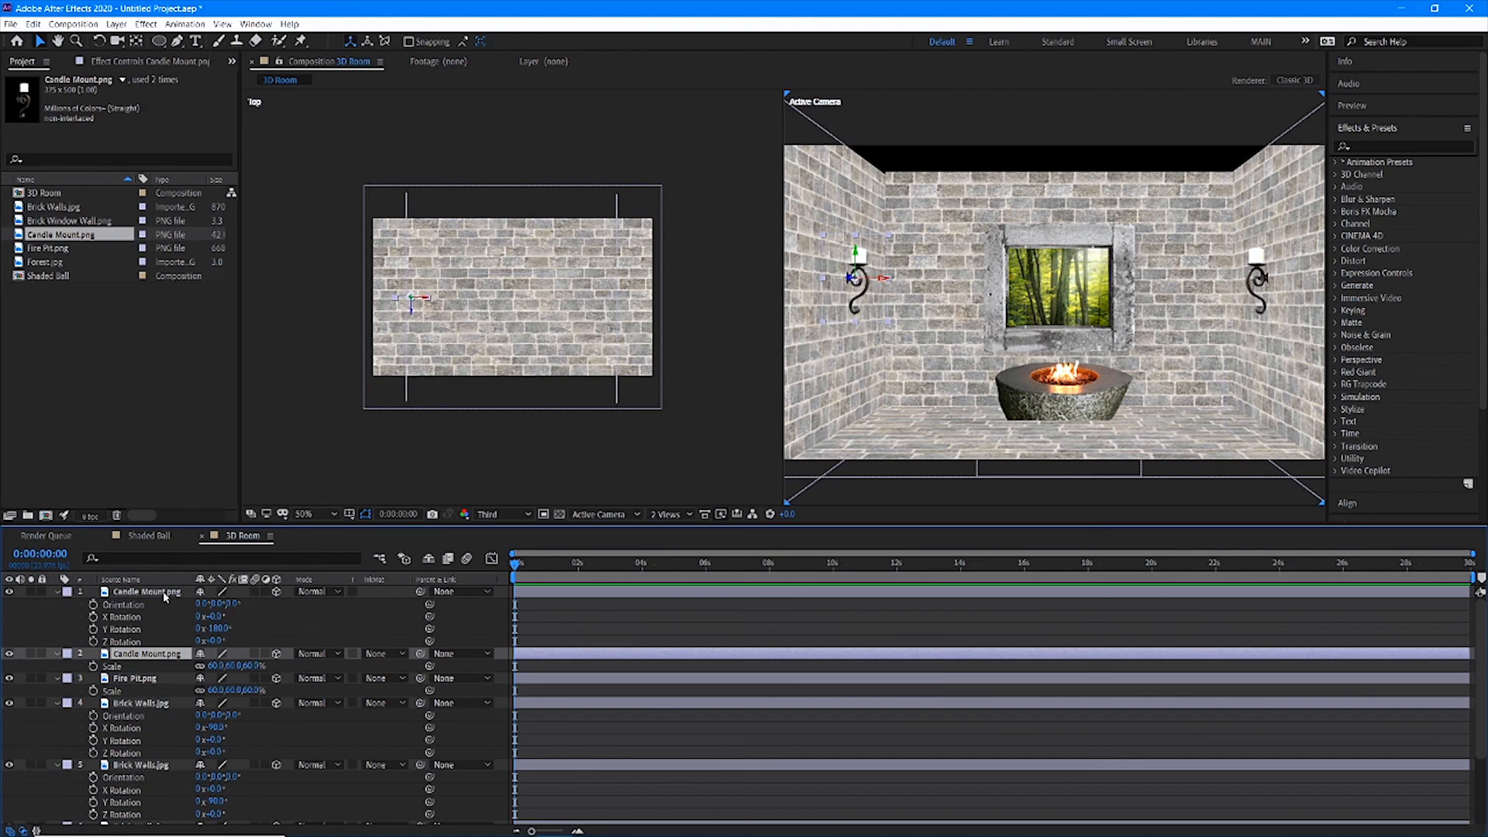
click(144, 591)
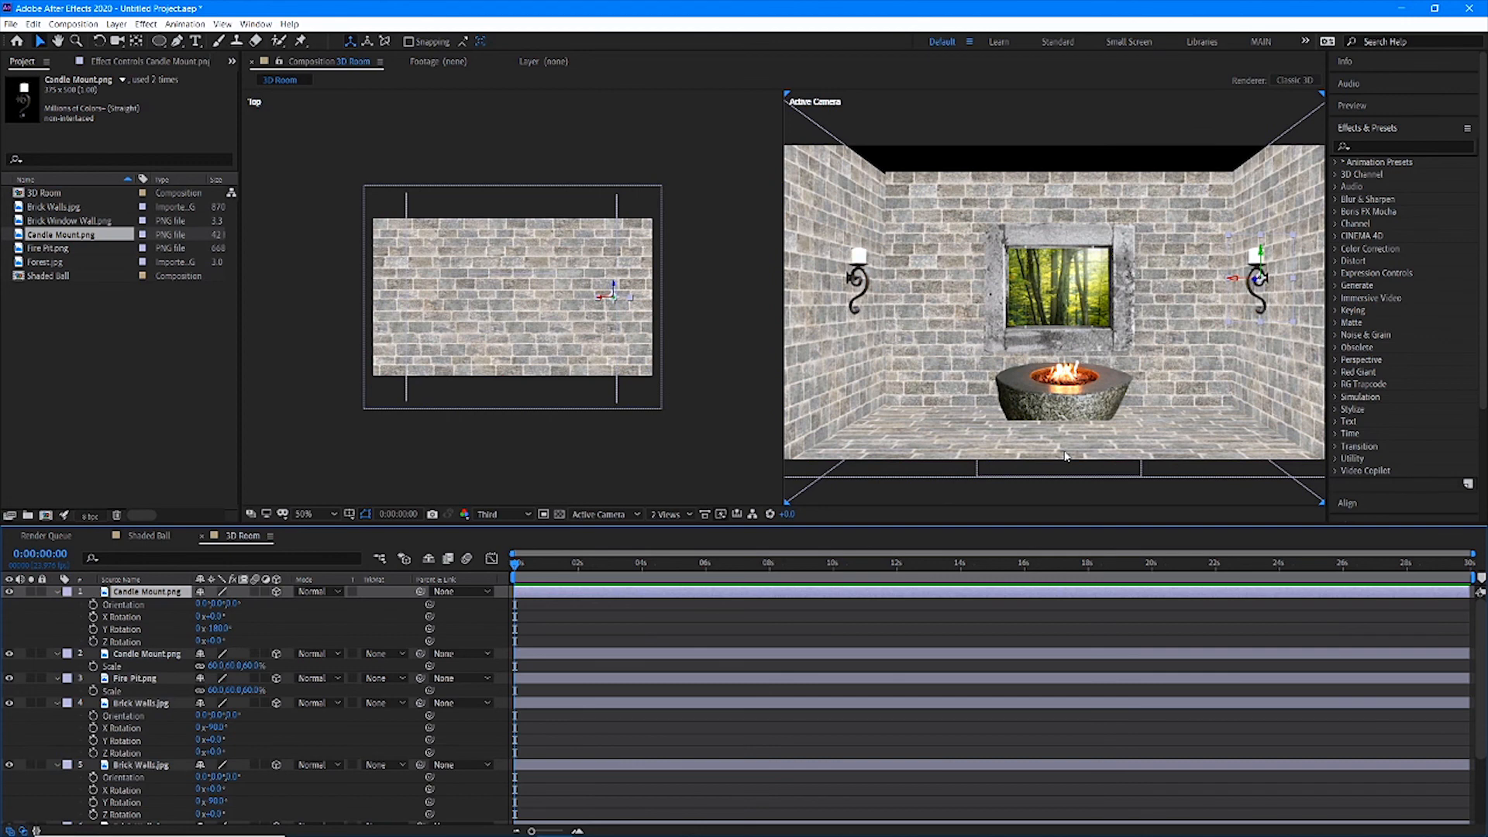
mouse_move(839, 501)
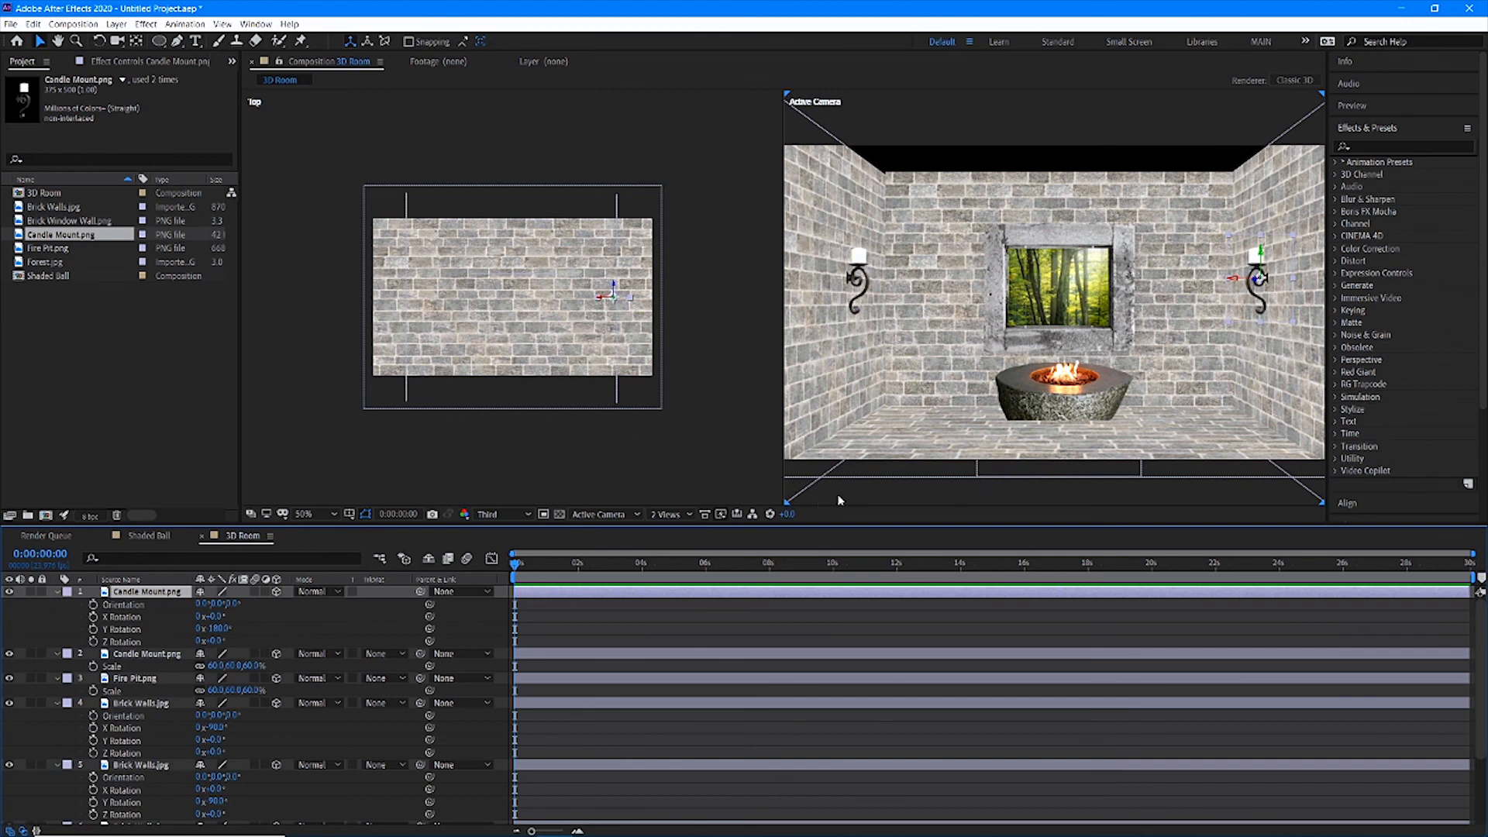
mouse_move(1039, 293)
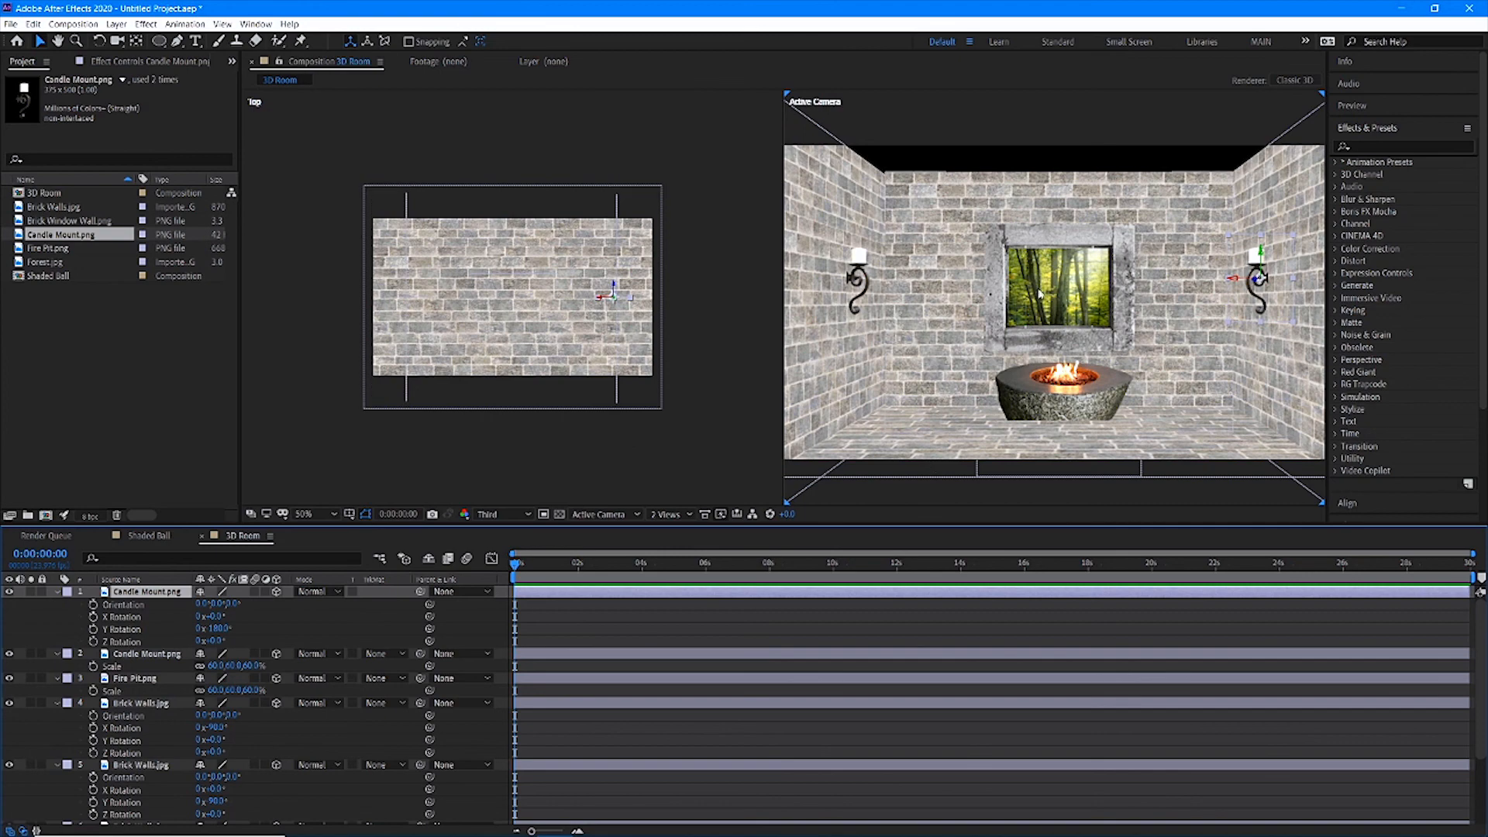